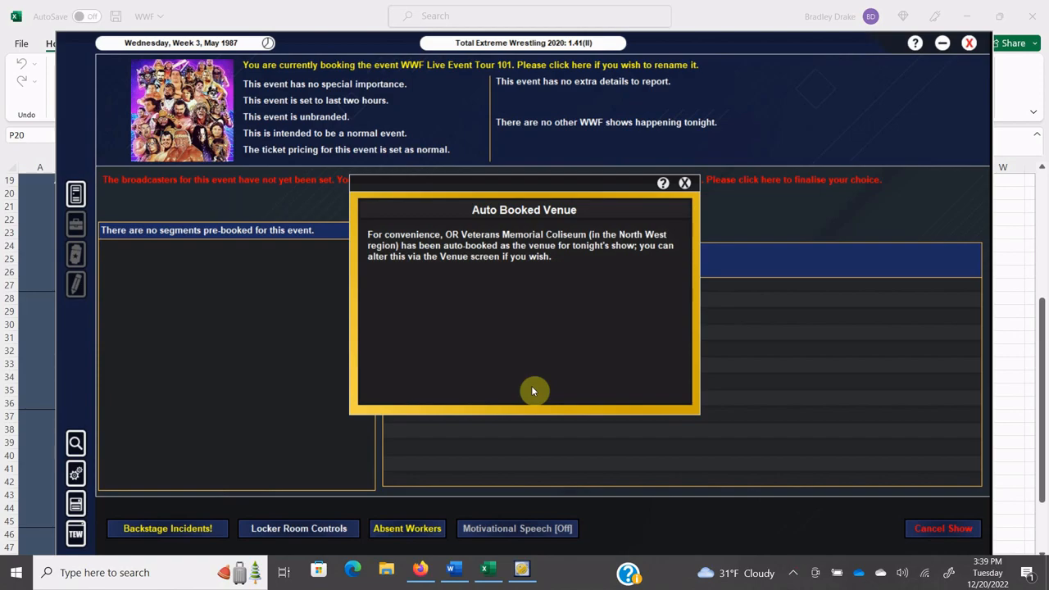
pyautogui.moveTo(549, 389)
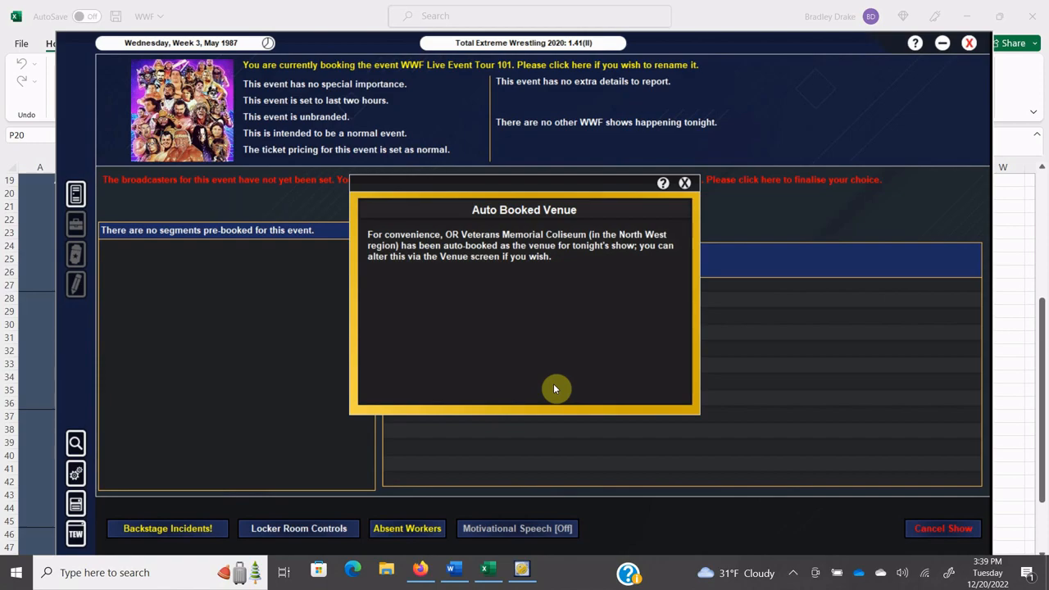
pyautogui.moveTo(619, 314)
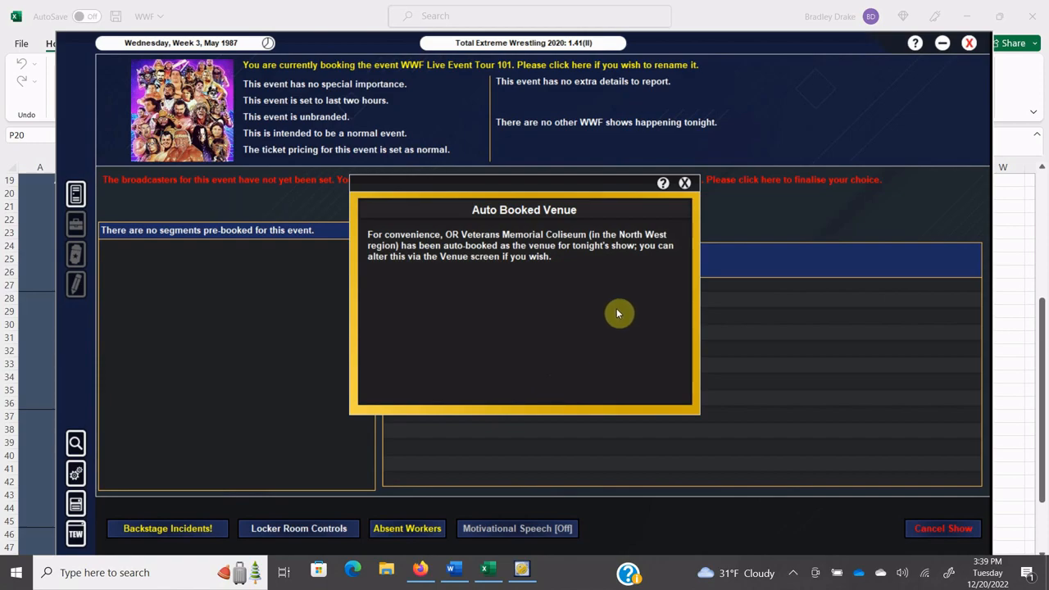
pyautogui.moveTo(685, 183)
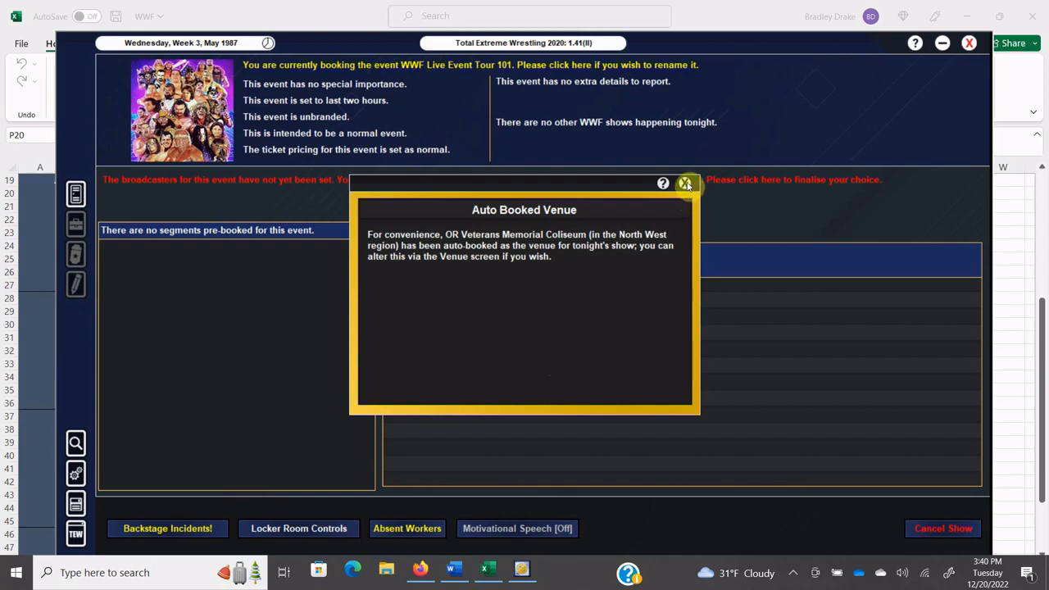
# - Save WWF Live Event Tour 101 with no broadcaster, then review the Absent Workers list
pyautogui.click(685, 183)
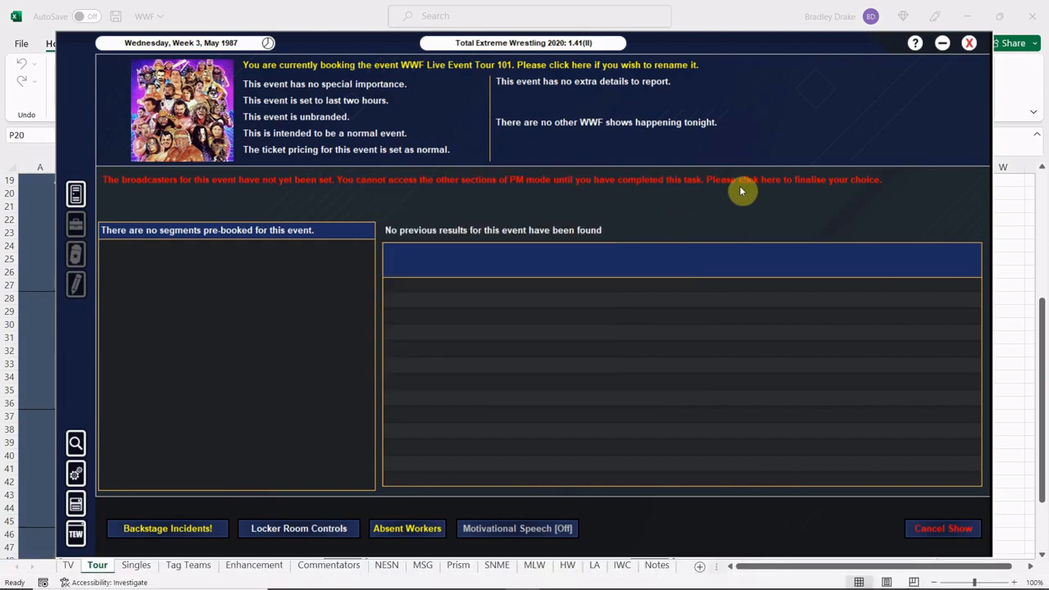
pyautogui.click(754, 180)
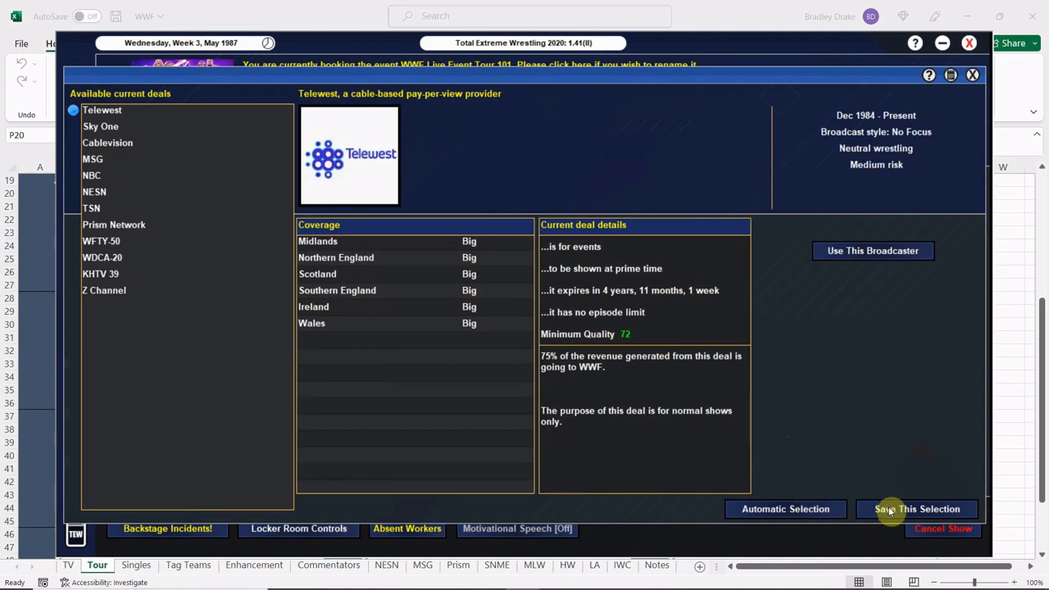
pyautogui.click(917, 509)
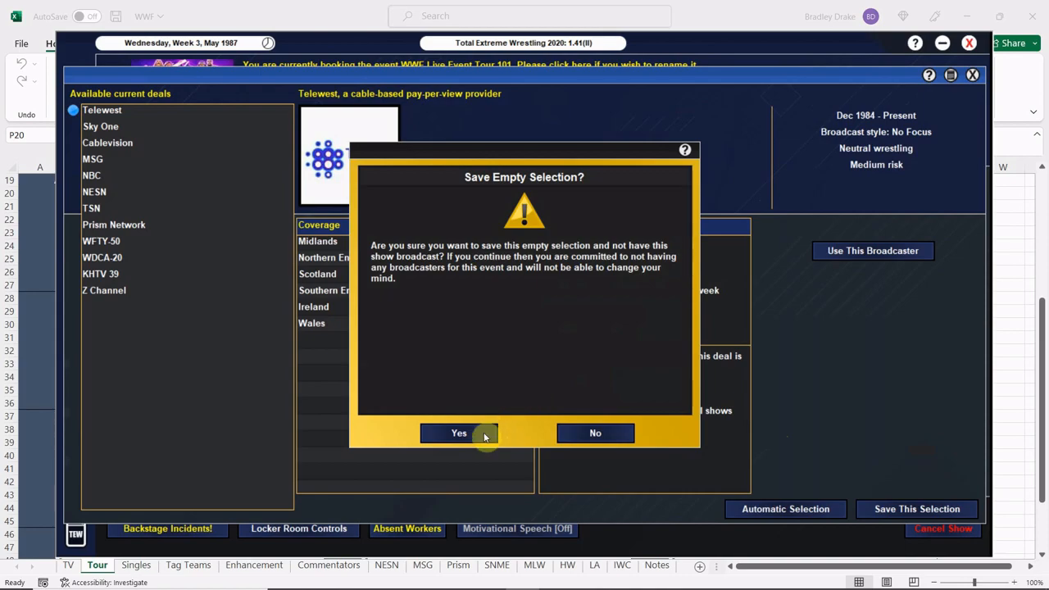
pyautogui.click(459, 433)
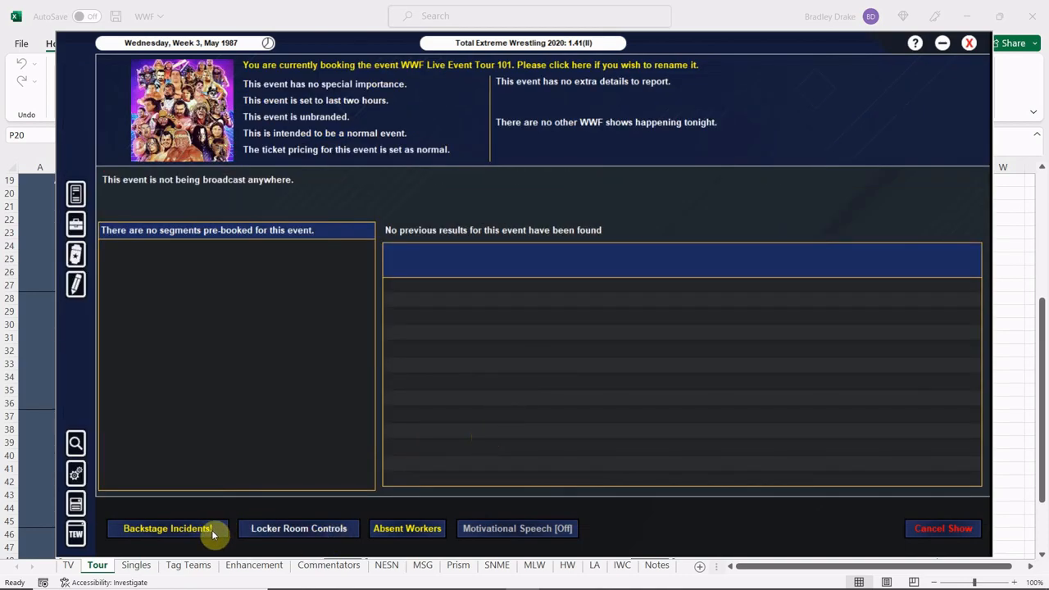
pyautogui.click(406, 528)
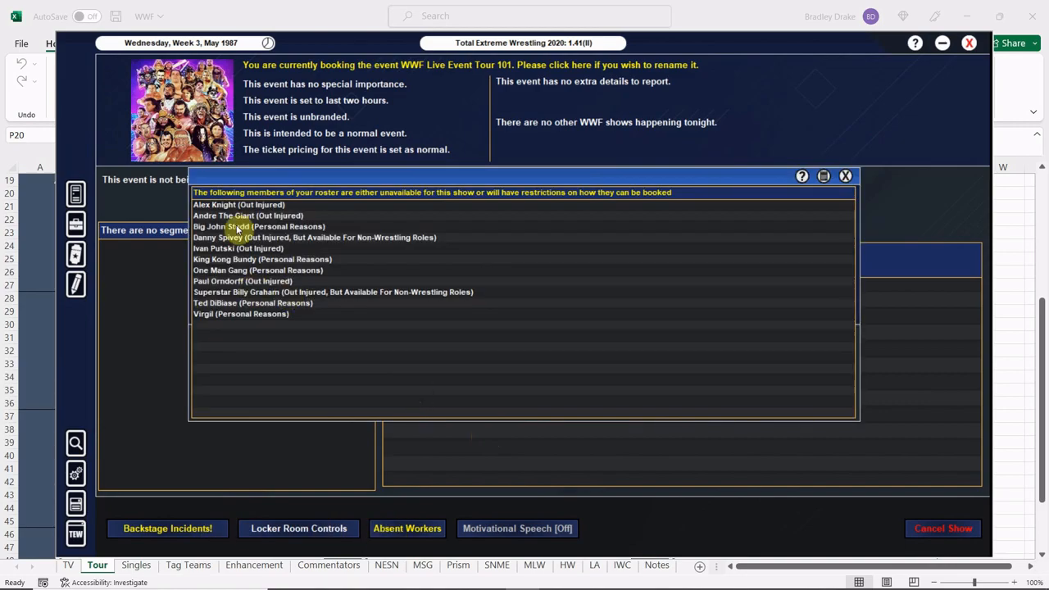
pyautogui.click(844, 176)
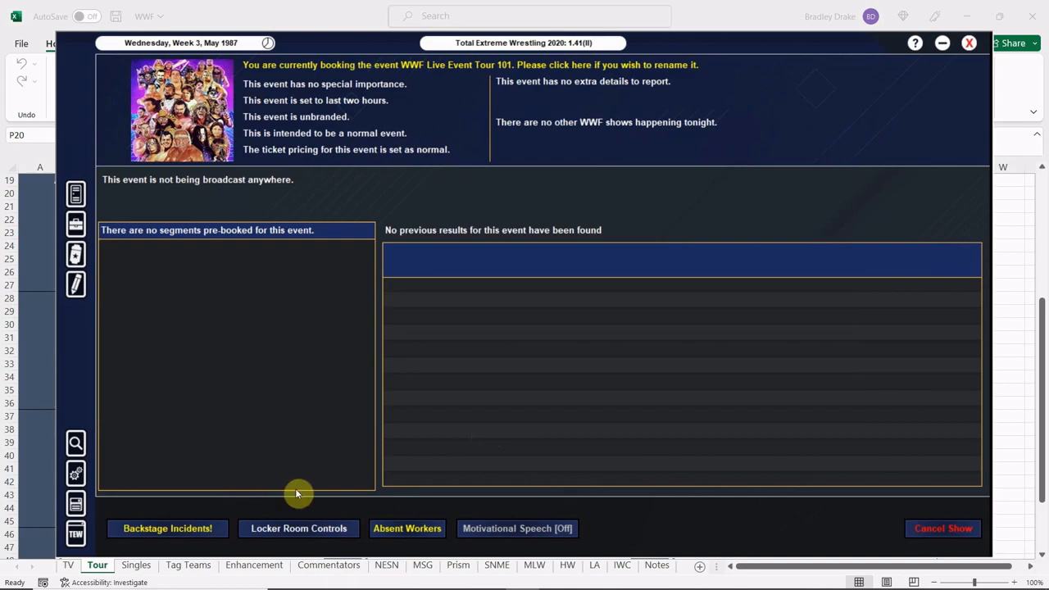
# - Review the Heenan/Stoudemire and Patera/Navarro backstage incidents and close their details
pyautogui.click(168, 528)
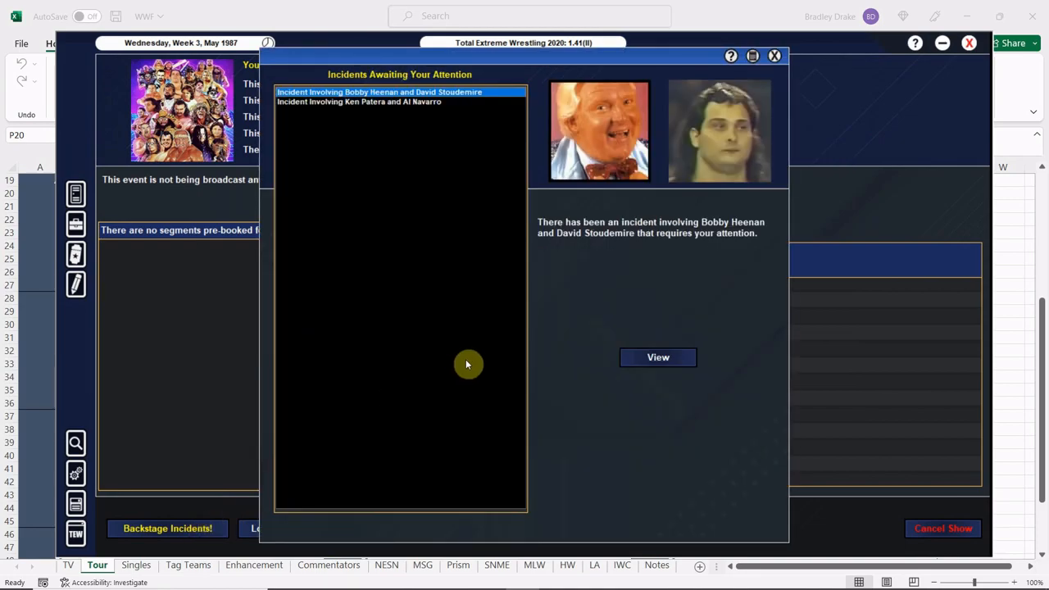
pyautogui.click(658, 356)
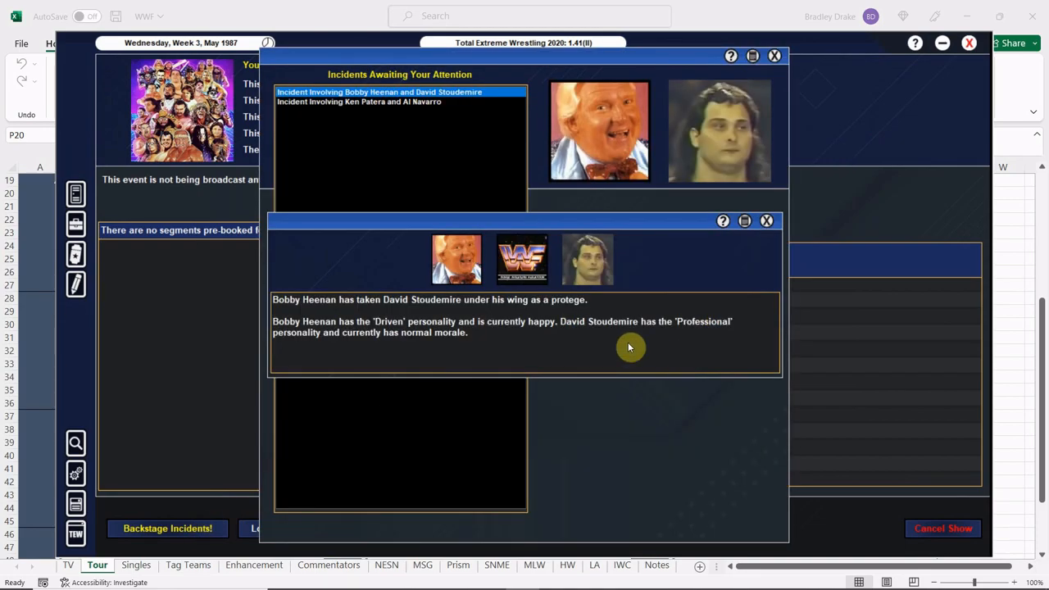
pyautogui.moveTo(766, 249)
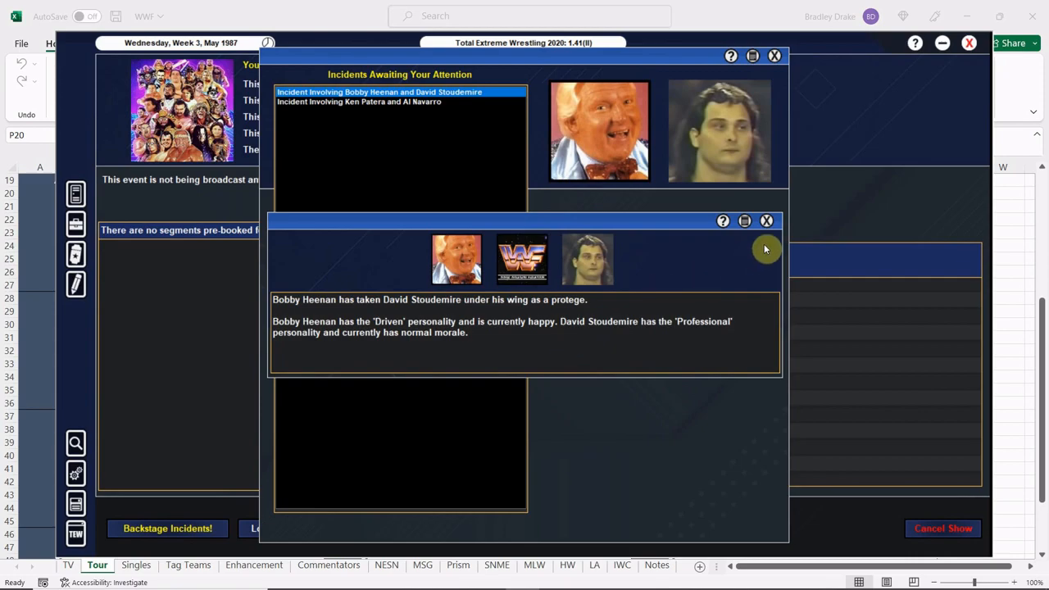
pyautogui.click(766, 220)
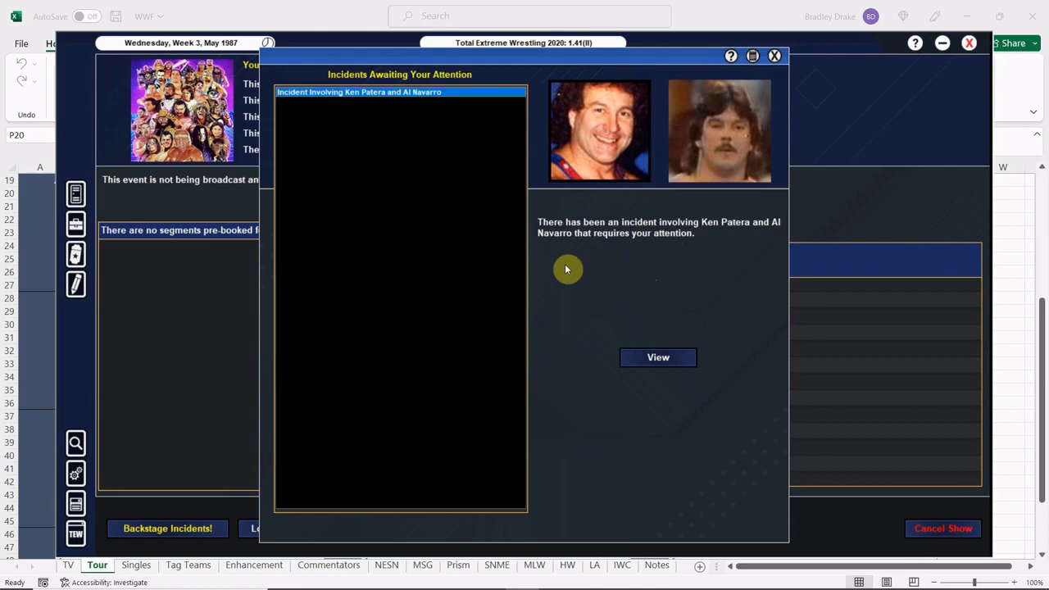
pyautogui.moveTo(620, 318)
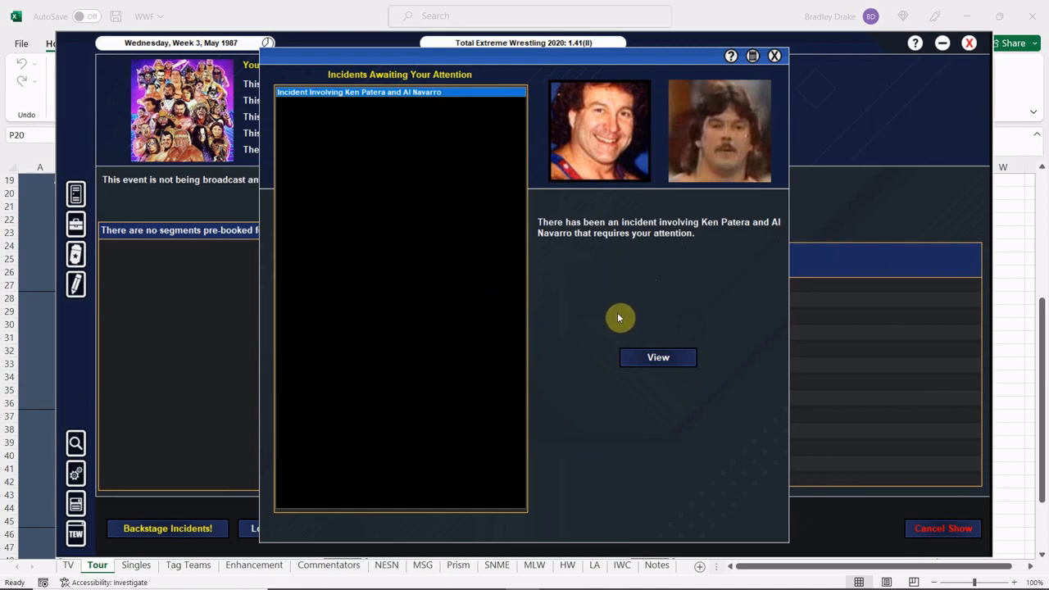
pyautogui.click(658, 356)
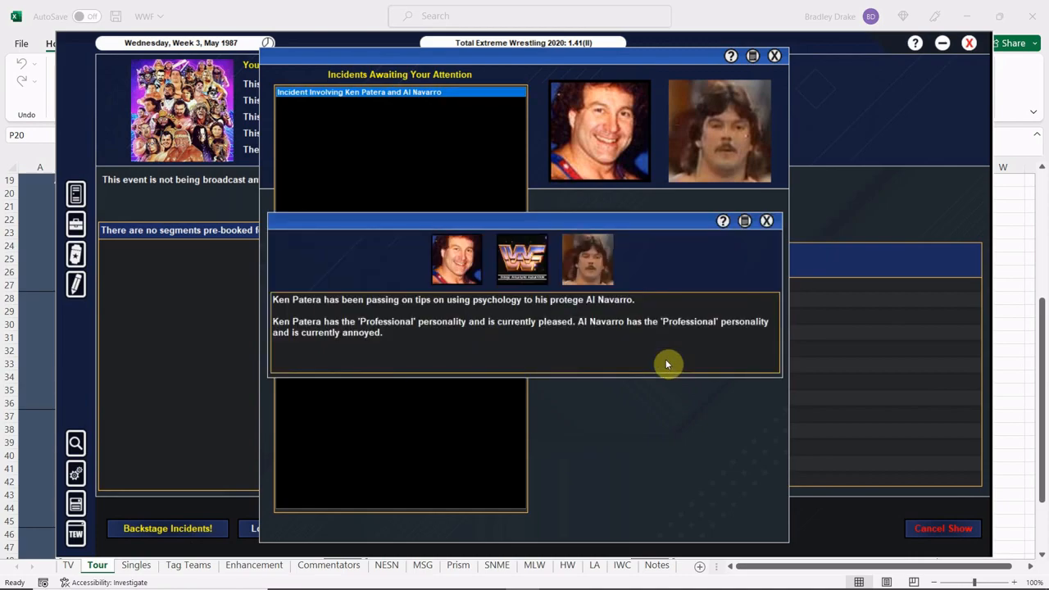
pyautogui.moveTo(747, 274)
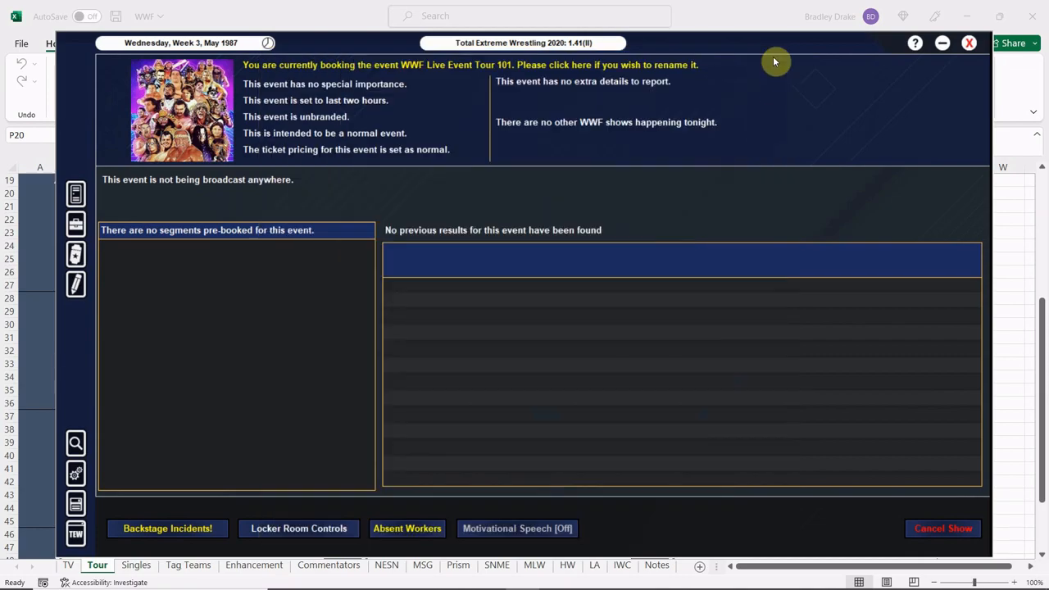
pyautogui.click(167, 528)
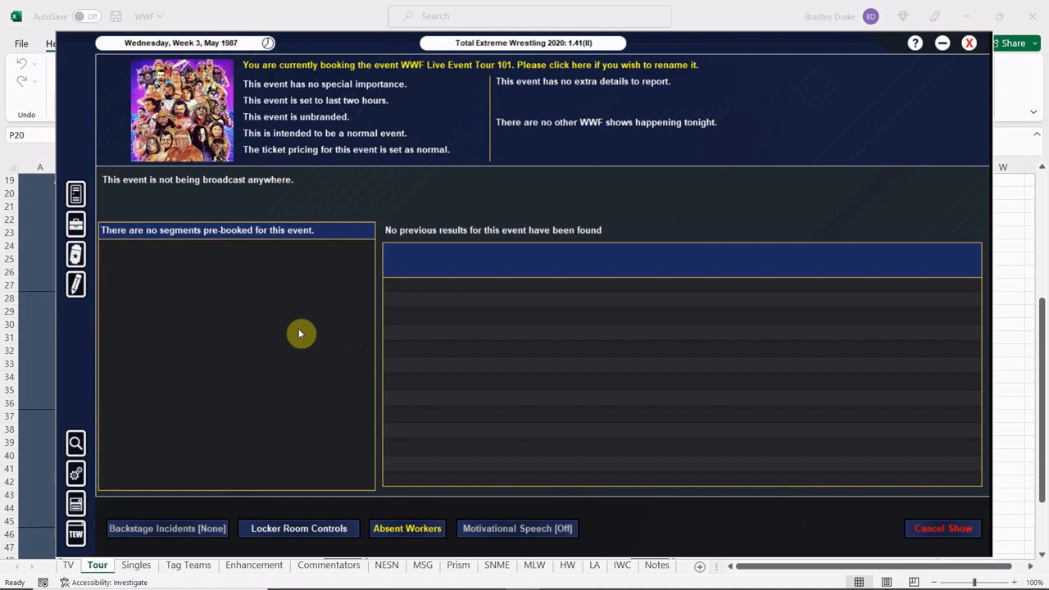
pyautogui.moveTo(274, 337)
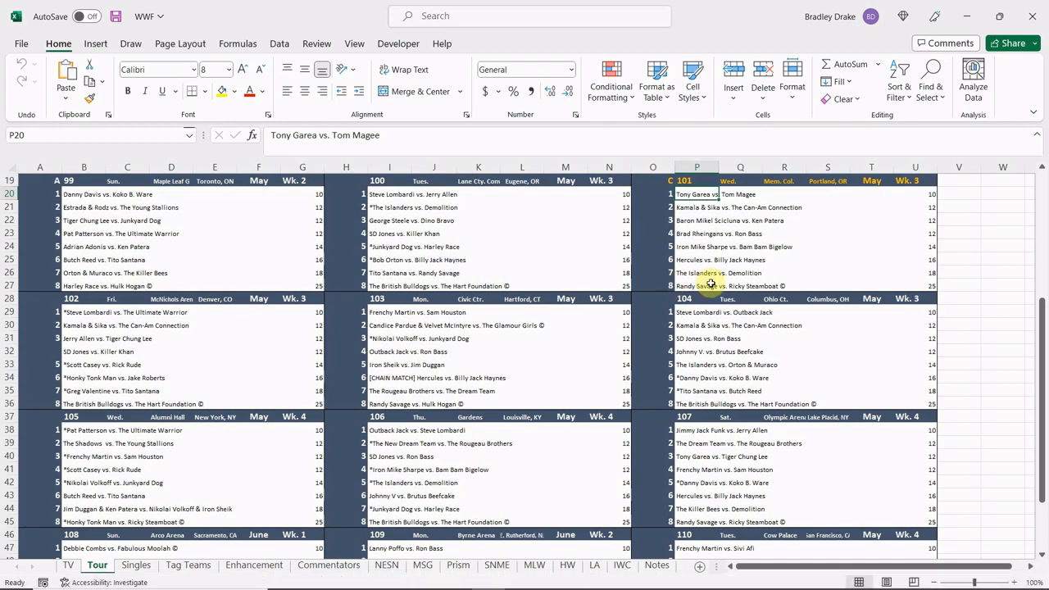
# - Check cells O19 and P20 for show 101's opener, Tony Garea vs. Tom Magee
pyautogui.click(652, 181)
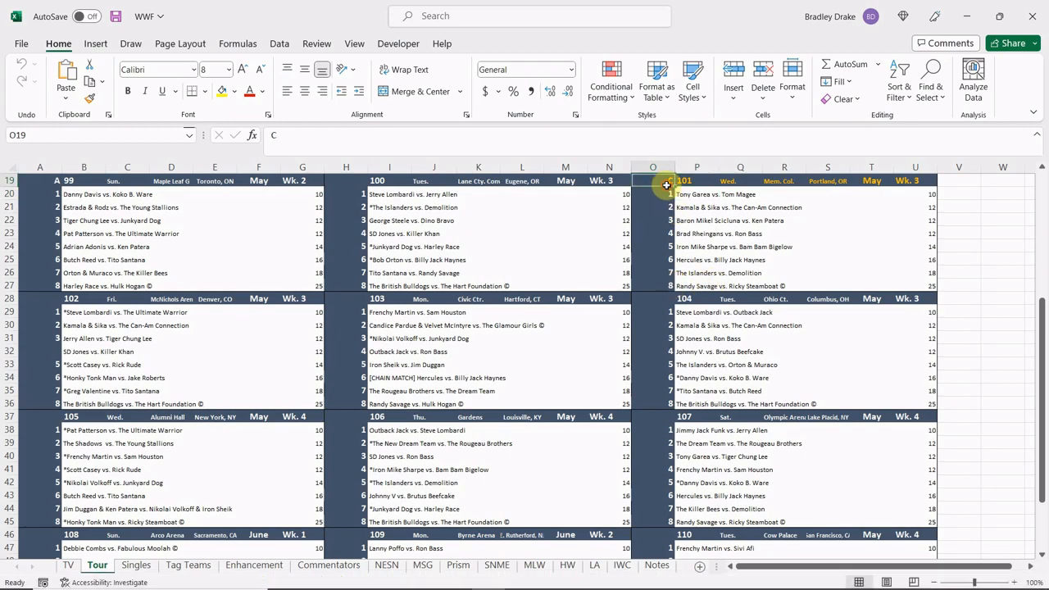
pyautogui.click(697, 194)
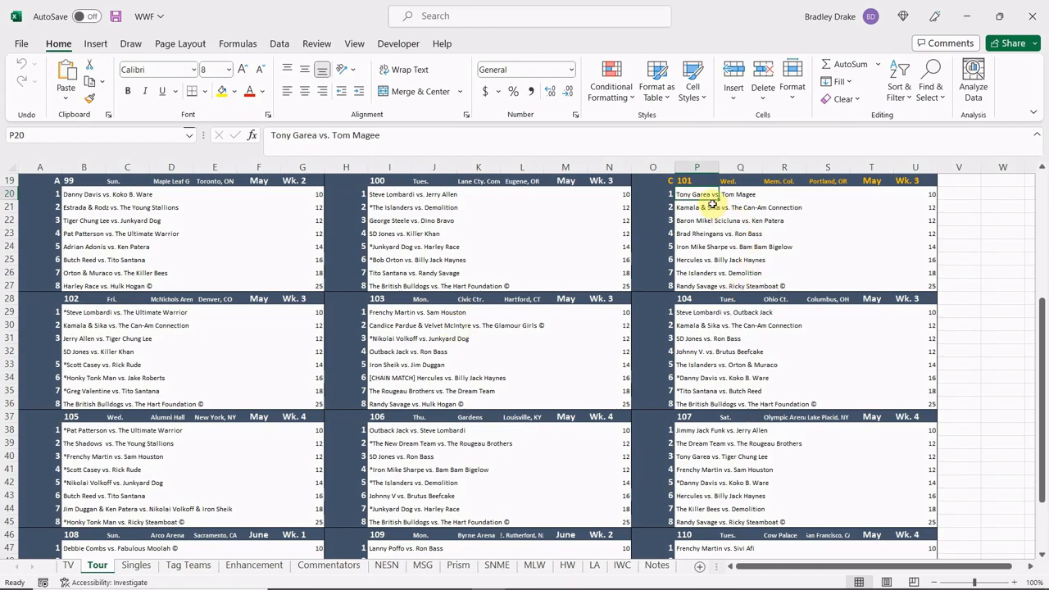
pyautogui.moveTo(750, 227)
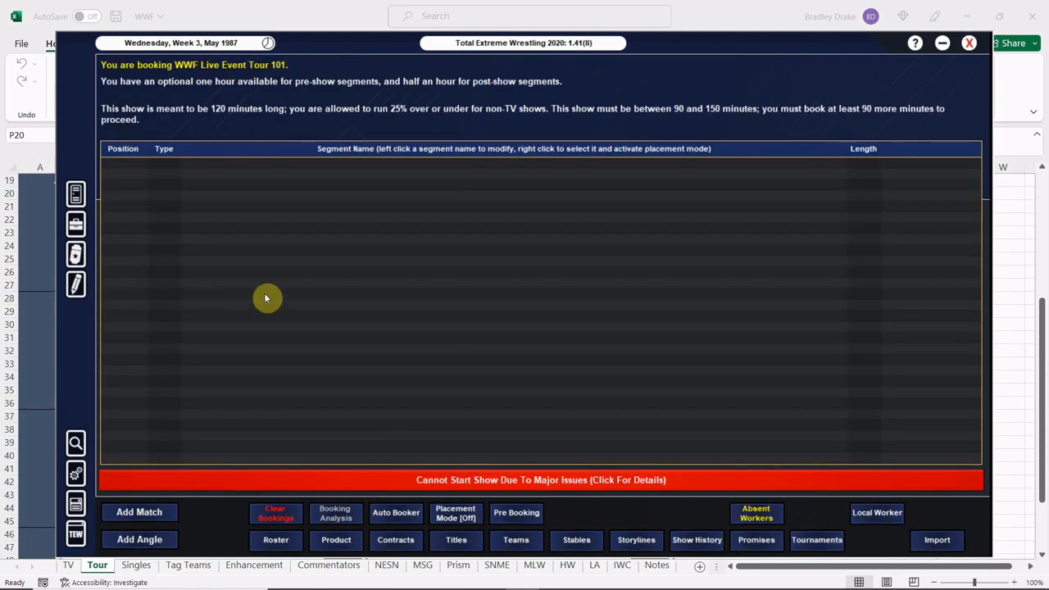
pyautogui.moveTo(139, 512)
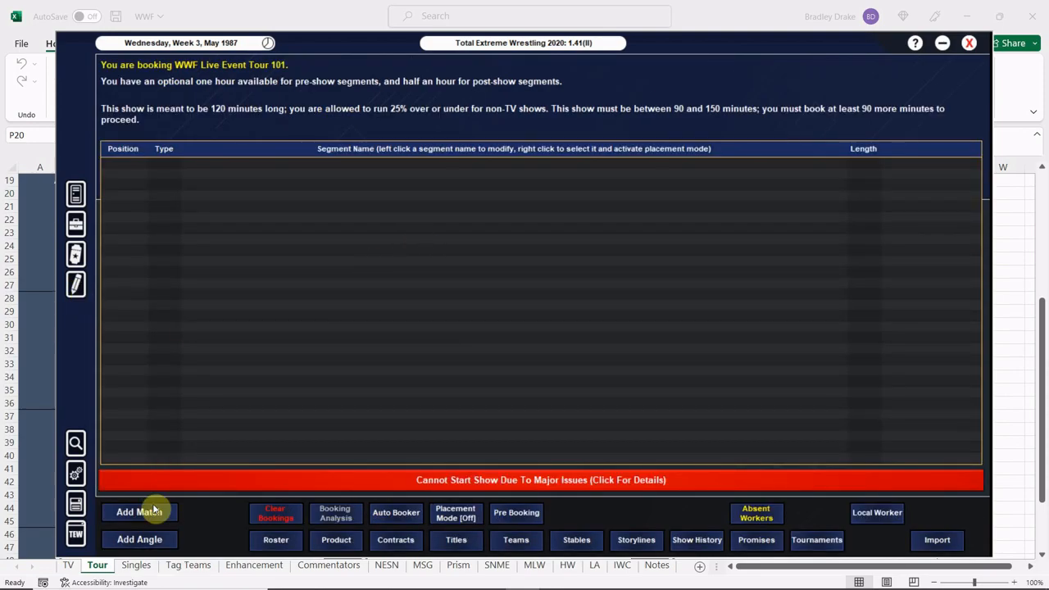
# - Begin a new match named 'Garea vs. M' and browse the roster
pyautogui.click(139, 511)
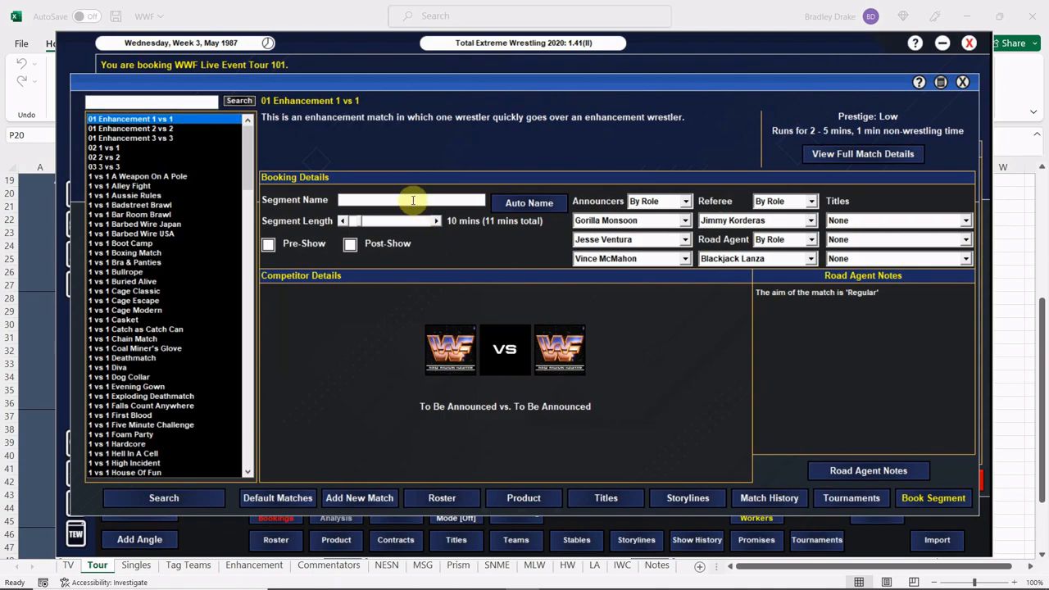
pyautogui.write('Garea vs. M')
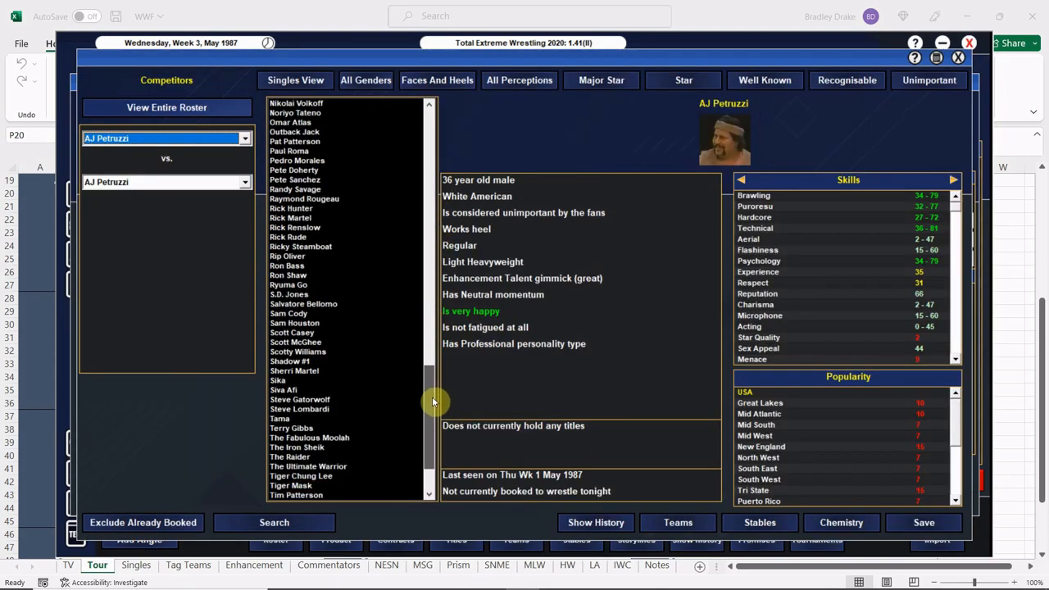
pyautogui.scroll(-3)
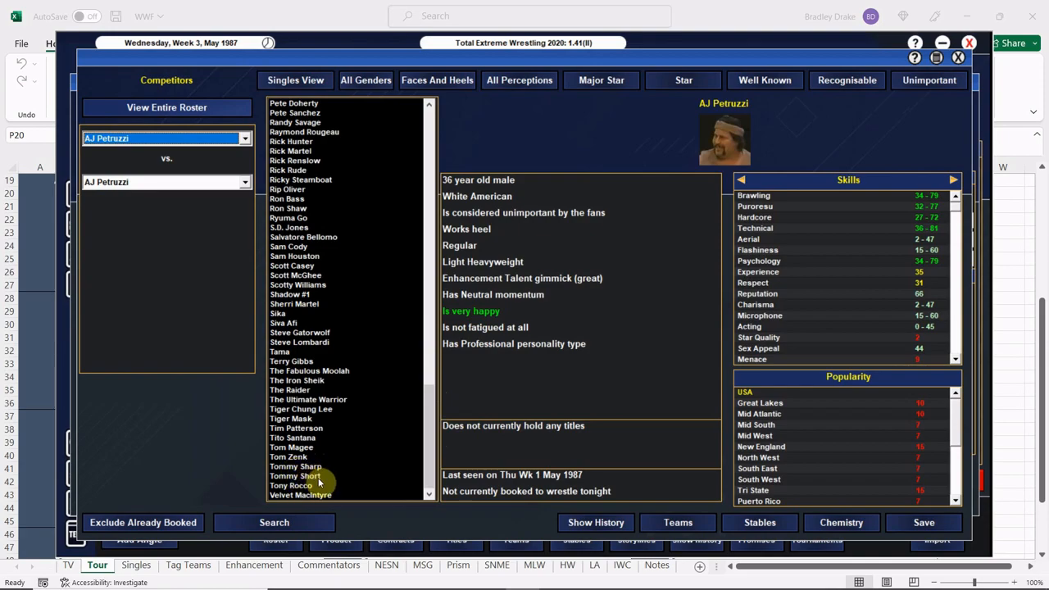
pyautogui.moveTo(320, 485)
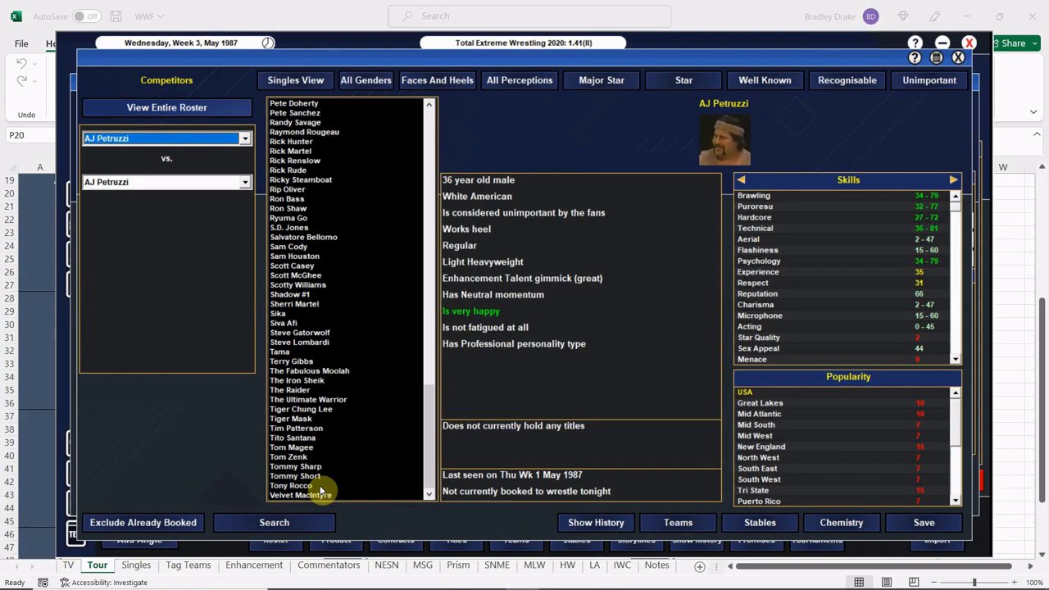
pyautogui.moveTo(602, 271)
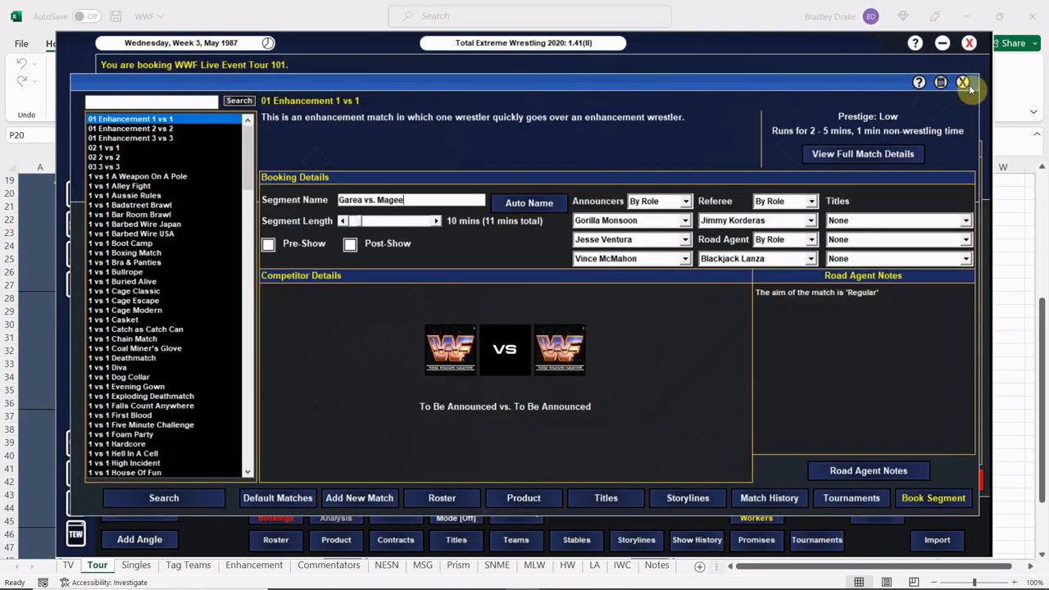
pyautogui.click(962, 82)
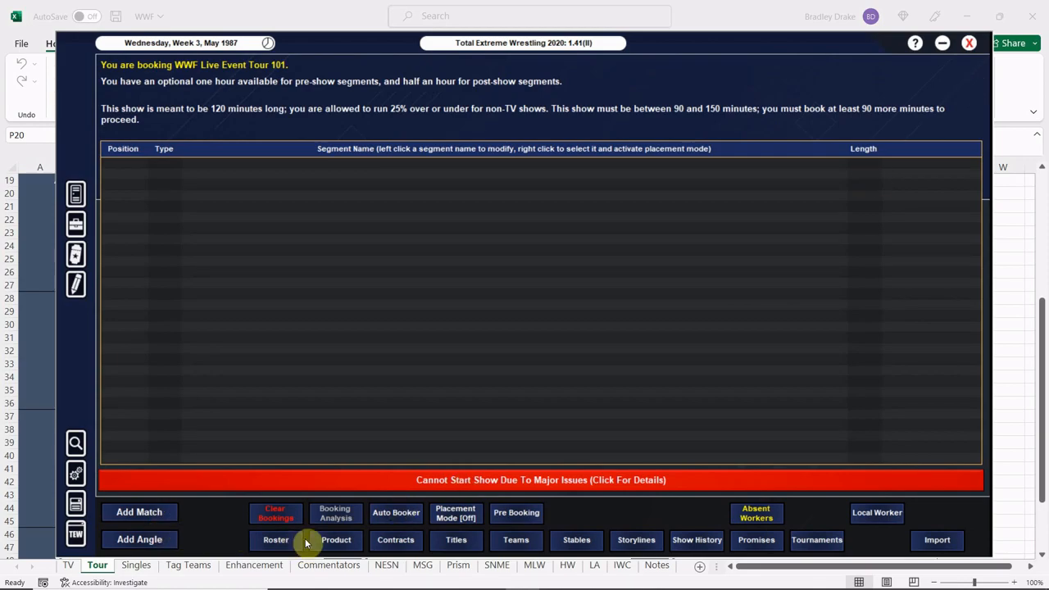
pyautogui.click(275, 539)
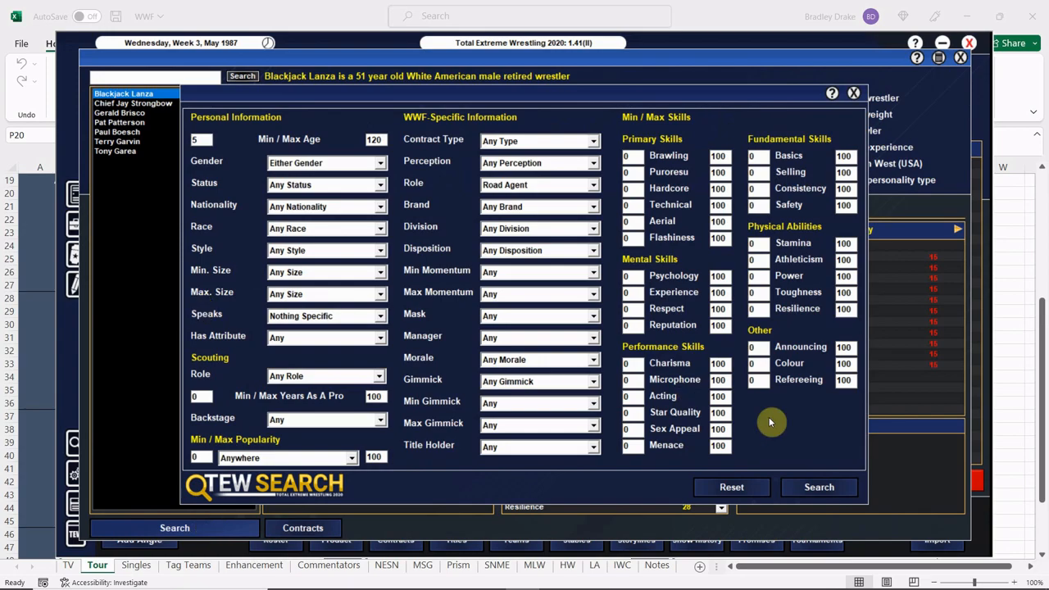
pyautogui.click(116, 151)
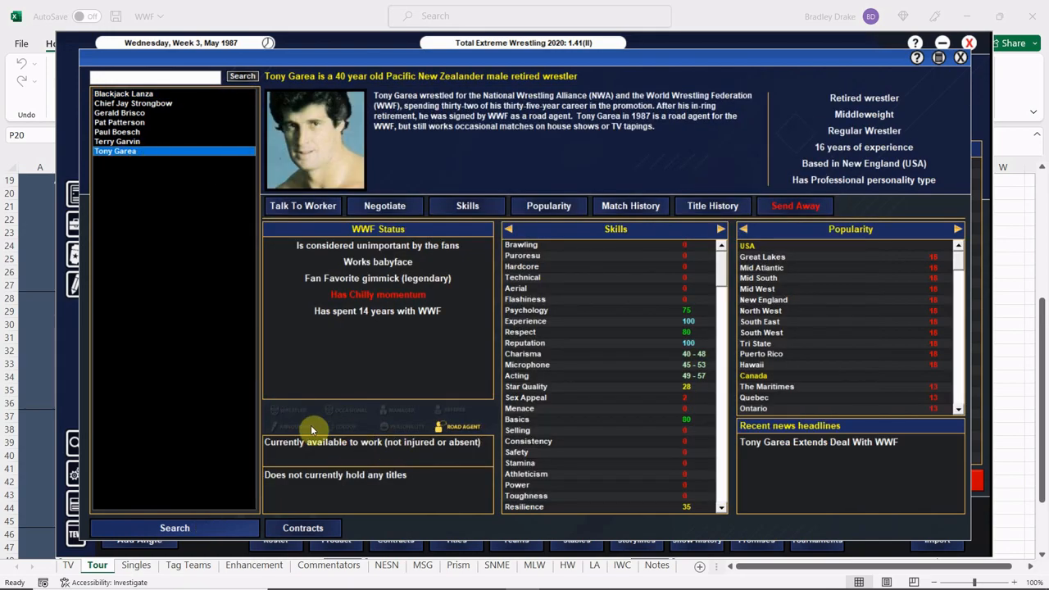
pyautogui.moveTo(786, 123)
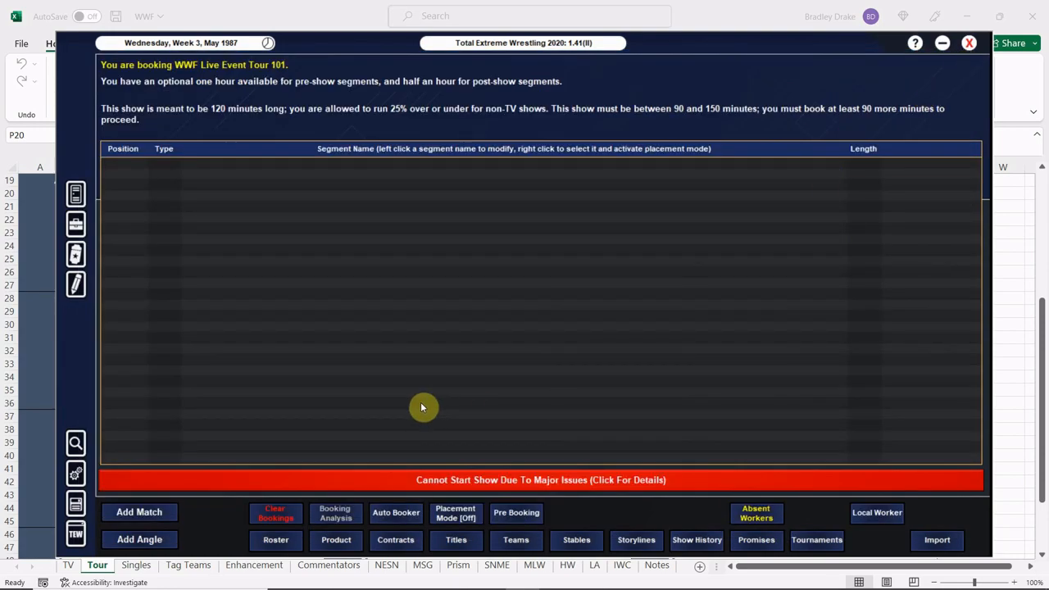
pyautogui.moveTo(396, 394)
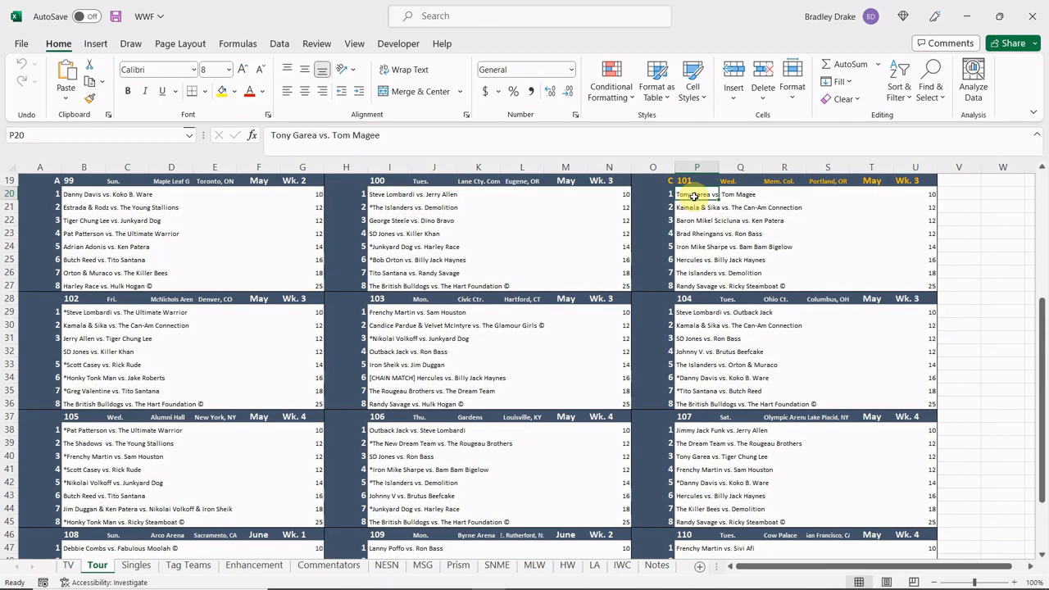
pyautogui.moveTo(366, 506)
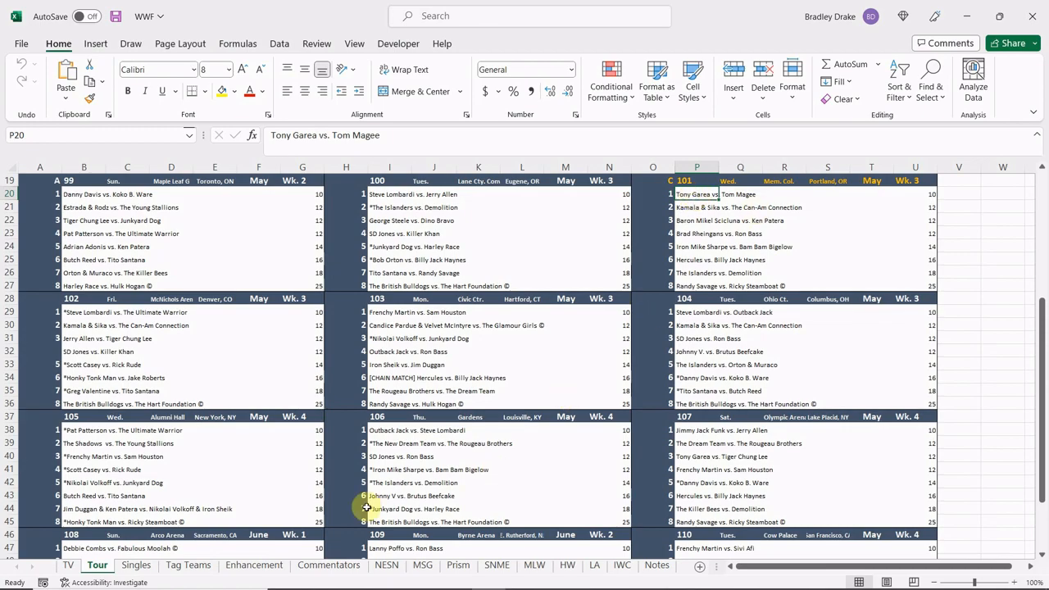
pyautogui.click(254, 565)
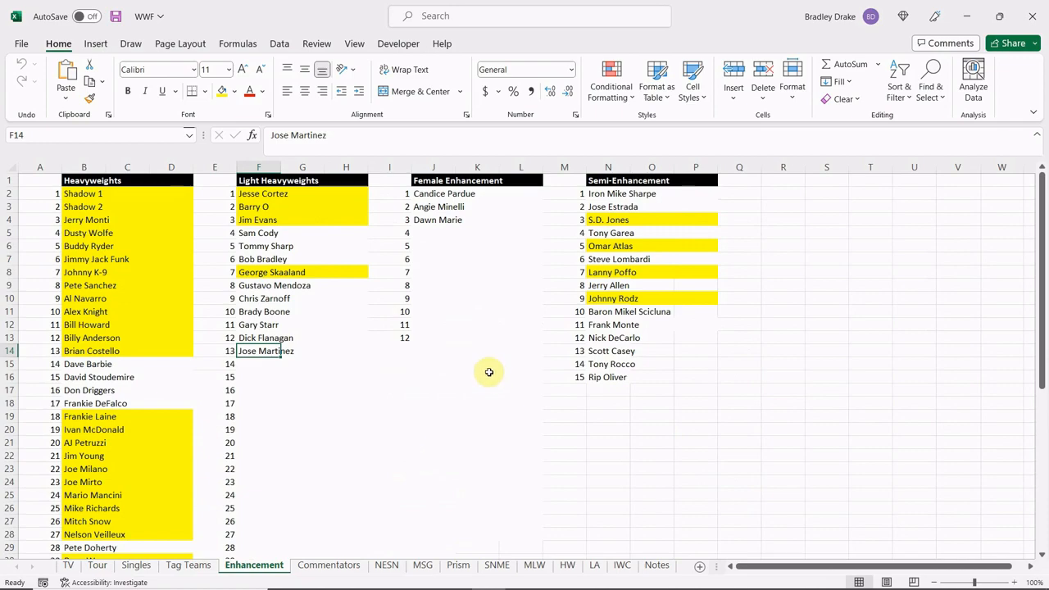
pyautogui.moveTo(551, 367)
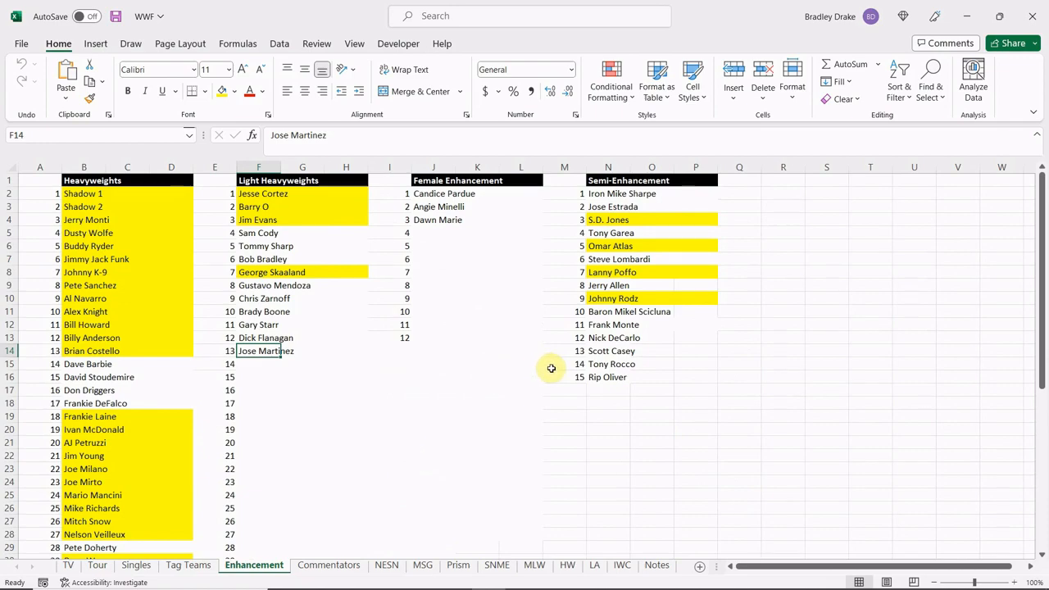
pyautogui.moveTo(98, 582)
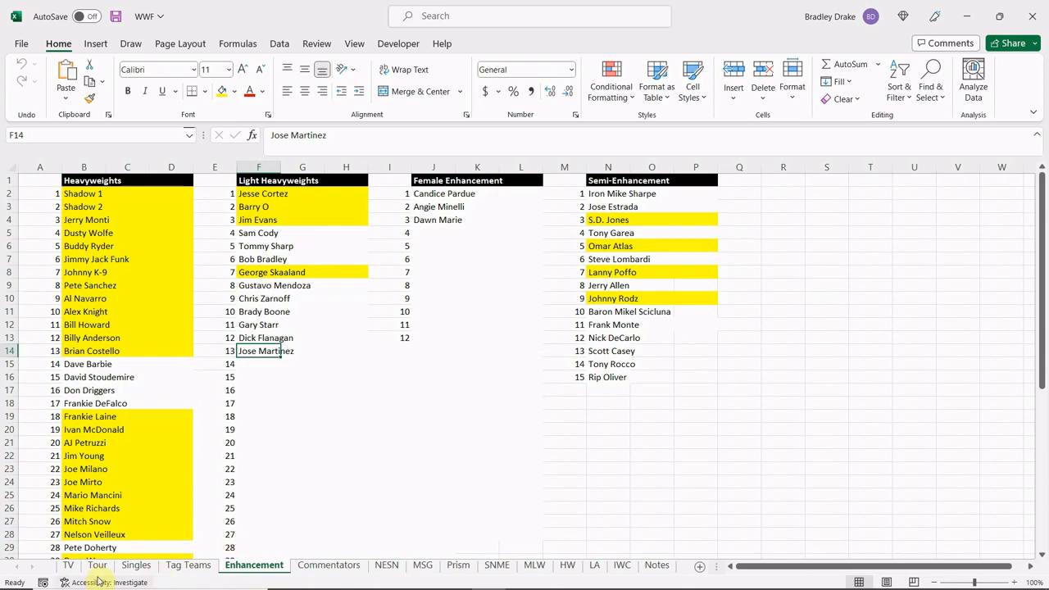
pyautogui.click(97, 564)
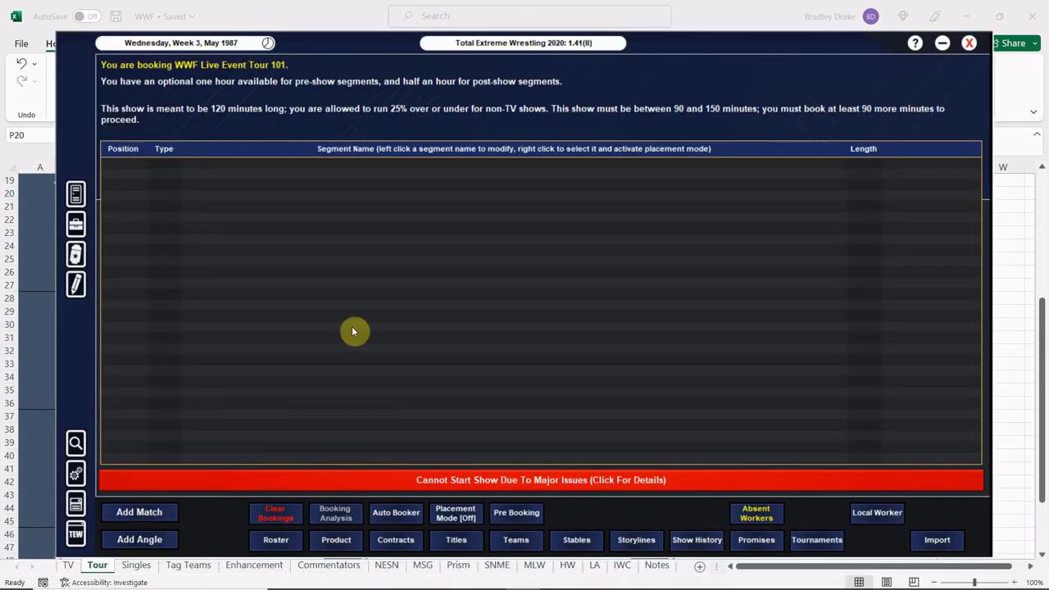
pyautogui.click(139, 511)
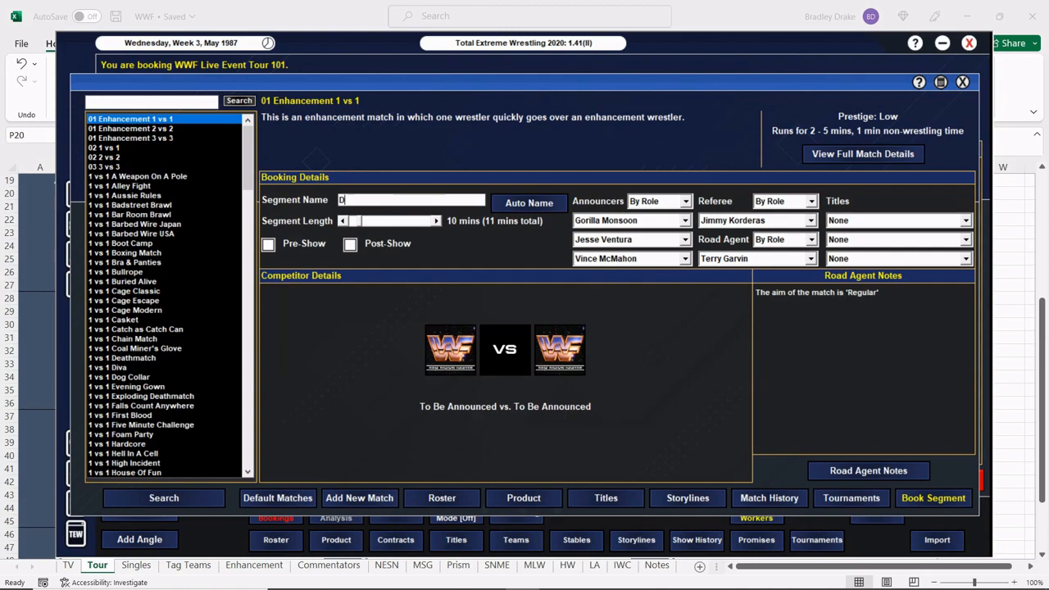
pyautogui.write('DeCarlo vs. Magee')
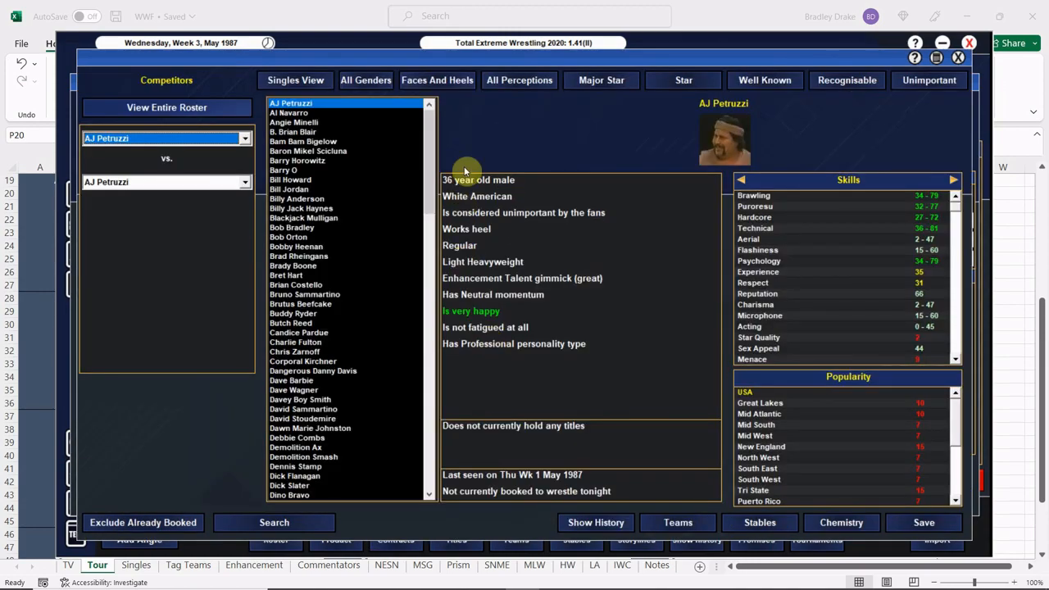
pyautogui.scroll(-3)
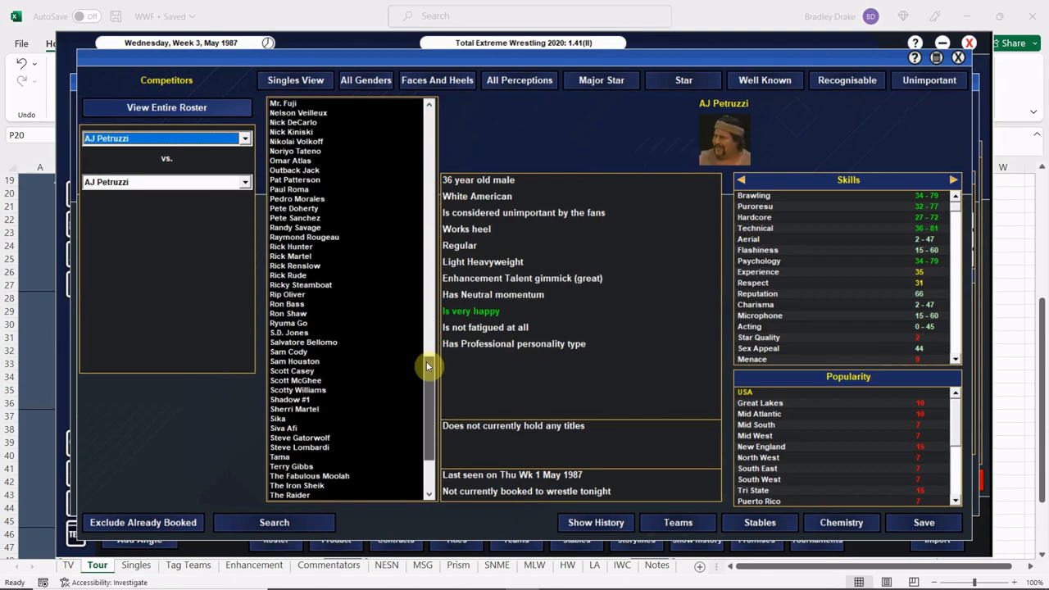
pyautogui.scroll(3)
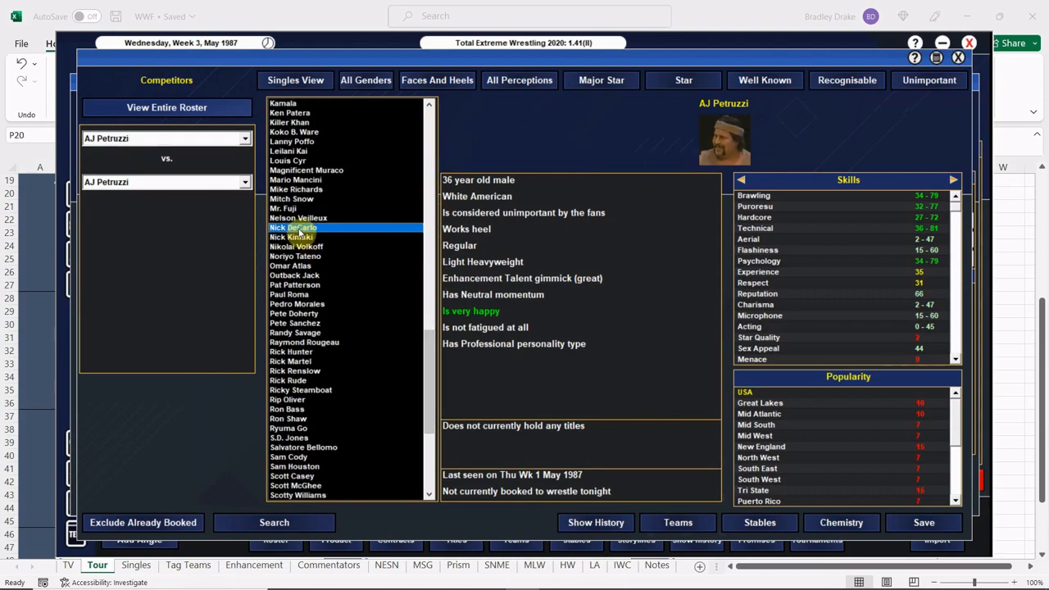
pyautogui.click(292, 227)
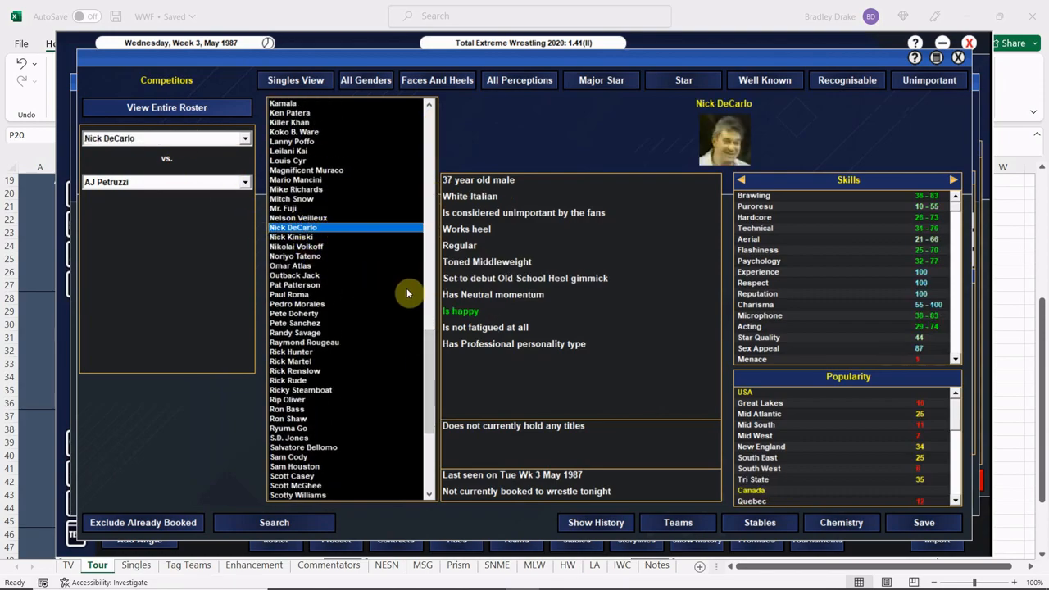
pyautogui.scroll(-3)
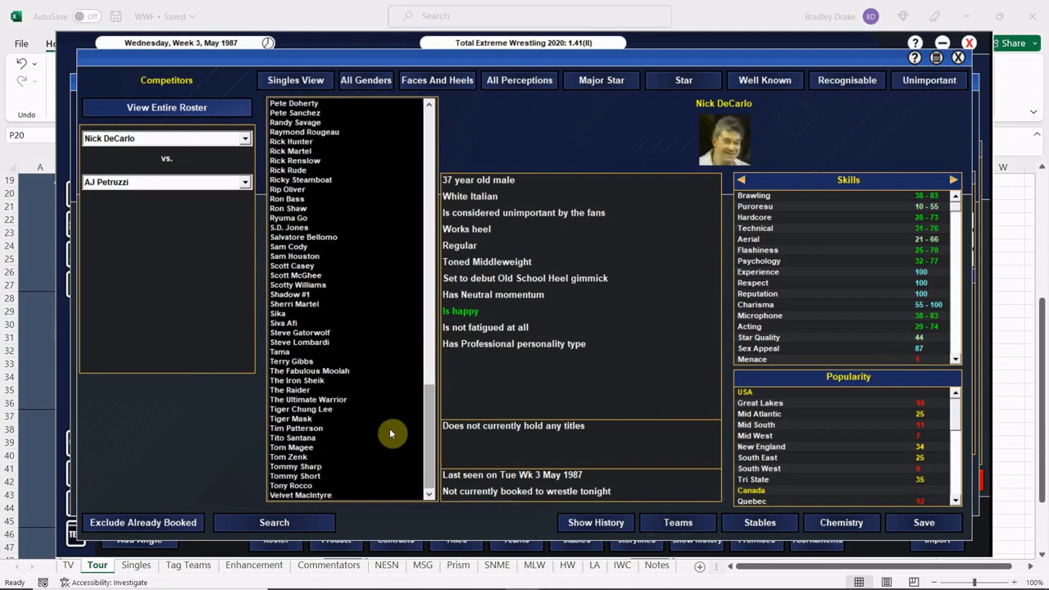
pyautogui.click(291, 447)
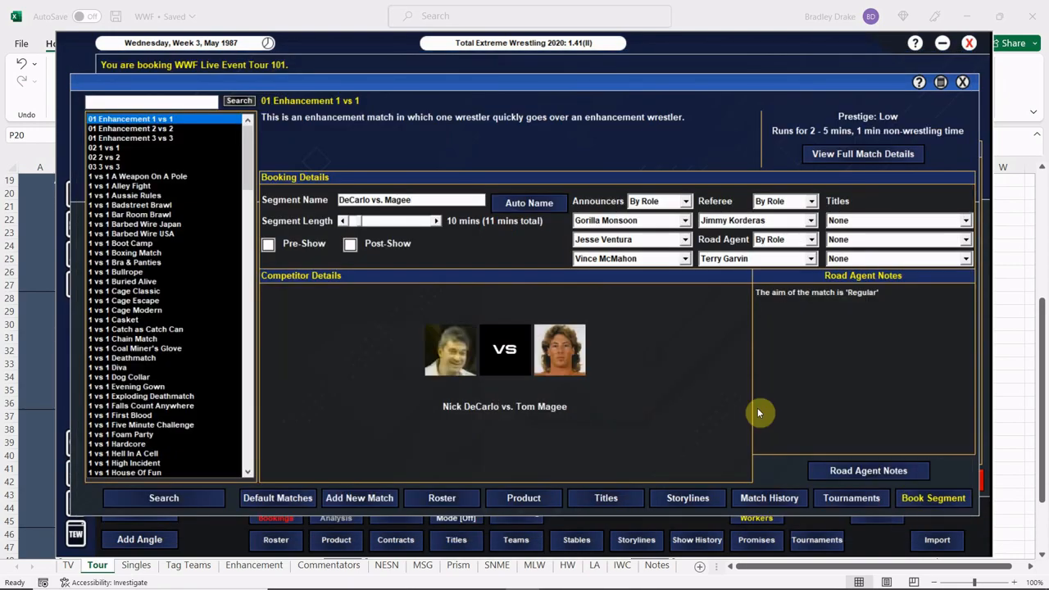
# - Add a Victor note for Tom Magee and book the 12-minute match
pyautogui.click(868, 470)
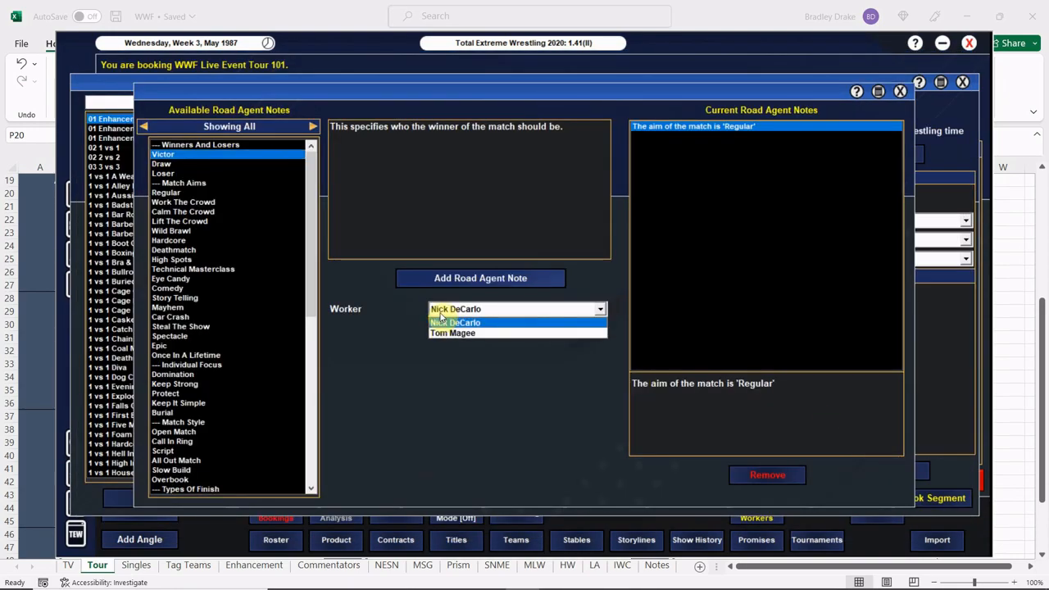
pyautogui.click(962, 82)
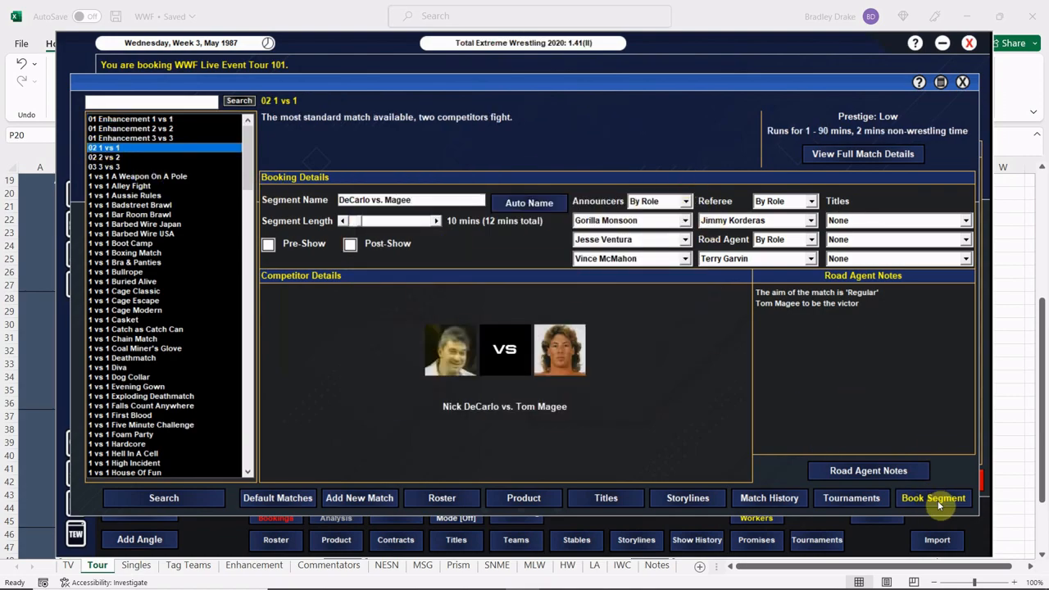
pyautogui.click(933, 497)
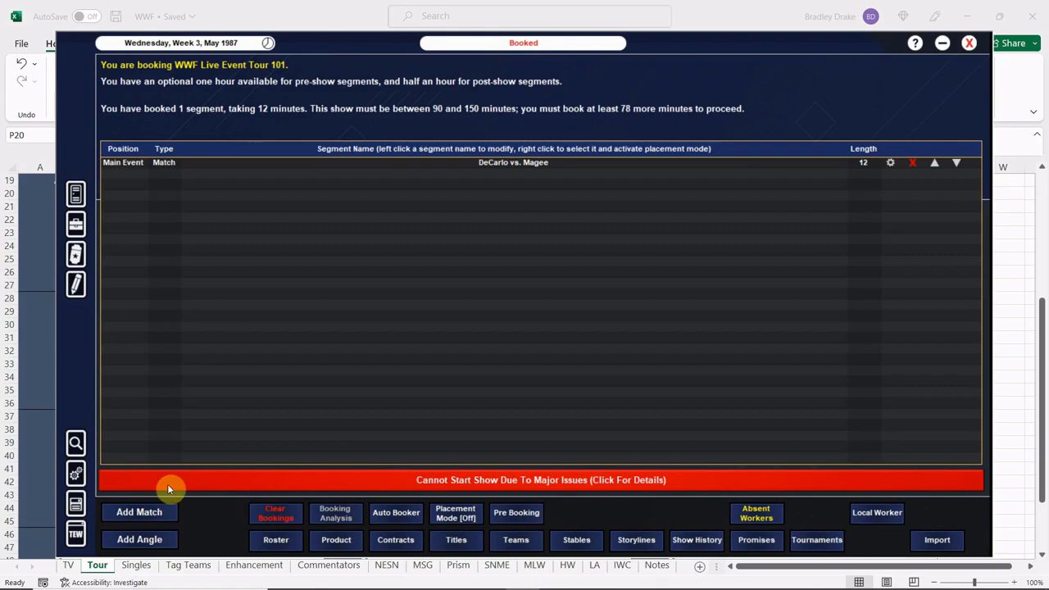
# - Pick Kamala & Sika and The Can-Am Connection in the Tag Team View
pyautogui.click(139, 512)
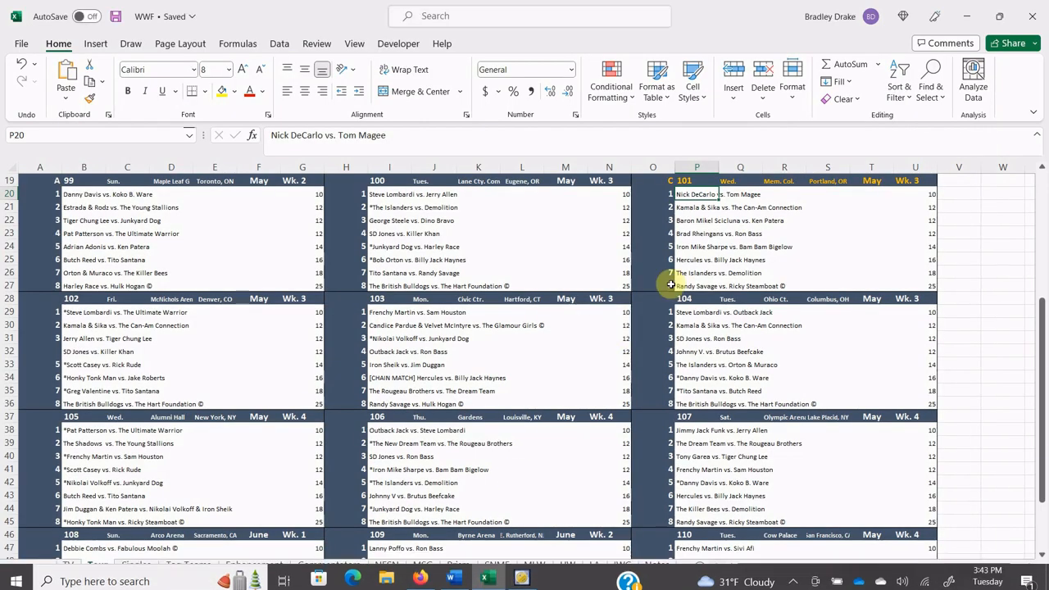
pyautogui.click(523, 568)
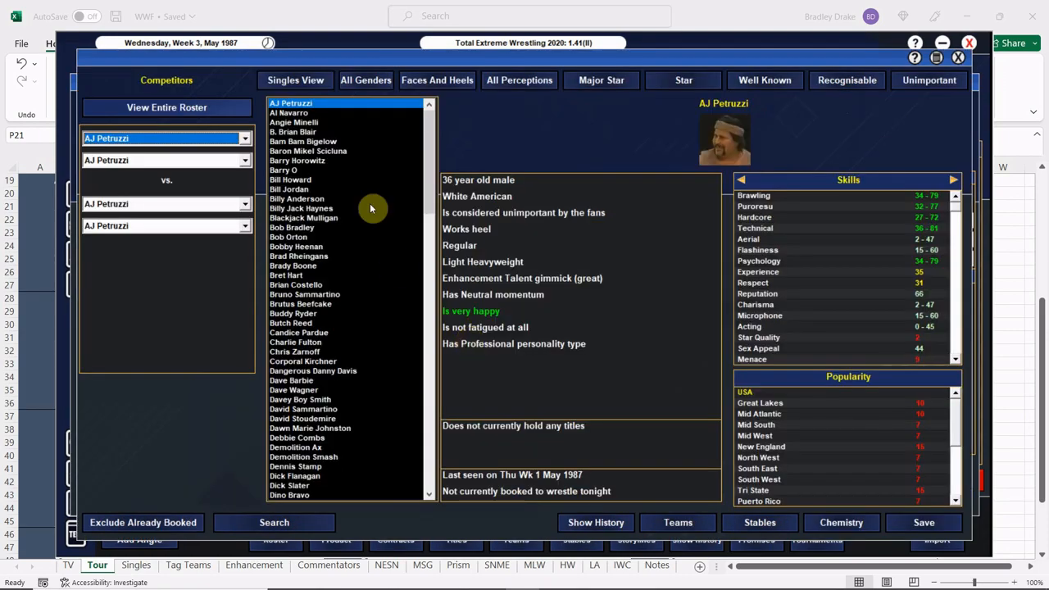
pyautogui.click(295, 80)
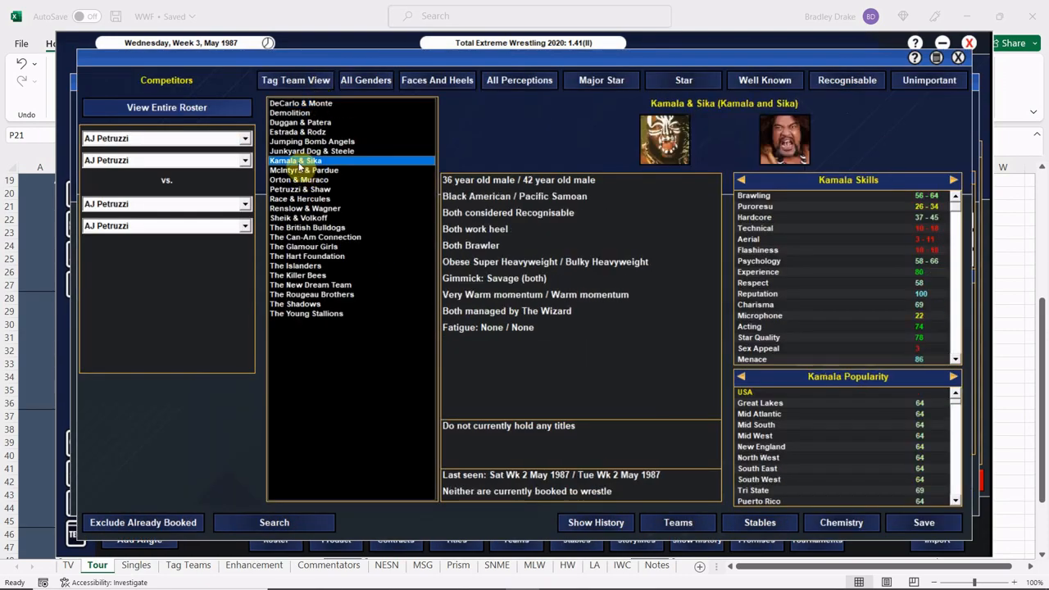
pyautogui.click(295, 160)
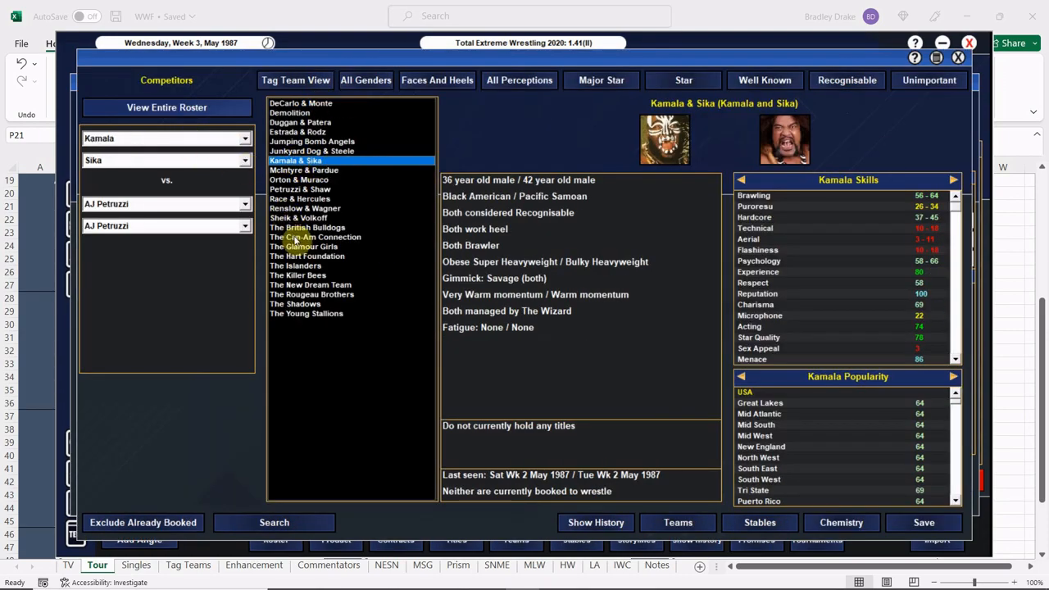
pyautogui.click(314, 236)
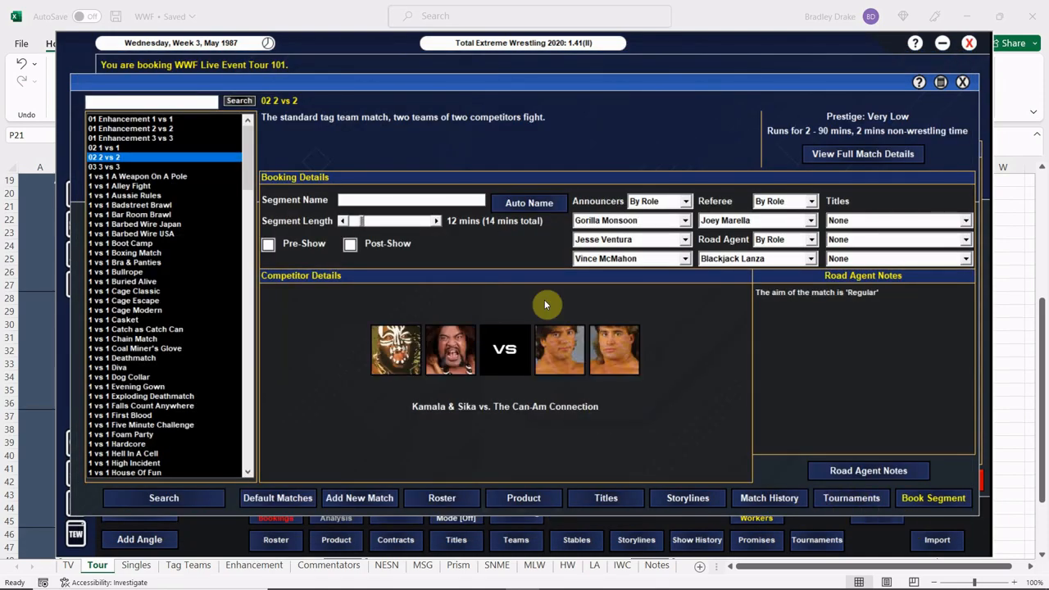
# - Auto-name the tag match, add a Tom Zenk victor note, and book it
pyautogui.click(529, 203)
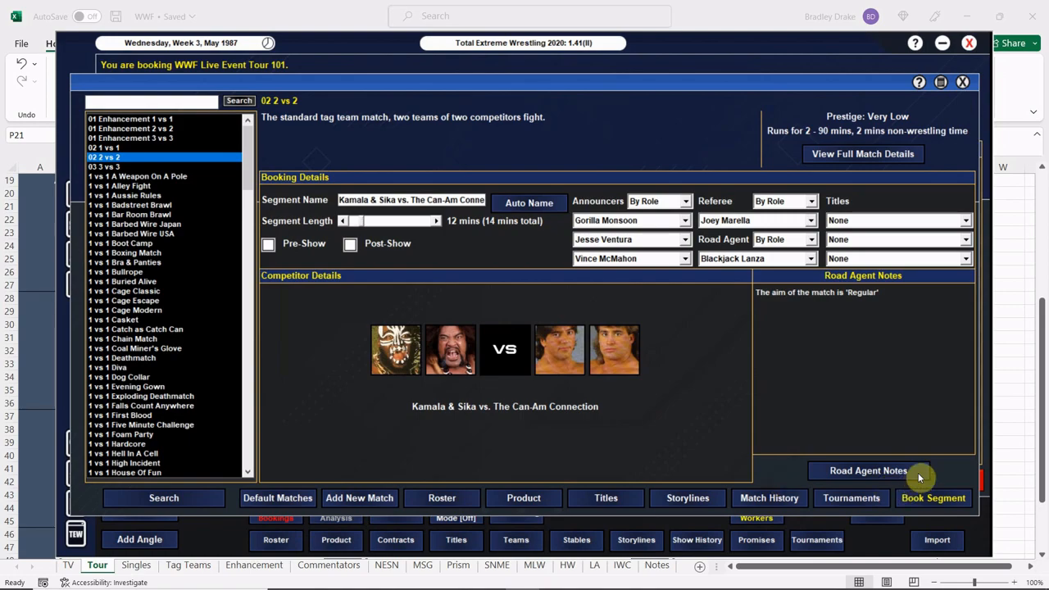
pyautogui.click(868, 470)
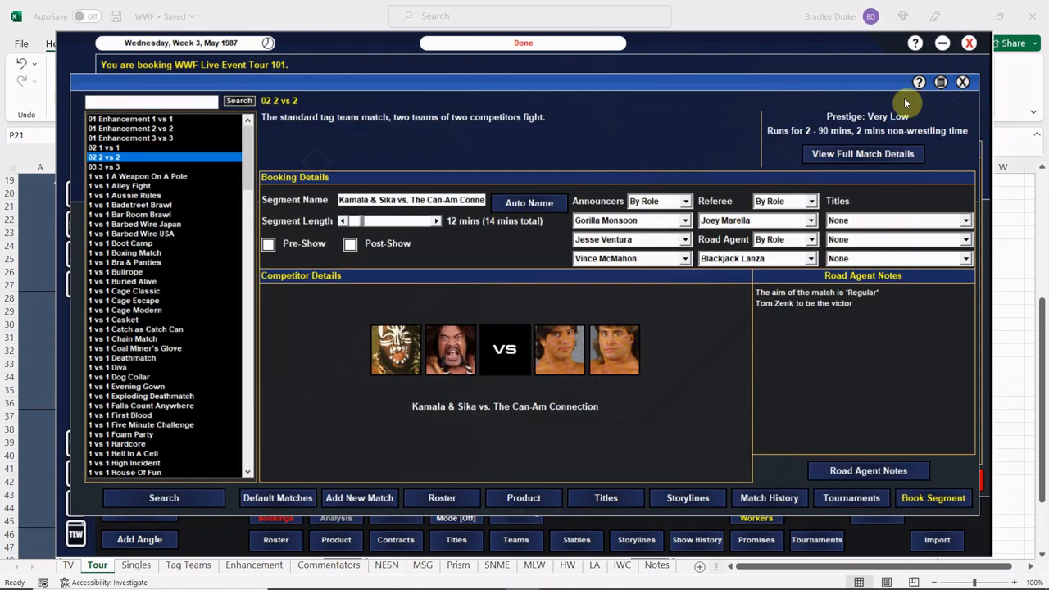
pyautogui.click(932, 497)
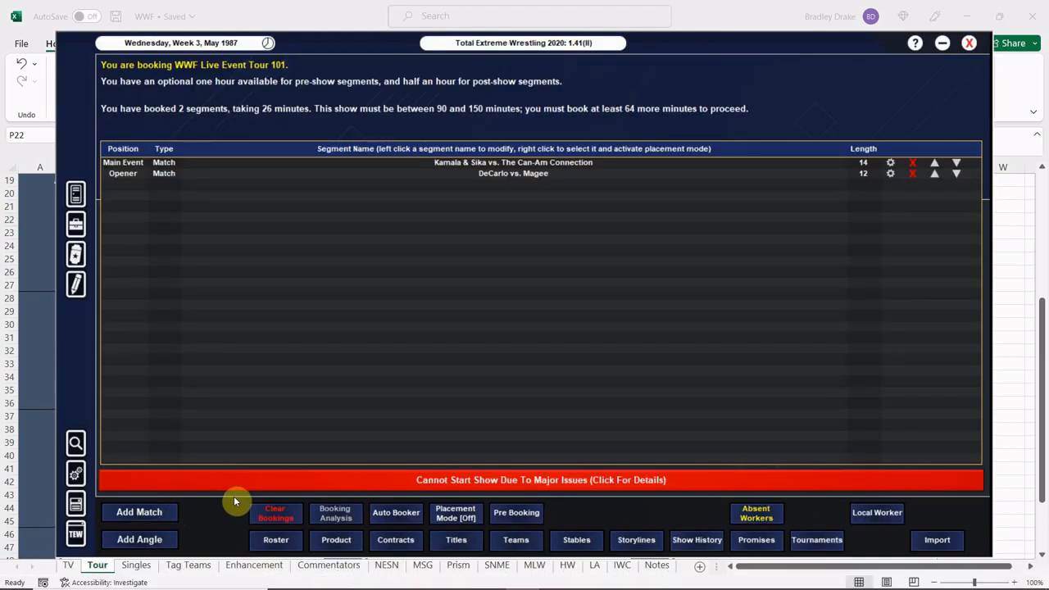
# - Set up a singles match of Baron Mikel Scicluna vs. Ken Patera
pyautogui.click(139, 512)
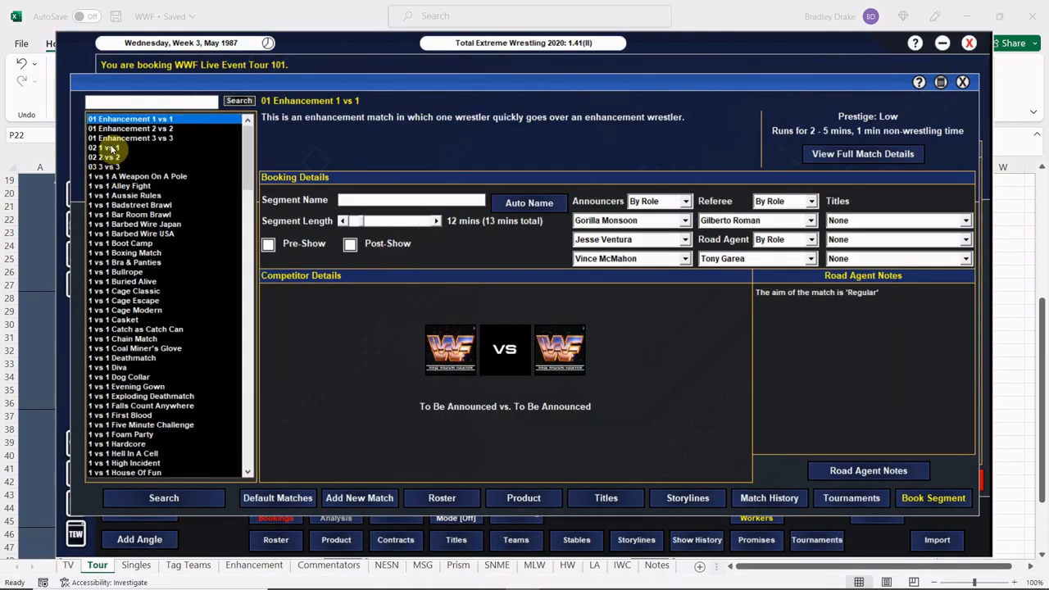
pyautogui.click(104, 148)
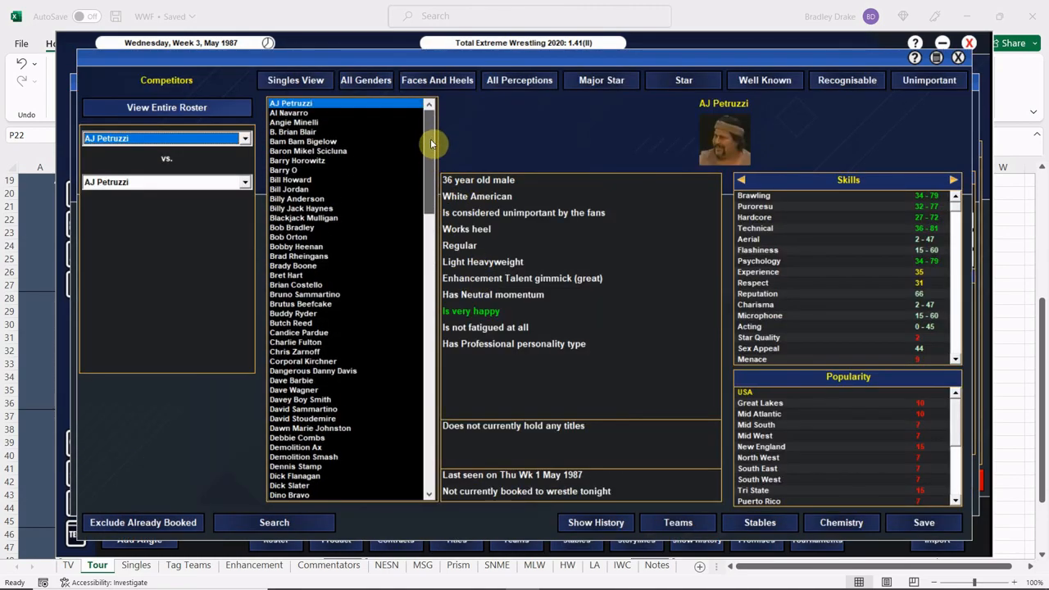
pyautogui.click(307, 150)
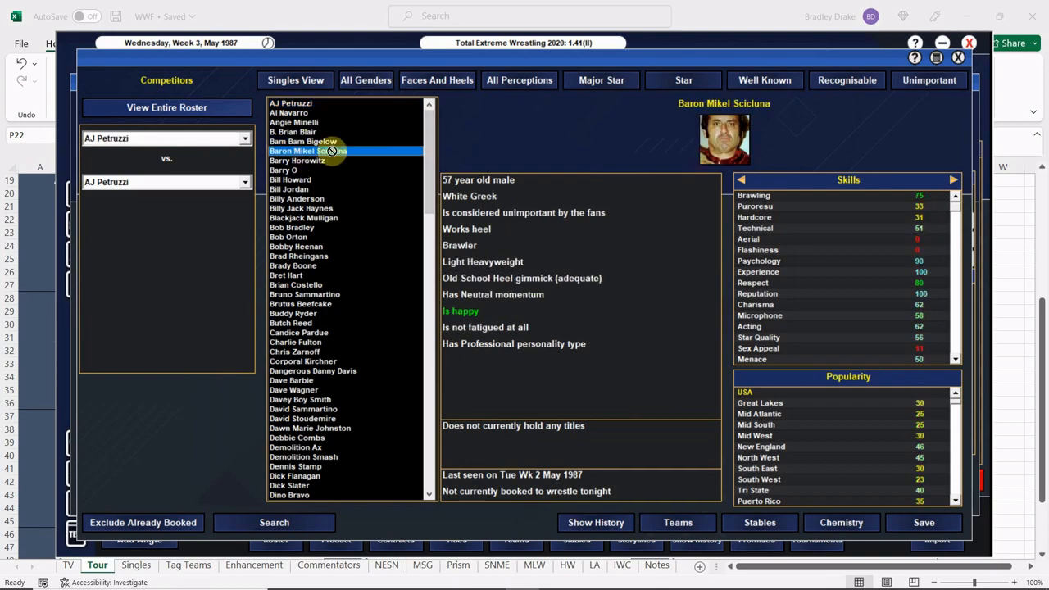
pyautogui.scroll(-3)
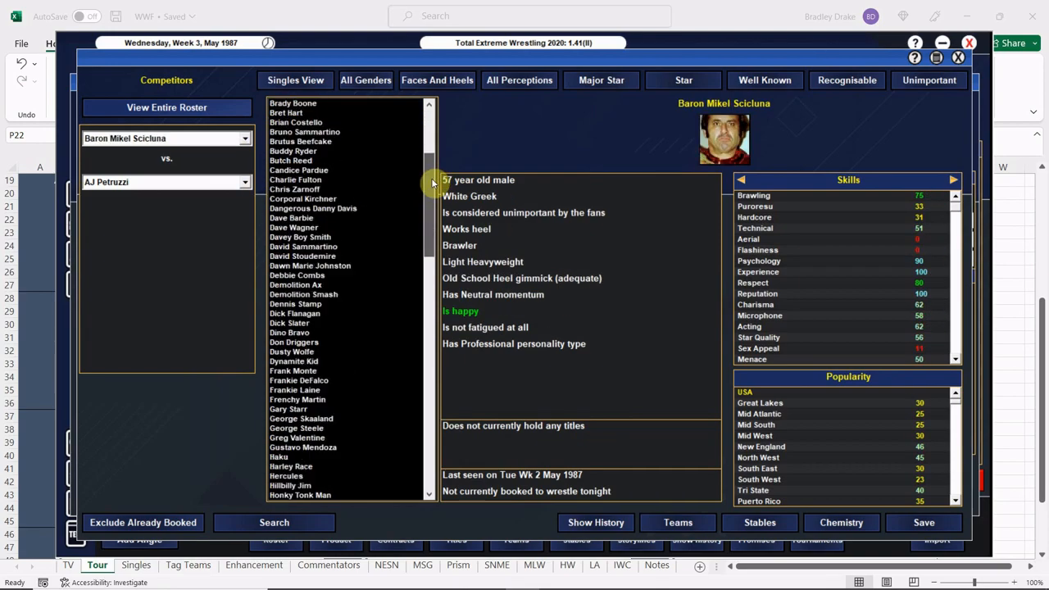
pyautogui.scroll(-3)
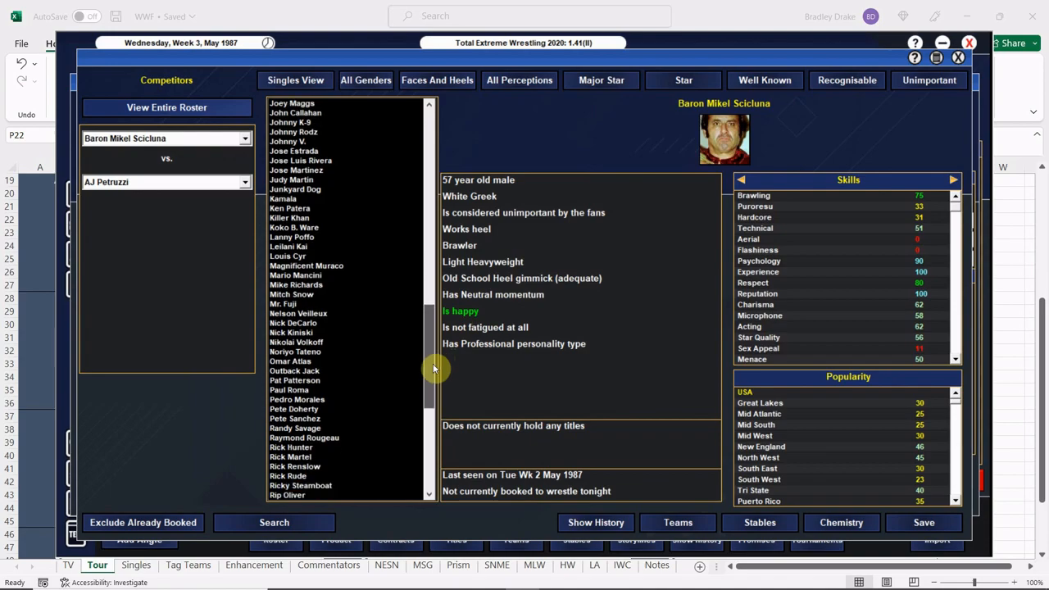
pyautogui.scroll(-3)
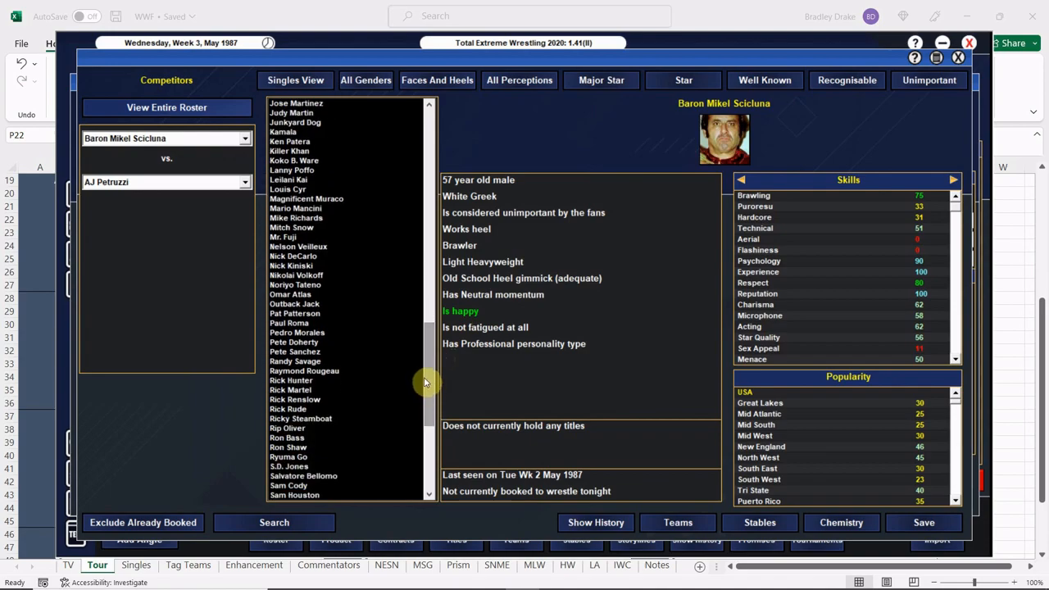
pyautogui.moveTo(432, 365)
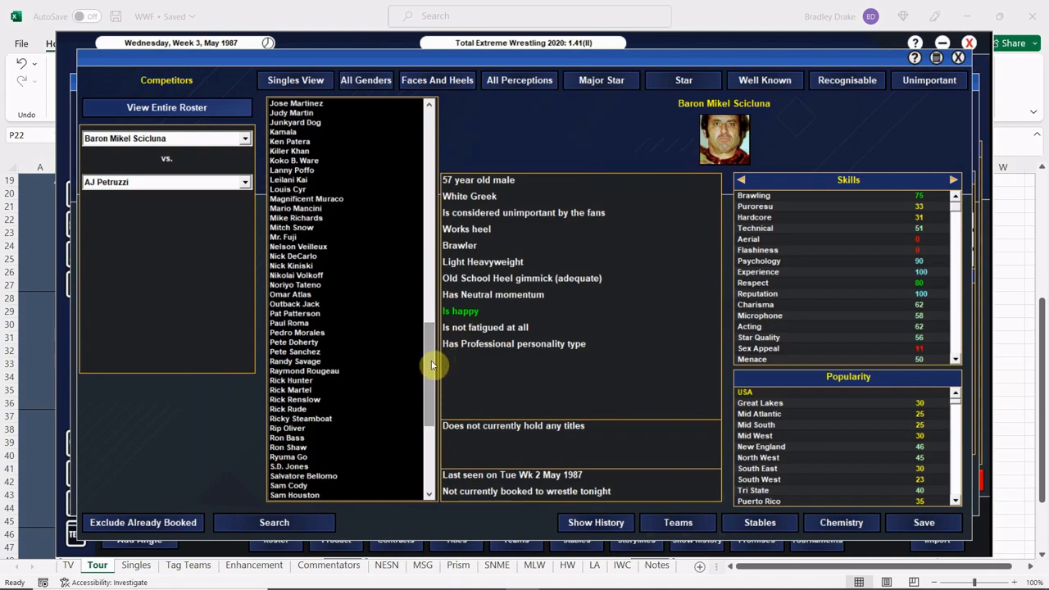
pyautogui.scroll(3)
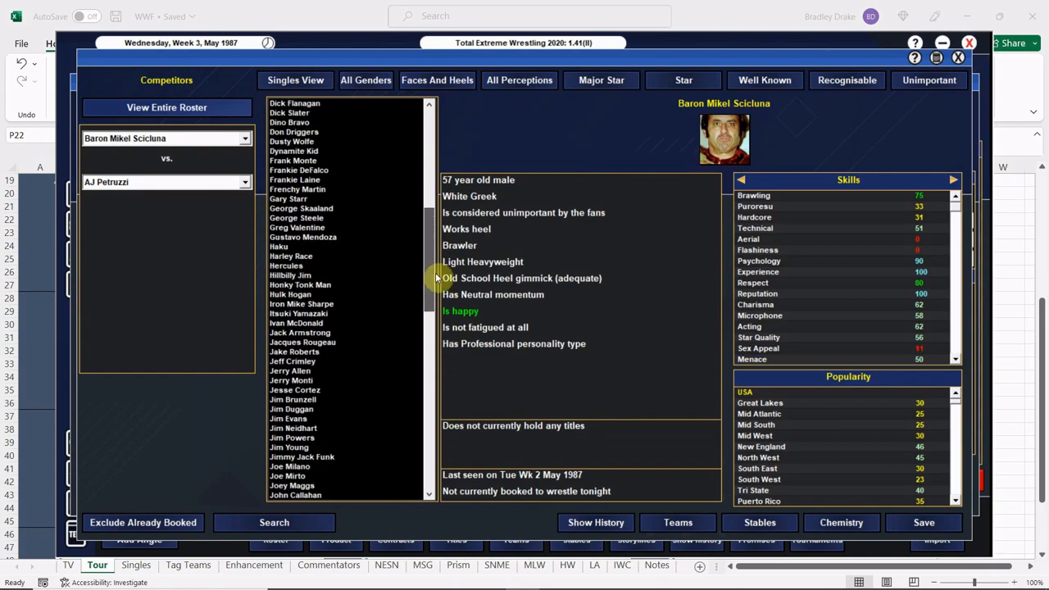
pyautogui.scroll(-3)
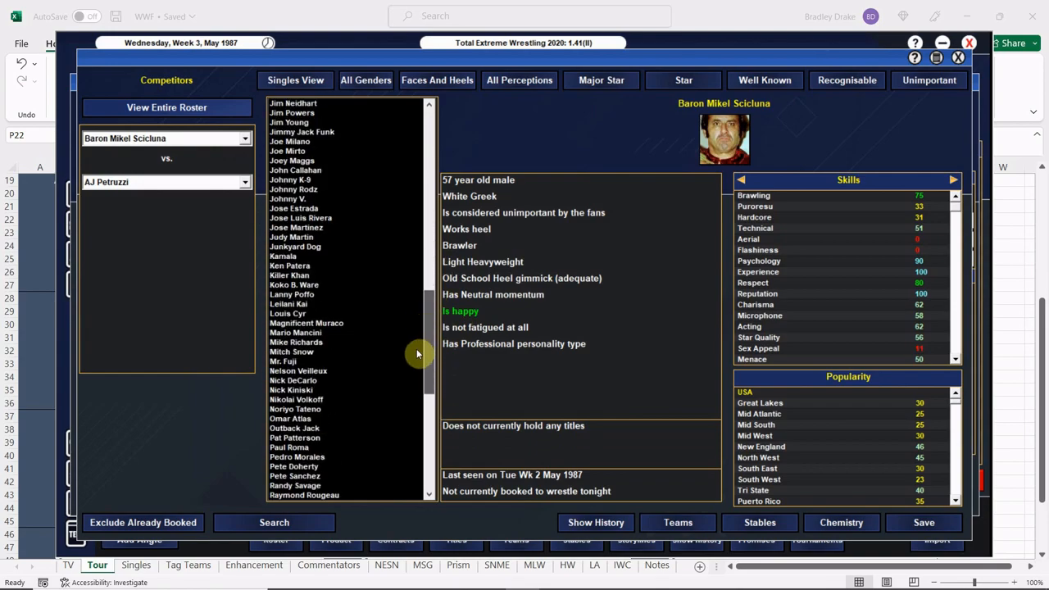
pyautogui.click(289, 265)
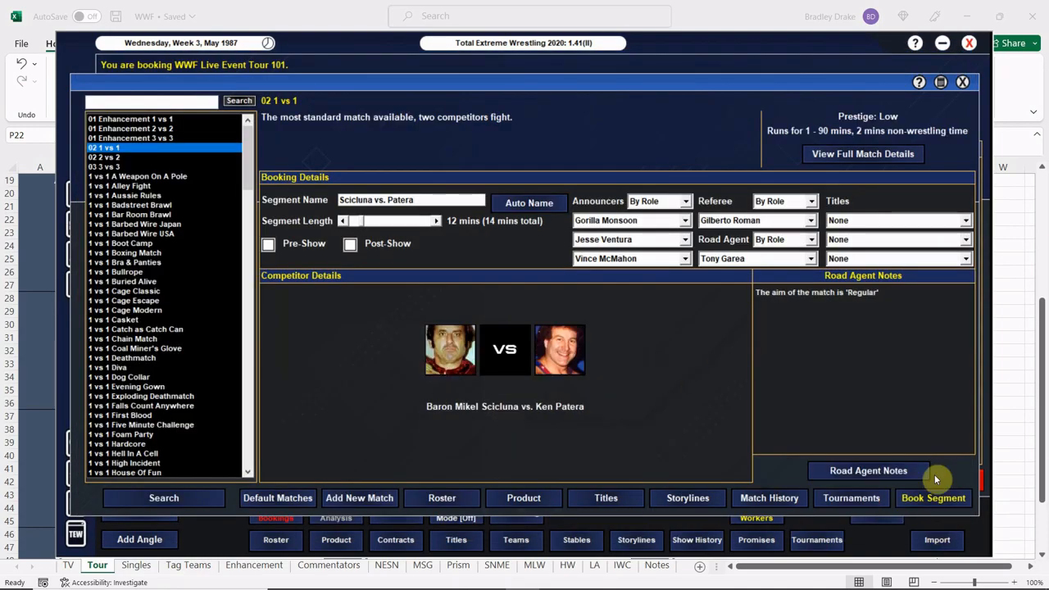
# - Add a Victor road agent note for Ken Patera and book the match
pyautogui.click(867, 470)
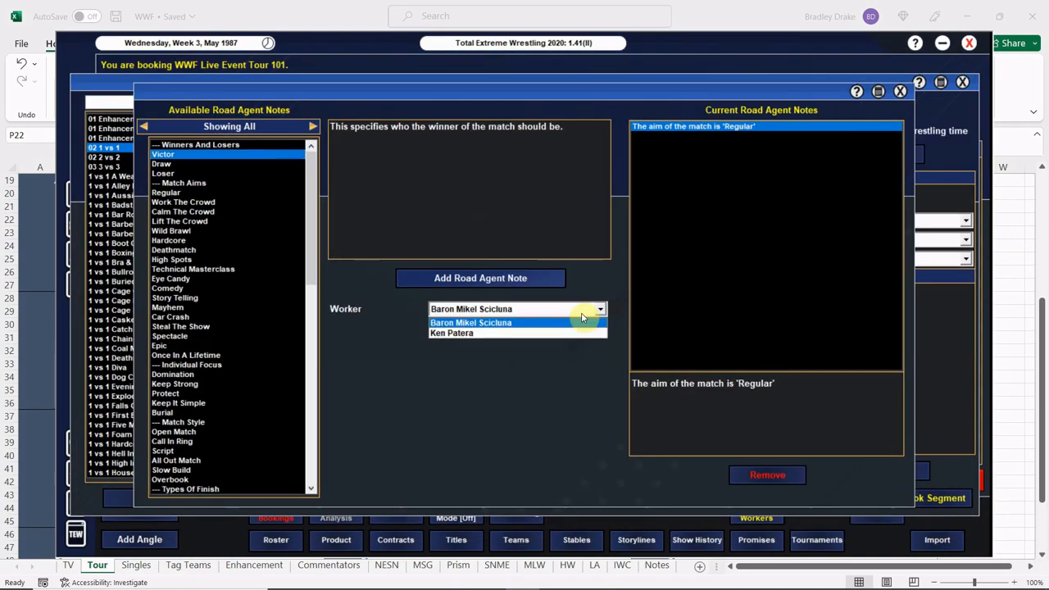
pyautogui.click(451, 333)
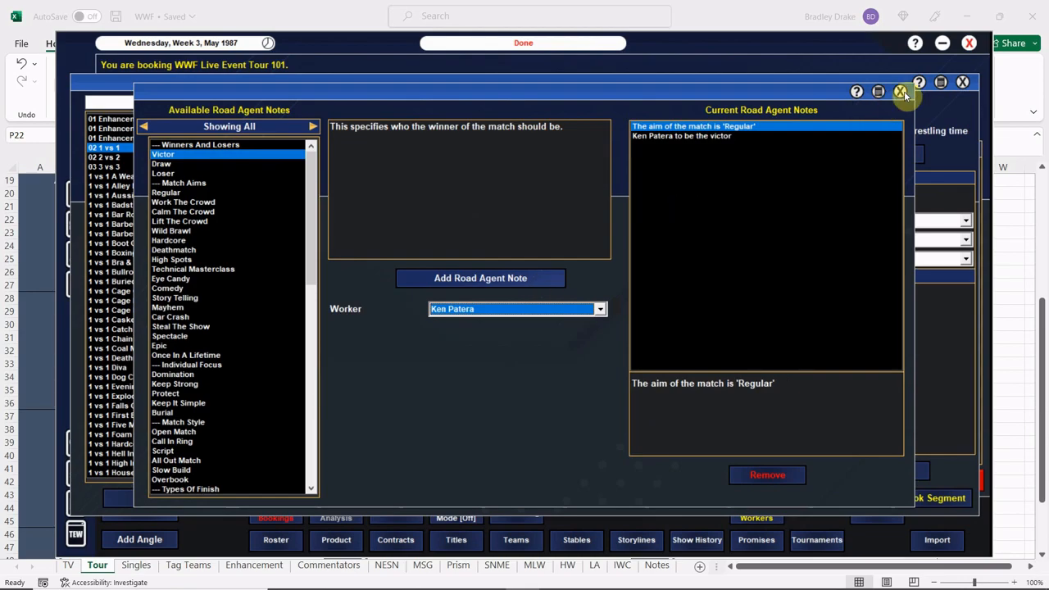
pyautogui.click(900, 91)
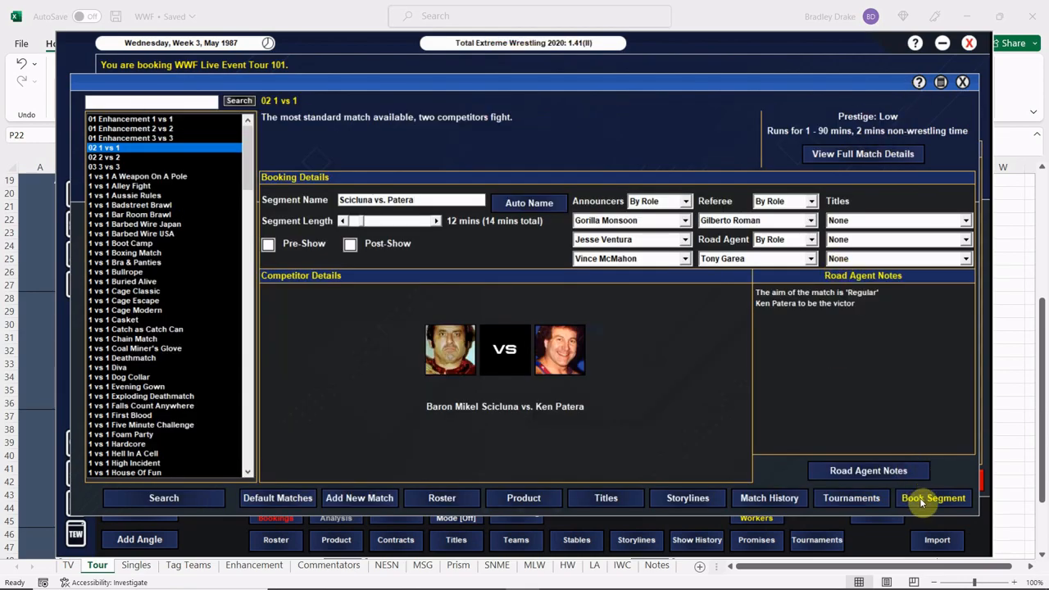
pyautogui.click(933, 498)
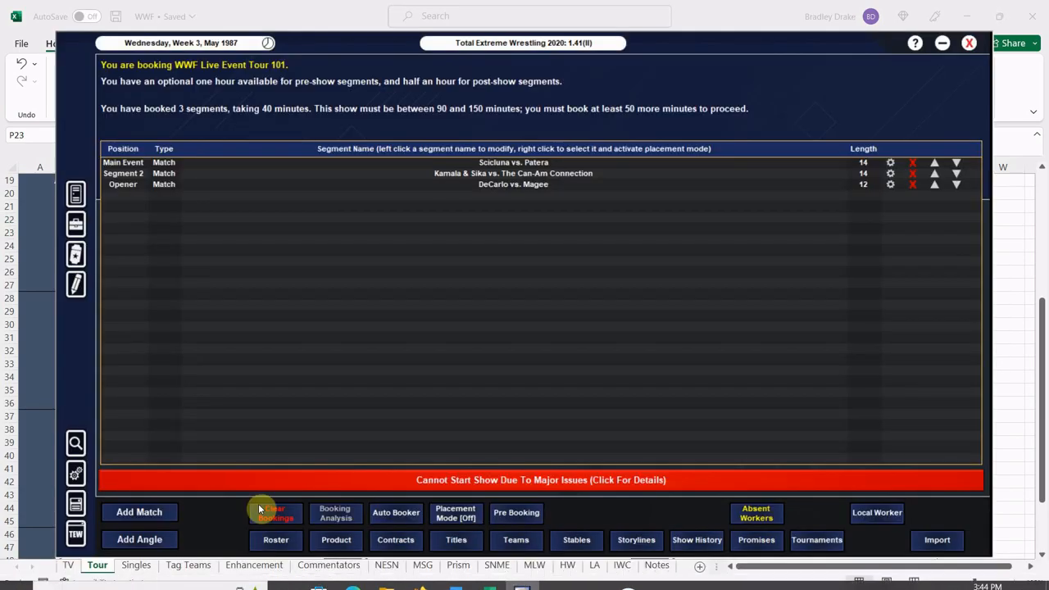
# - Create the Rheingans vs. Bass match with Brad Rheingans and Ron Bass
pyautogui.click(138, 511)
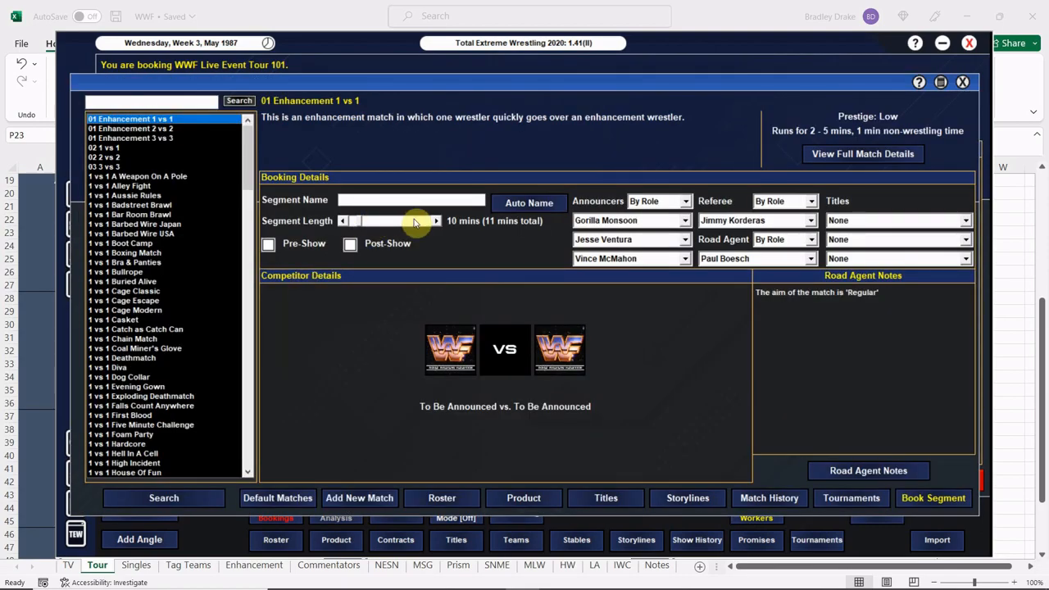
pyautogui.write('Rhe')
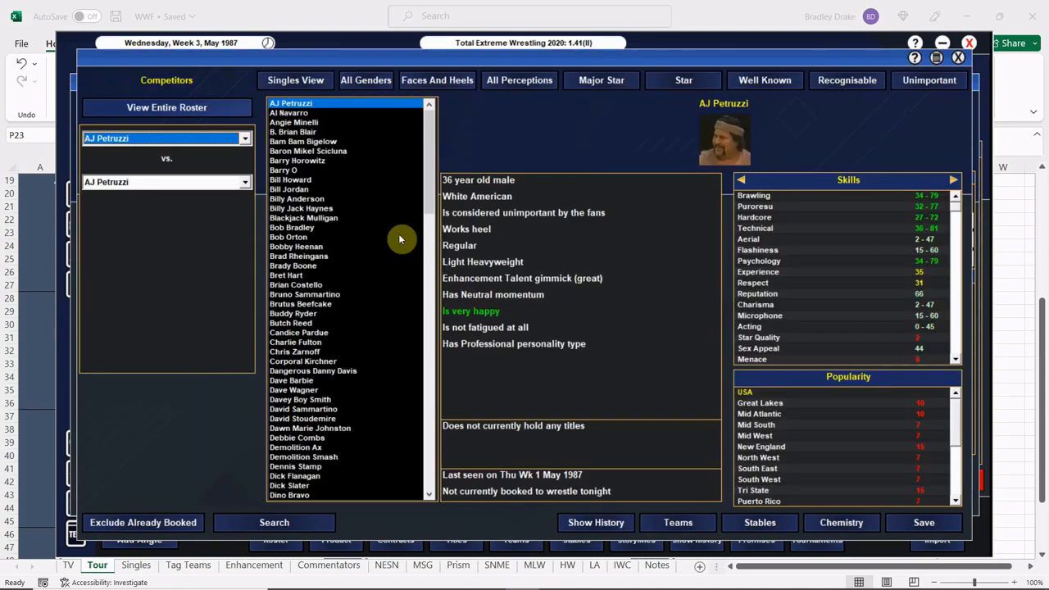
pyautogui.moveTo(298, 260)
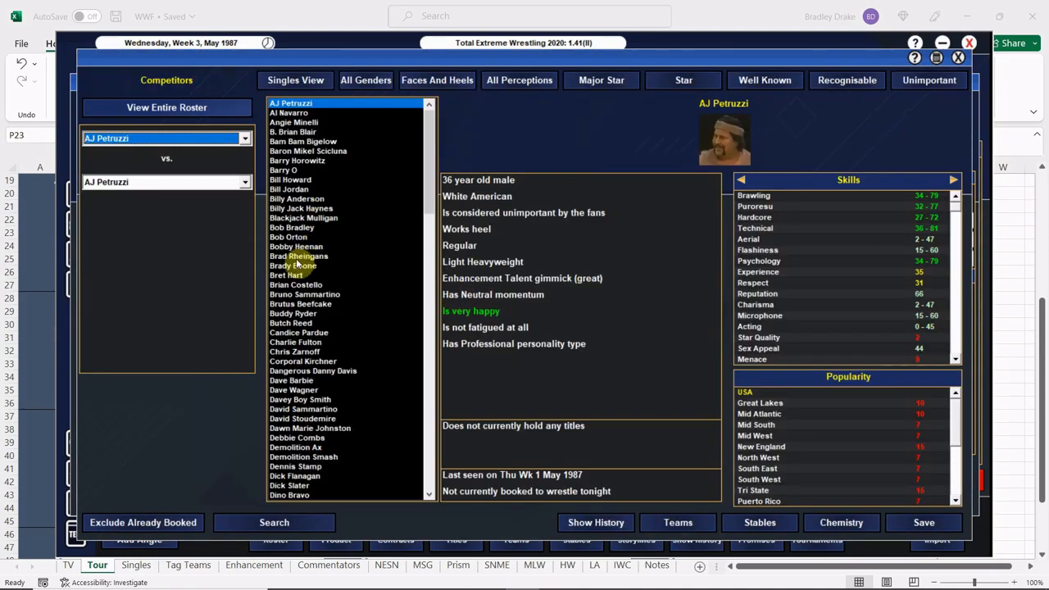
pyautogui.click(299, 256)
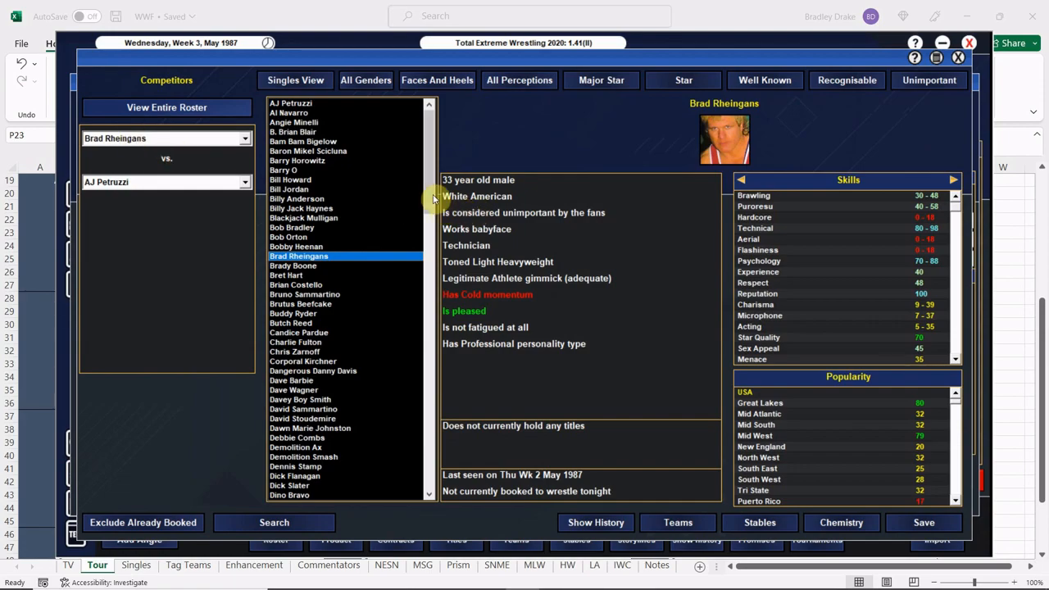
pyautogui.scroll(-3)
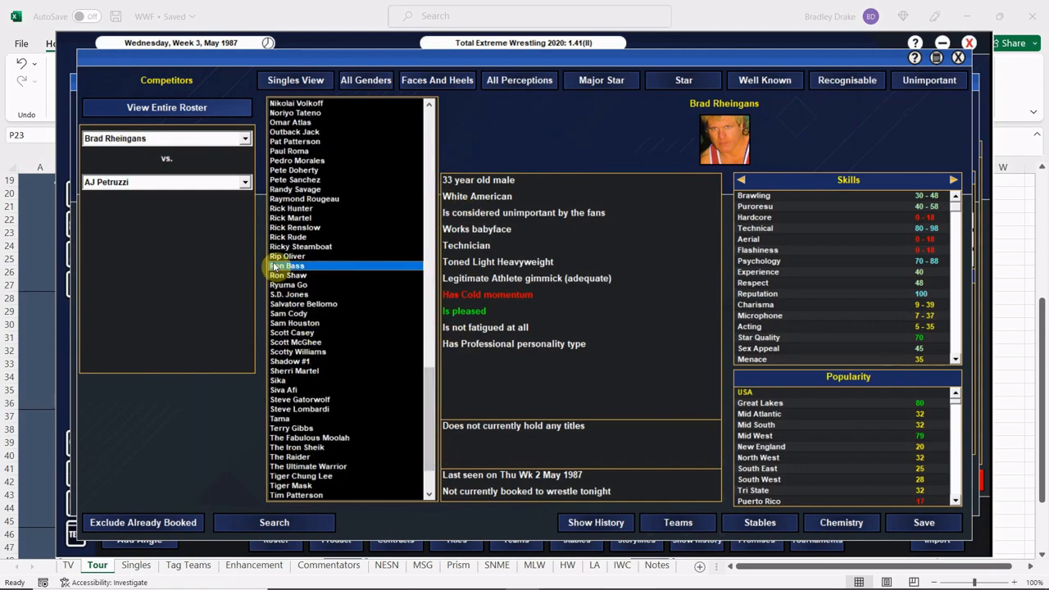
pyautogui.click(287, 265)
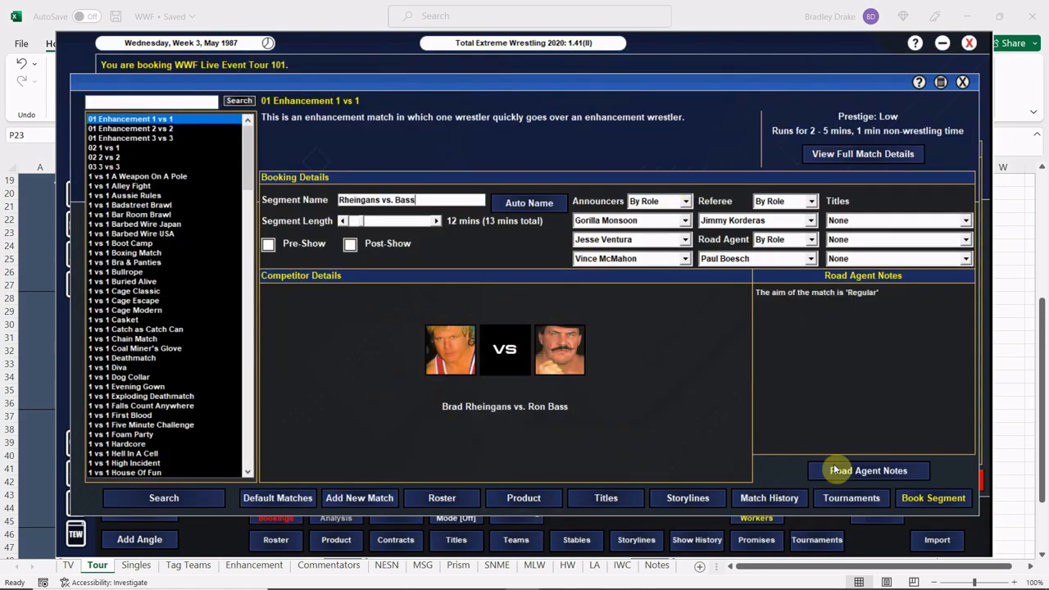
pyautogui.click(867, 470)
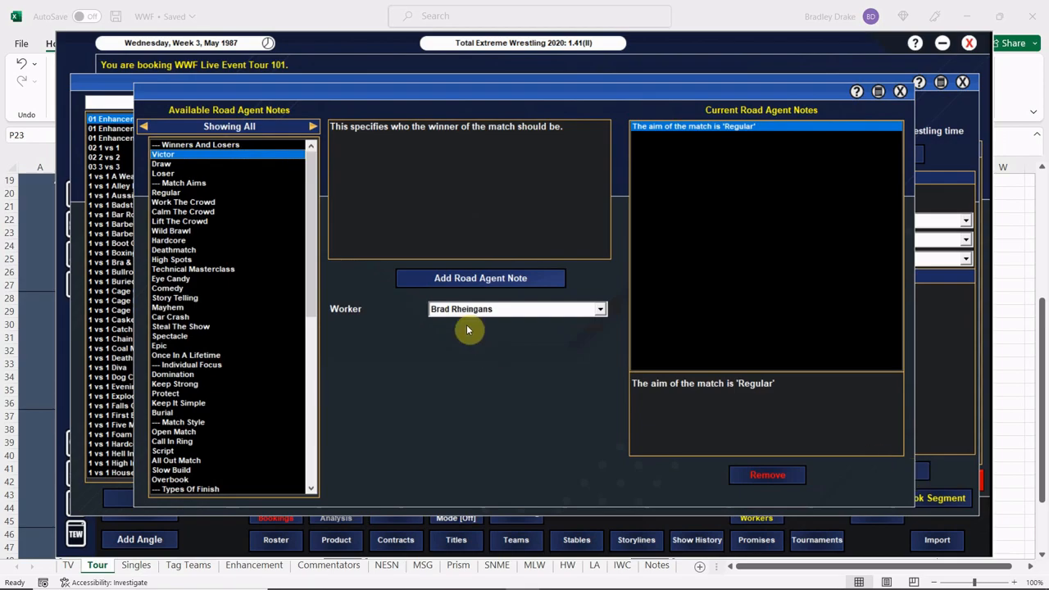
pyautogui.click(480, 277)
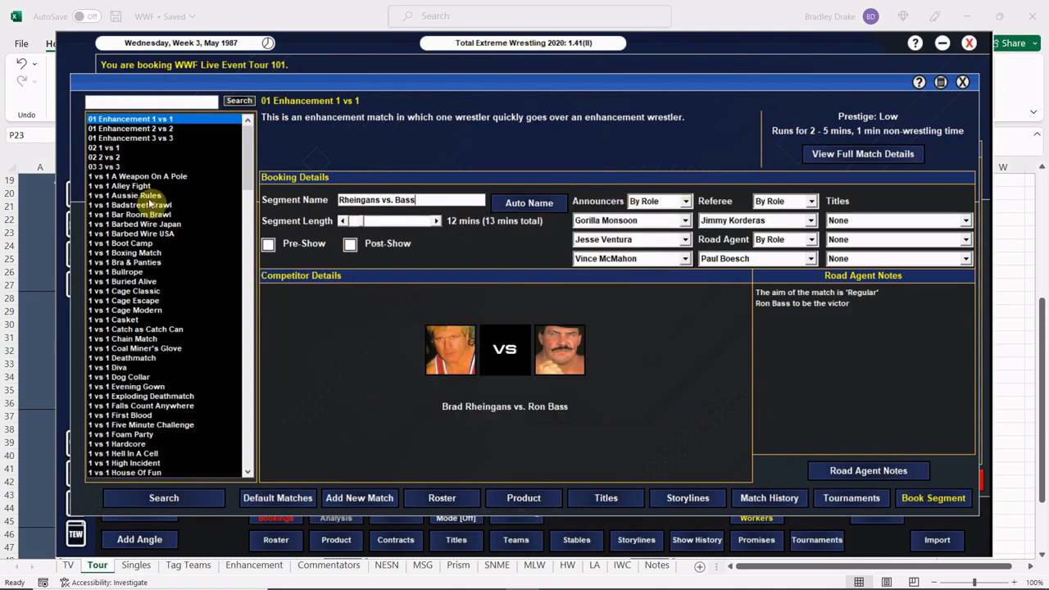
pyautogui.click(933, 498)
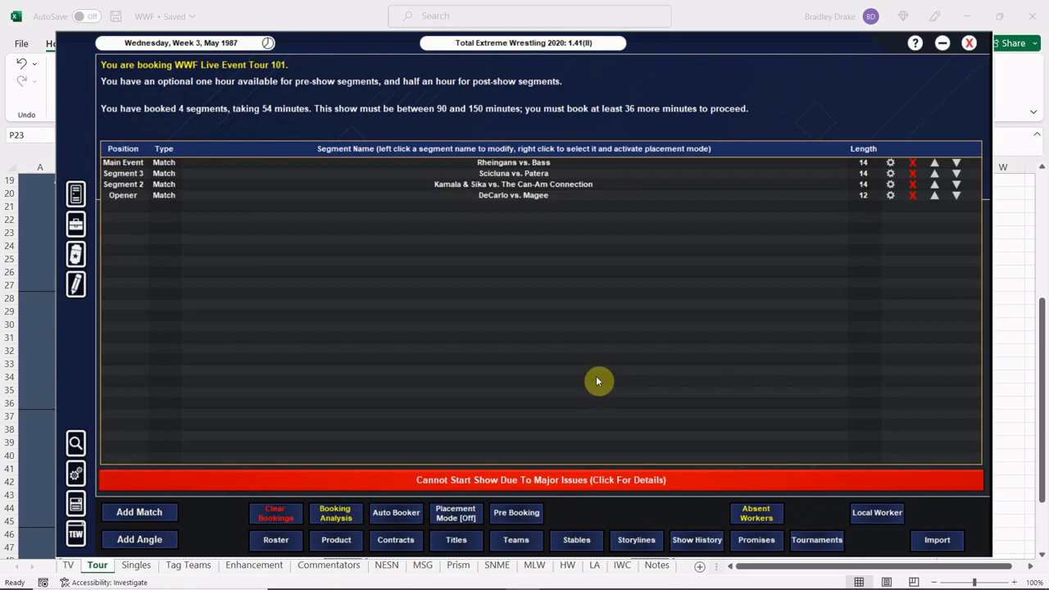
pyautogui.moveTo(632, 440)
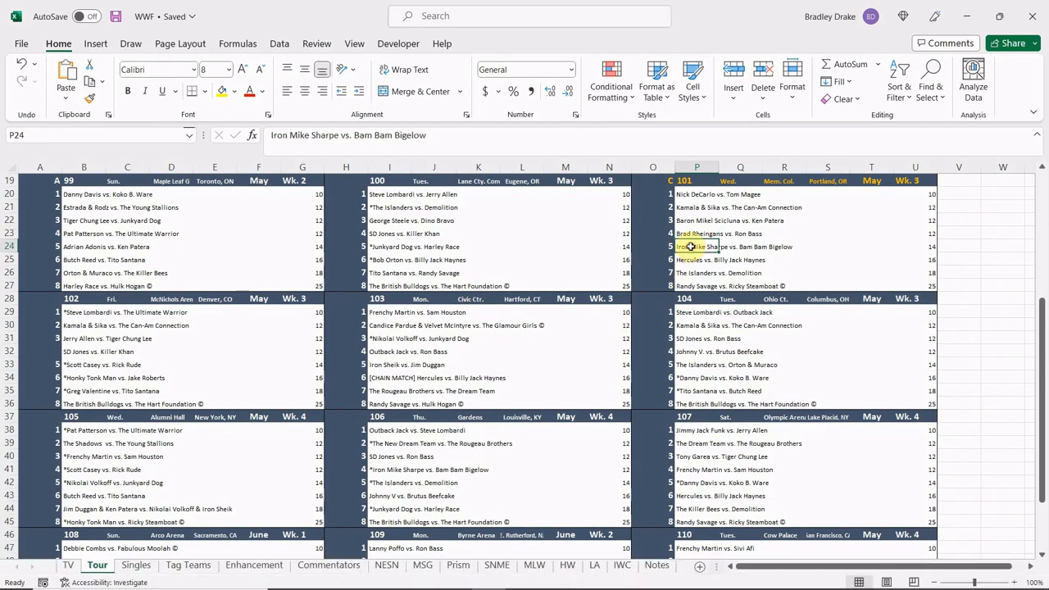
# - Start a new match in TEW named 'Sharpe vs. Bigelow'
pyautogui.click(522, 572)
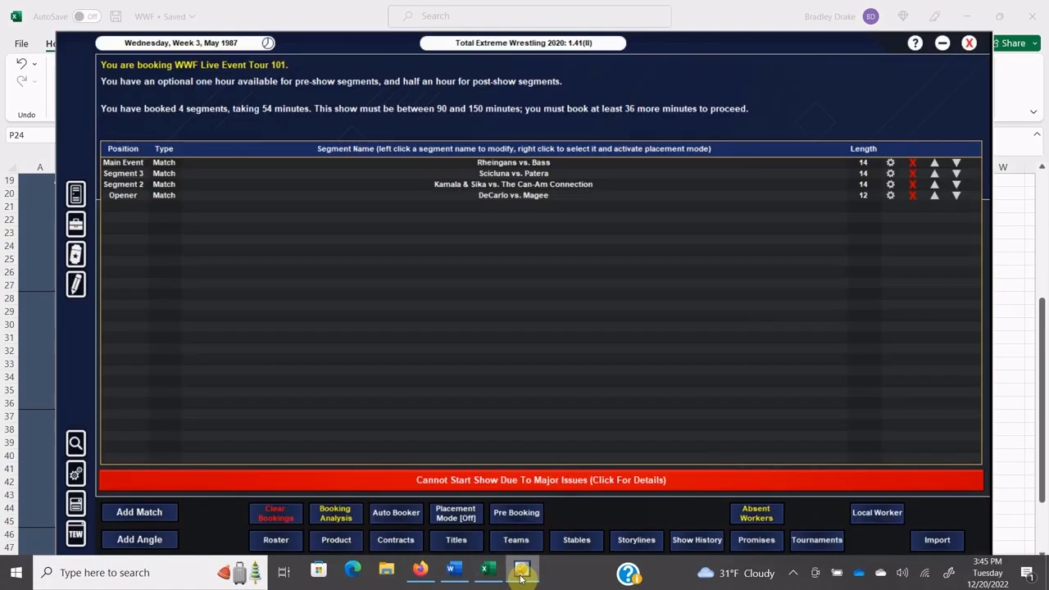
pyautogui.click(138, 511)
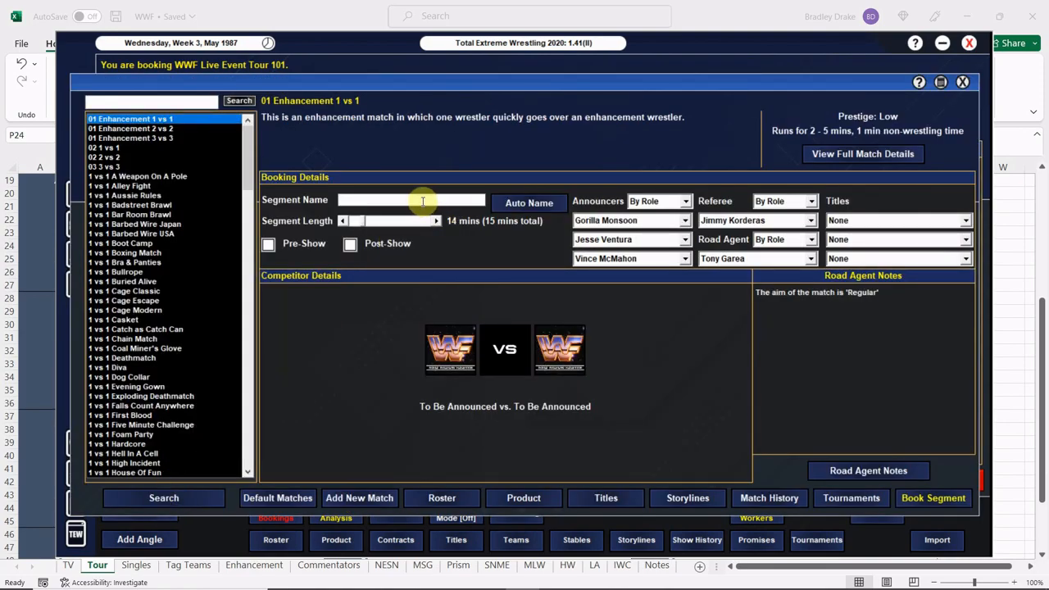
pyautogui.write('Sharpe vs.')
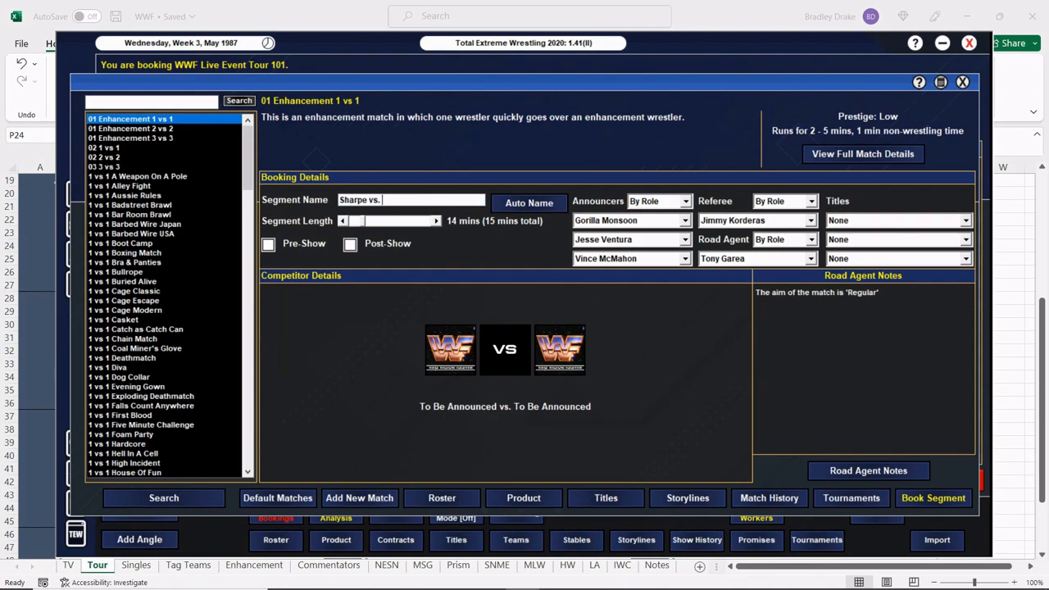
pyautogui.write('Bigelow')
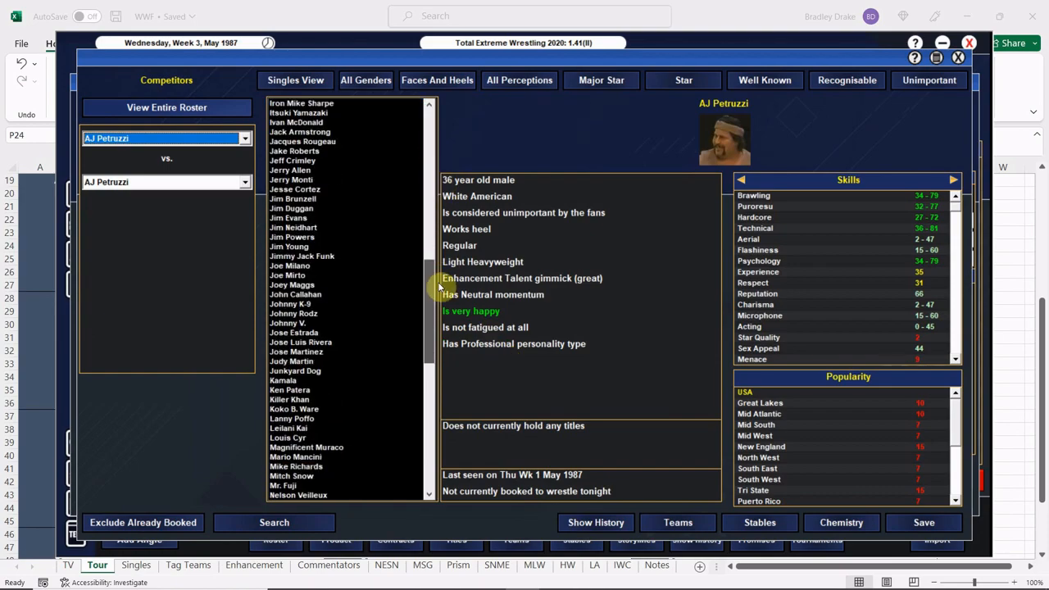
pyautogui.scroll(3)
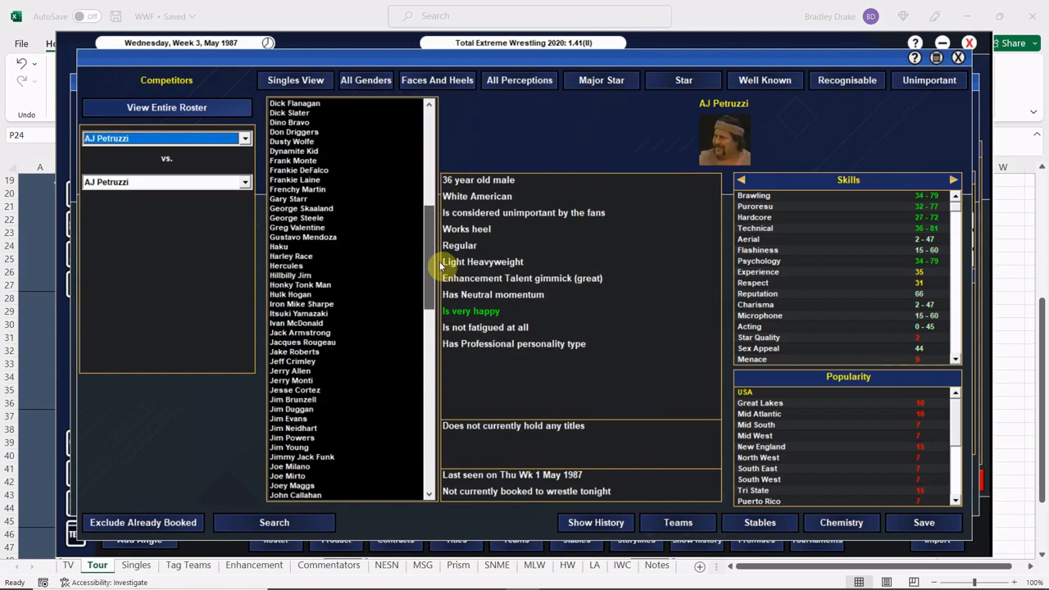
# - Pick Iron Mike Sharpe and Bam Bam Bigelow, add Bigelow's victor note, and book it
pyautogui.click(302, 313)
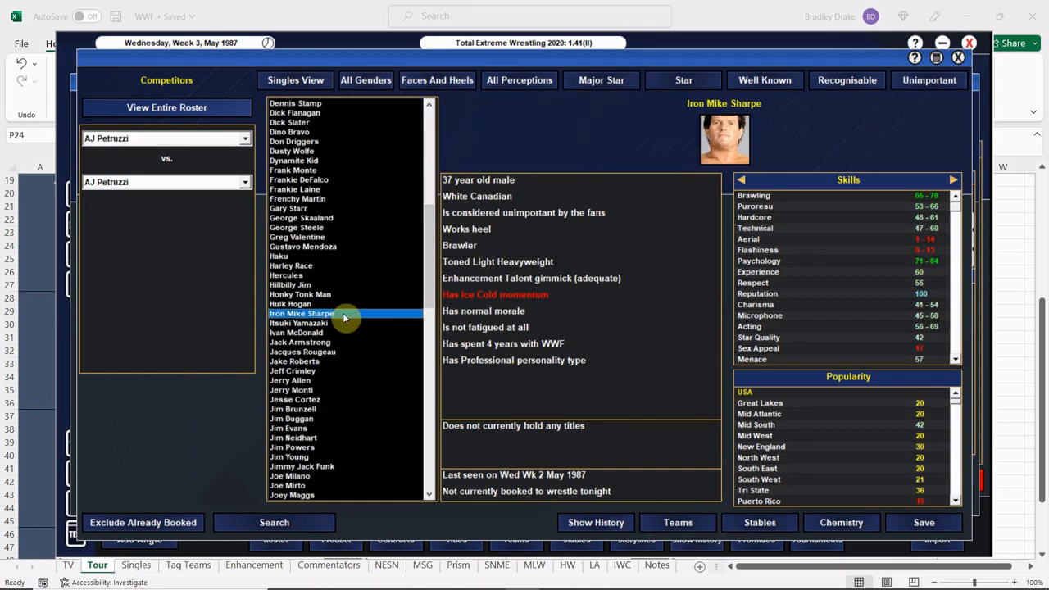
pyautogui.click(301, 313)
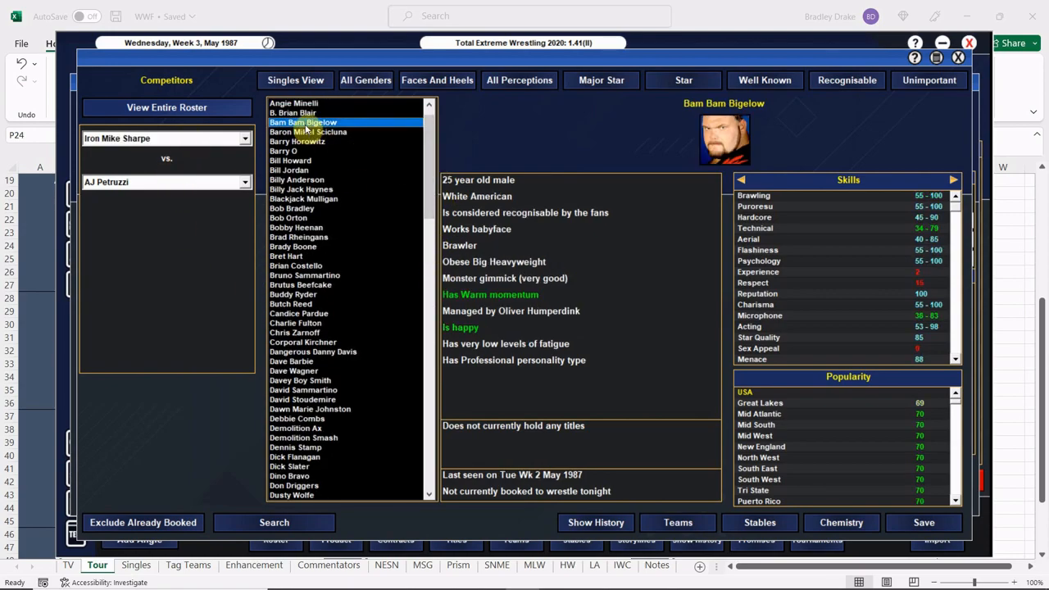
pyautogui.click(303, 122)
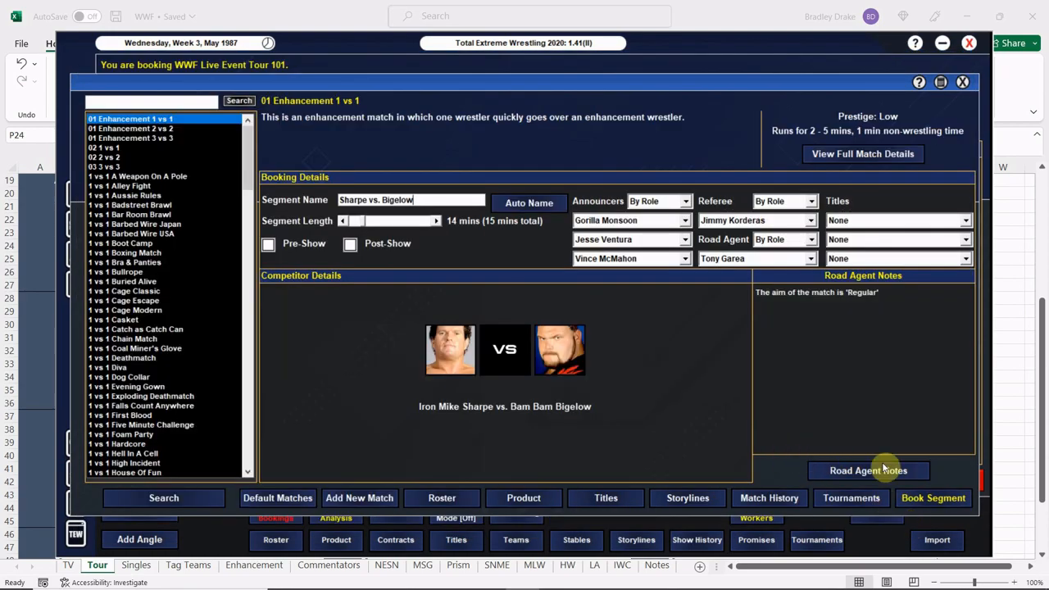
pyautogui.click(868, 470)
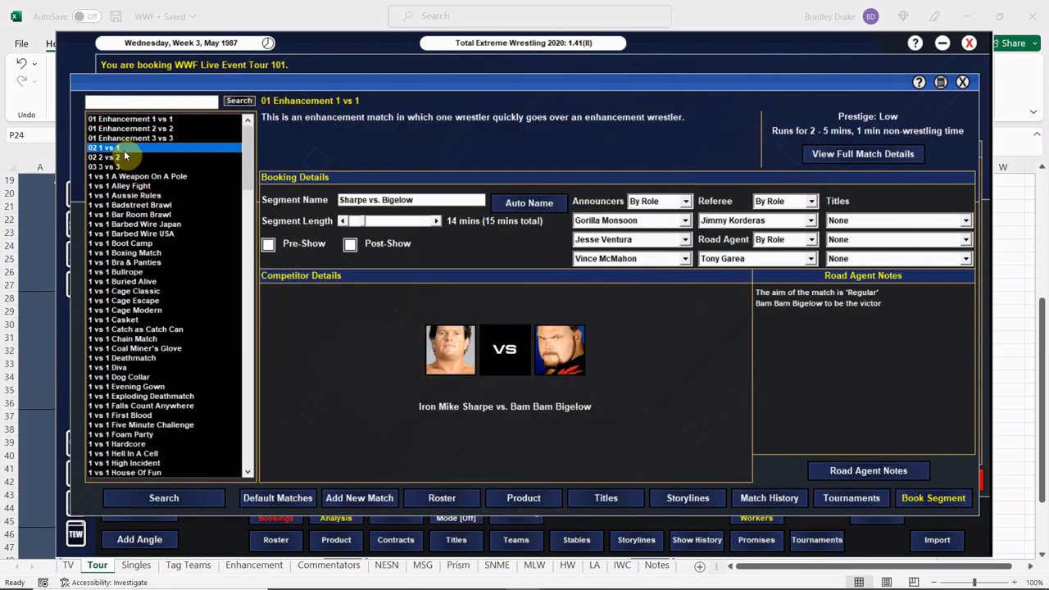
pyautogui.click(933, 497)
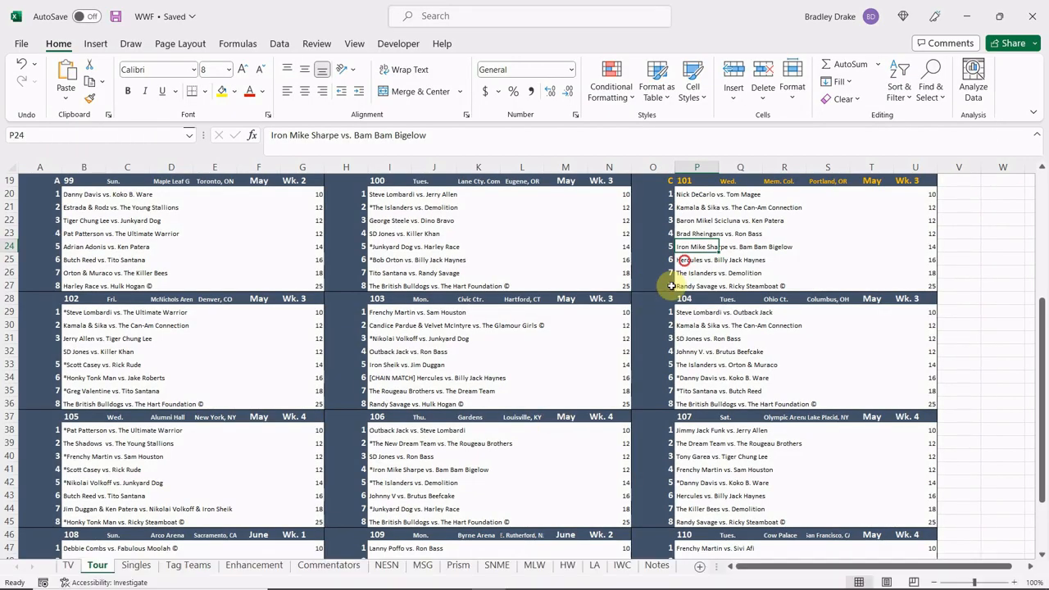
# - Book a new match titled 'Hercules vs. Hayn' with Hercules facing Billy Jack Haynes
pyautogui.click(521, 569)
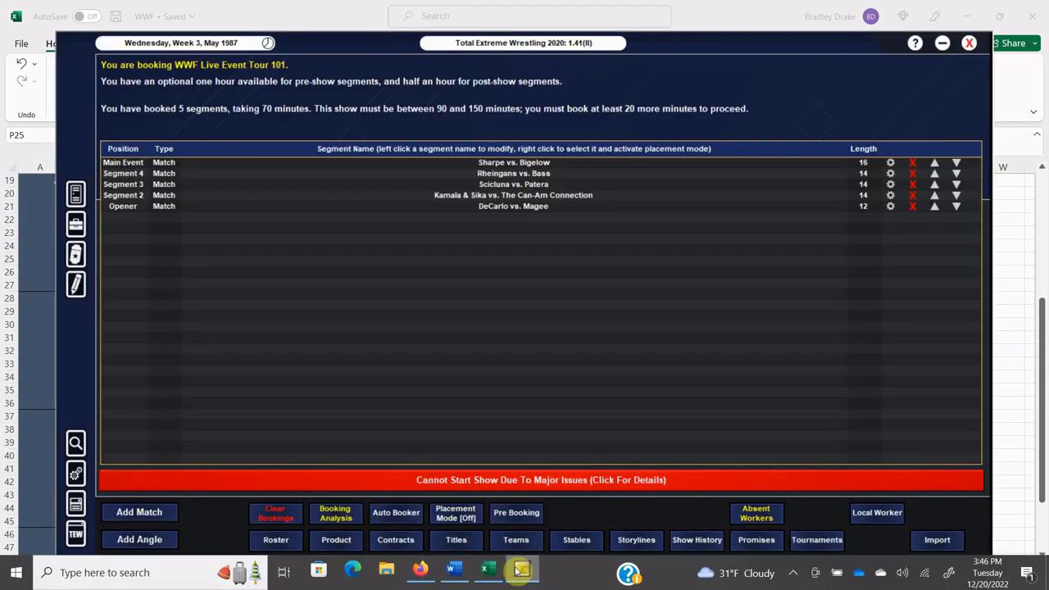
pyautogui.click(138, 512)
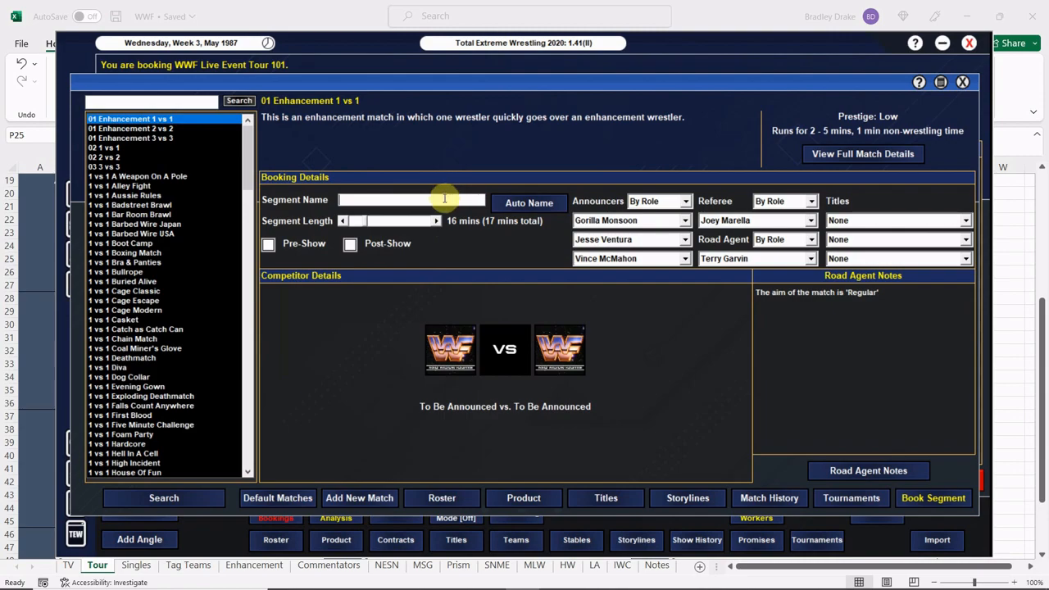
pyautogui.write('Hercules vs. Hayn')
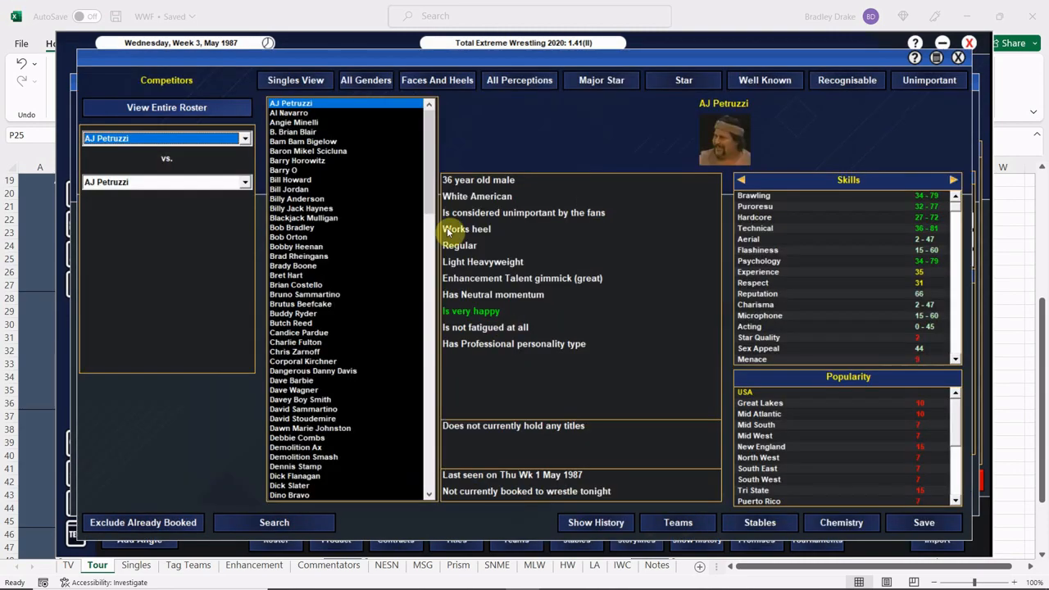
pyautogui.scroll(-3)
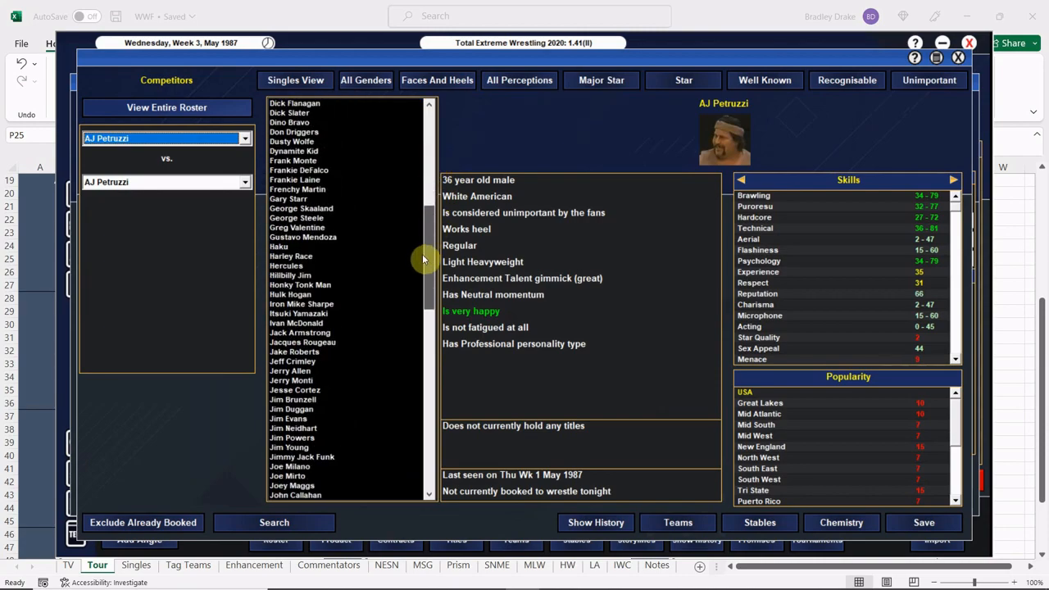
pyautogui.click(286, 265)
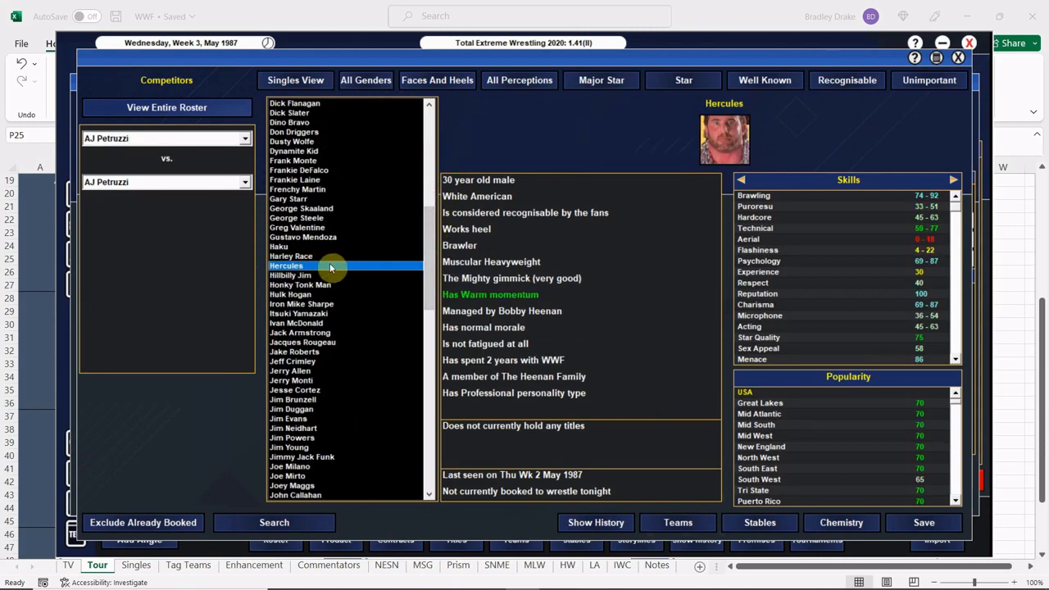
pyautogui.click(286, 266)
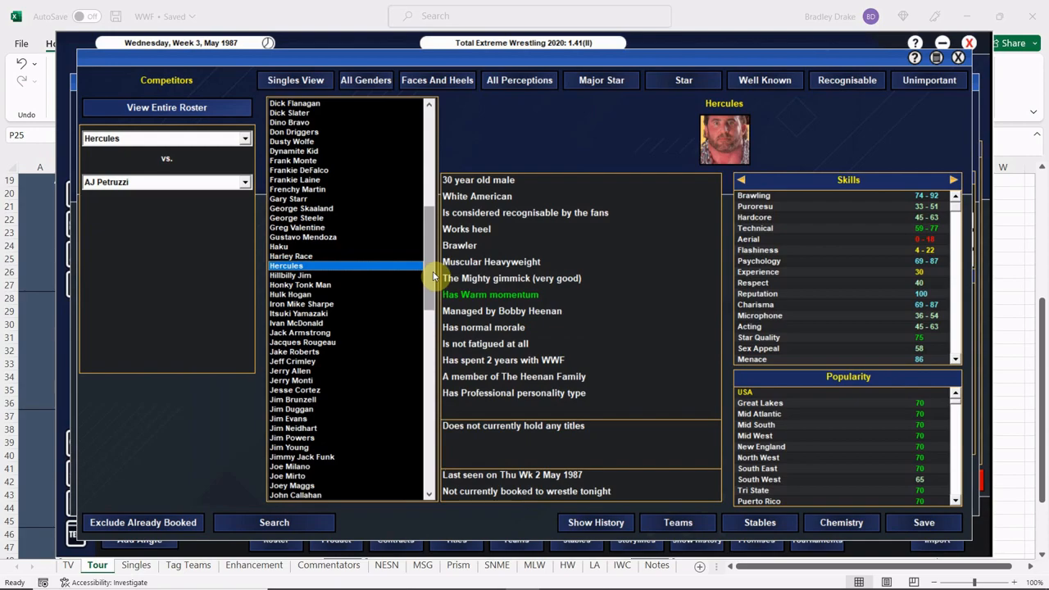
pyautogui.click(297, 227)
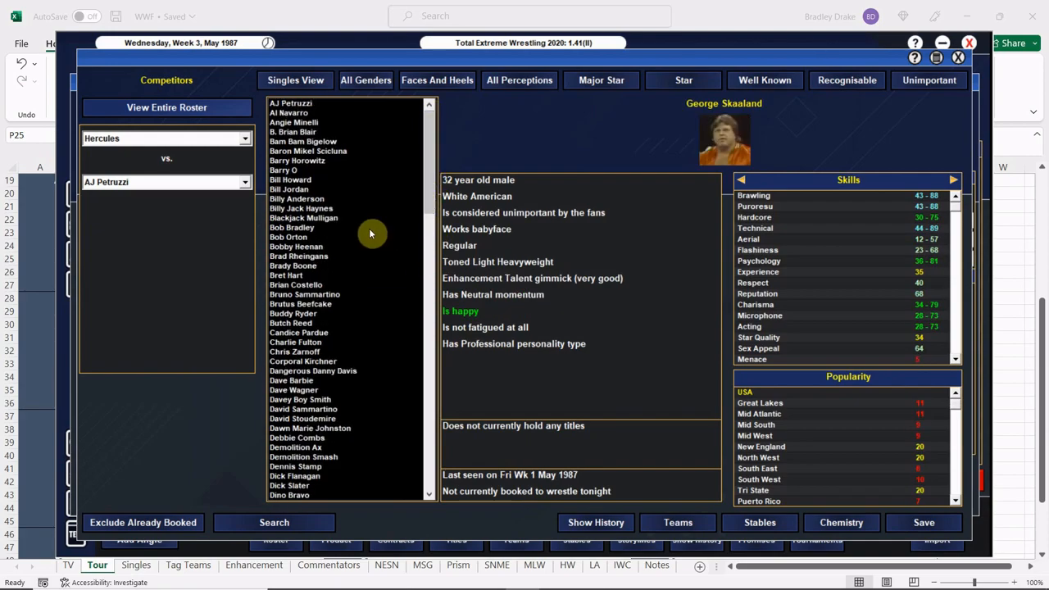
pyautogui.click(301, 208)
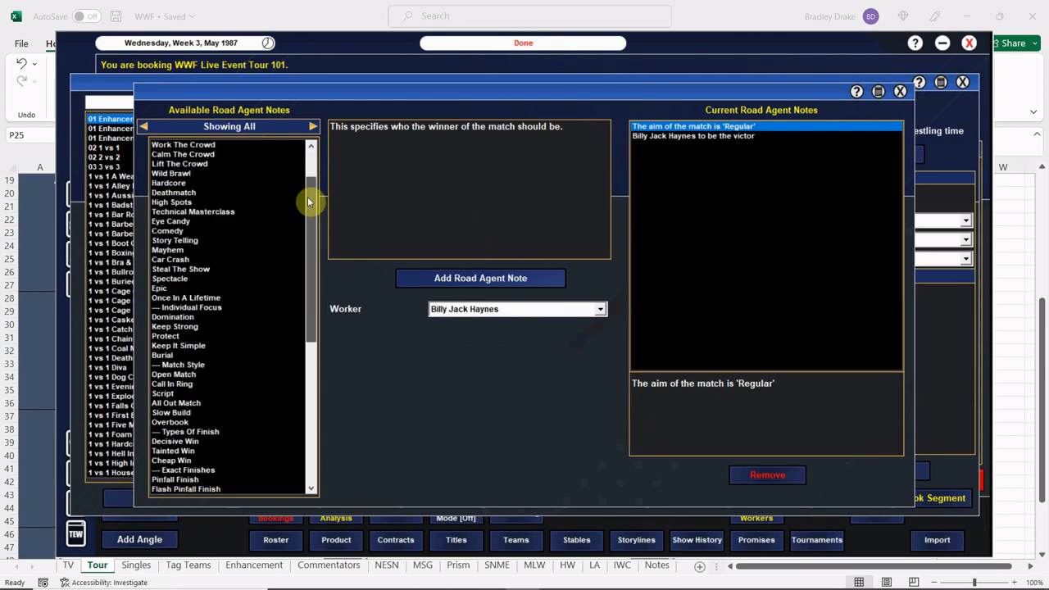
# - Add a DQ finish road agent note to Hercules vs. Haynes with an interfering wrestler
pyautogui.scroll(-3)
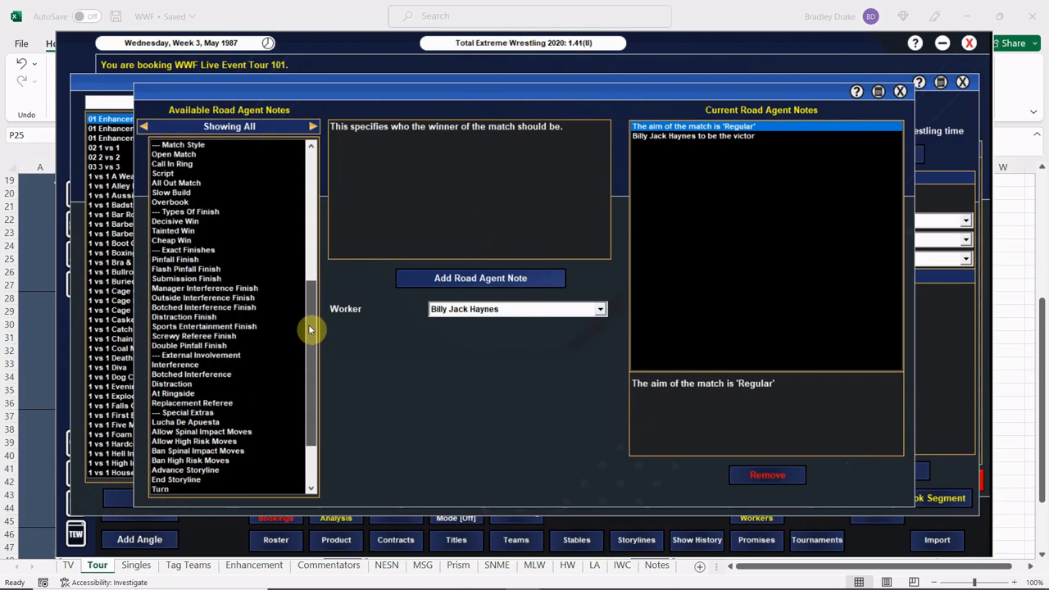
pyautogui.scroll(3)
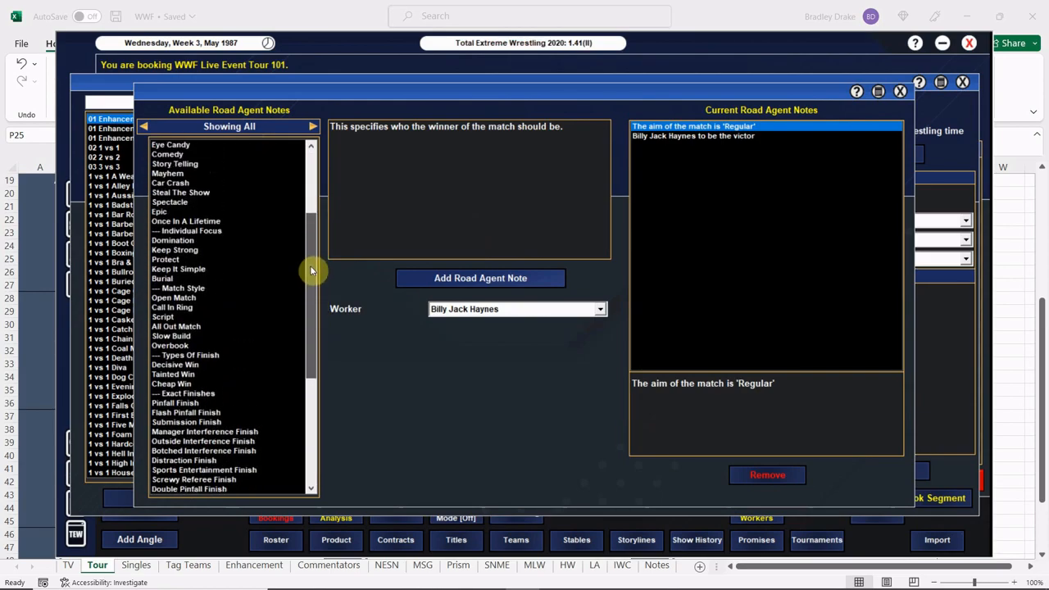
pyautogui.scroll(3)
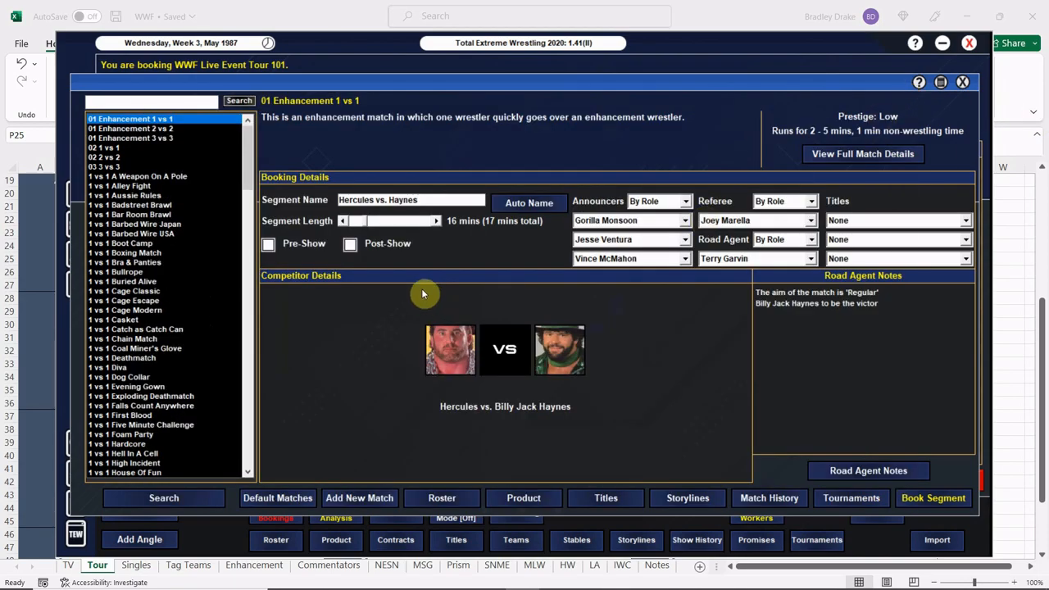
pyautogui.click(868, 470)
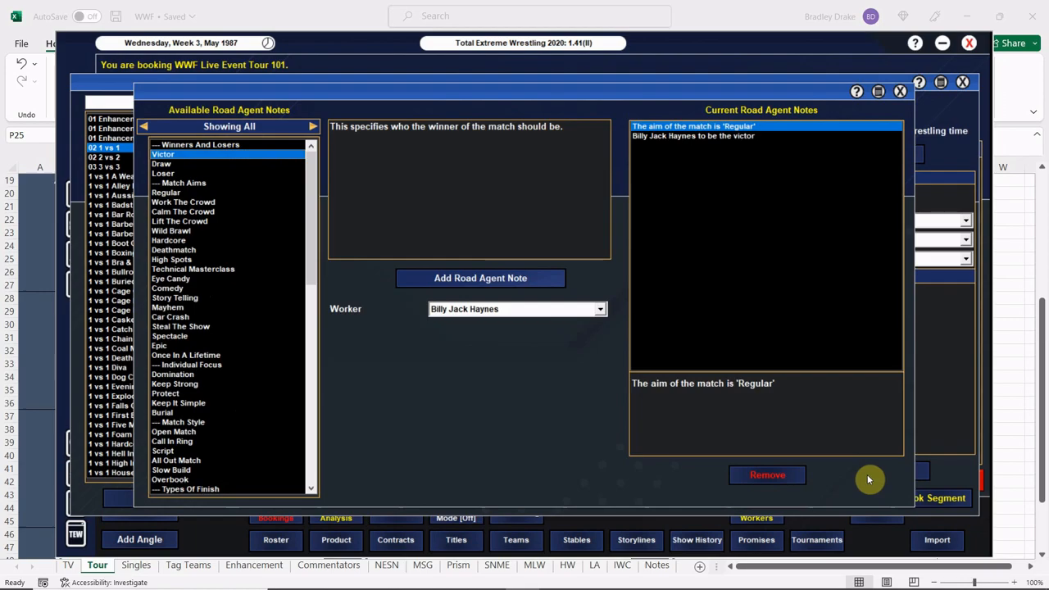
pyautogui.scroll(-3)
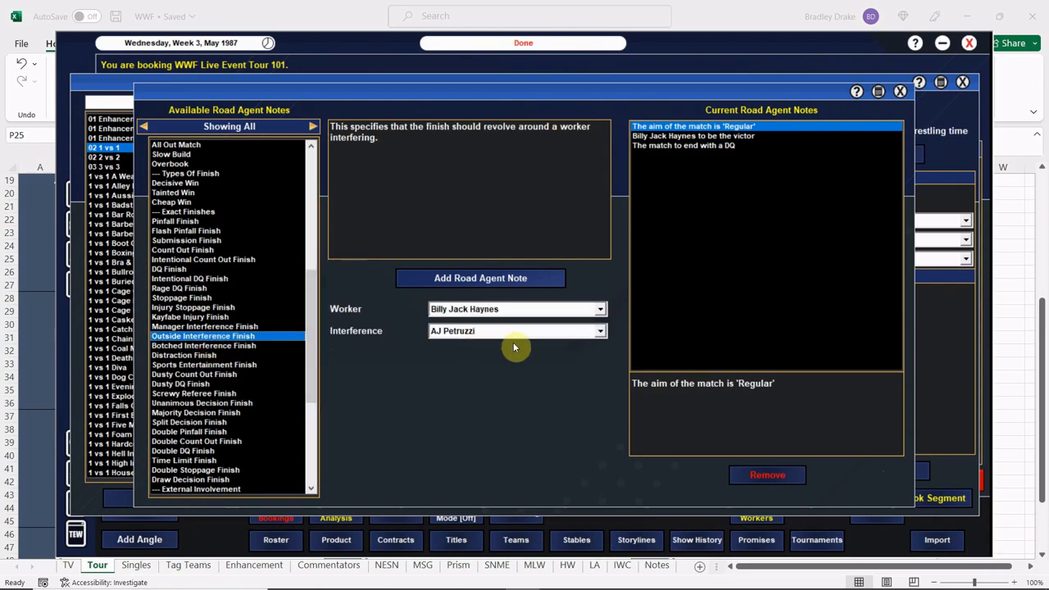
pyautogui.click(600, 331)
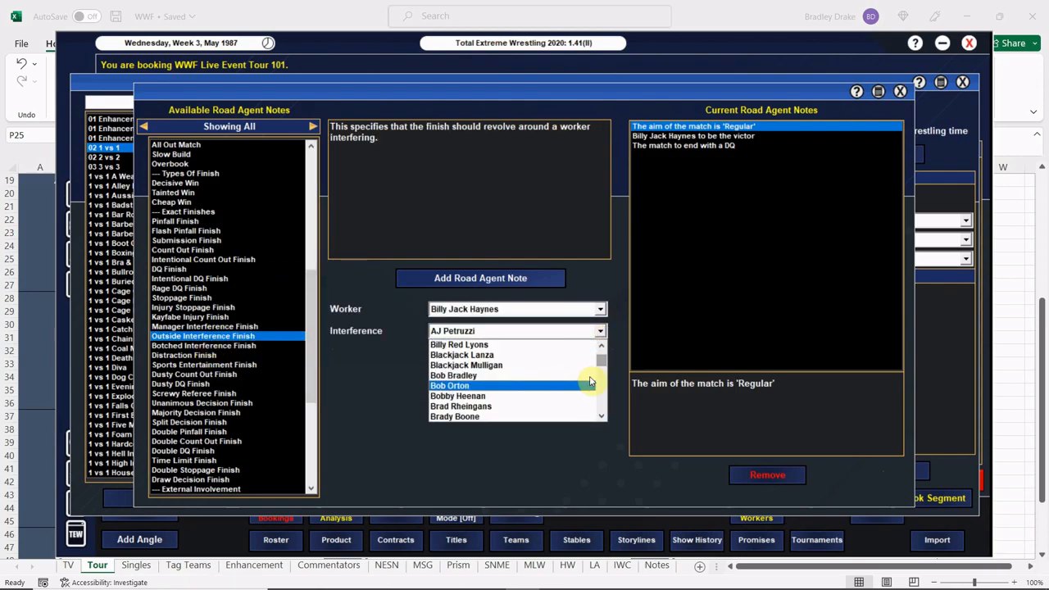
pyautogui.click(457, 396)
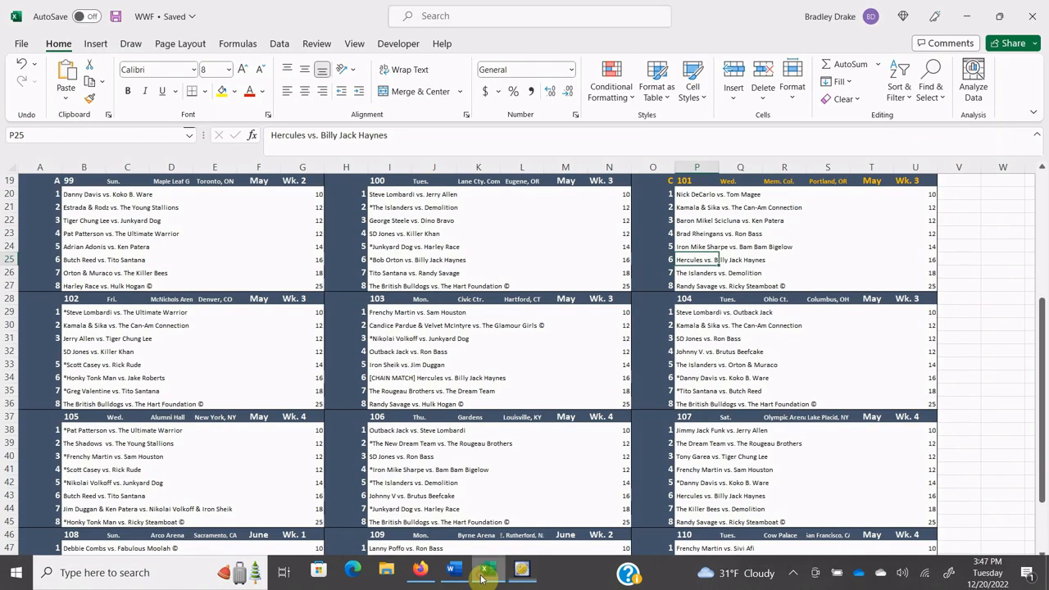
# - Pair The Islanders against Demolition in a new tag team match
pyautogui.click(697, 272)
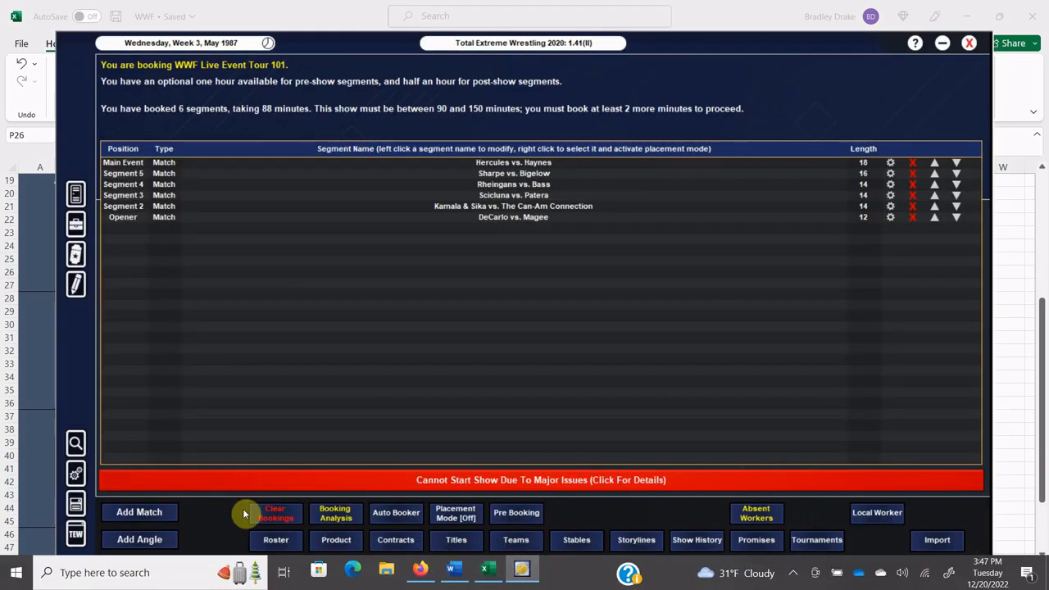
pyautogui.click(139, 512)
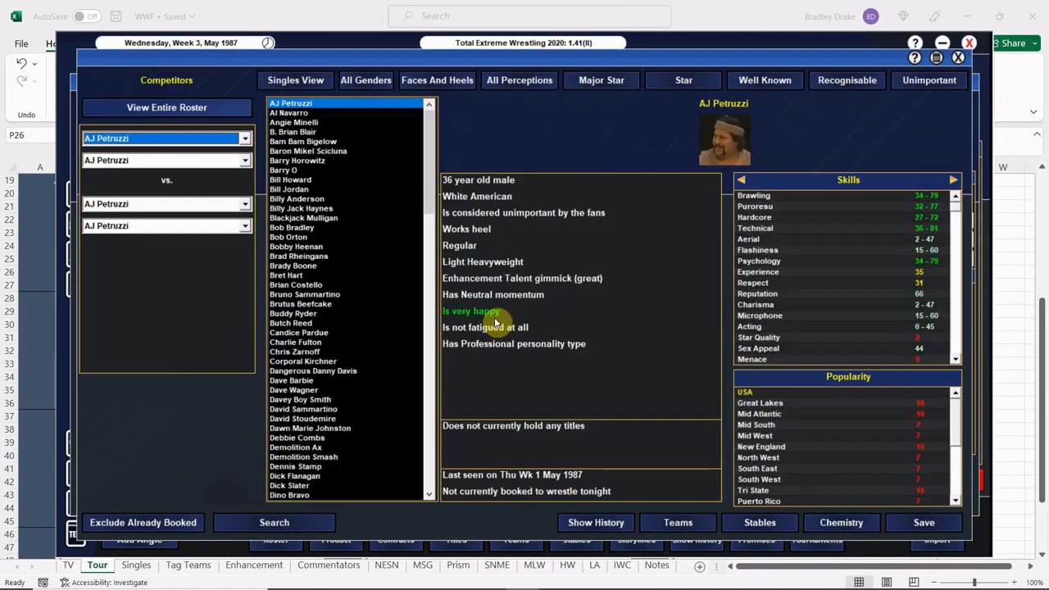
pyautogui.click(295, 80)
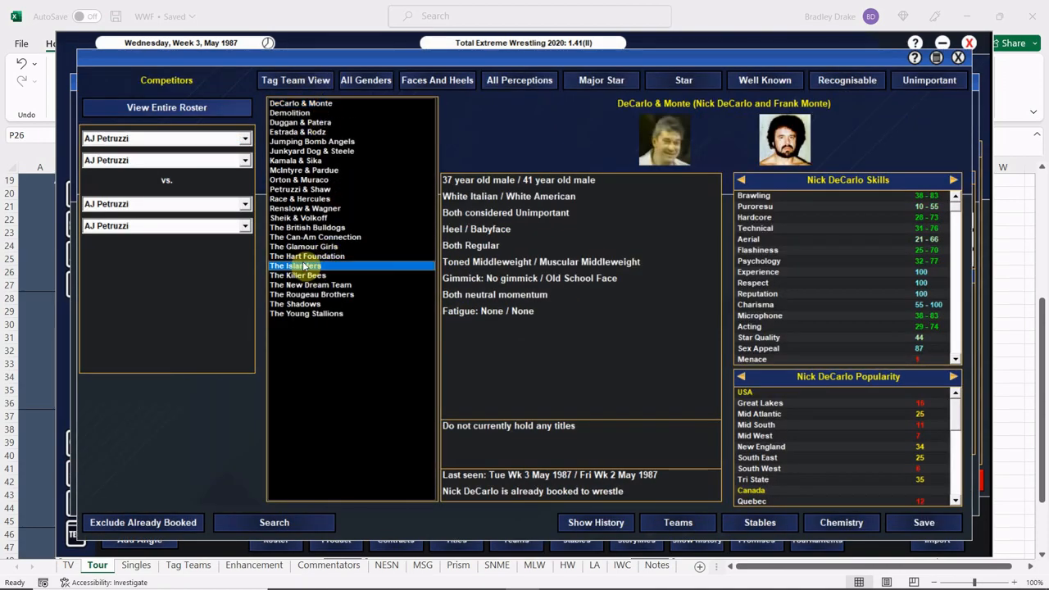
pyautogui.click(295, 264)
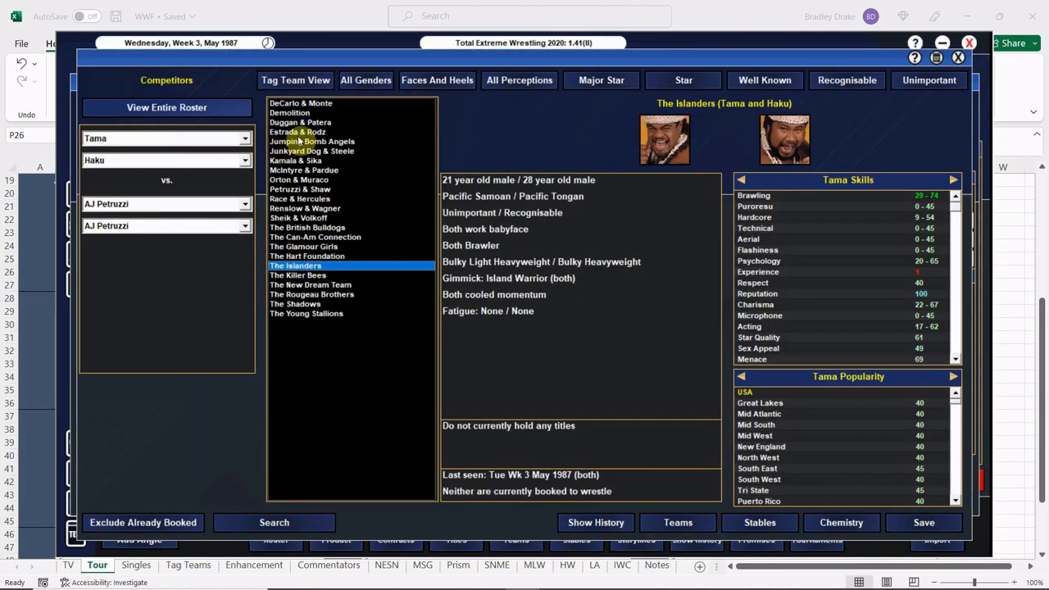
pyautogui.click(289, 112)
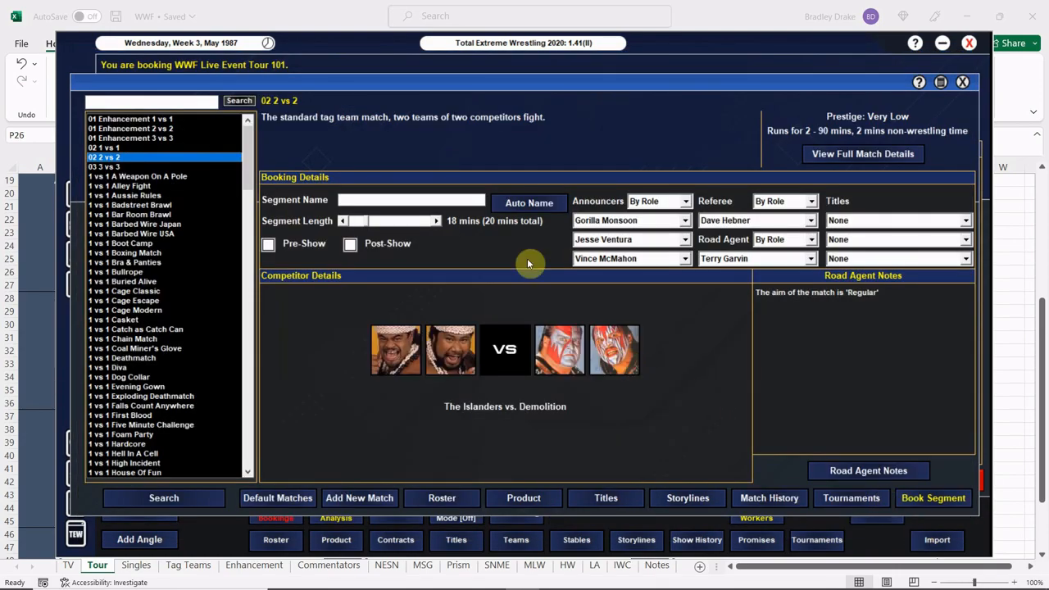
# - Add a road agent note making Demolition Ax the winner
pyautogui.click(868, 471)
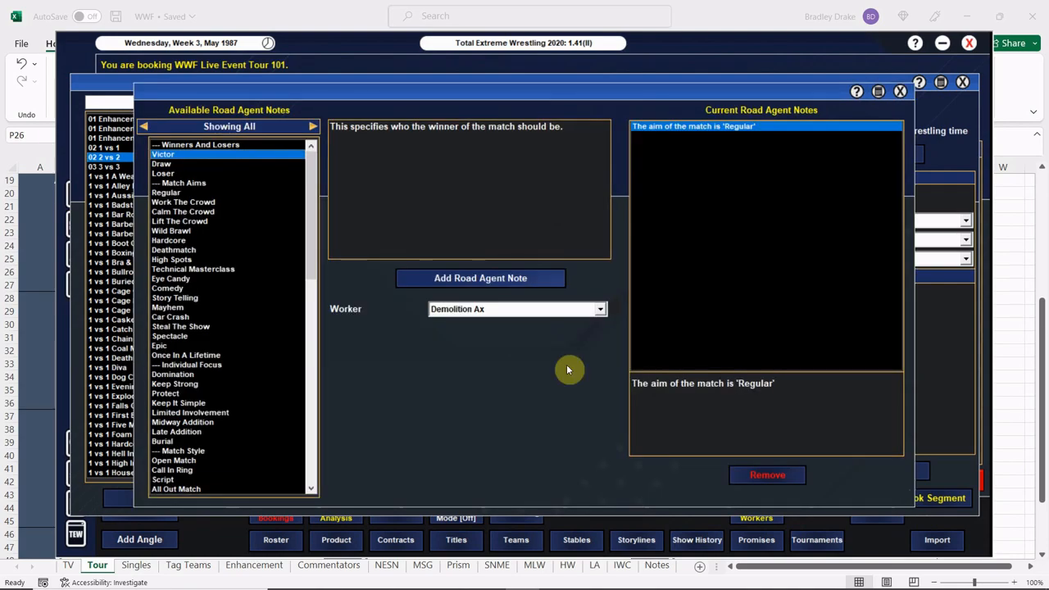
pyautogui.click(480, 278)
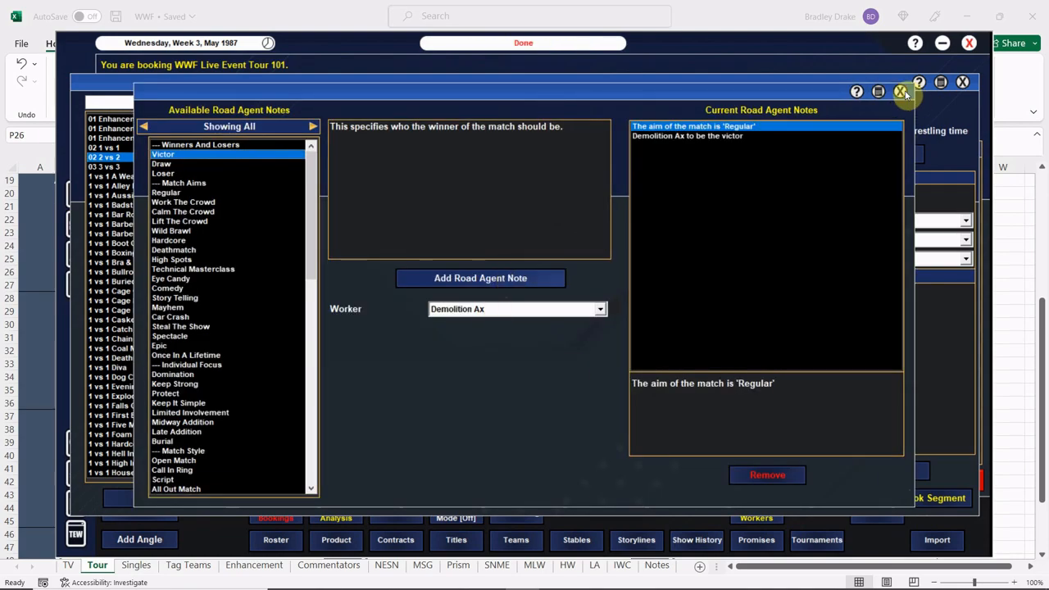
pyautogui.click(901, 91)
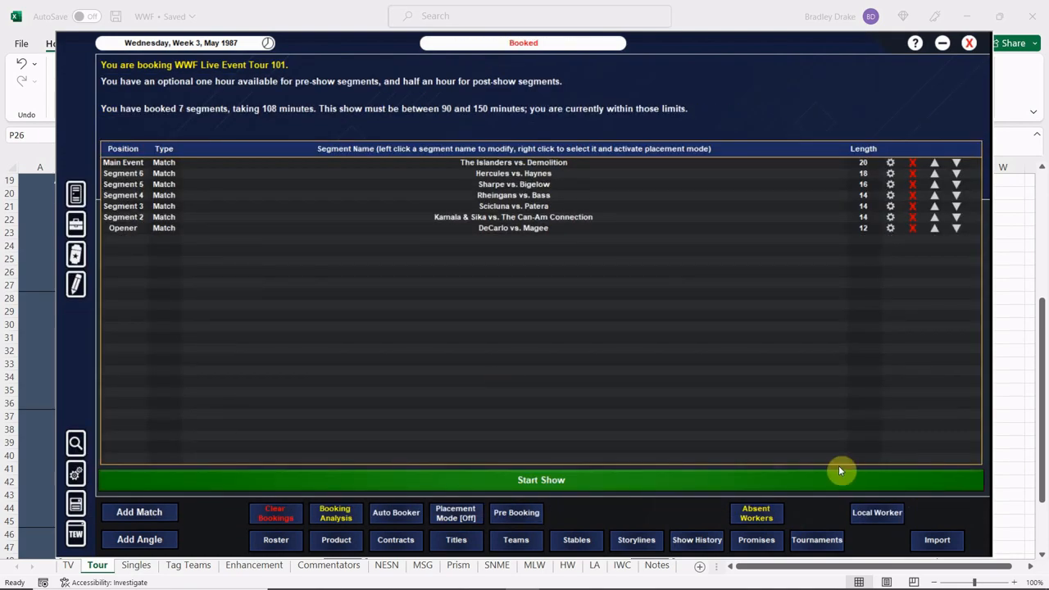
# - Start a 30-minute 'Savage vs' match with the Intercontinental title on the line
pyautogui.click(139, 512)
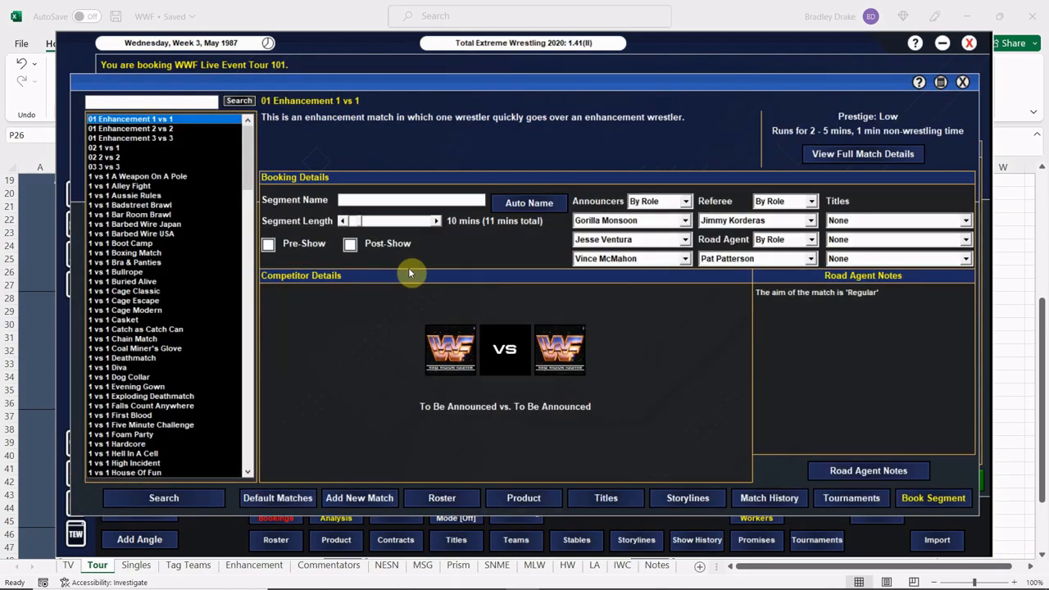
pyautogui.moveTo(405, 221); pyautogui.dragTo(437, 220)
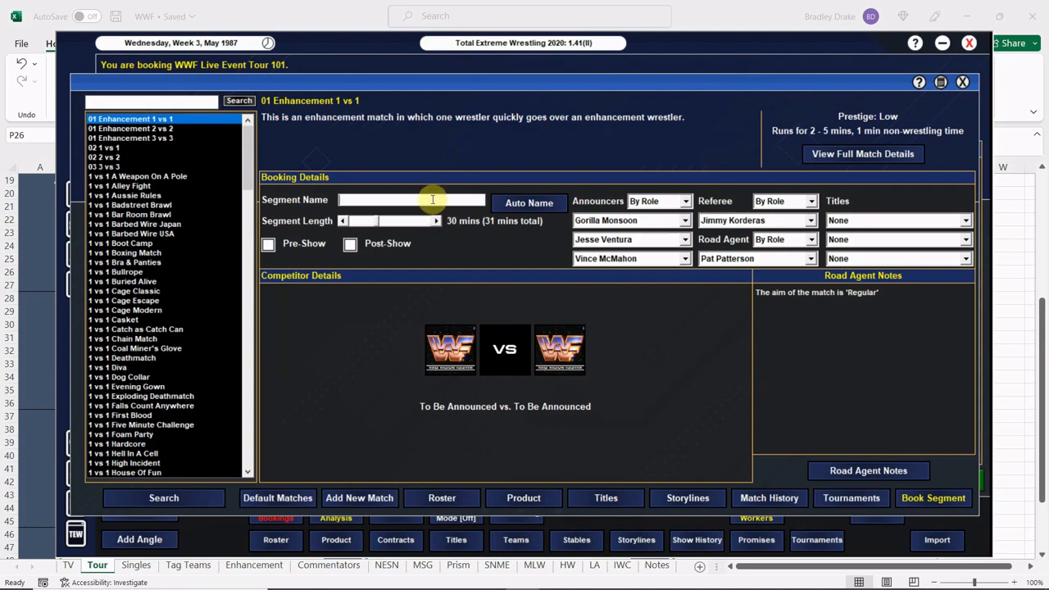
pyautogui.write('Savage vs. Steamboat (C')
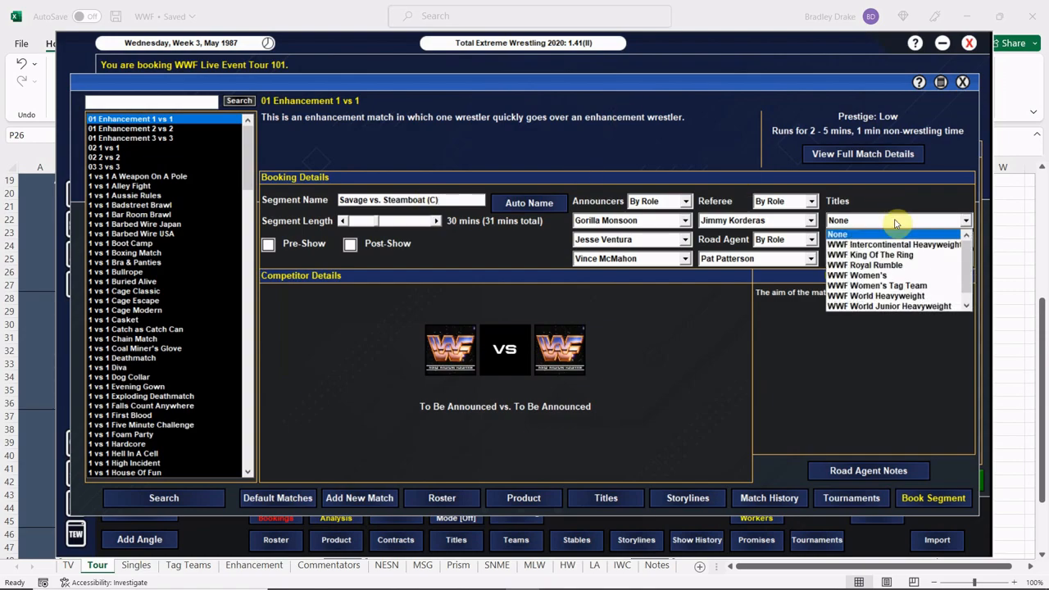
pyautogui.click(895, 244)
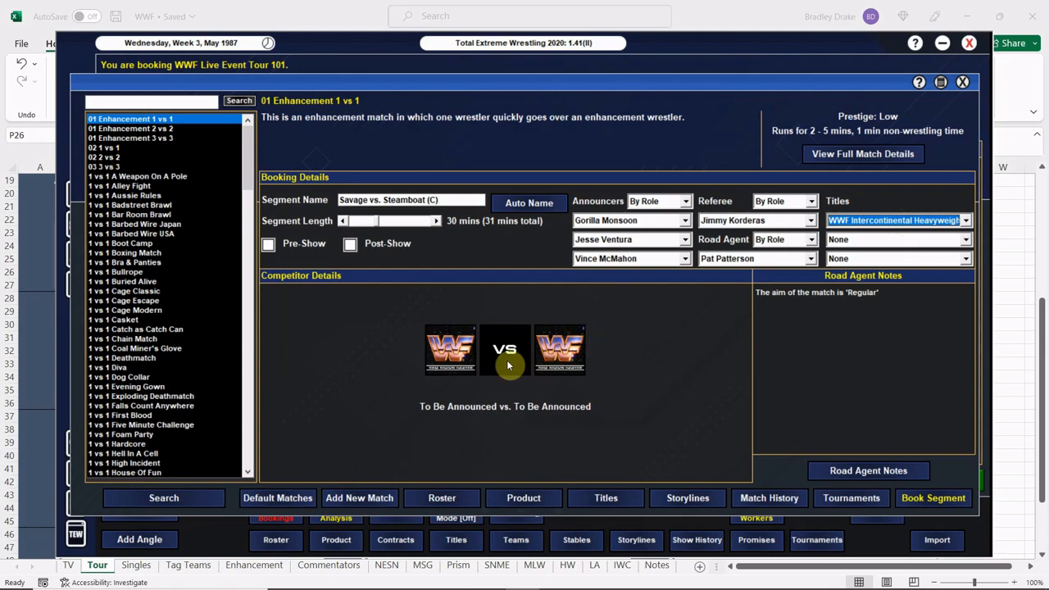
# - Set Randy Savage against Ricky Steamboat, 1 vs 1, with a Savage road agent note
pyautogui.click(505, 350)
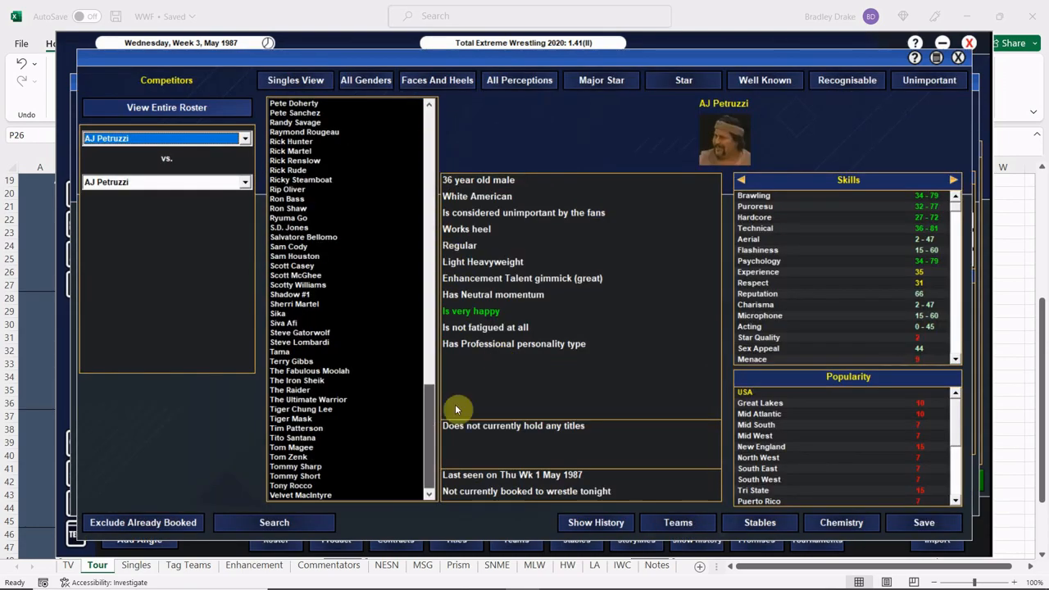
pyautogui.click(295, 247)
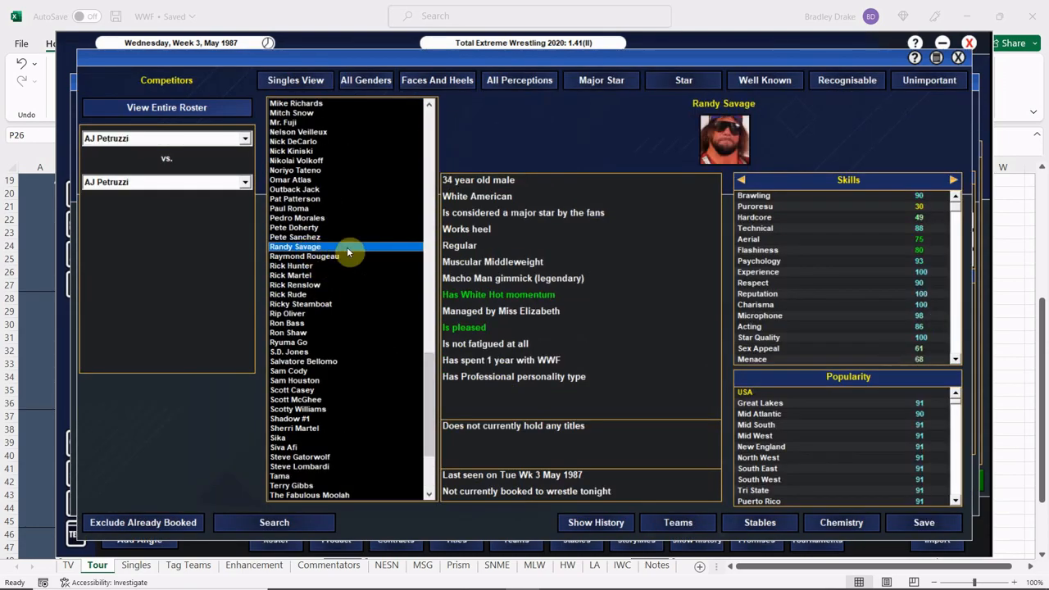
pyautogui.click(300, 304)
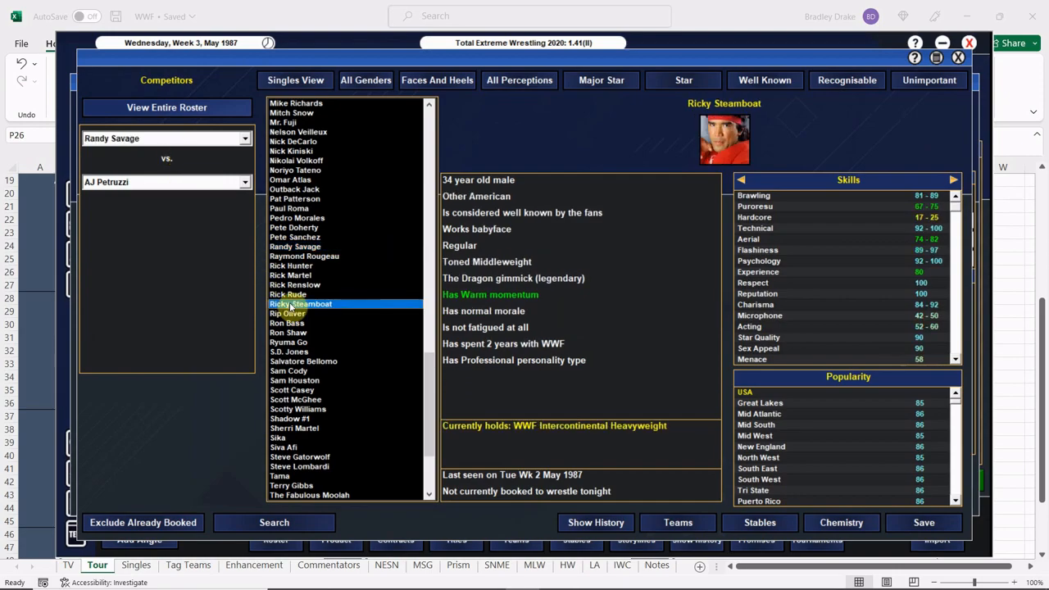
pyautogui.click(300, 303)
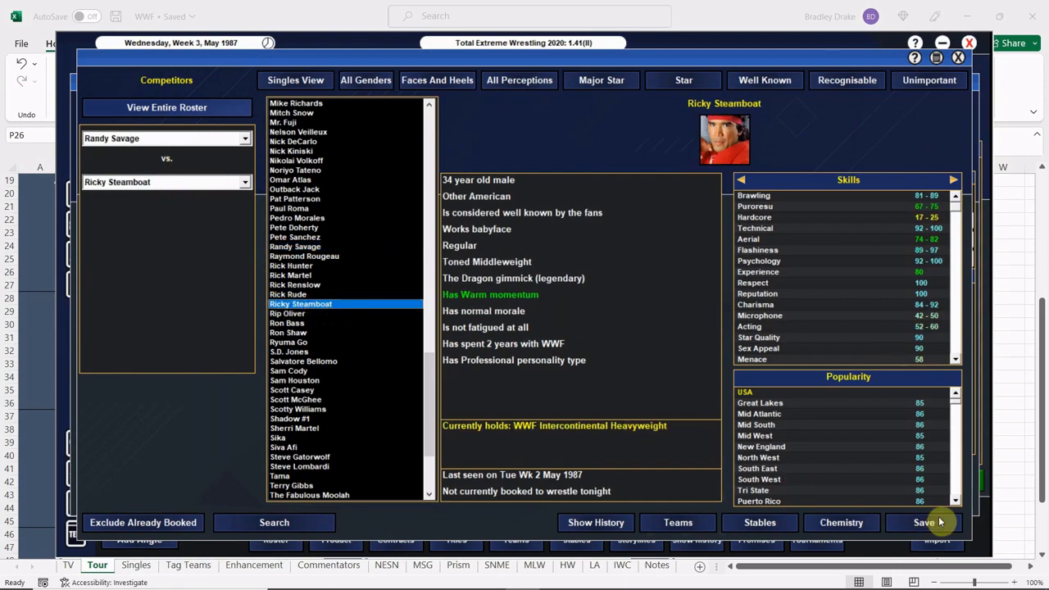
pyautogui.click(924, 522)
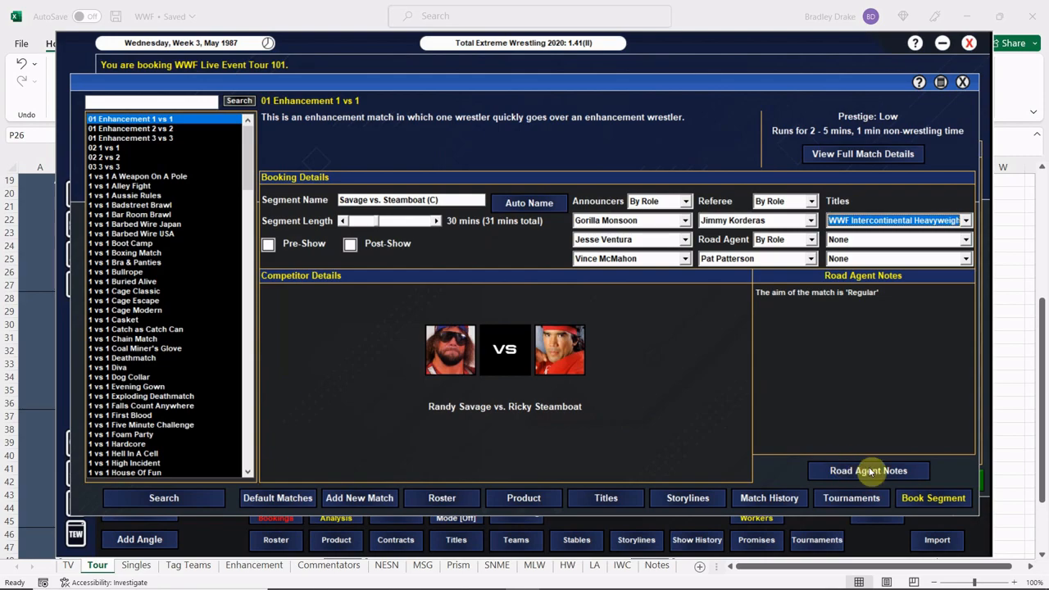
pyautogui.click(104, 148)
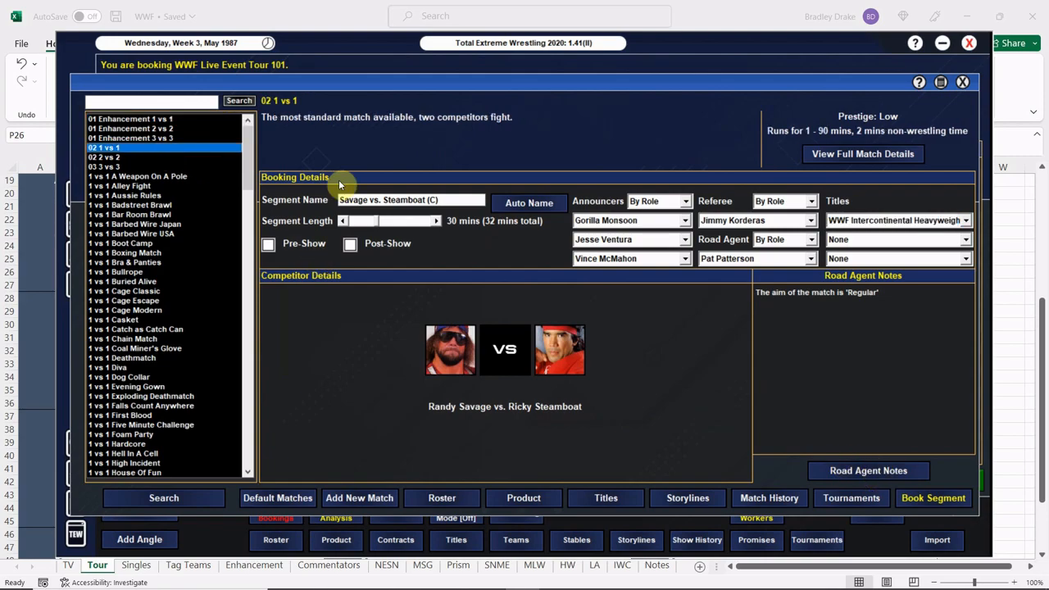
pyautogui.click(868, 469)
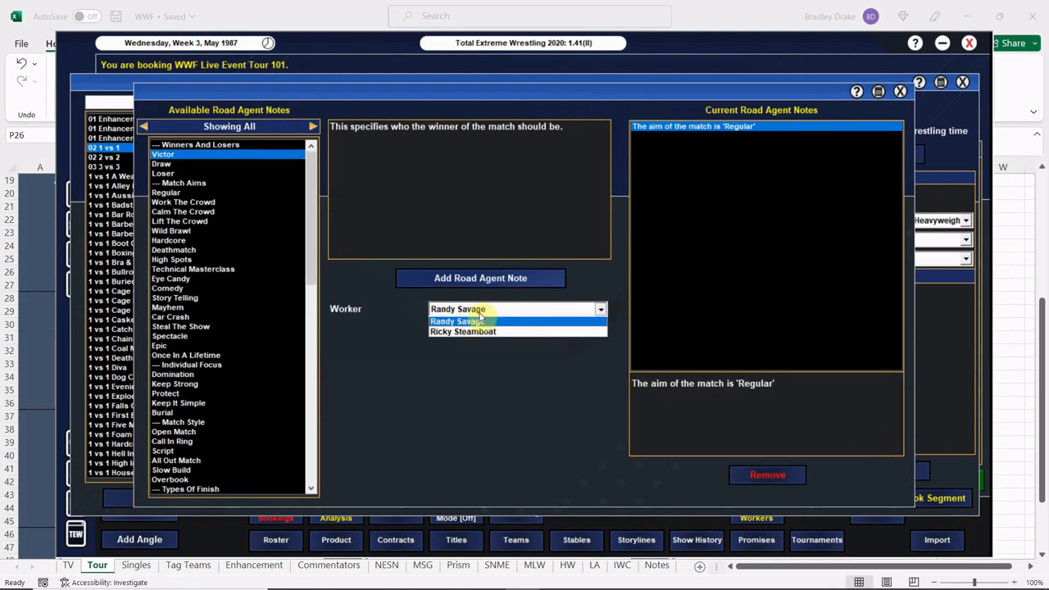
pyautogui.click(463, 331)
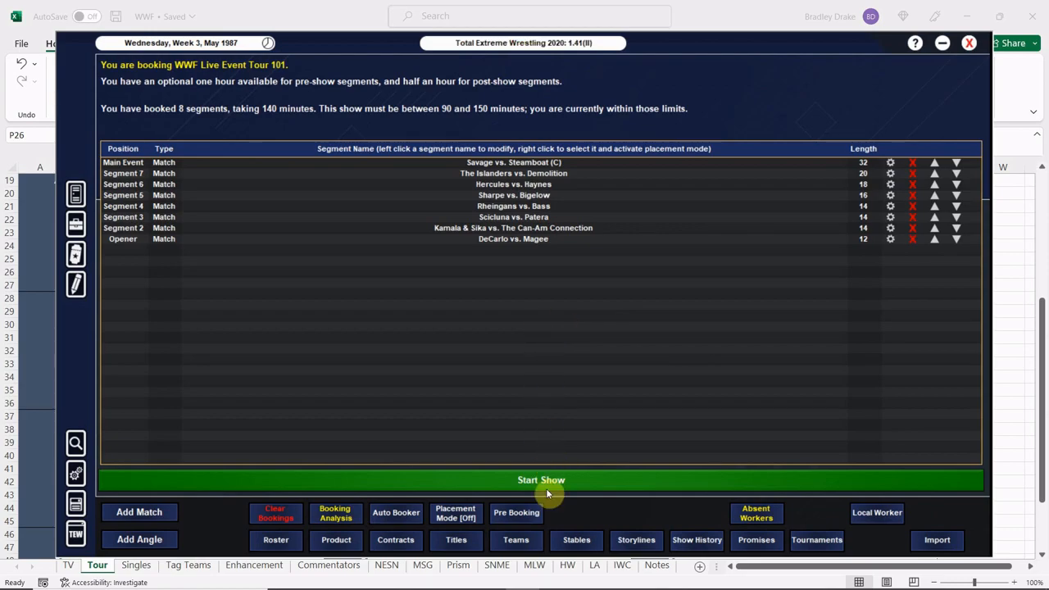
# - Start the WWF Live Event Tour 101 show and view the DeCarlo vs. Magee opener
pyautogui.click(540, 480)
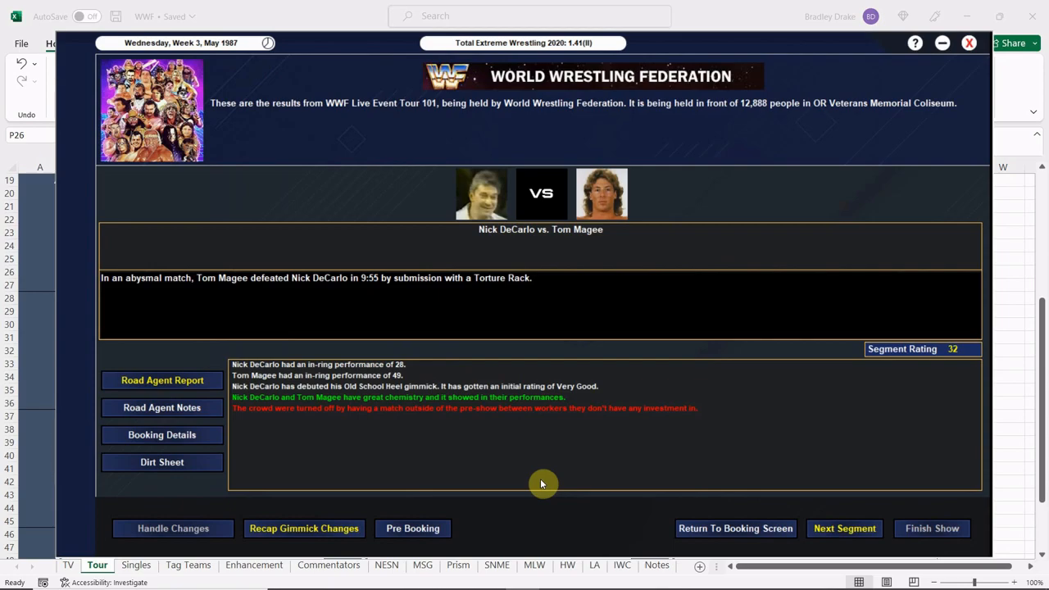
pyautogui.moveTo(521, 480)
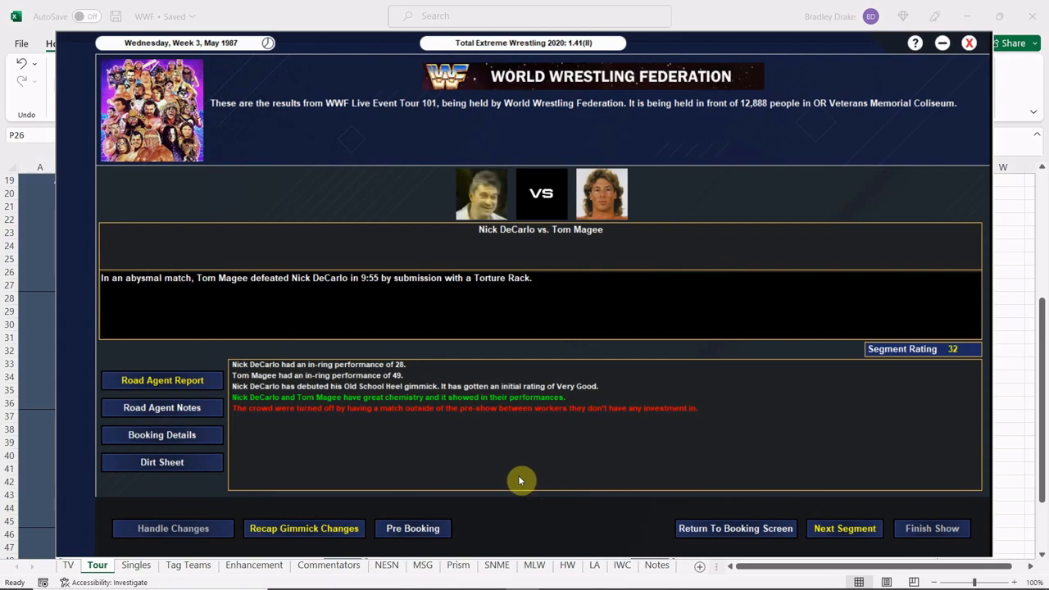
pyautogui.moveTo(467, 405)
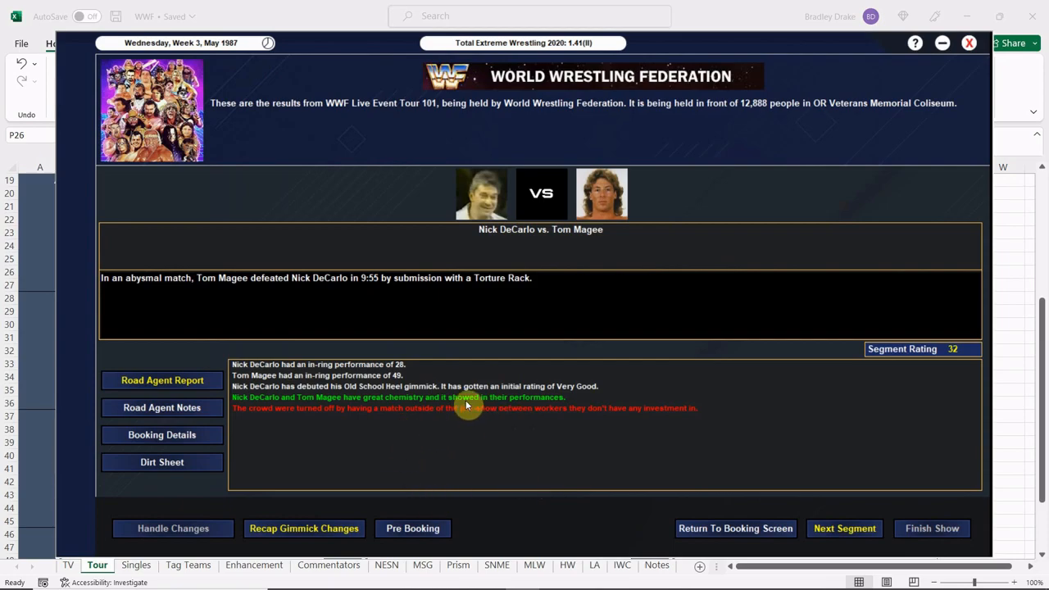
pyautogui.moveTo(692, 479)
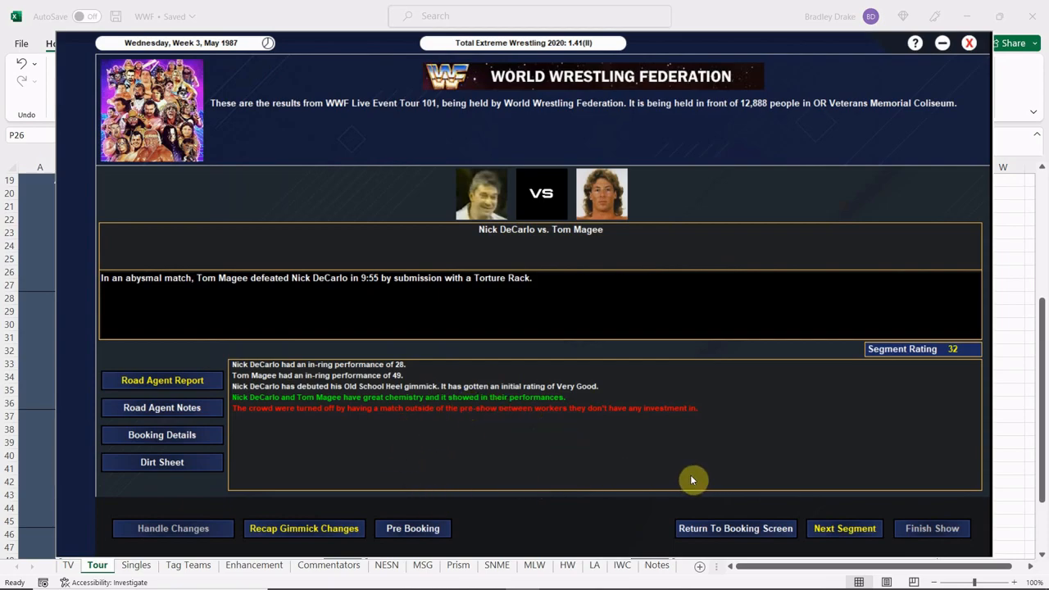
# - Advance to Kamala & Sika vs. The Can-Am Connection and review its rating bonuses and penalties
pyautogui.click(844, 528)
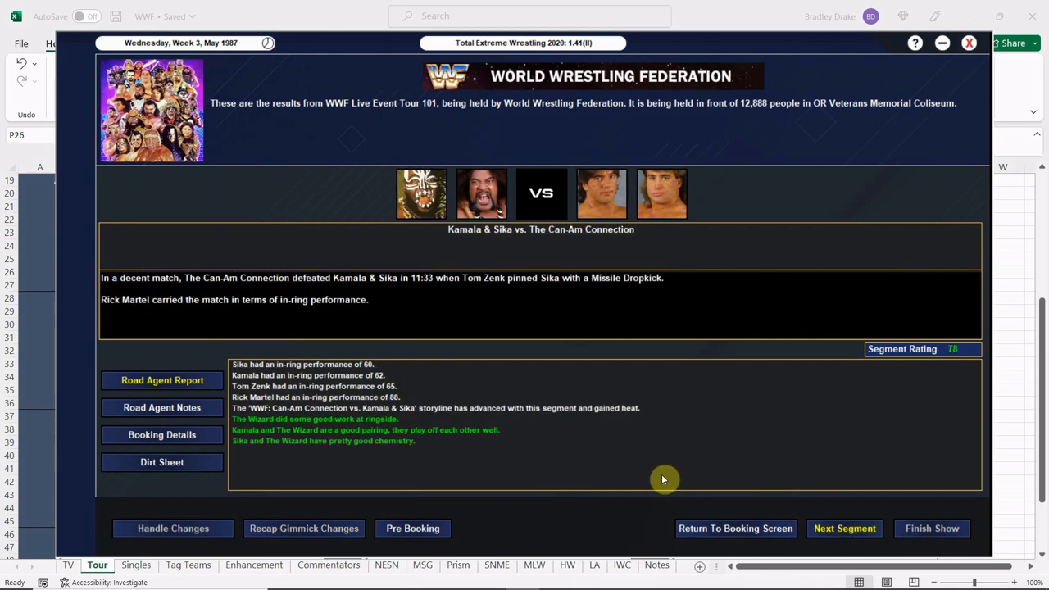
pyautogui.moveTo(656, 480)
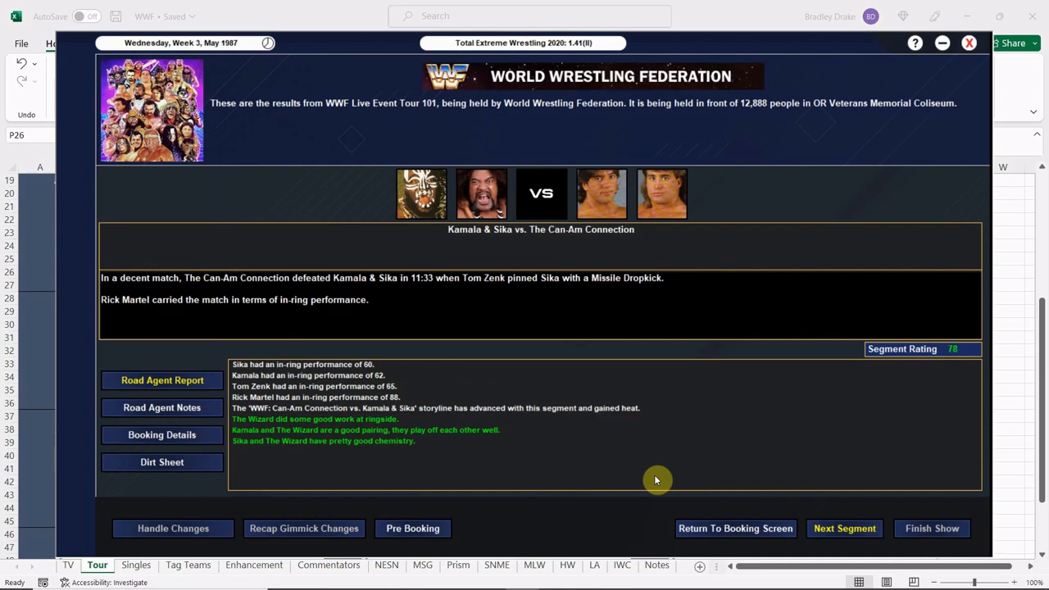
pyautogui.moveTo(338, 434)
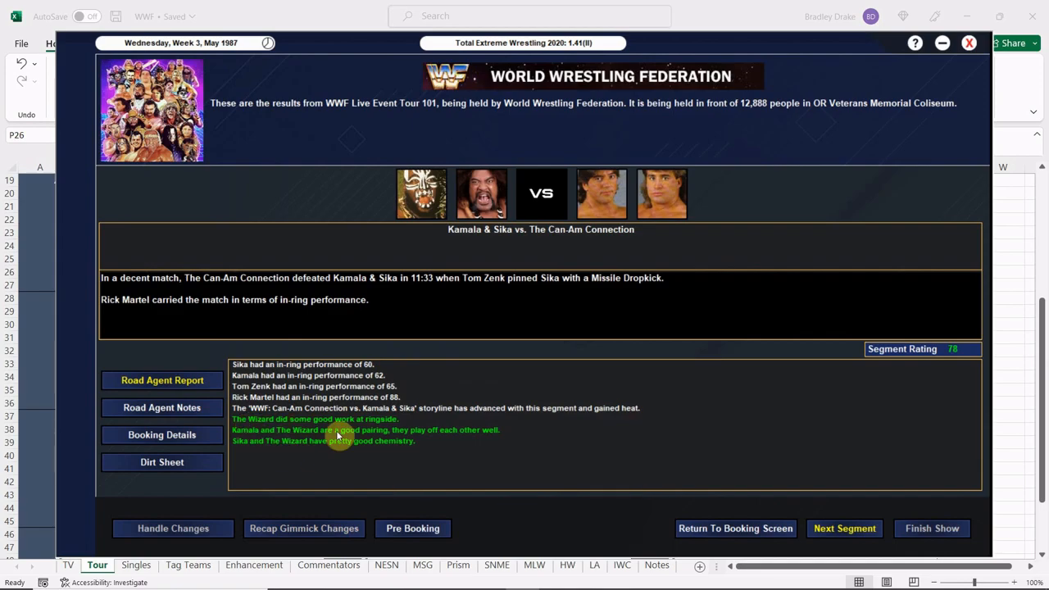
pyautogui.moveTo(310, 455)
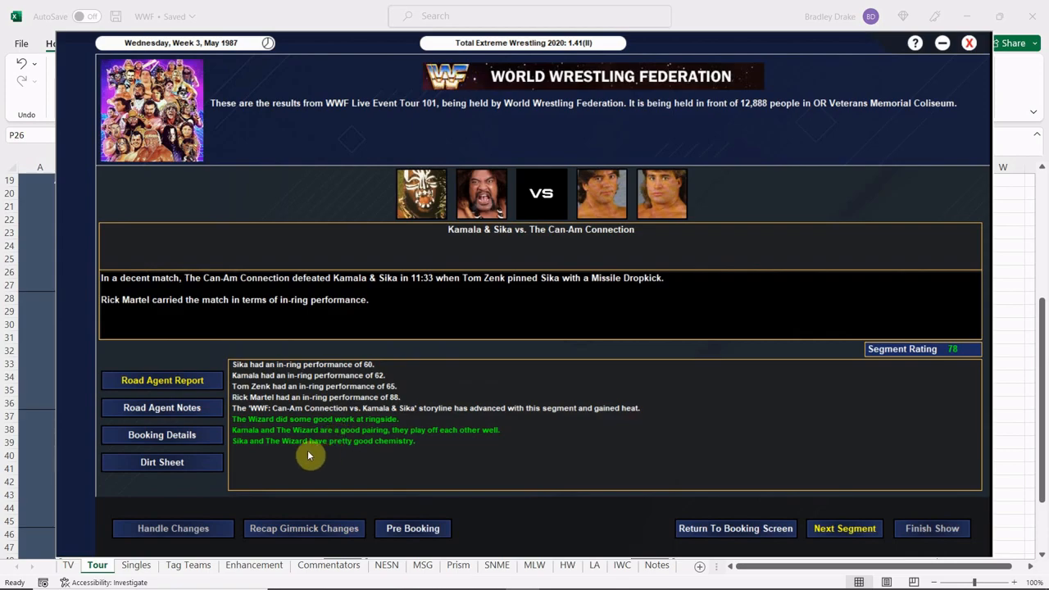
pyautogui.moveTo(367, 437)
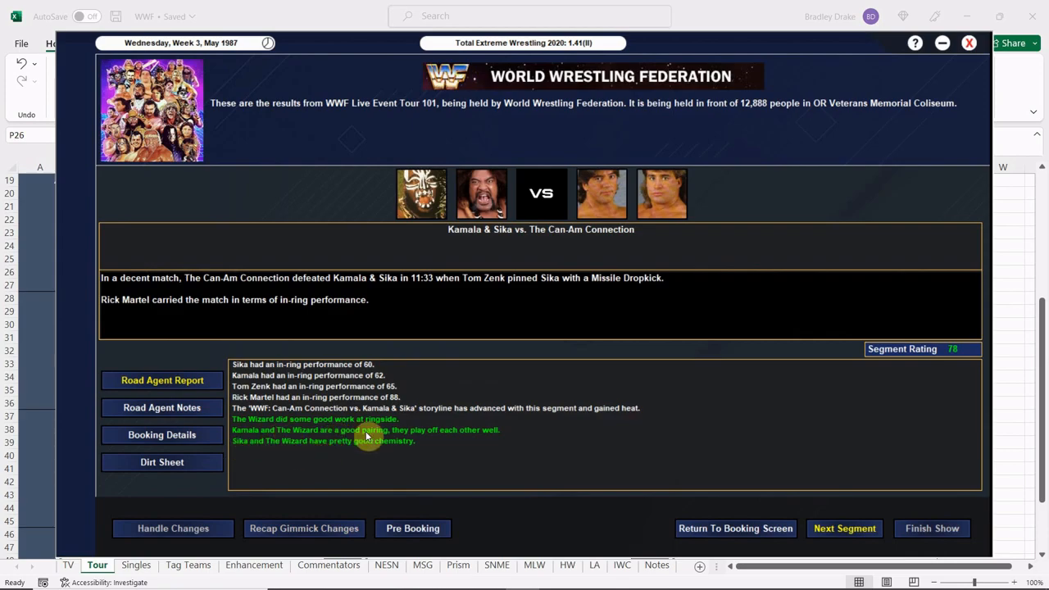
pyautogui.click(161, 462)
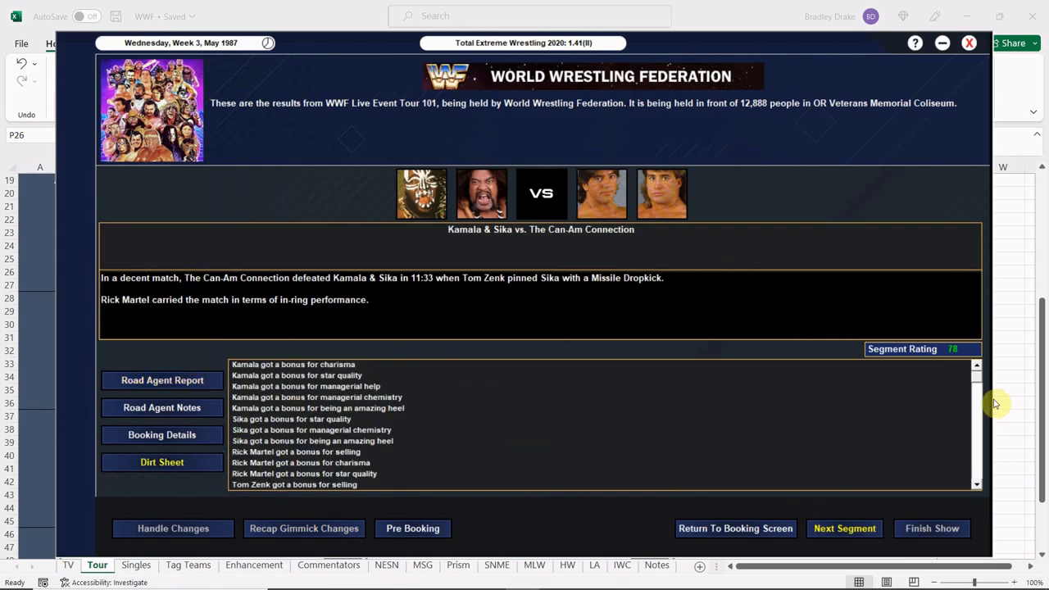
pyautogui.scroll(-3)
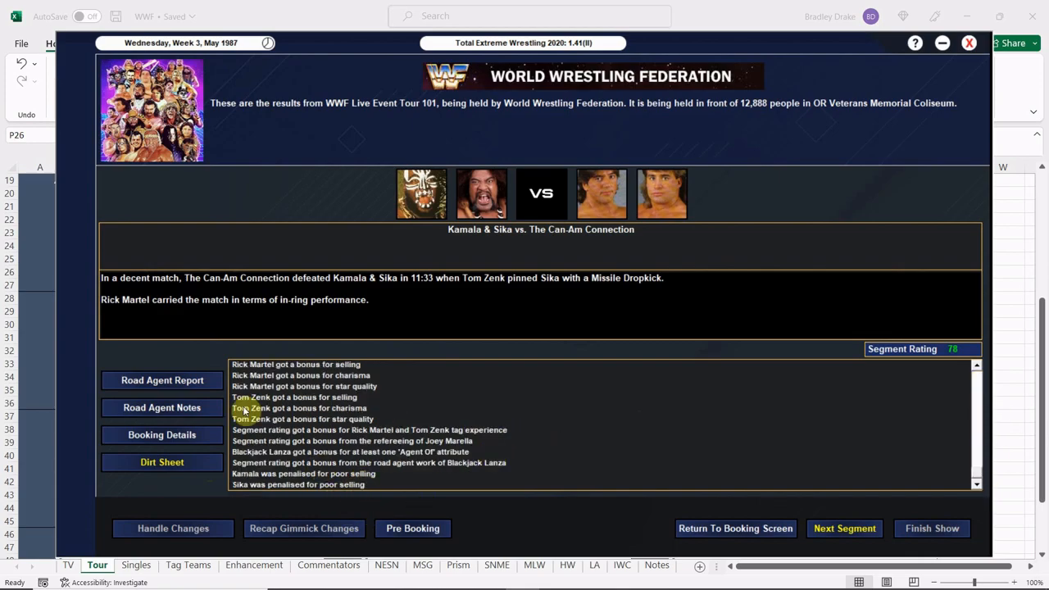
pyautogui.click(161, 380)
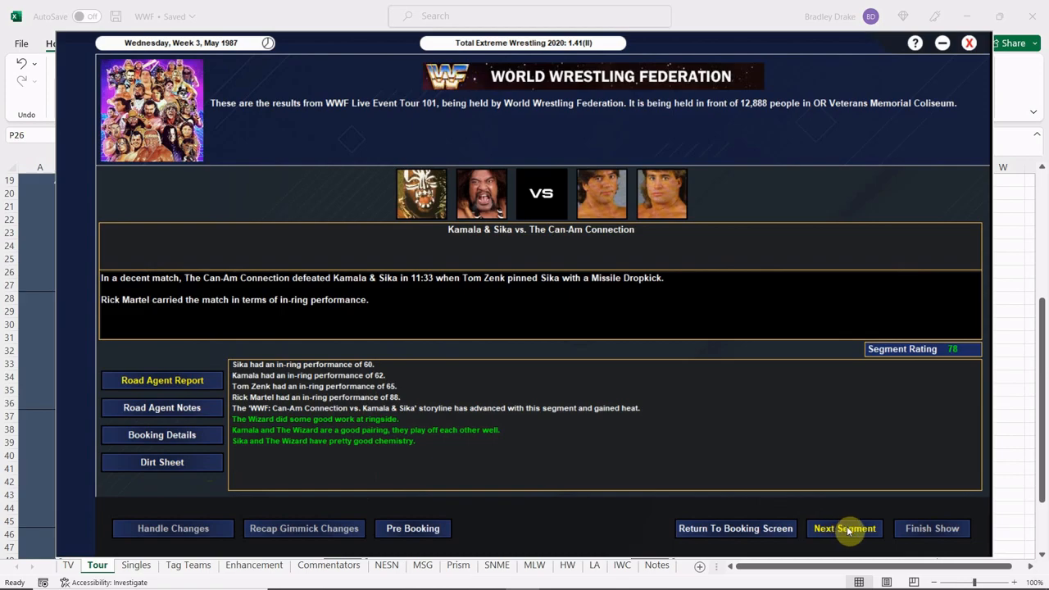
# - Advance to Scicluna vs. Patera and check the bonuses and penalties behind its 60 rating
pyautogui.click(844, 528)
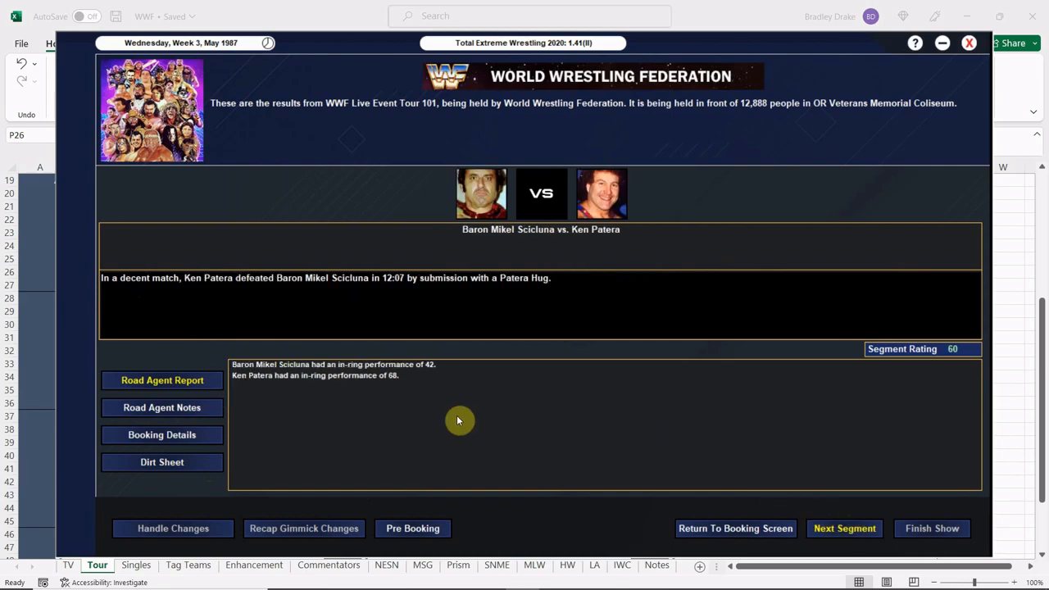
pyautogui.moveTo(383, 388)
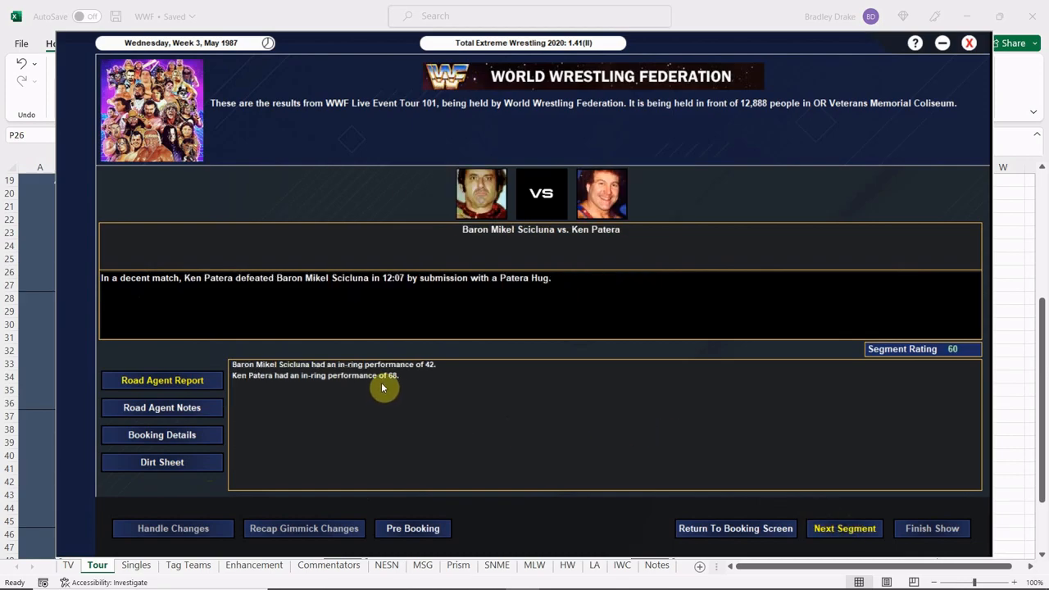
pyautogui.moveTo(196, 470)
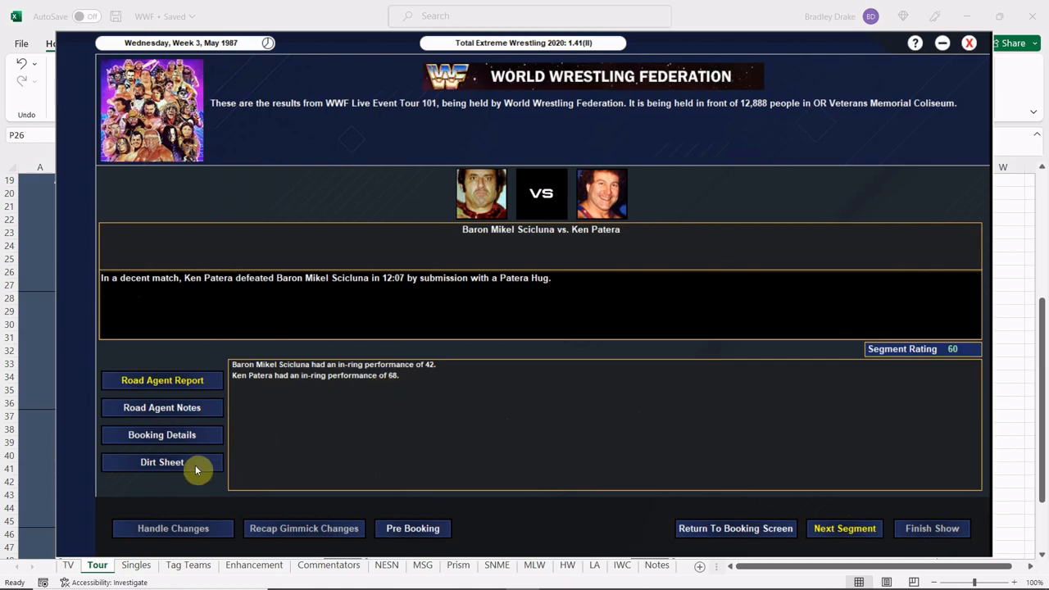
pyautogui.click(162, 462)
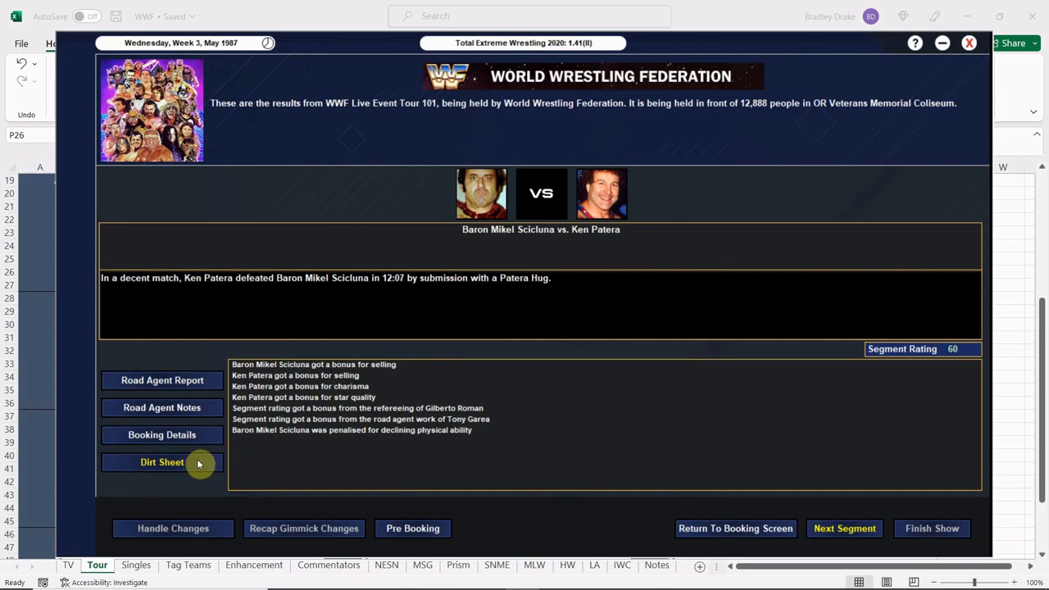
pyautogui.moveTo(402, 438)
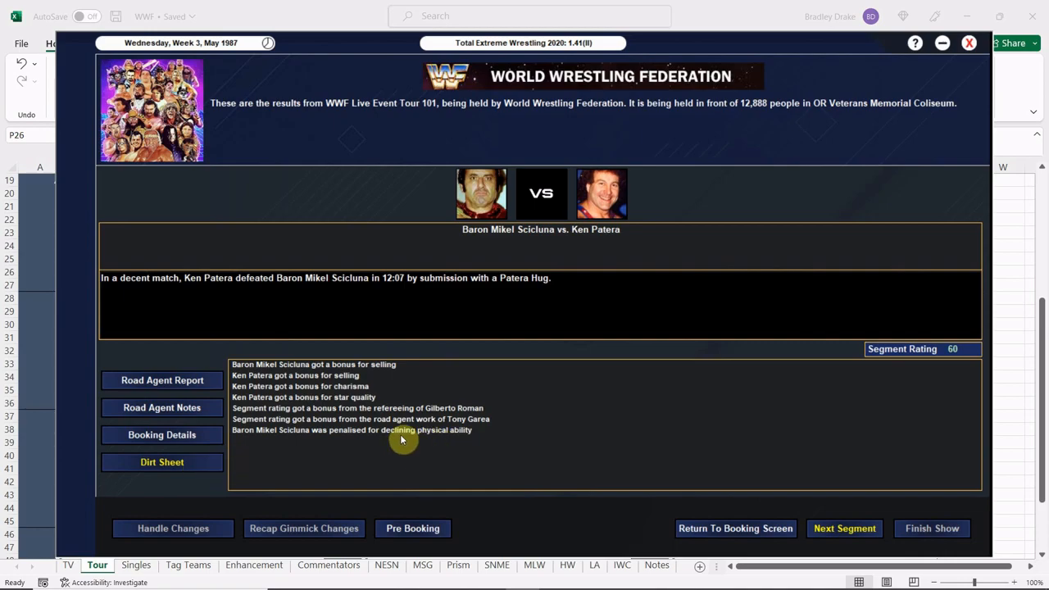
pyautogui.moveTo(447, 450)
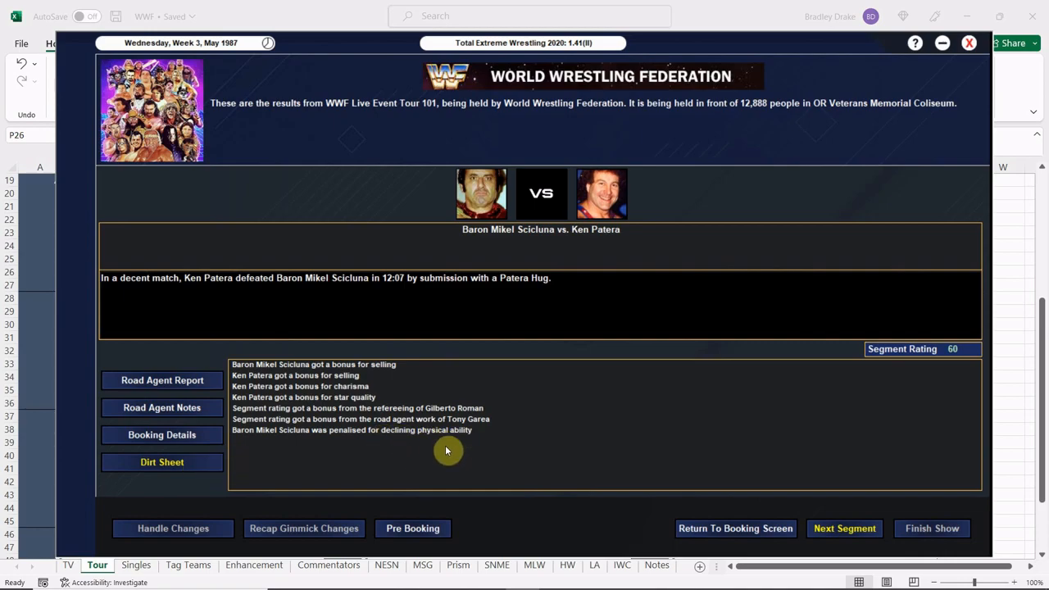
pyautogui.click(162, 380)
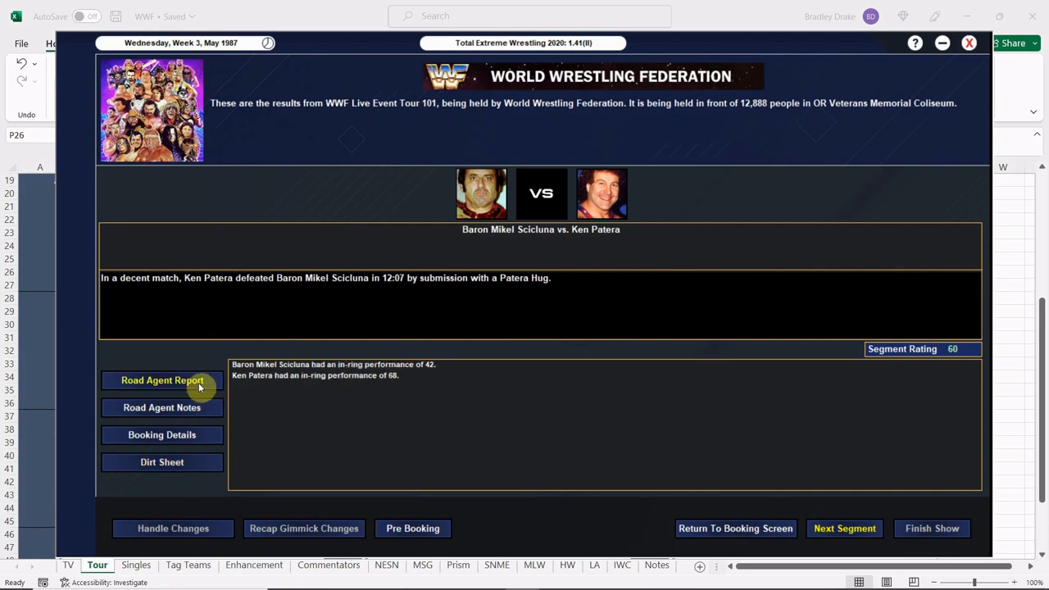
# - Advance to Ron Bass's pinfall win over Brad Rheingans, rated 53
pyautogui.click(845, 528)
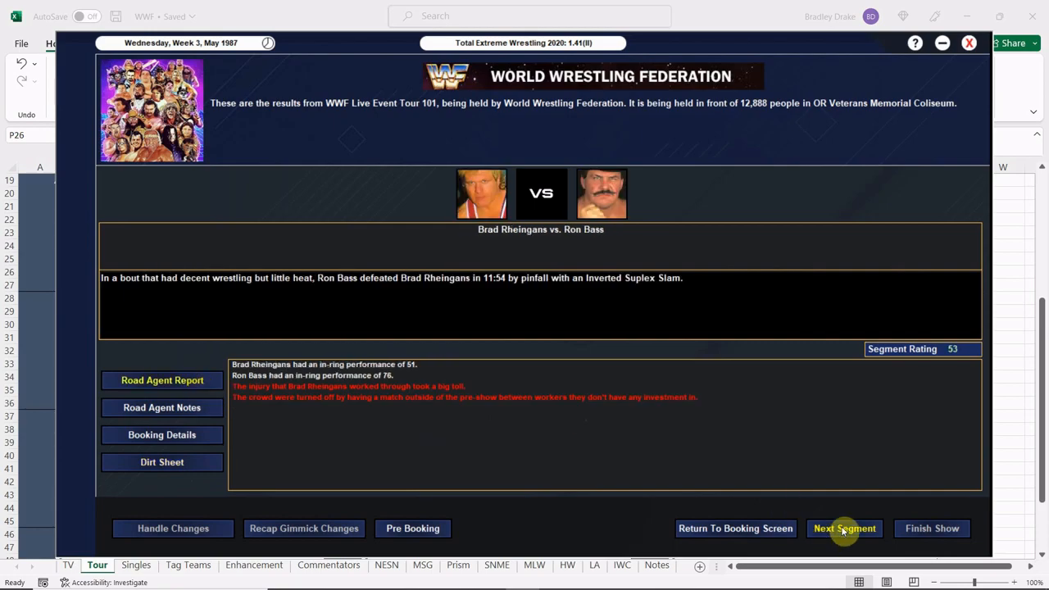
pyautogui.moveTo(458, 465)
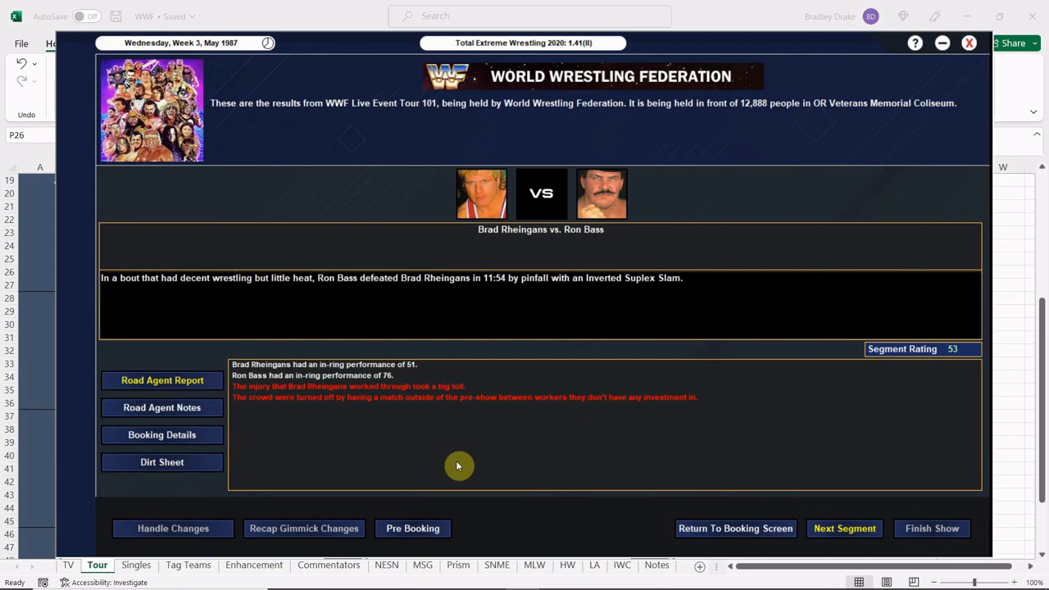
pyautogui.moveTo(330, 396)
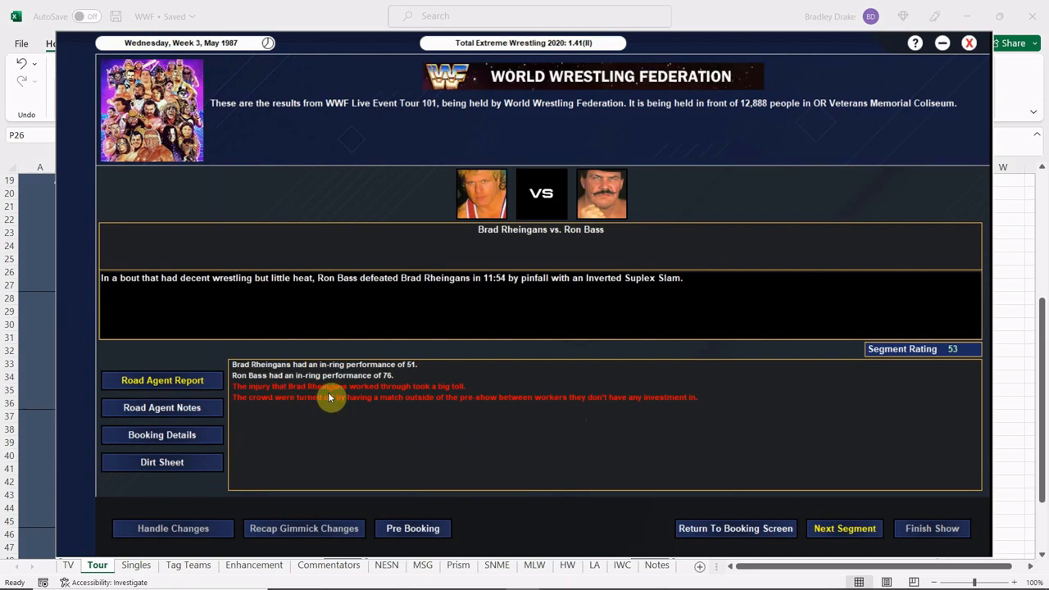
pyautogui.moveTo(469, 434)
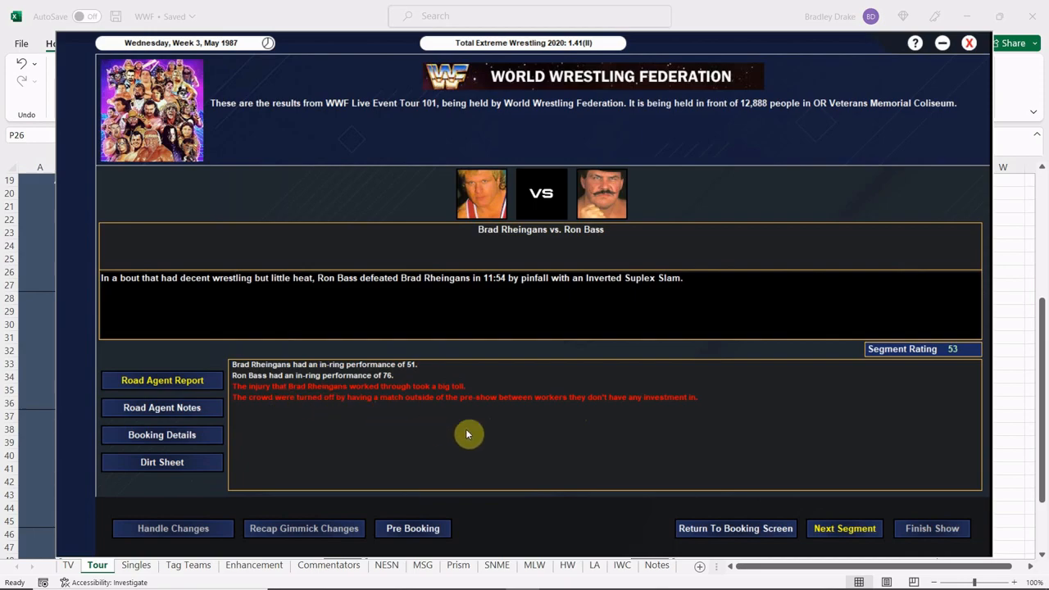
pyautogui.moveTo(396, 413)
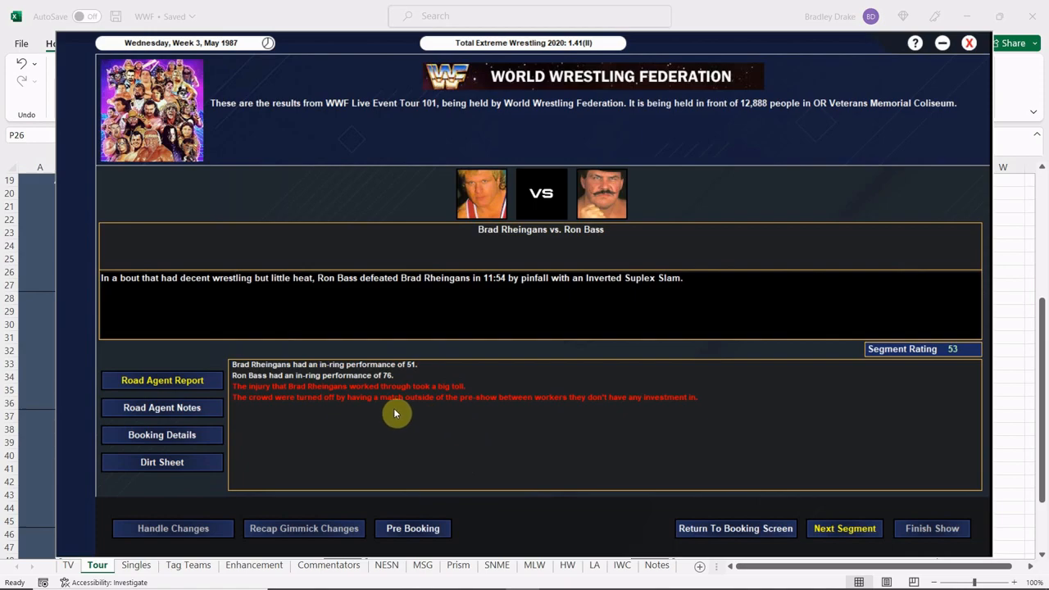
pyautogui.moveTo(509, 471)
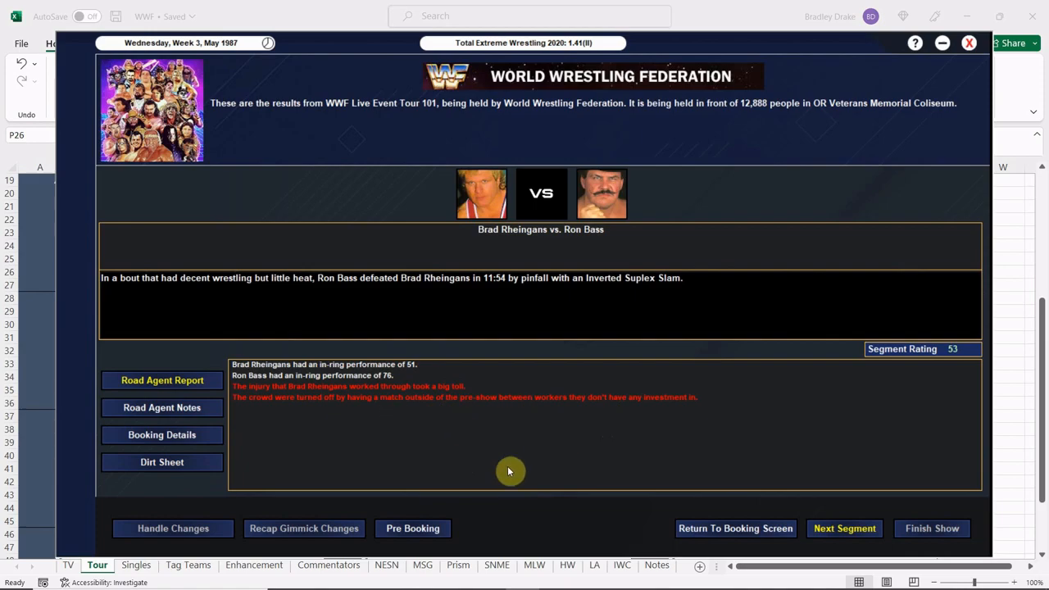
pyautogui.moveTo(812, 494)
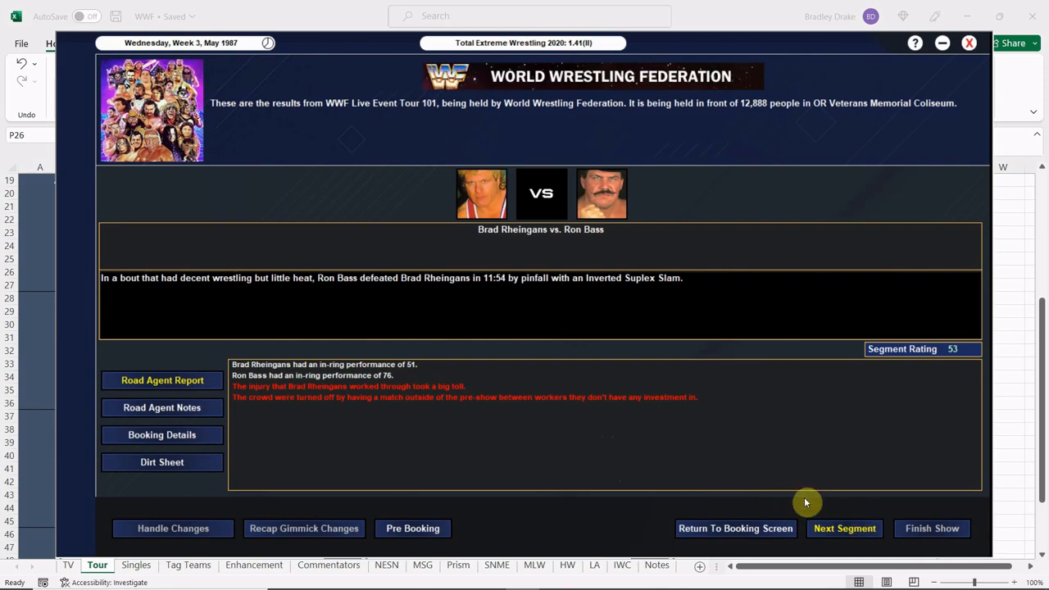
pyautogui.click(844, 528)
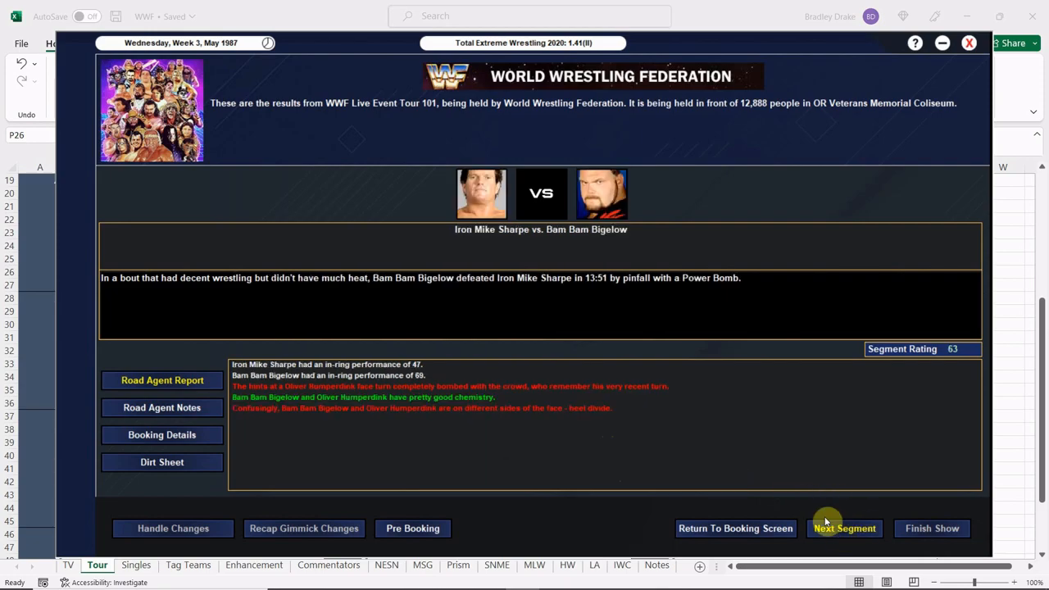
pyautogui.moveTo(410, 484)
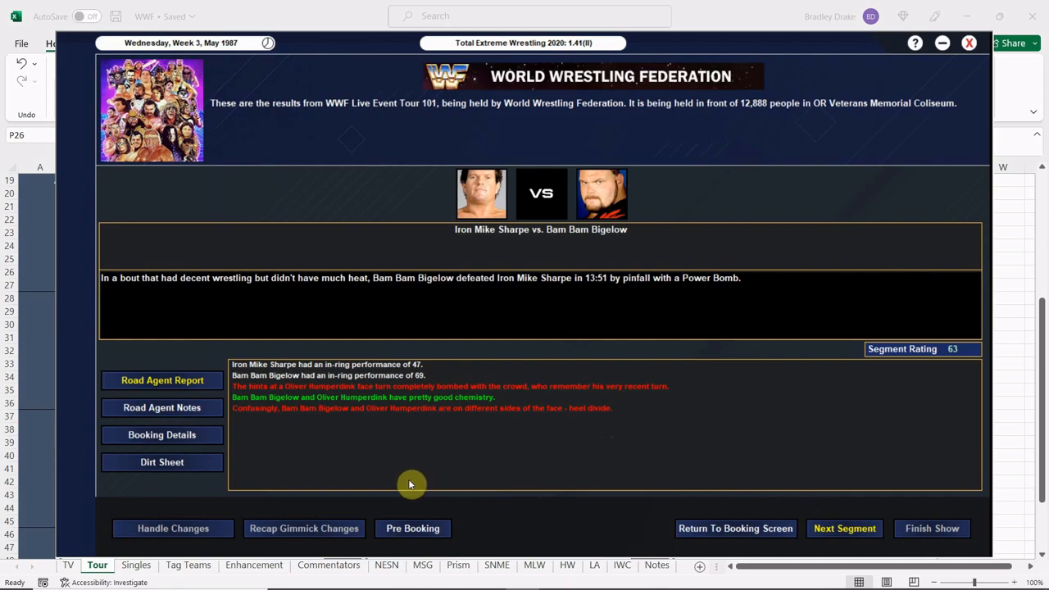
pyautogui.moveTo(409, 479)
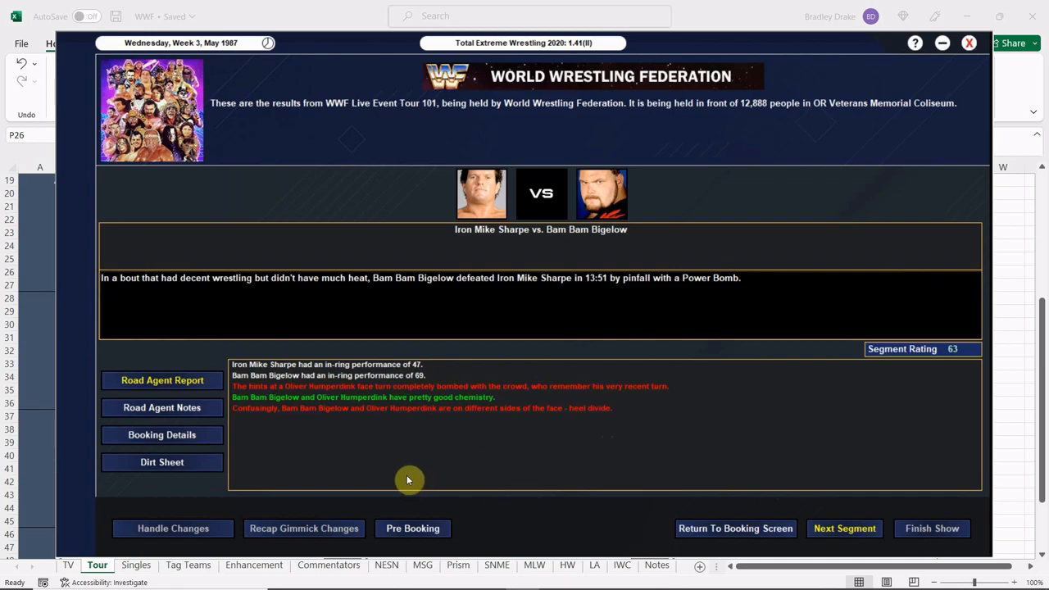
pyautogui.moveTo(336, 413)
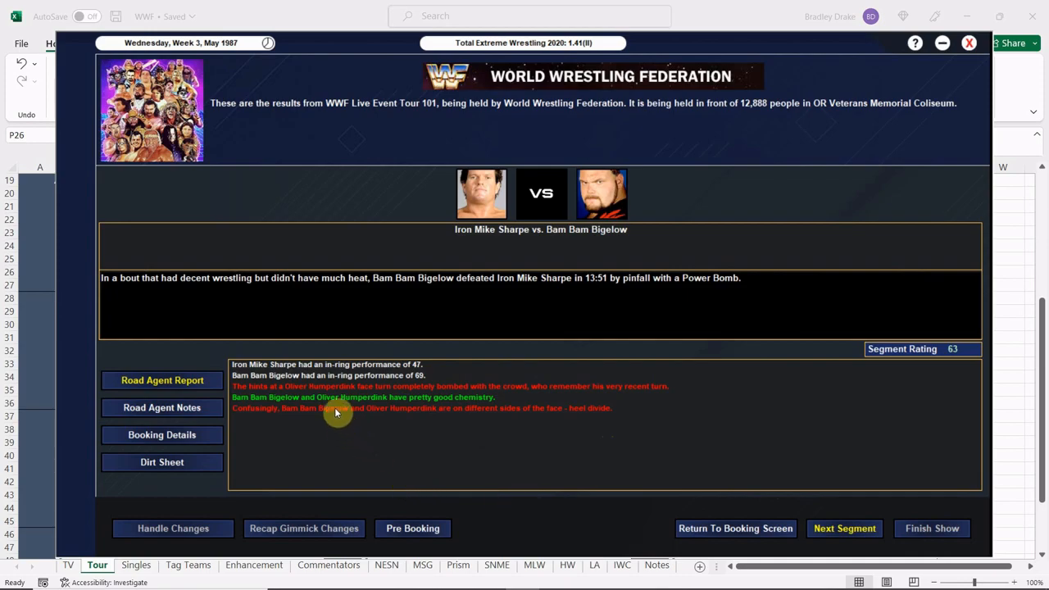
pyautogui.moveTo(372, 412)
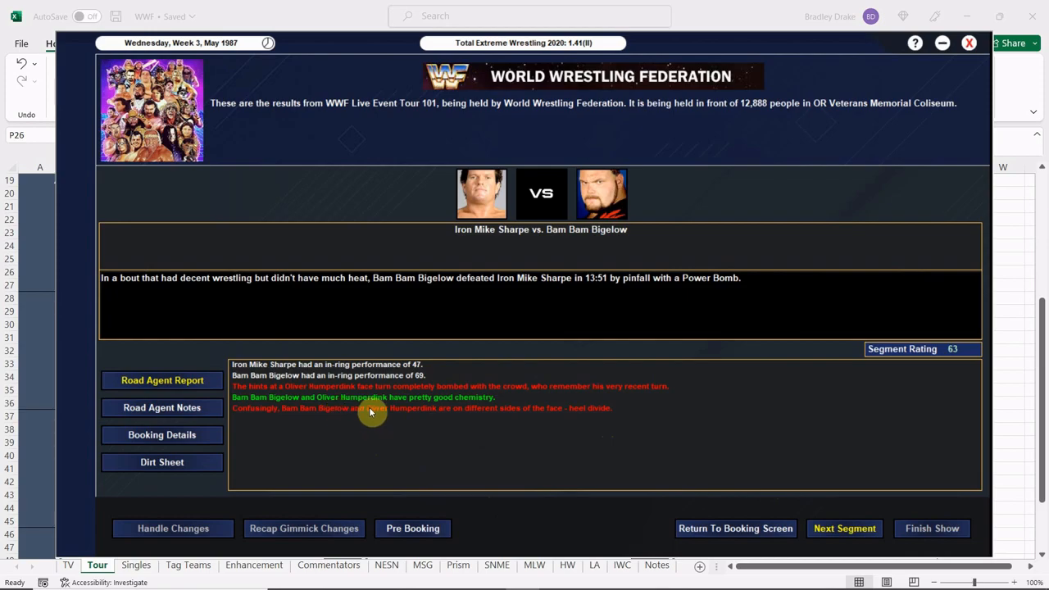
pyautogui.moveTo(417, 447)
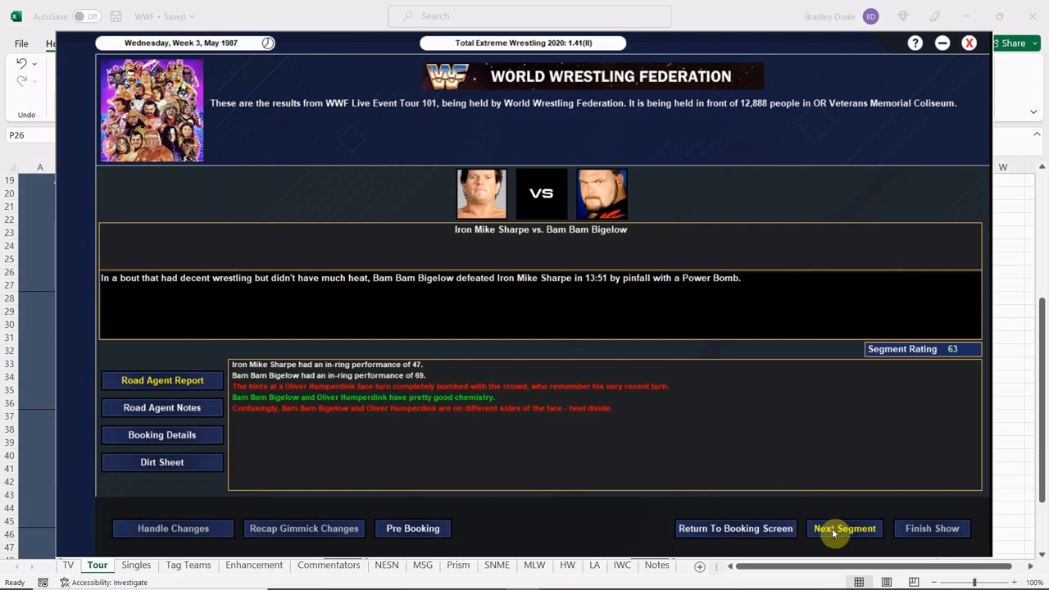
# - Advance to Billy Jack Haynes' DQ win over Hercules and check its bonus notes
pyautogui.click(844, 528)
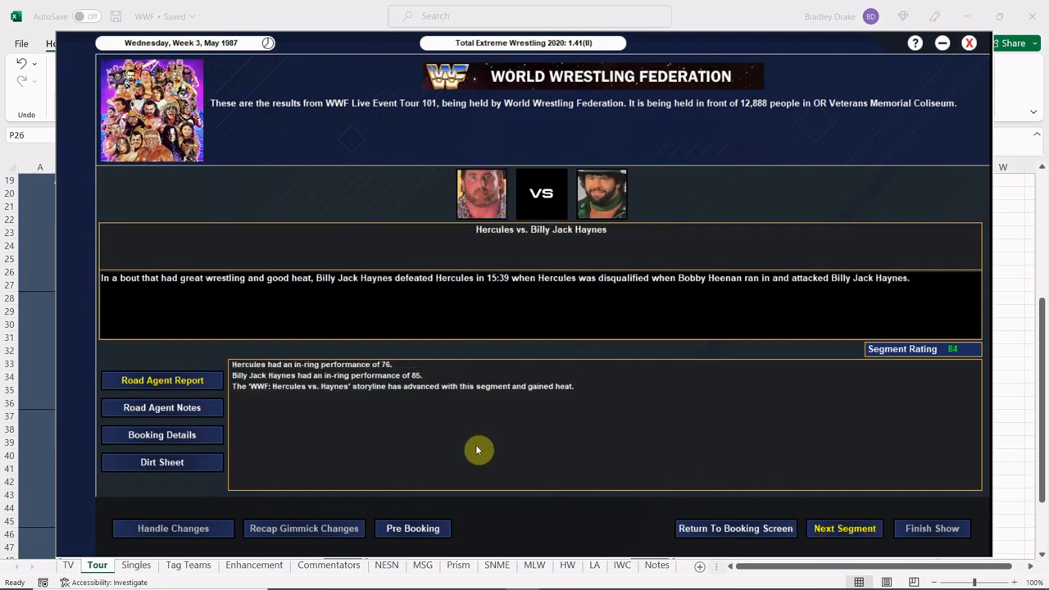
pyautogui.moveTo(476, 436)
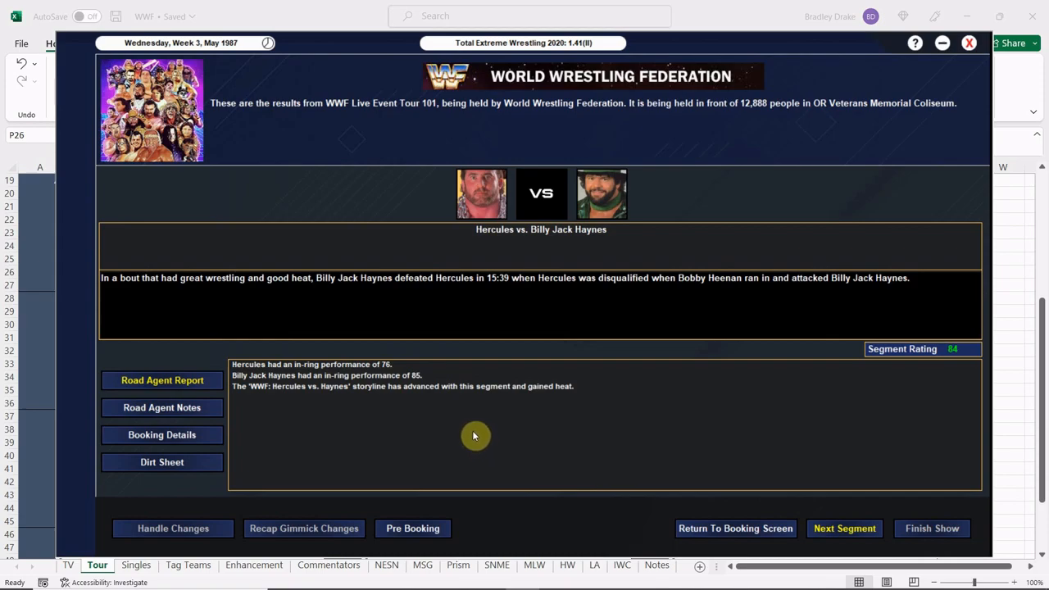
pyautogui.moveTo(213, 443)
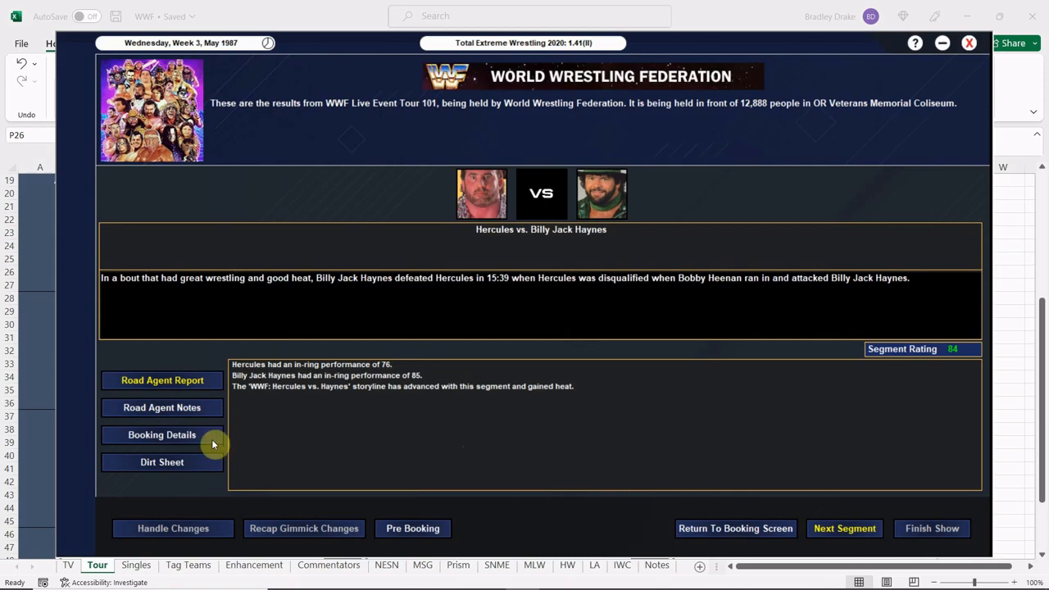
pyautogui.click(162, 408)
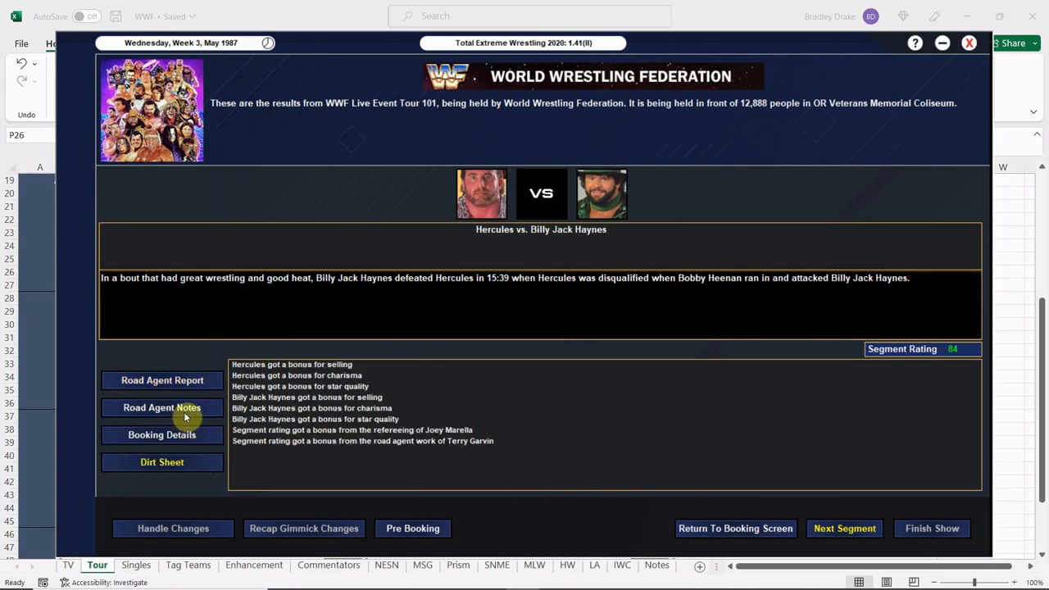
pyautogui.click(162, 380)
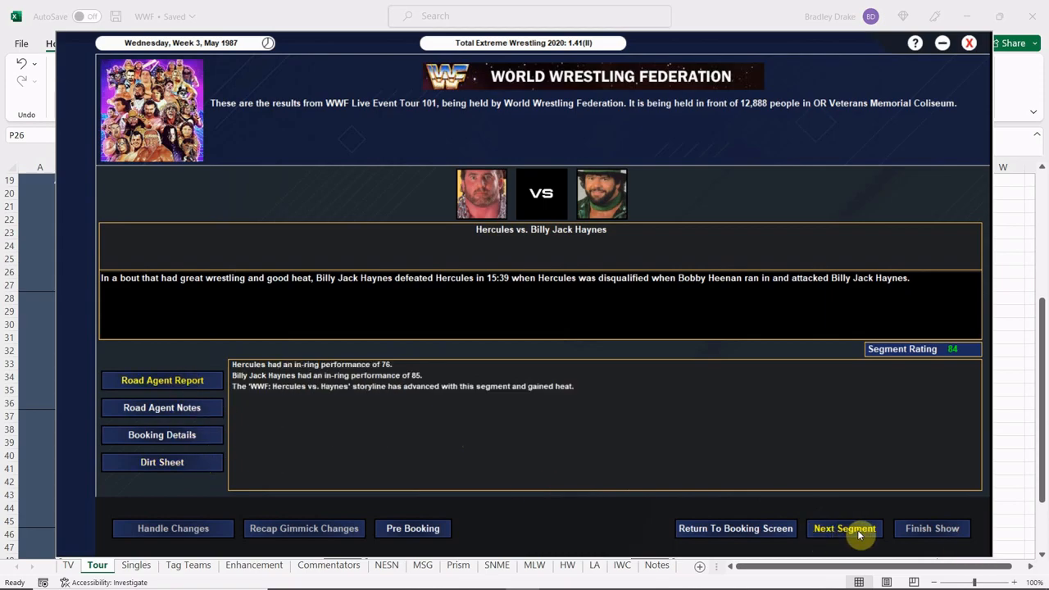
# - Review The Islanders vs. Demolition bonus notes, then advance to Savage vs. Steamboat
pyautogui.click(844, 528)
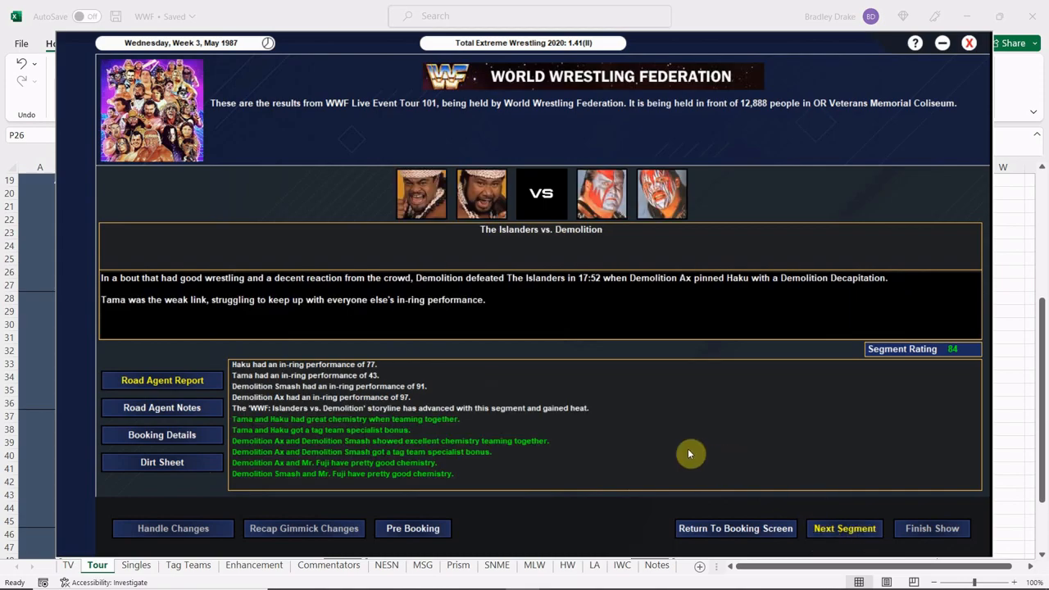
pyautogui.moveTo(676, 449)
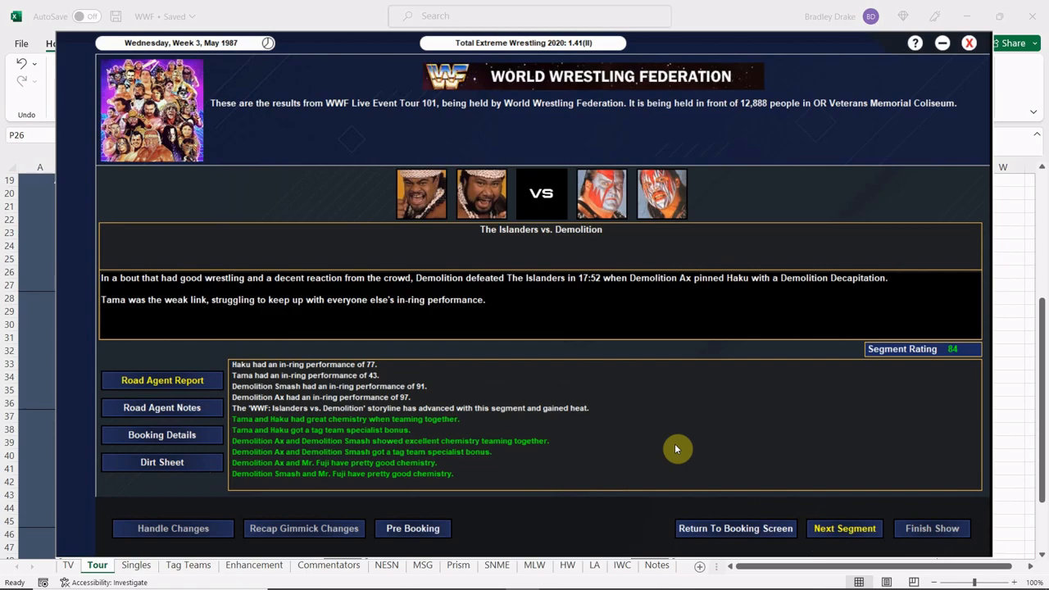
pyautogui.moveTo(446, 471)
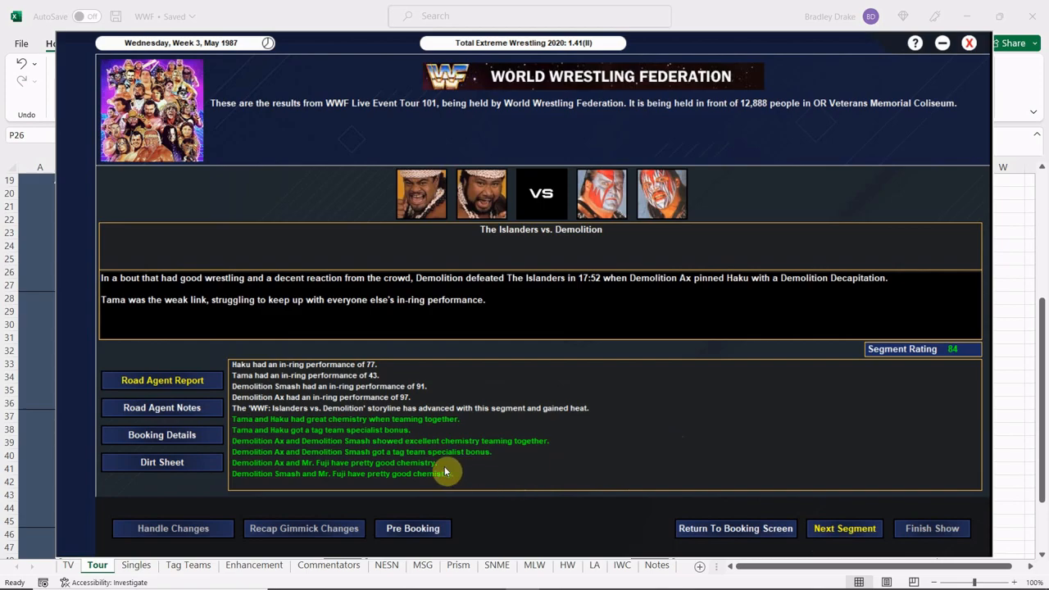
pyautogui.moveTo(334, 482)
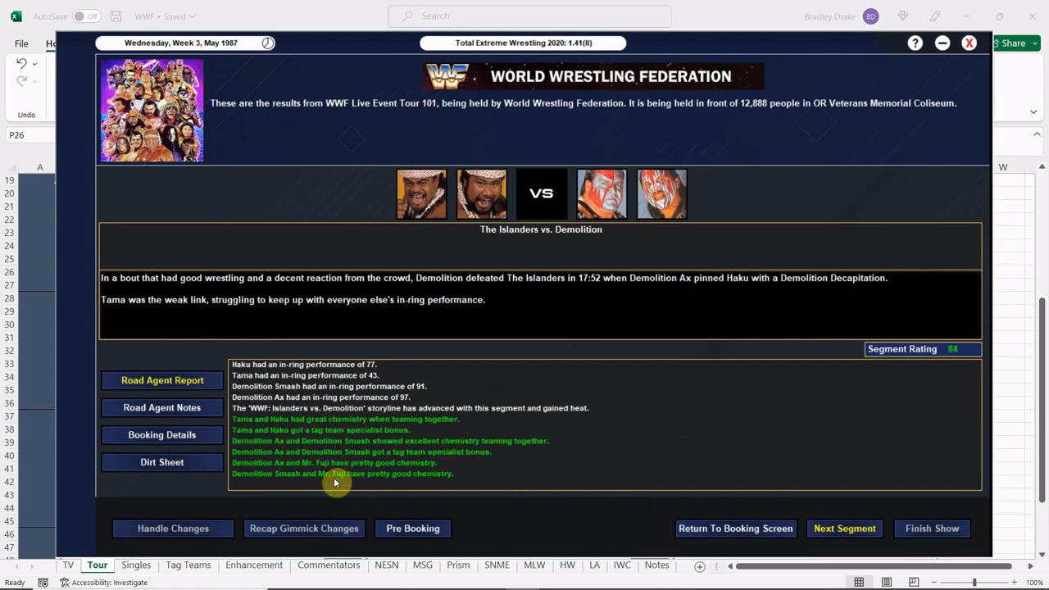
pyautogui.click(162, 461)
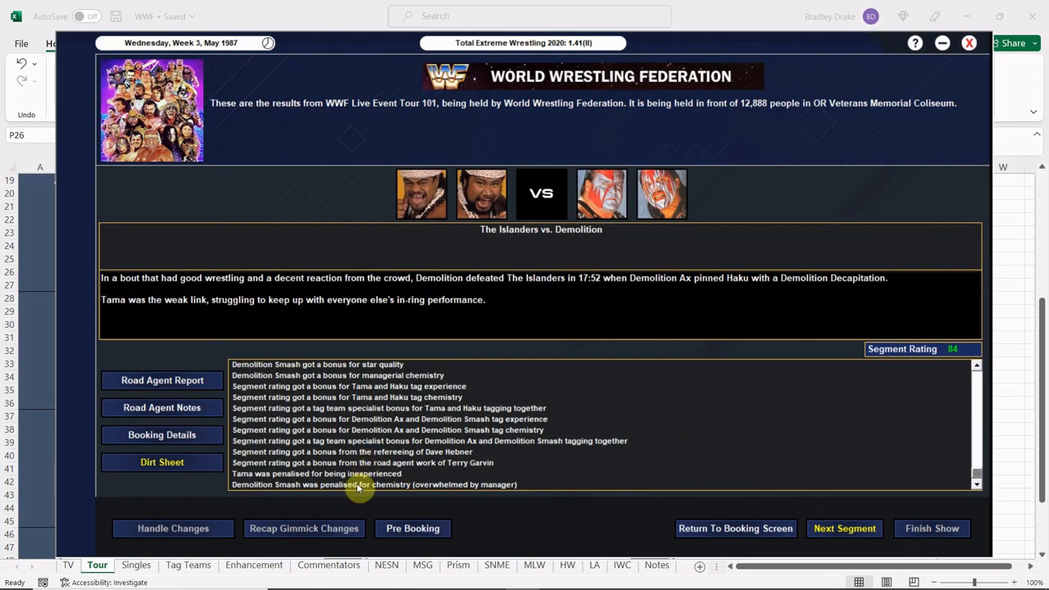
pyautogui.moveTo(338, 463)
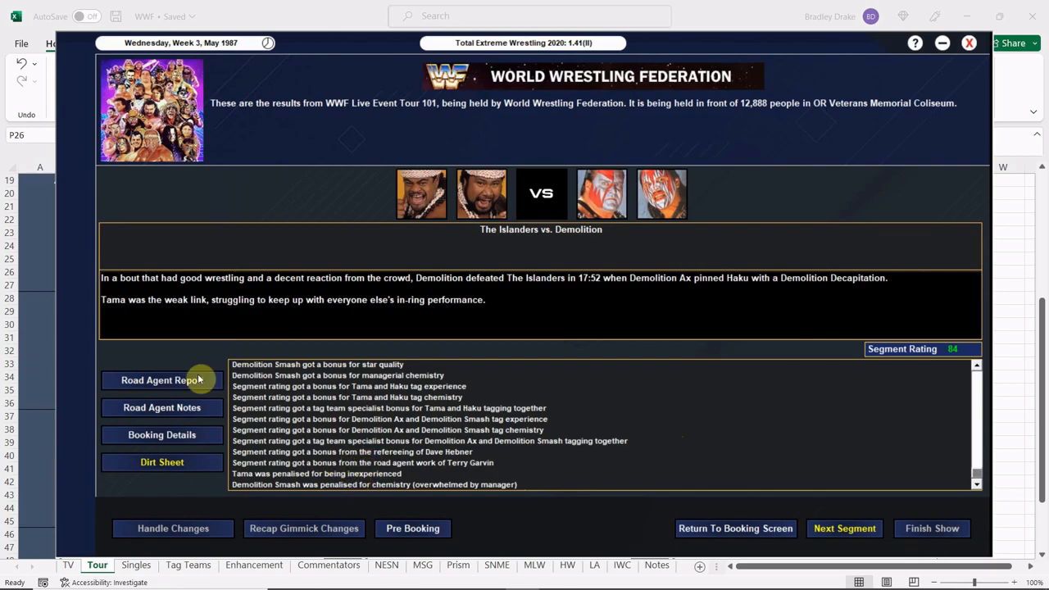
pyautogui.click(844, 528)
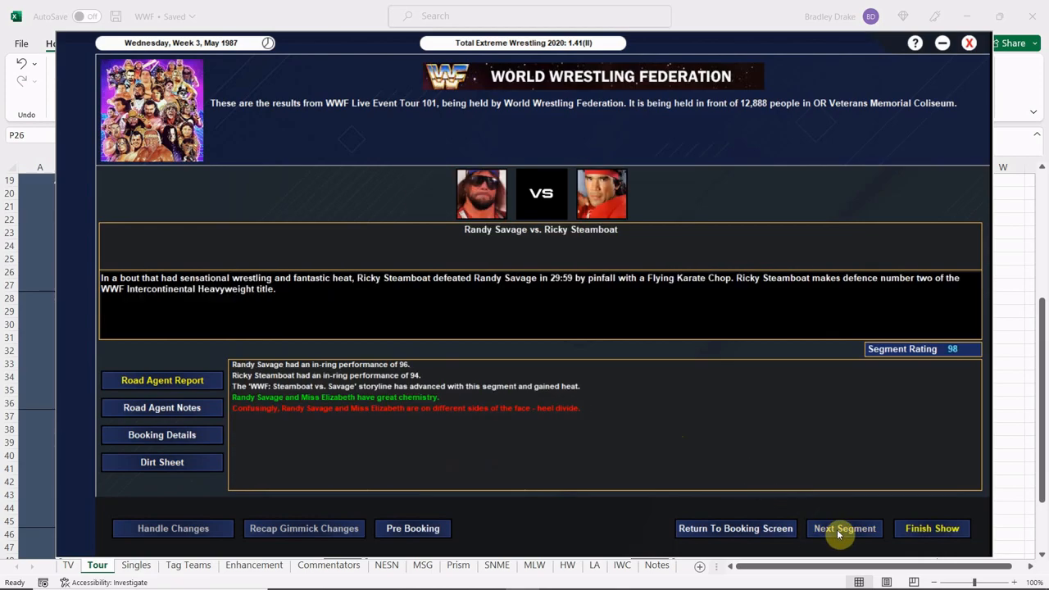
pyautogui.moveTo(718, 470)
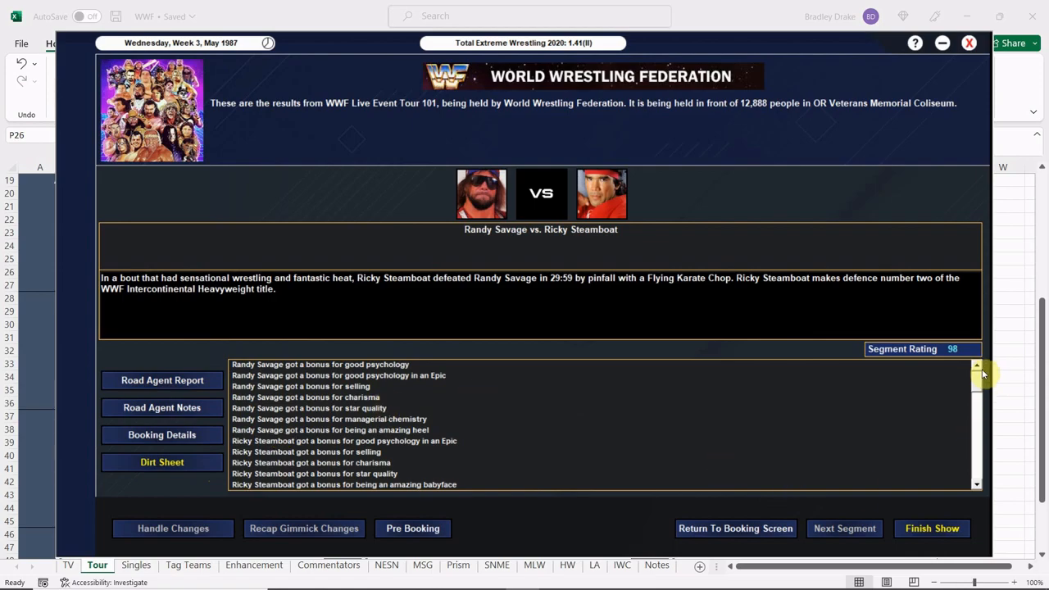
# - Scroll the Savage vs. Steamboat road agent notes, then finish Tour 101 to see its 95 rating
pyautogui.scroll(-3)
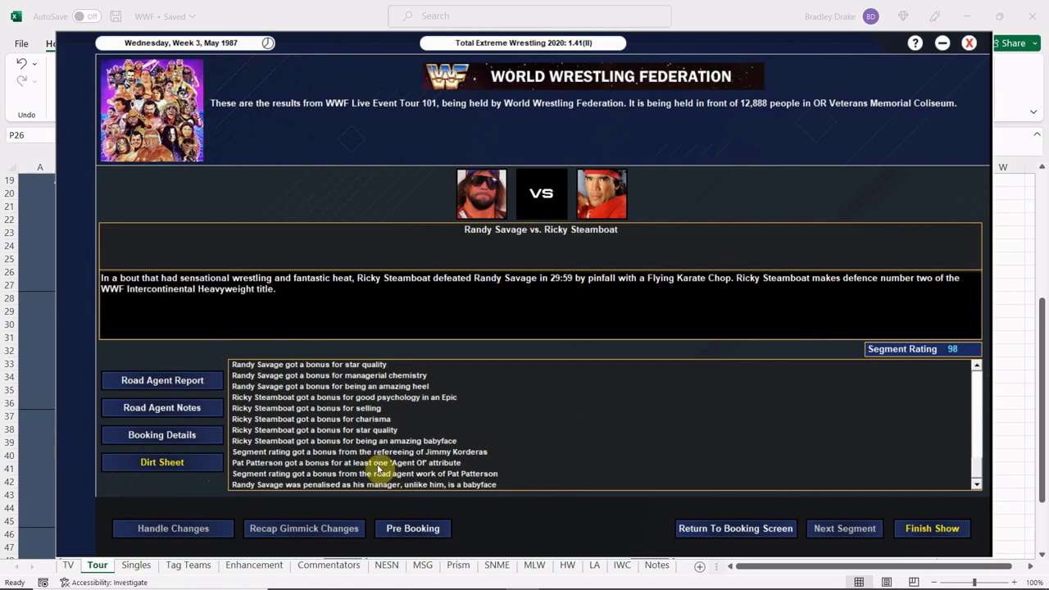
pyautogui.moveTo(382, 441)
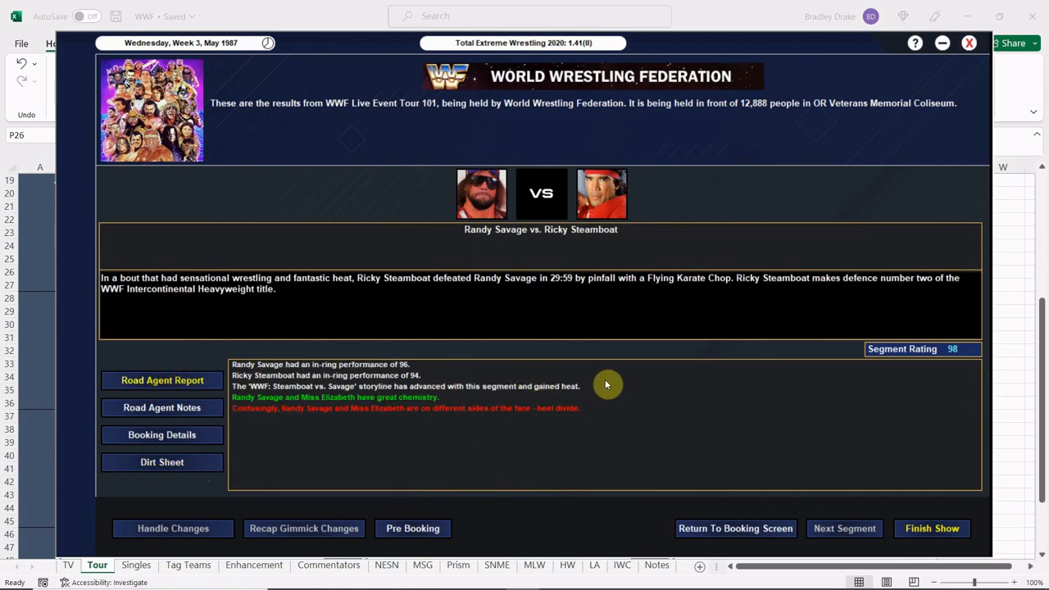
pyautogui.moveTo(694, 449)
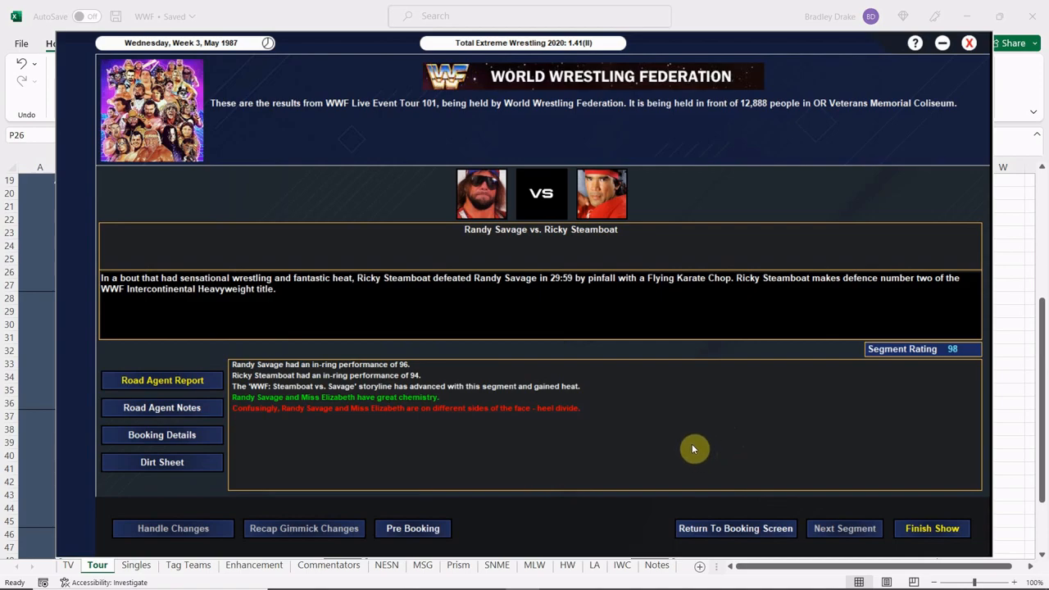
pyautogui.moveTo(691, 443)
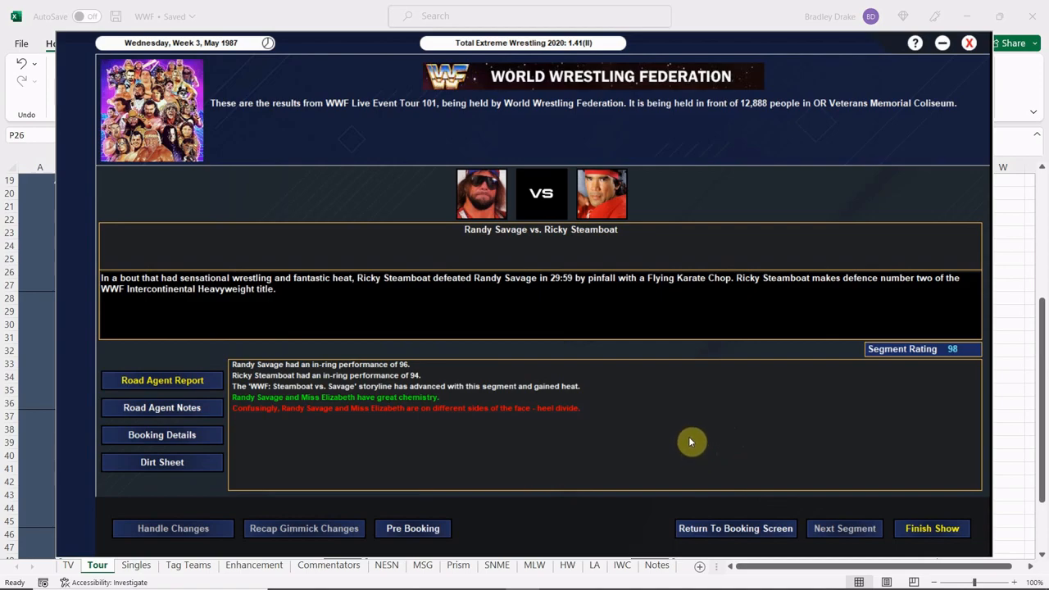
pyautogui.moveTo(931, 528)
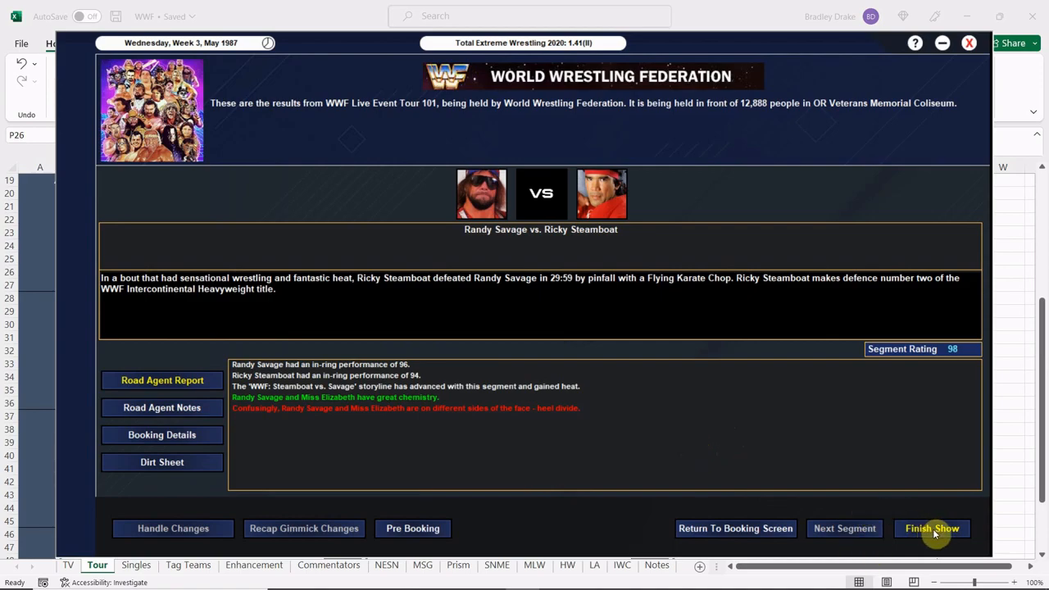
pyautogui.click(932, 528)
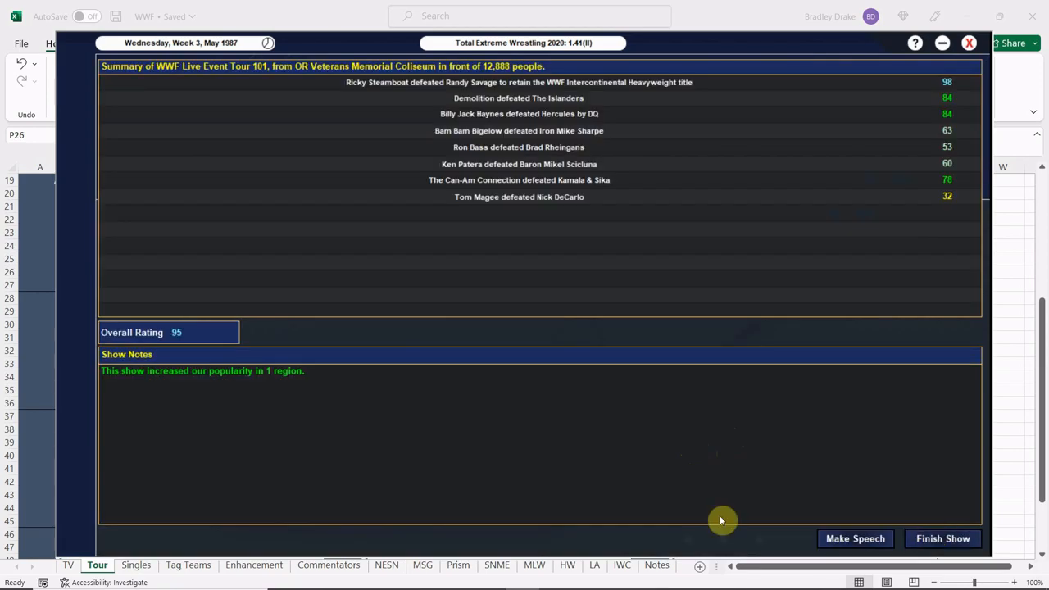
pyautogui.moveTo(578, 435)
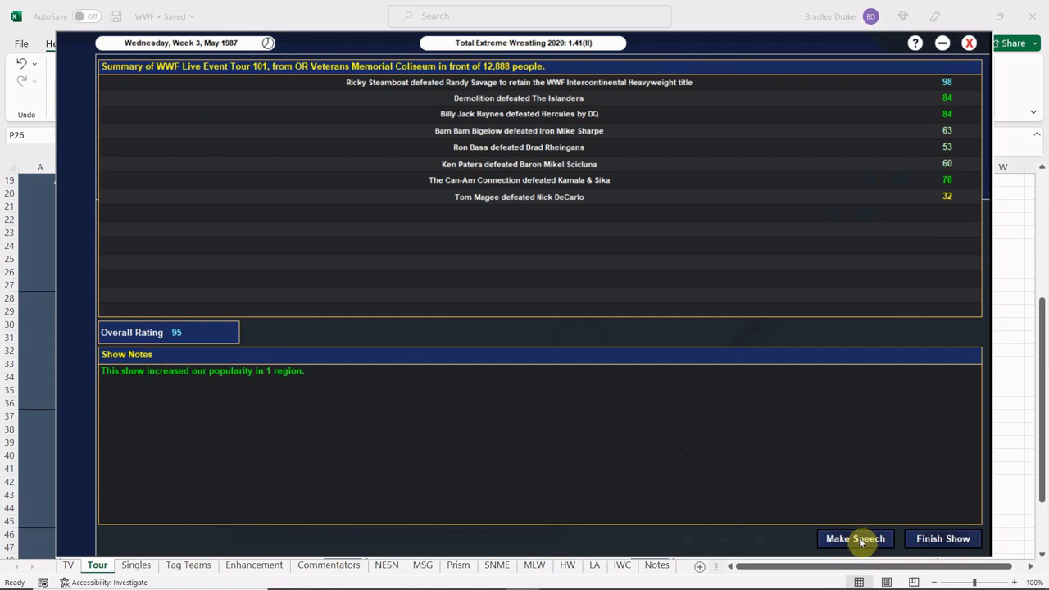
# - Praise Randy Savage, Ricky Steamboat and Billy Jack Haynes for a great performance in the post-show speech
pyautogui.click(855, 539)
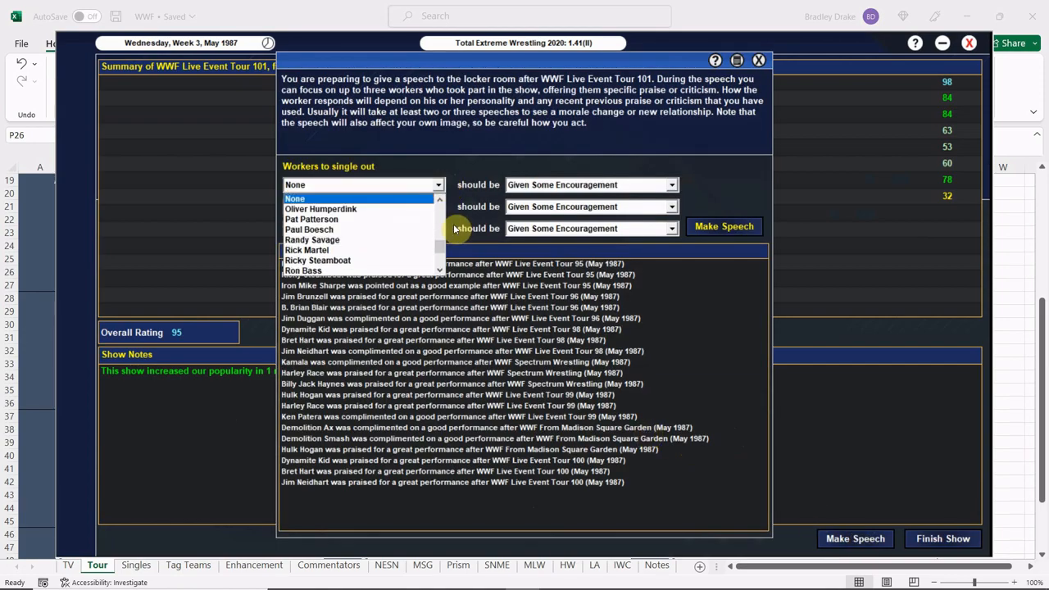
pyautogui.click(312, 239)
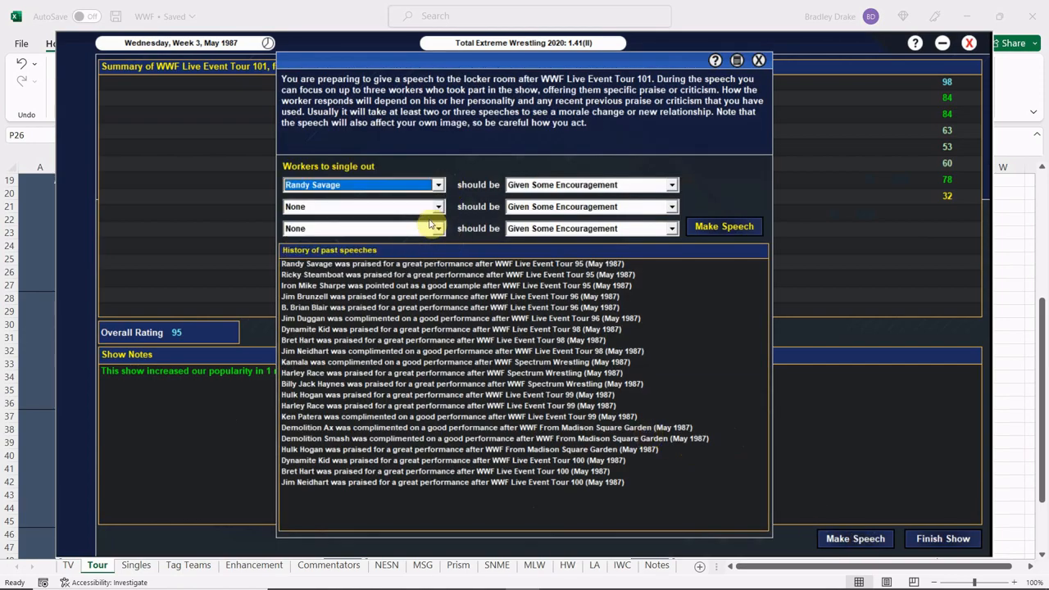
pyautogui.click(438, 207)
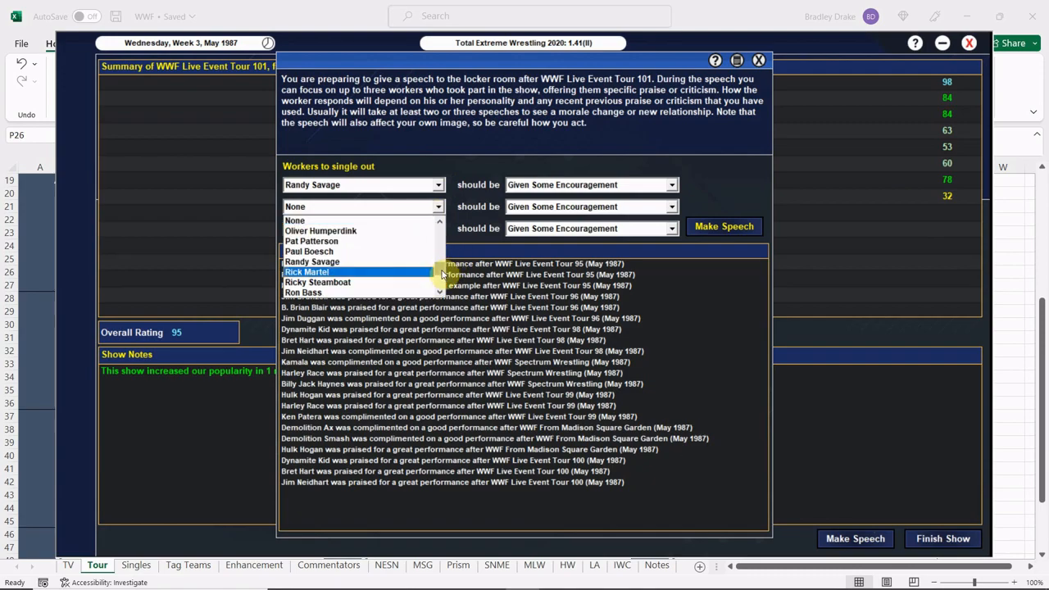
pyautogui.click(317, 282)
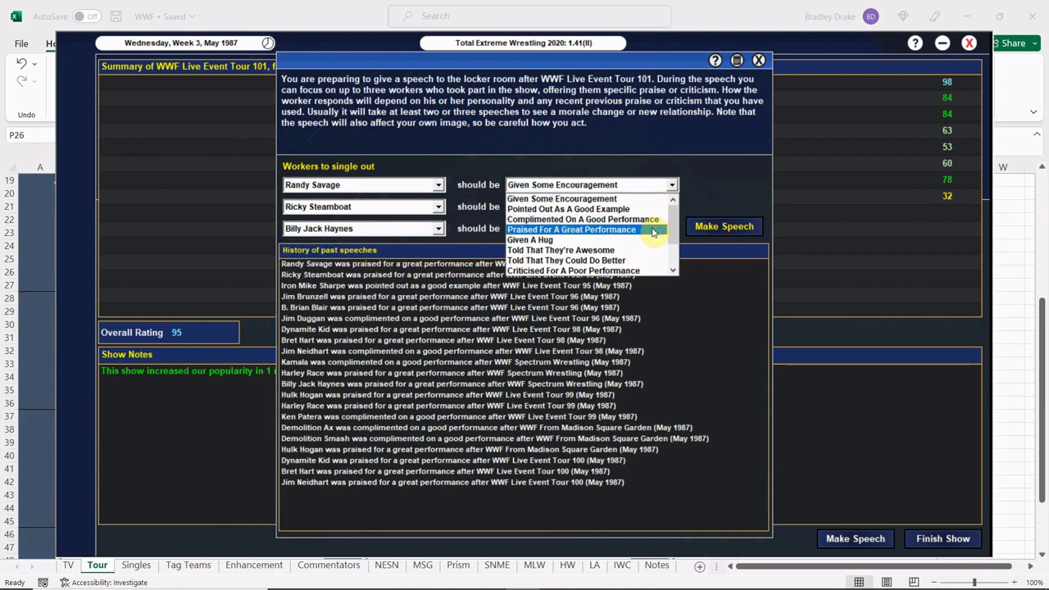
pyautogui.click(571, 228)
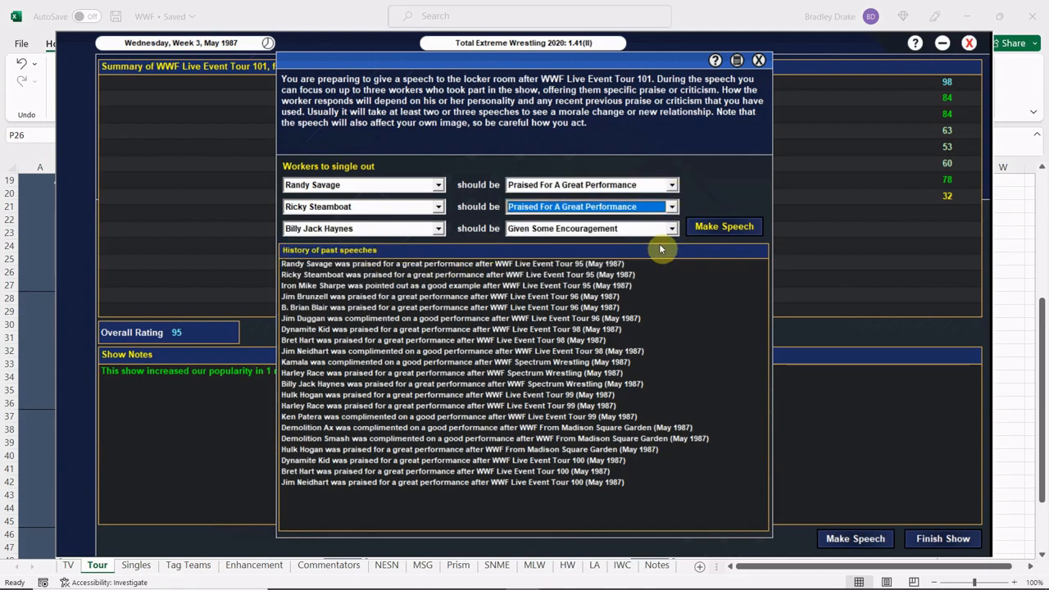
pyautogui.click(724, 227)
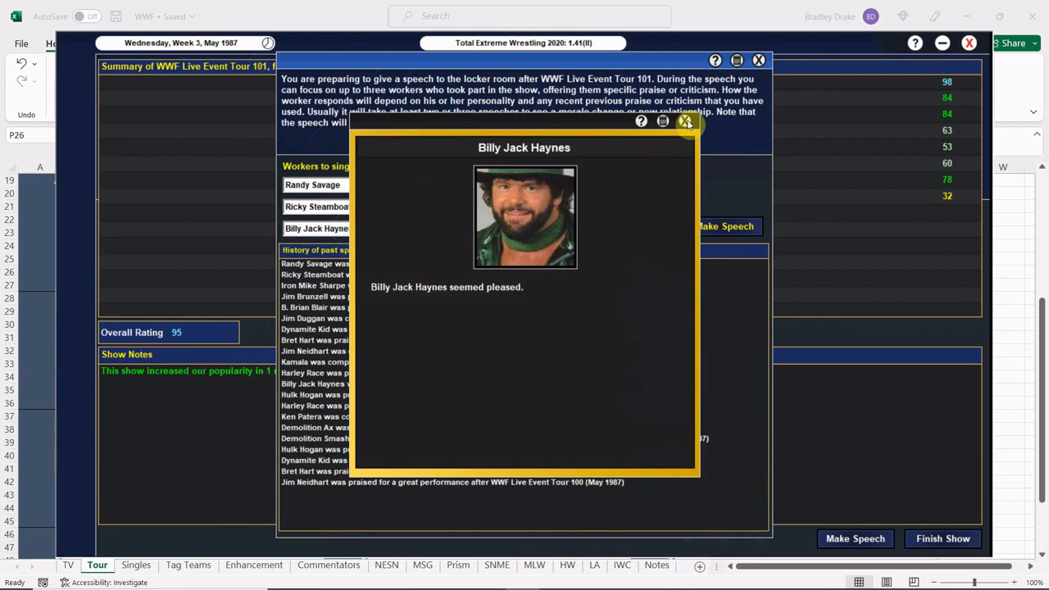
pyautogui.click(686, 121)
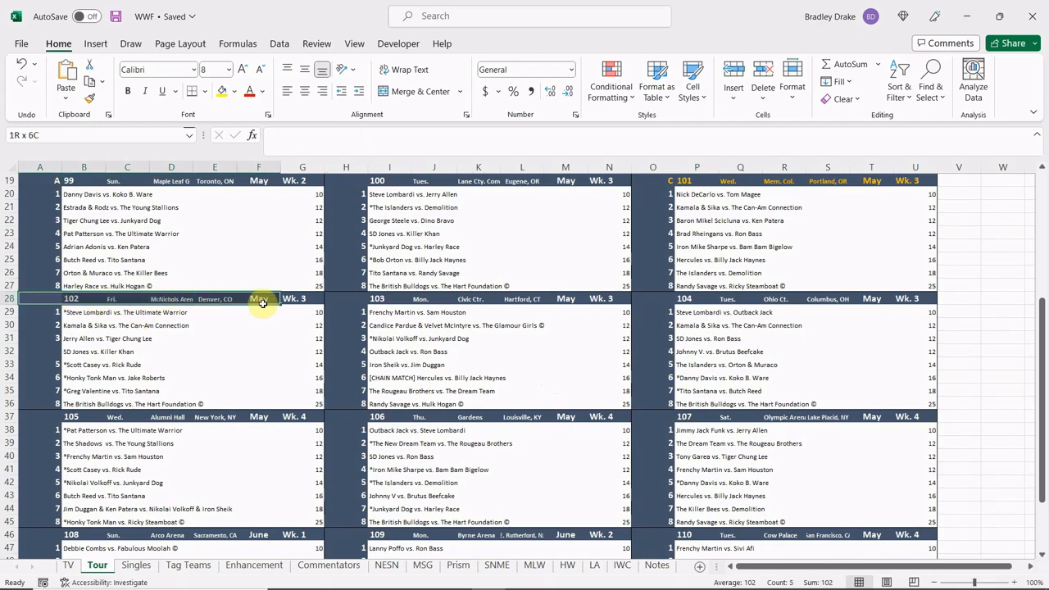
# - Look over upcoming shows 102 through 110 on the Excel Tour sheet before returning to the game
pyautogui.click(262, 91)
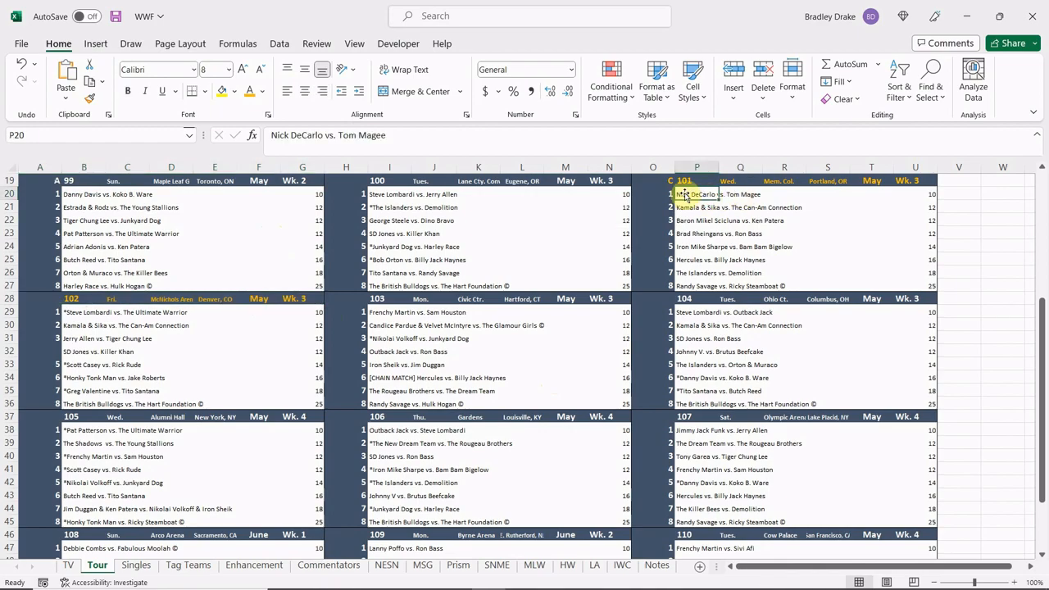
pyautogui.click(653, 180)
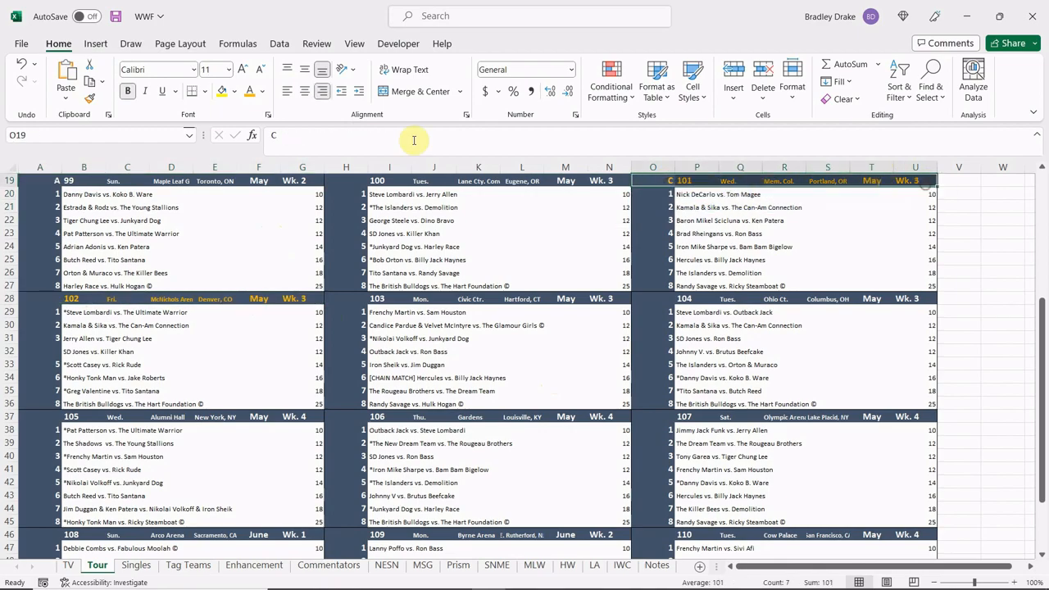
pyautogui.moveTo(246, 157)
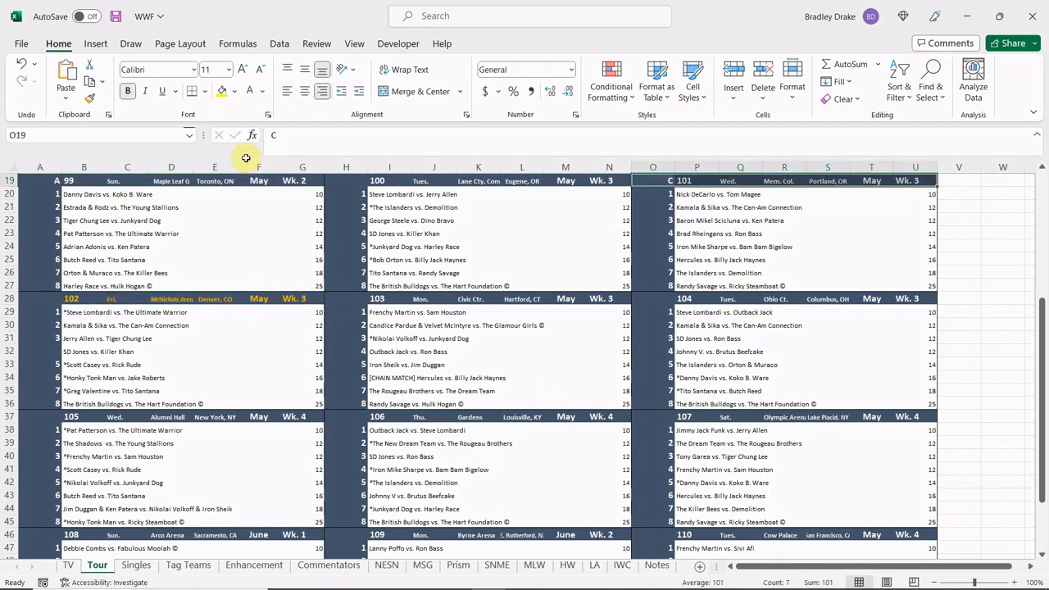
pyautogui.scroll(-3)
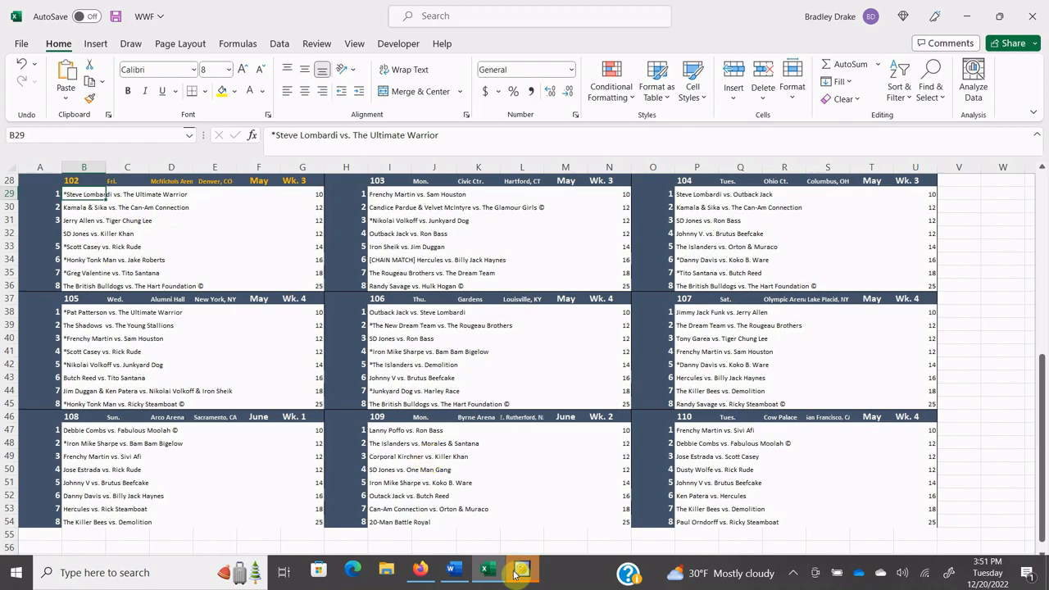
pyautogui.click(522, 568)
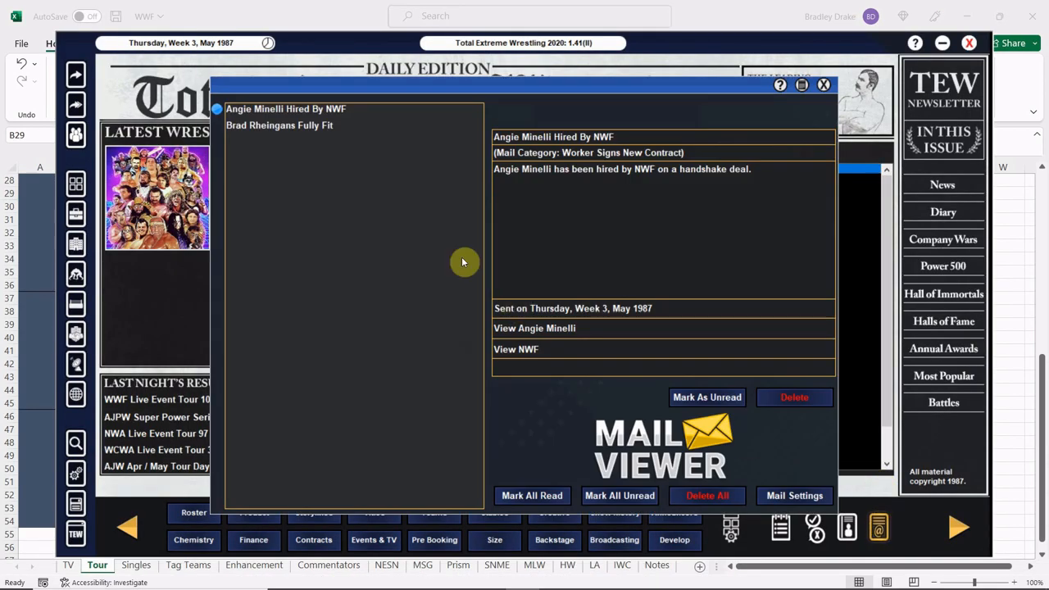
# - Read Brad Rheingans's injury recovery mail and bring up Tony Garea's worker profile
pyautogui.click(280, 124)
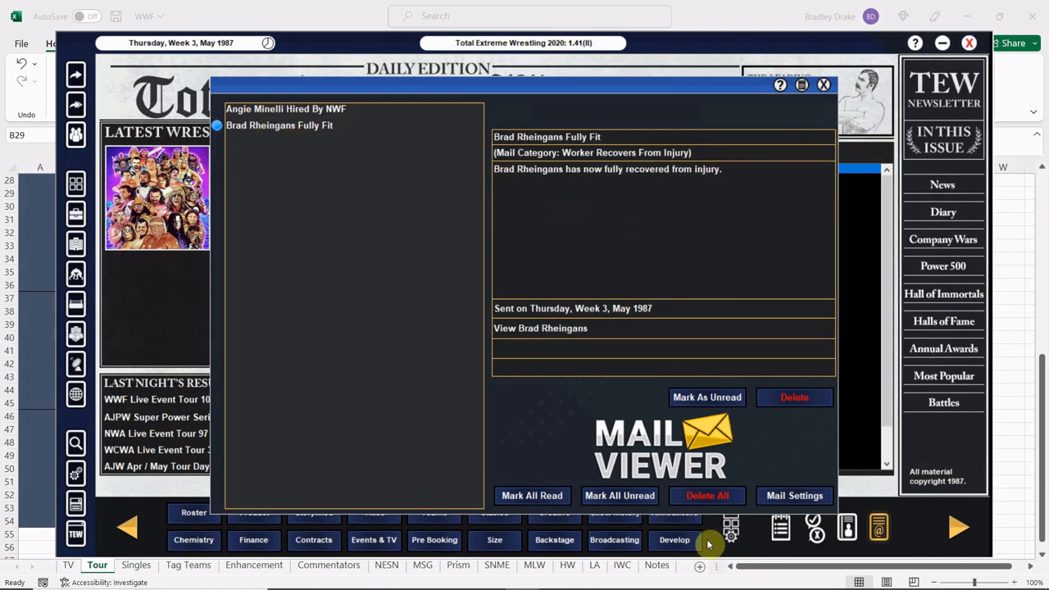
pyautogui.click(823, 85)
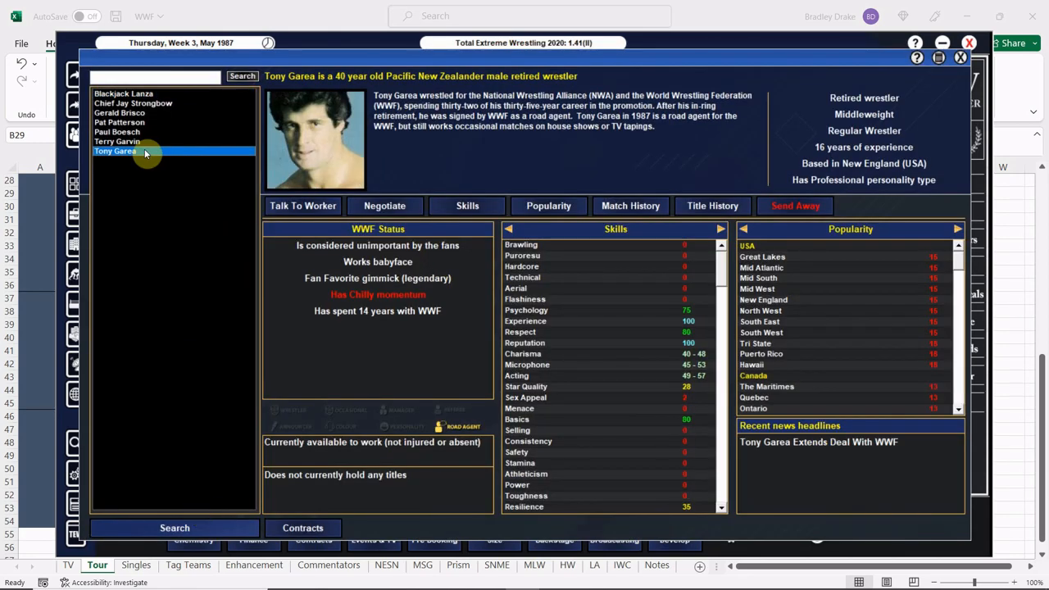
pyautogui.moveTo(410, 435)
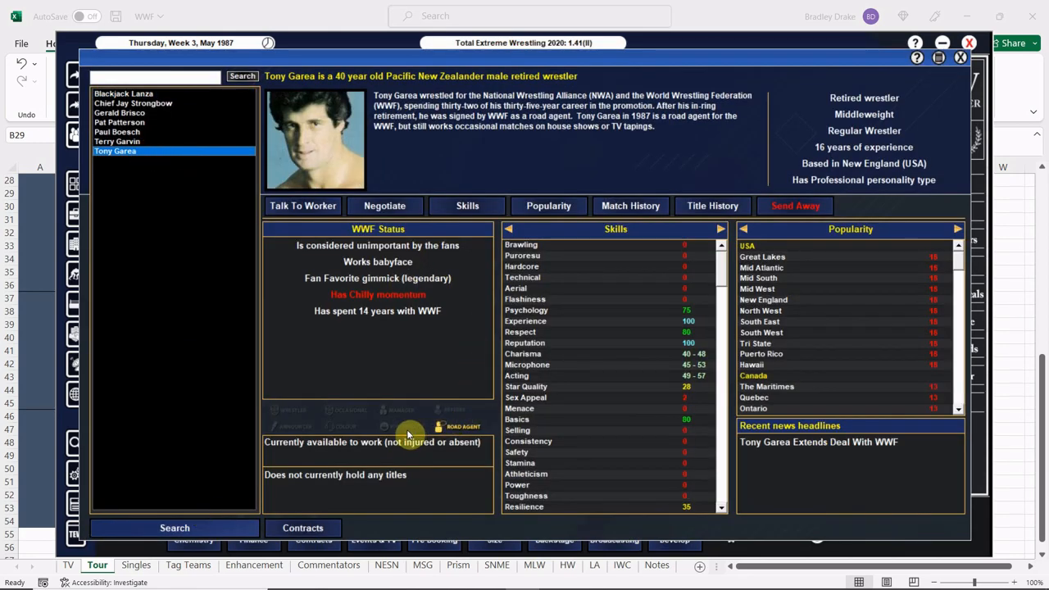
pyautogui.moveTo(467, 438)
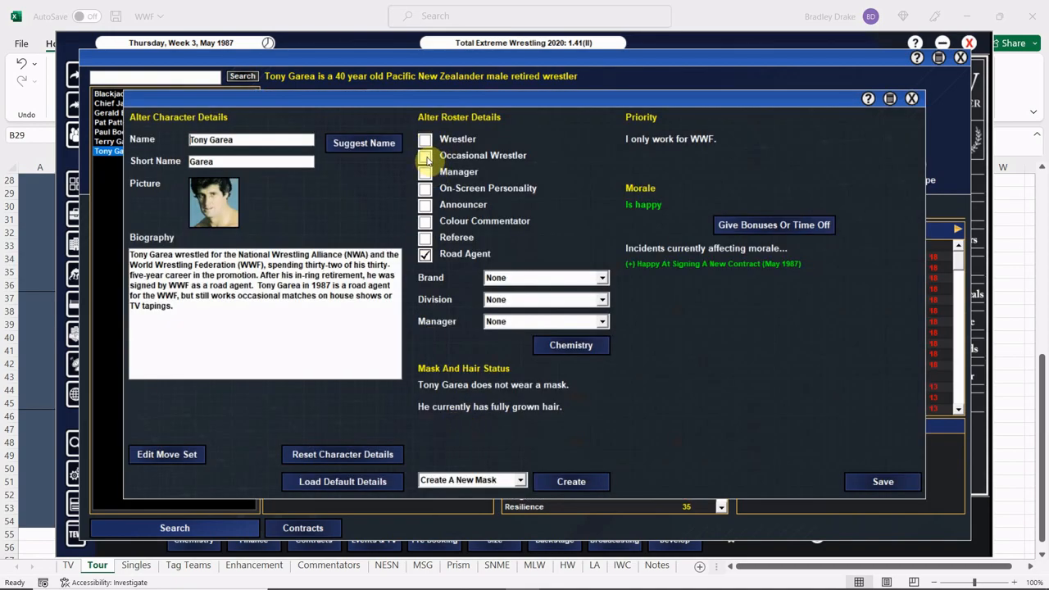
pyautogui.moveTo(691, 463)
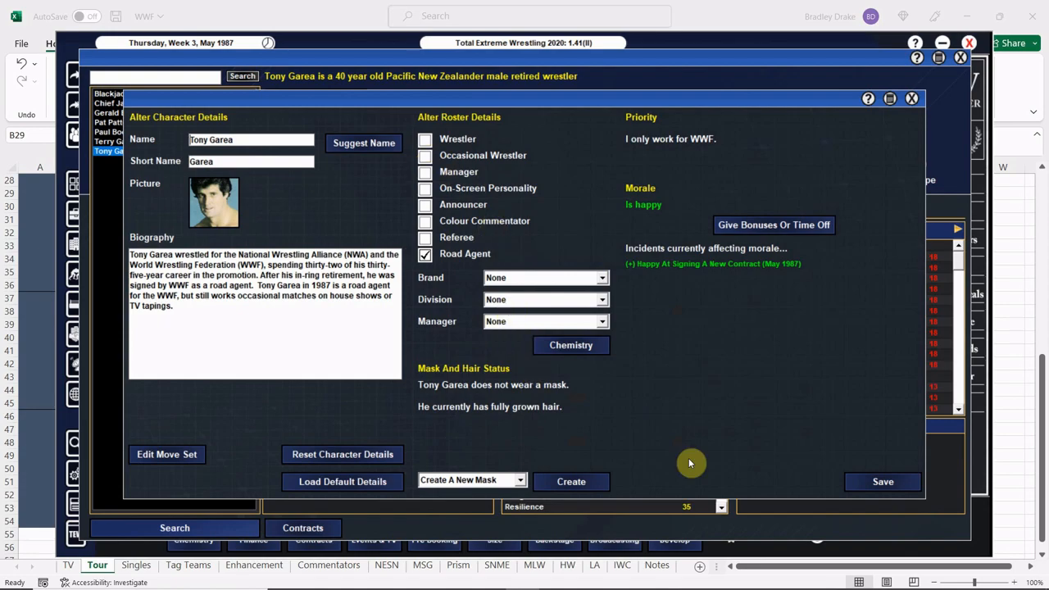
pyautogui.moveTo(753, 483)
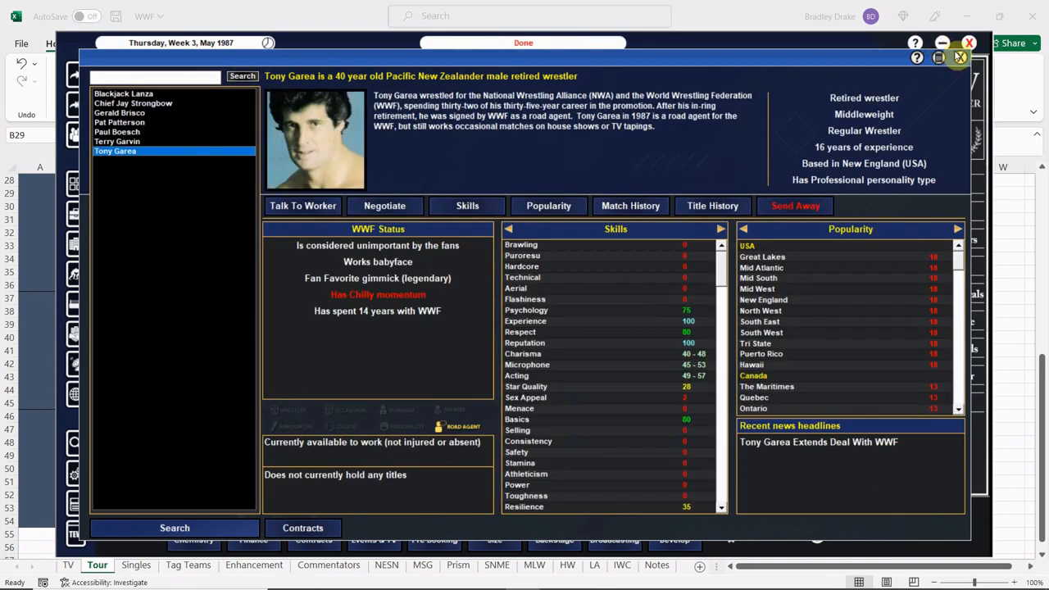
# - Lower Tony Garea's WWF contract Days Left slider to a handful of days in the editor
pyautogui.click(960, 57)
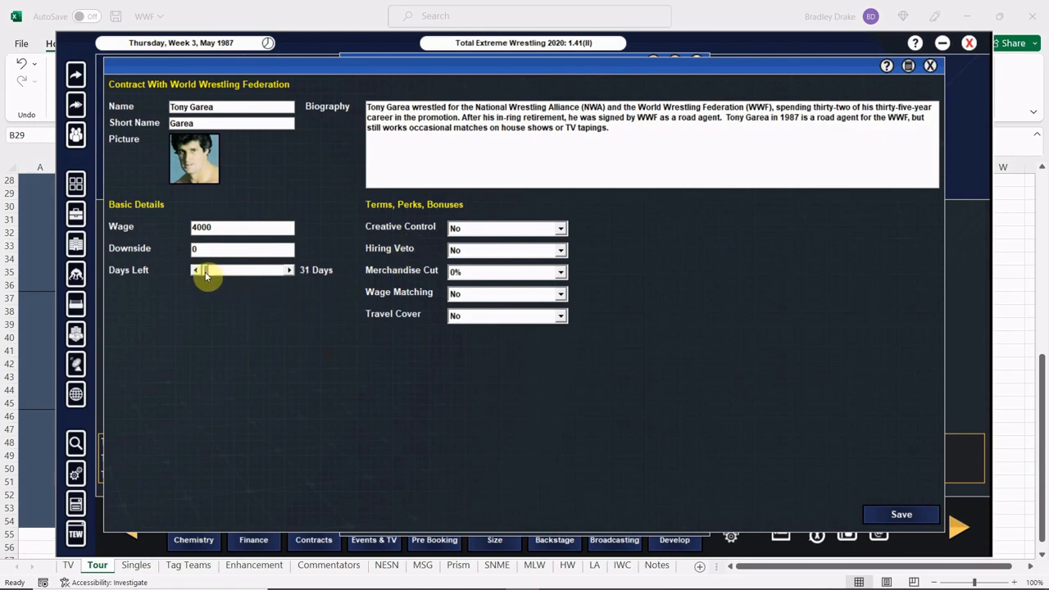
pyautogui.click(195, 269)
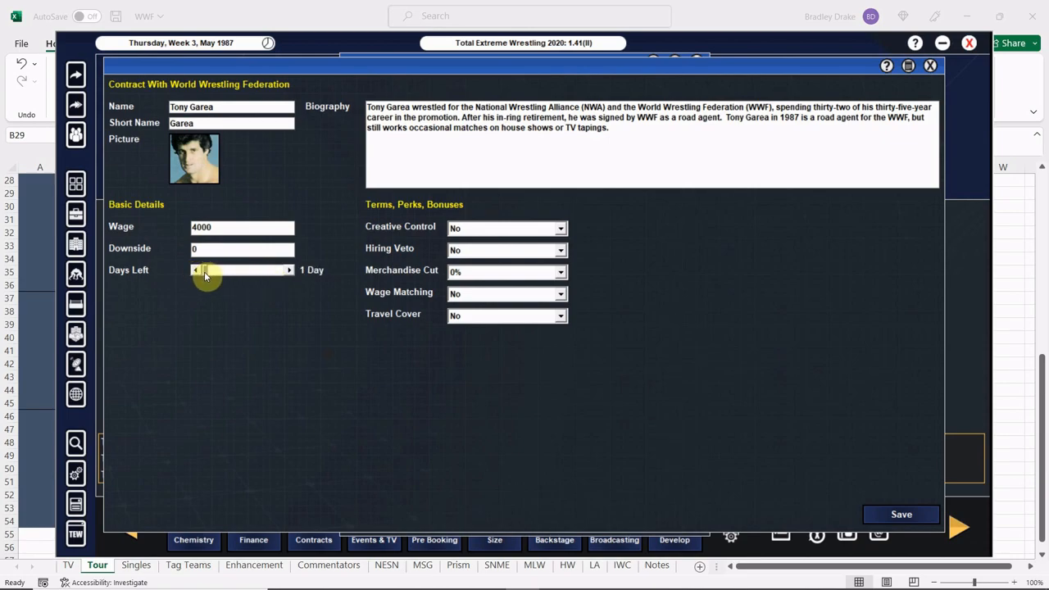
pyautogui.click(289, 269)
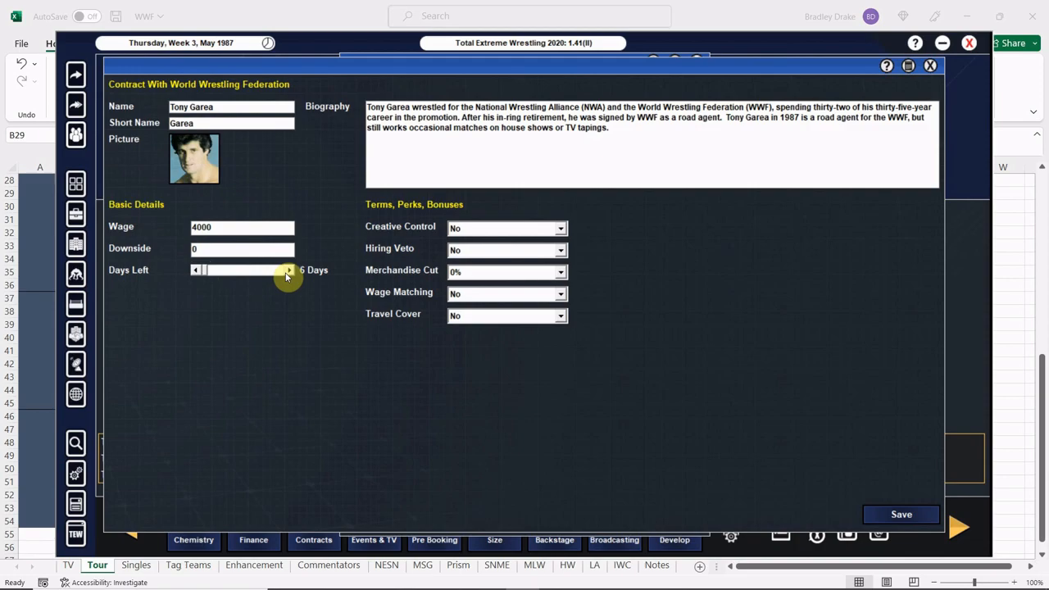
pyautogui.click(288, 270)
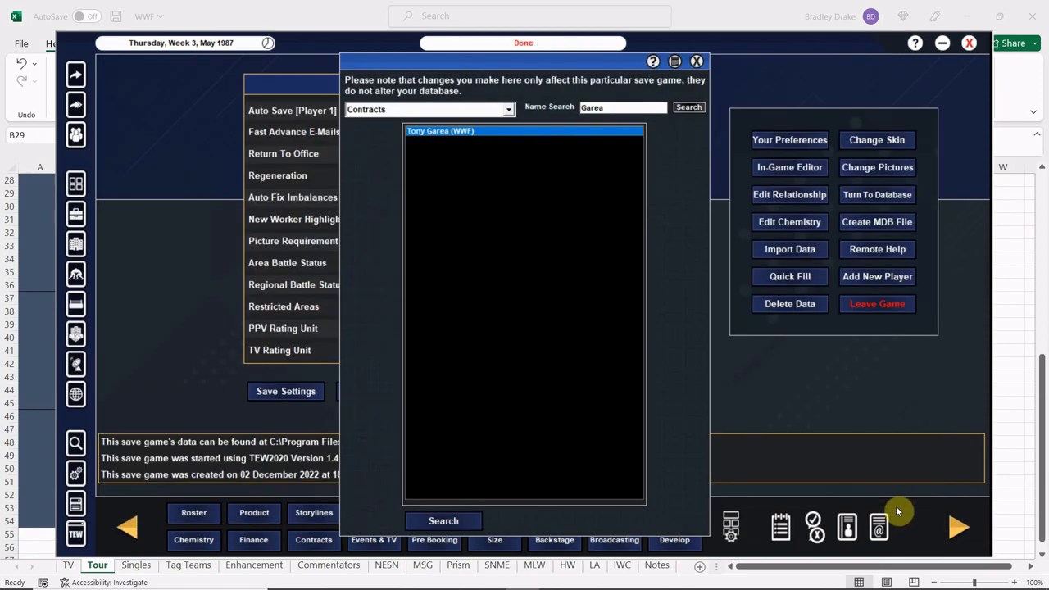
# - Offer Tony Garea a contract with the Be Whatever Is Needed role
pyautogui.click(696, 61)
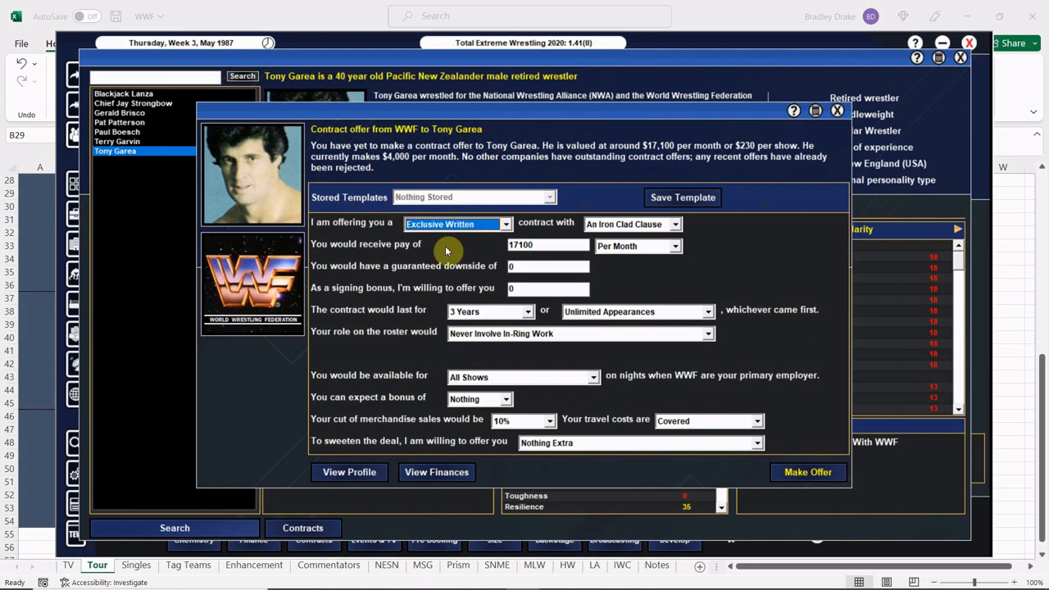
pyautogui.moveTo(665, 355)
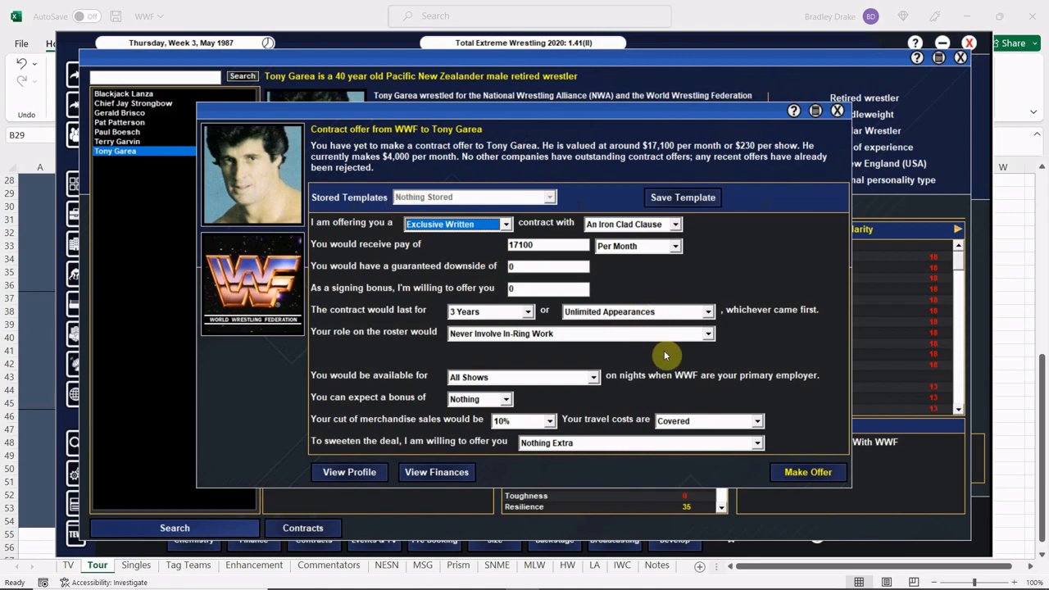
pyautogui.click(706, 334)
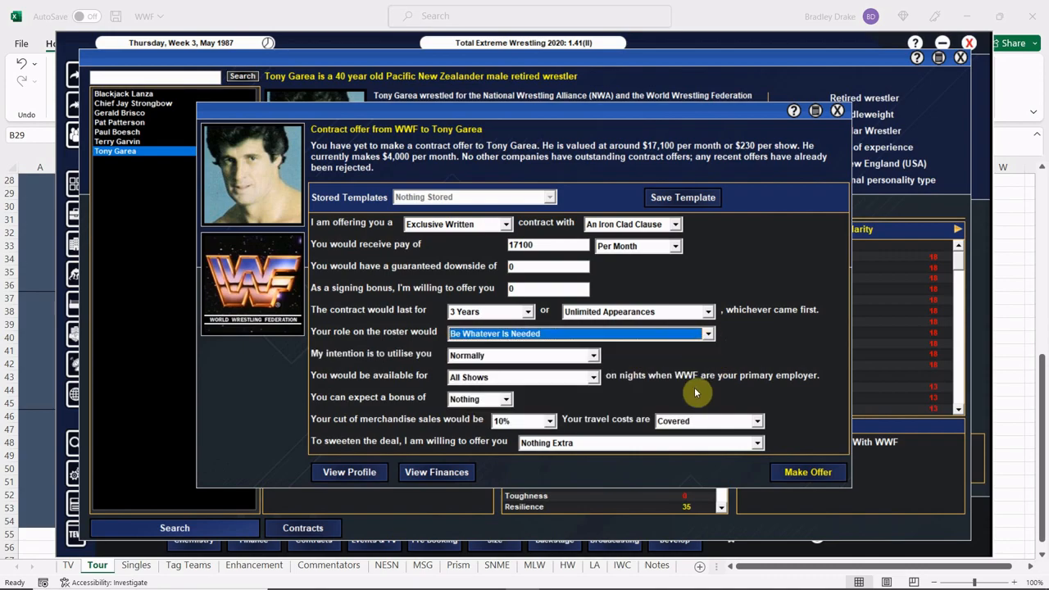
pyautogui.moveTo(670, 360)
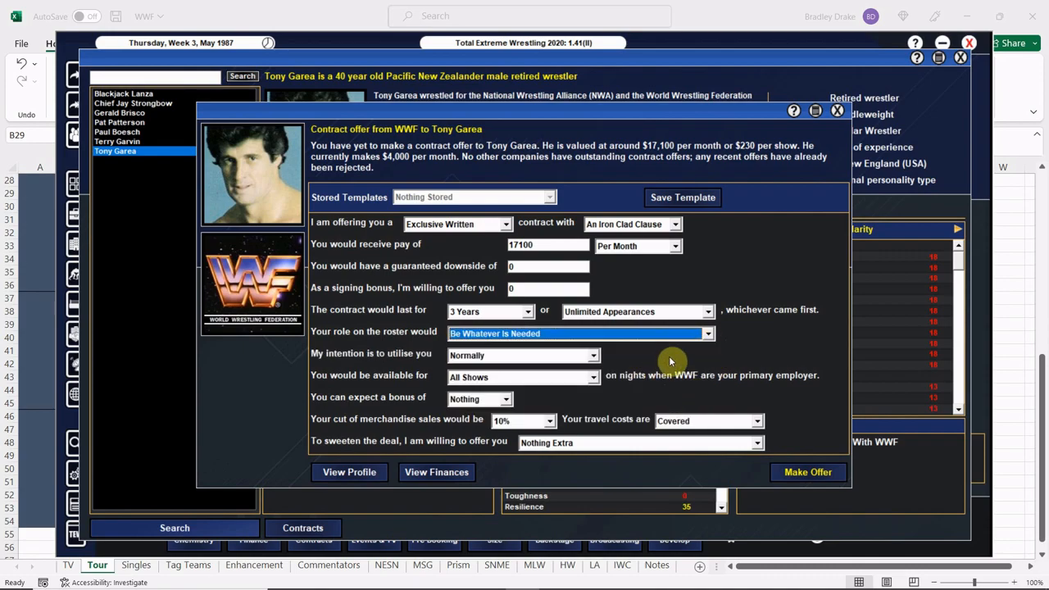
pyautogui.click(807, 471)
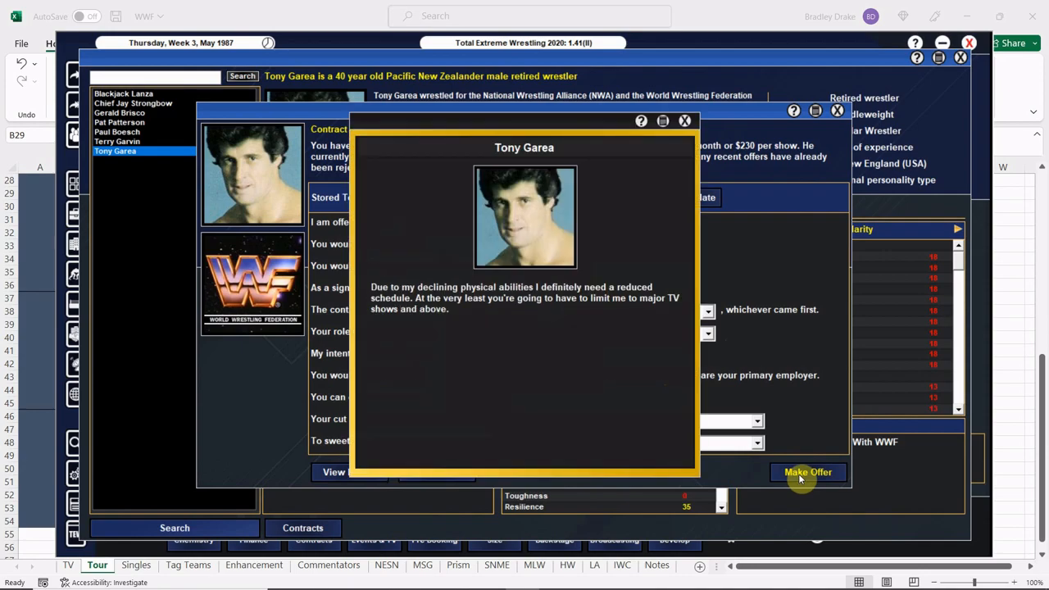
pyautogui.moveTo(641, 316)
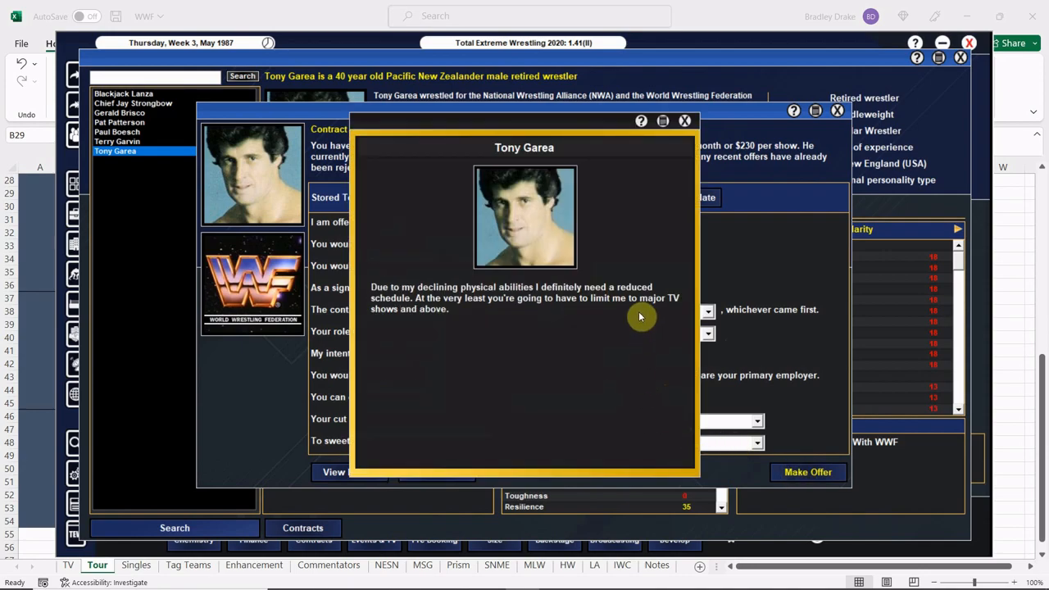
pyautogui.click(686, 120)
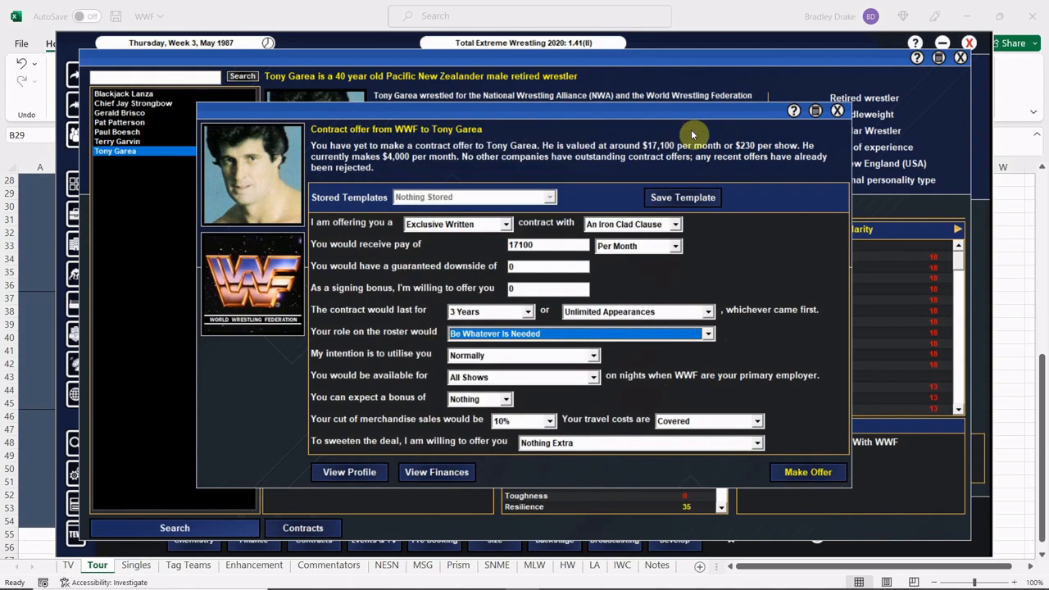
pyautogui.moveTo(720, 340)
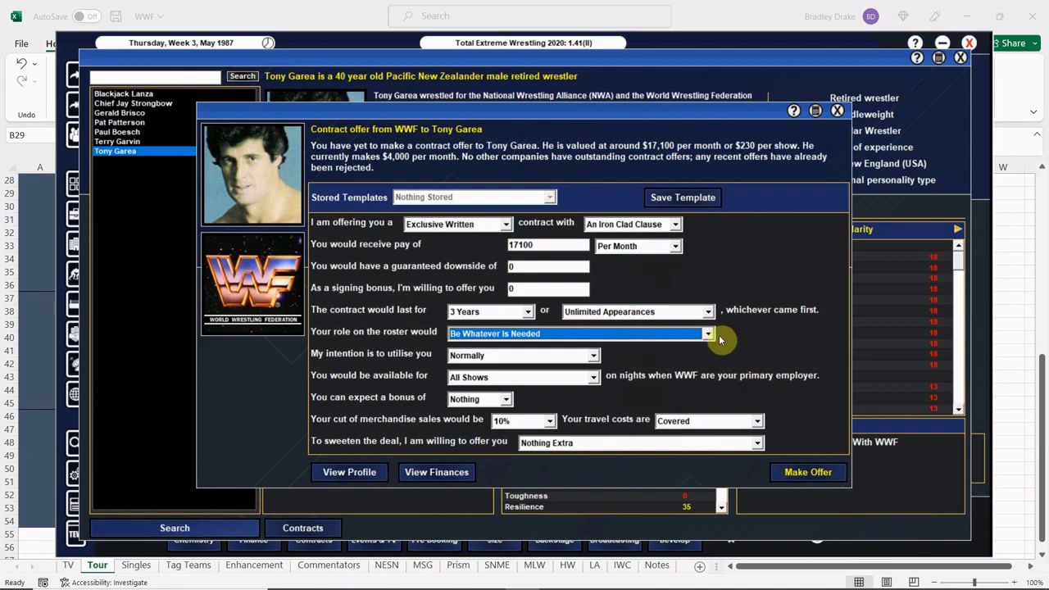
pyautogui.moveTo(586, 377)
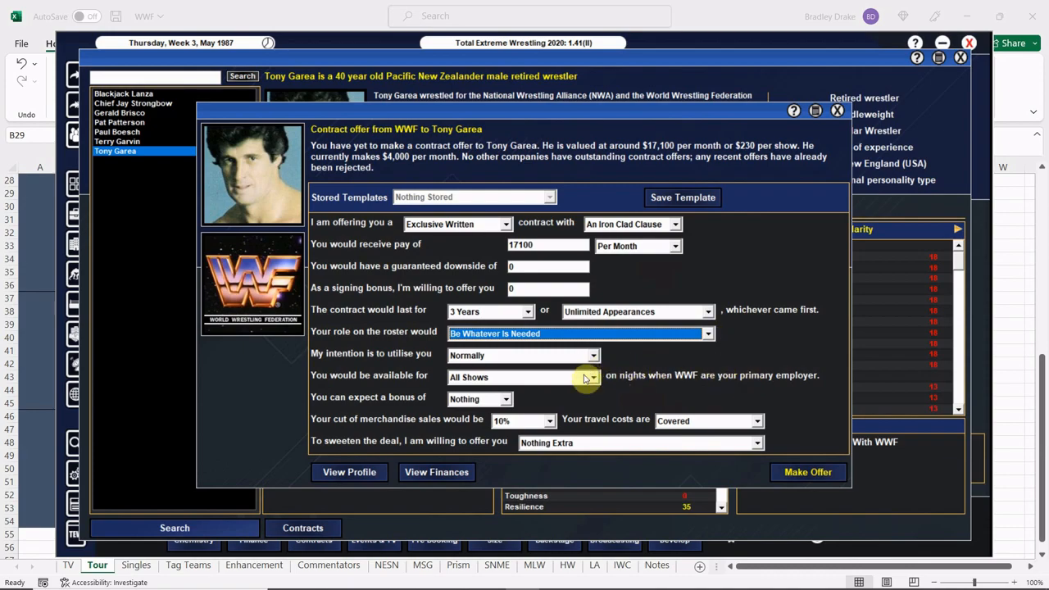
# - Limit Garea's availability to events and 'A' TV shows and make the offer official
pyautogui.click(592, 377)
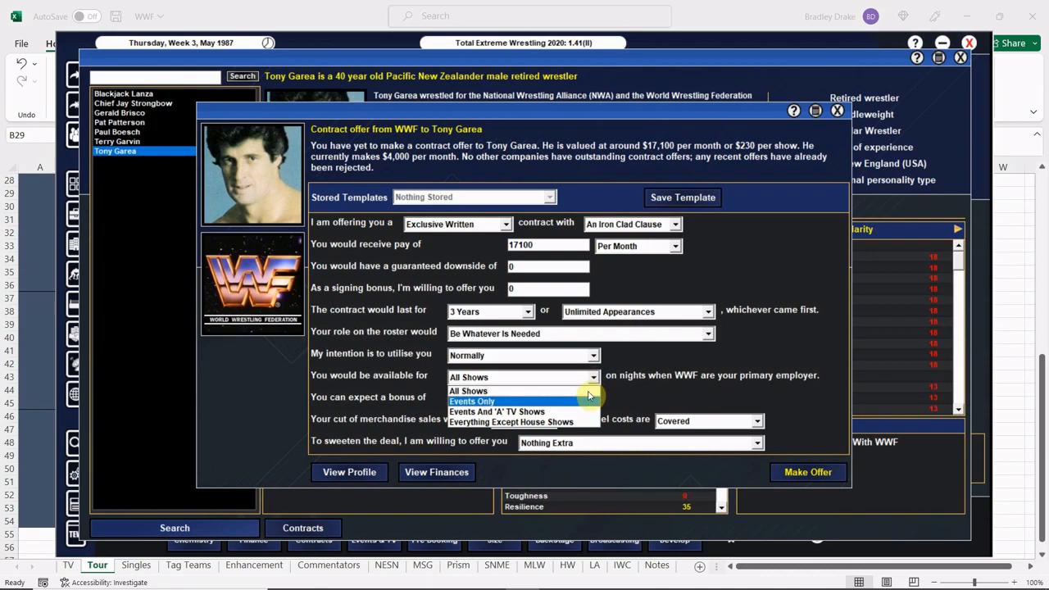
pyautogui.moveTo(586, 412)
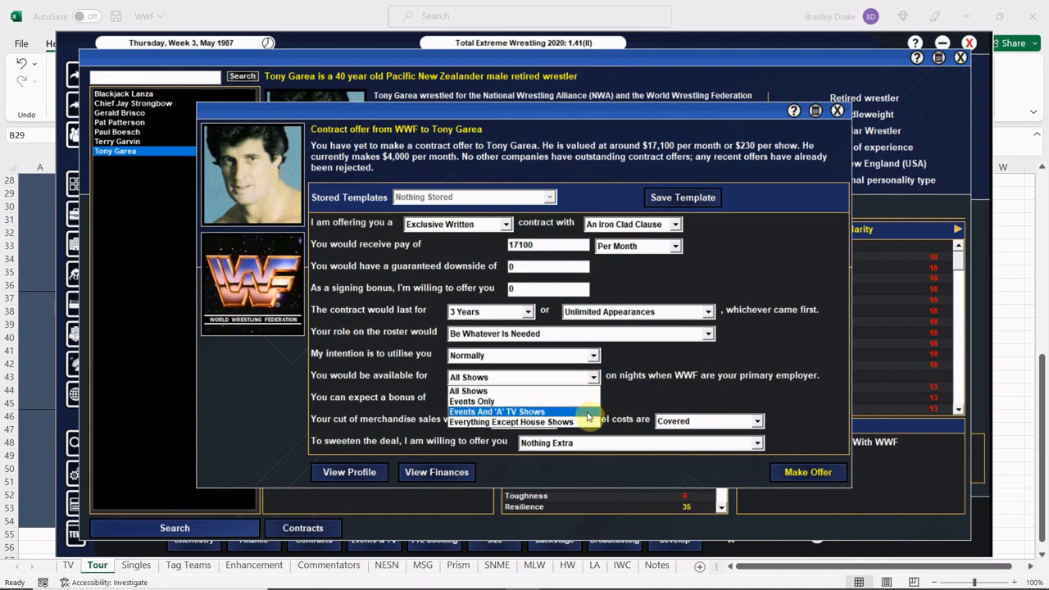
pyautogui.click(497, 411)
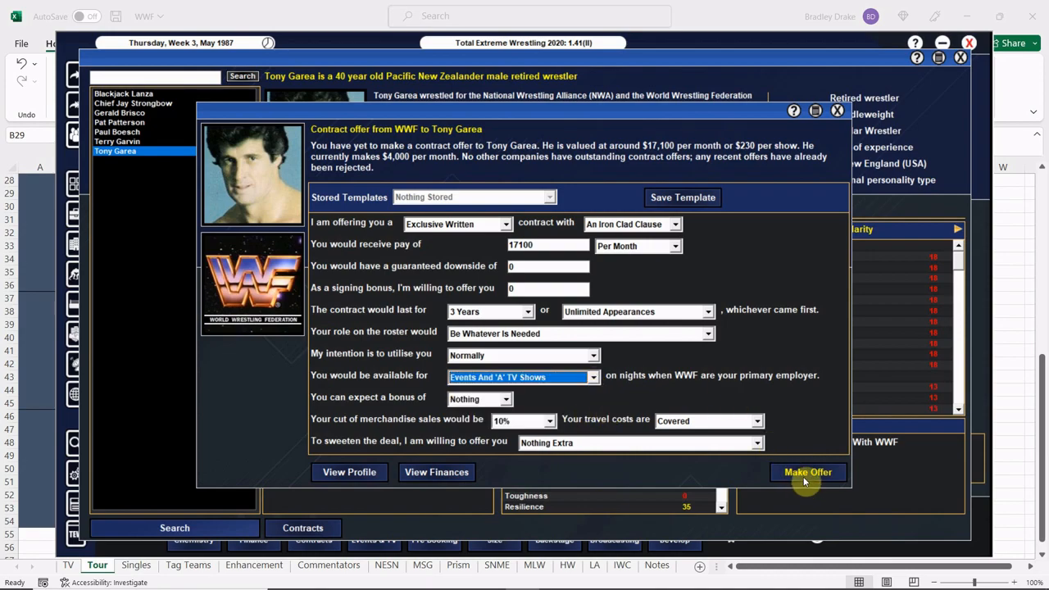
pyautogui.click(807, 471)
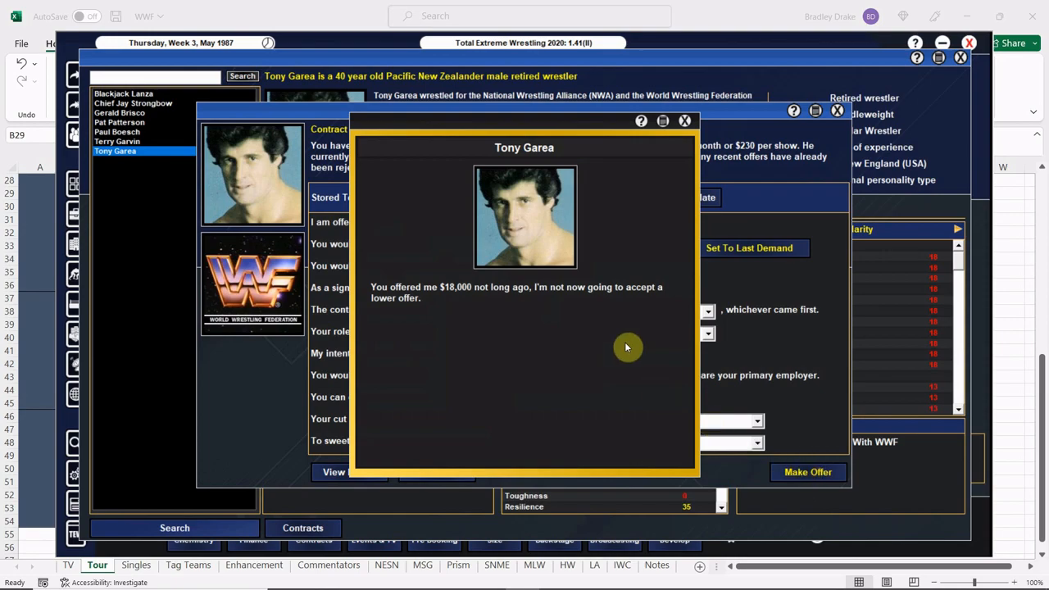
pyautogui.click(684, 120)
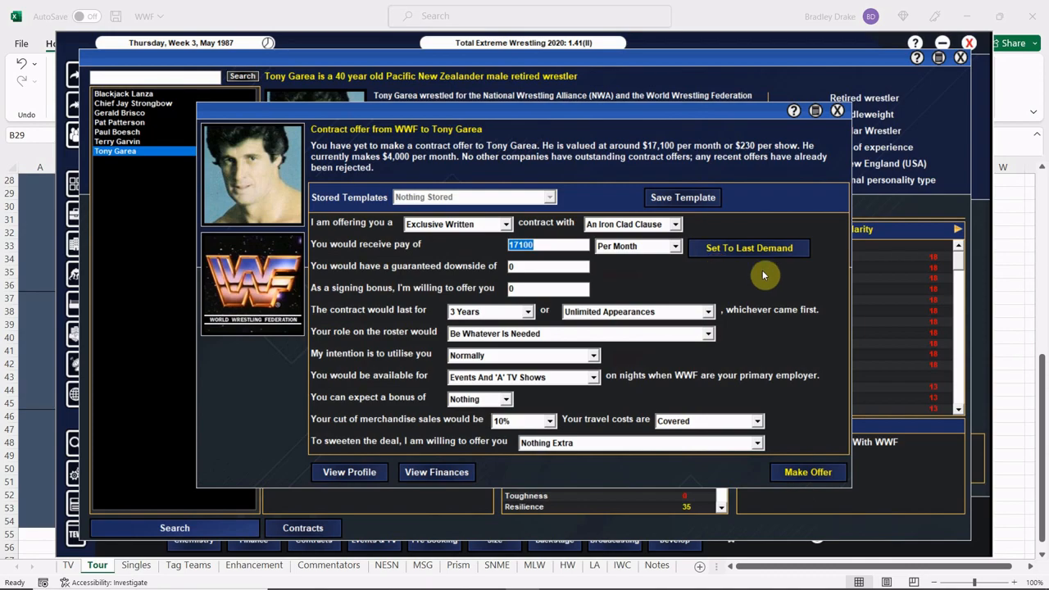
pyautogui.click(807, 472)
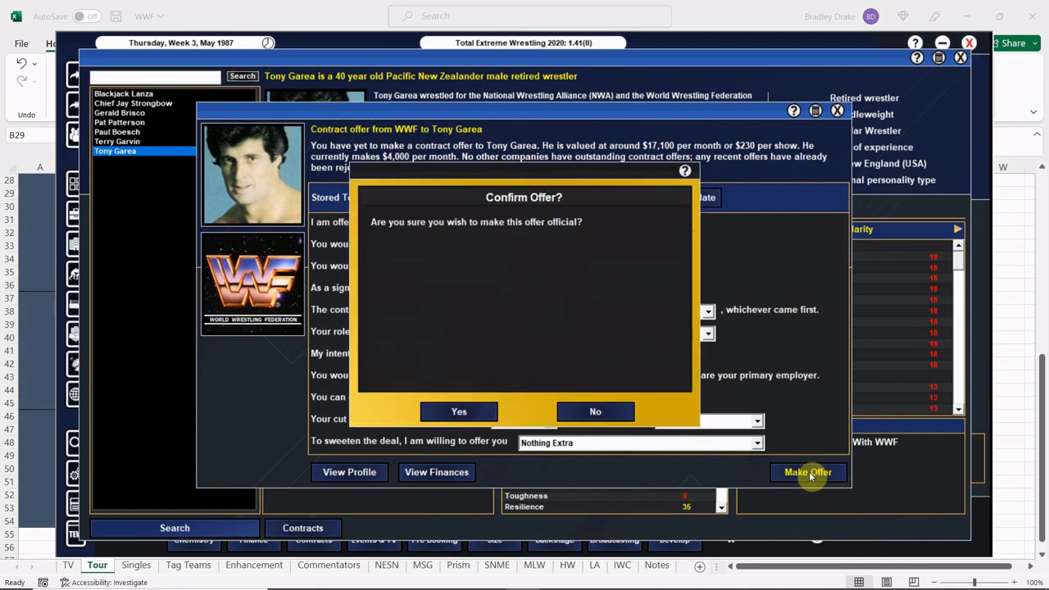
pyautogui.click(458, 411)
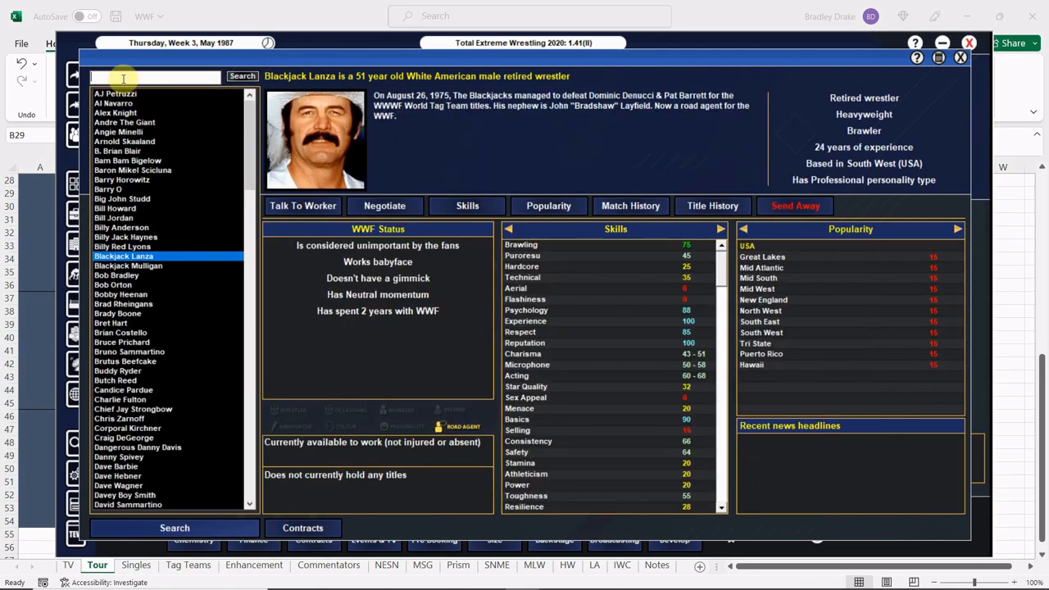
pyautogui.click(122, 293)
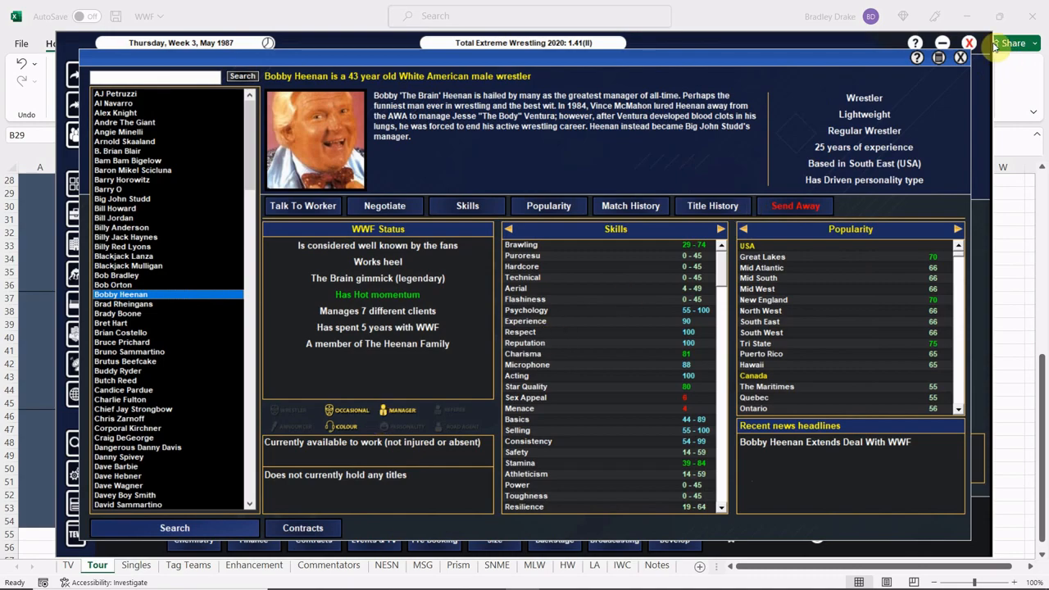
pyautogui.click(961, 57)
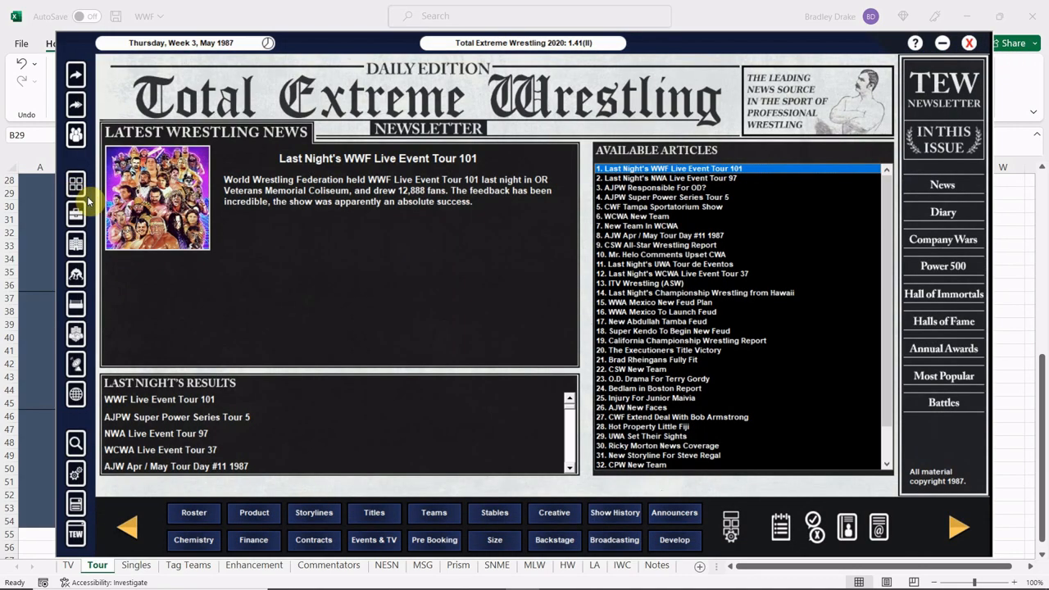
pyautogui.moveTo(447, 365)
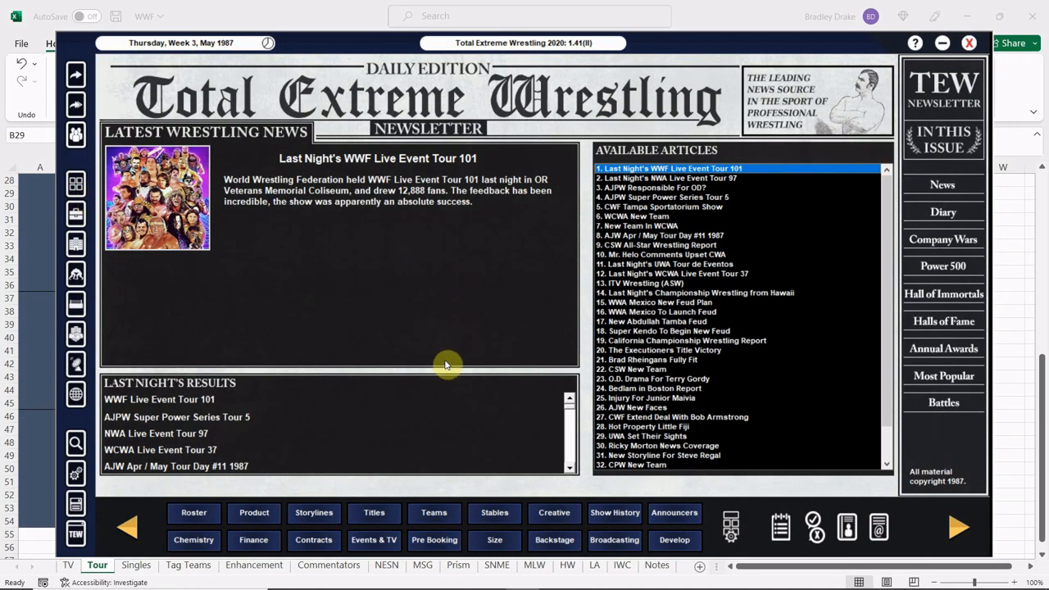
pyautogui.moveTo(553, 333)
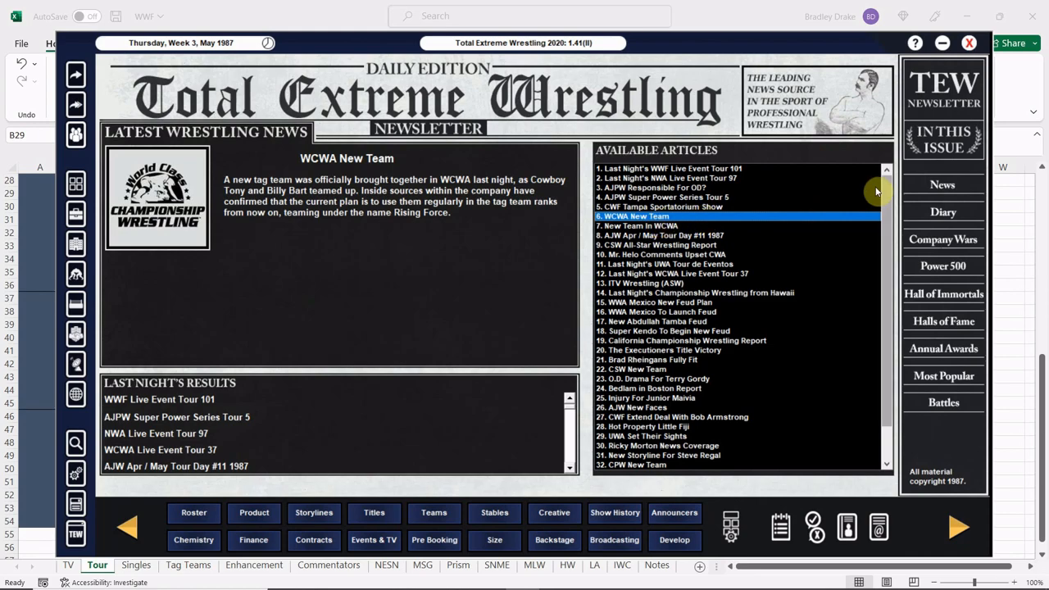
pyautogui.moveTo(887, 188)
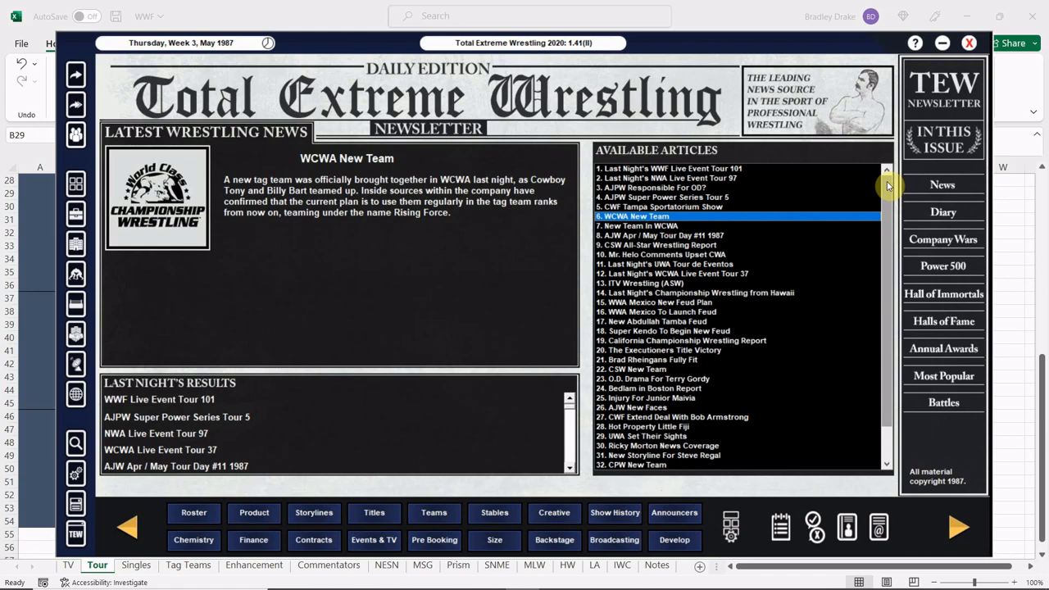
# - Read The Executioners Title Victory and O.D. Drama For Terry Gordy stories
pyautogui.click(664, 350)
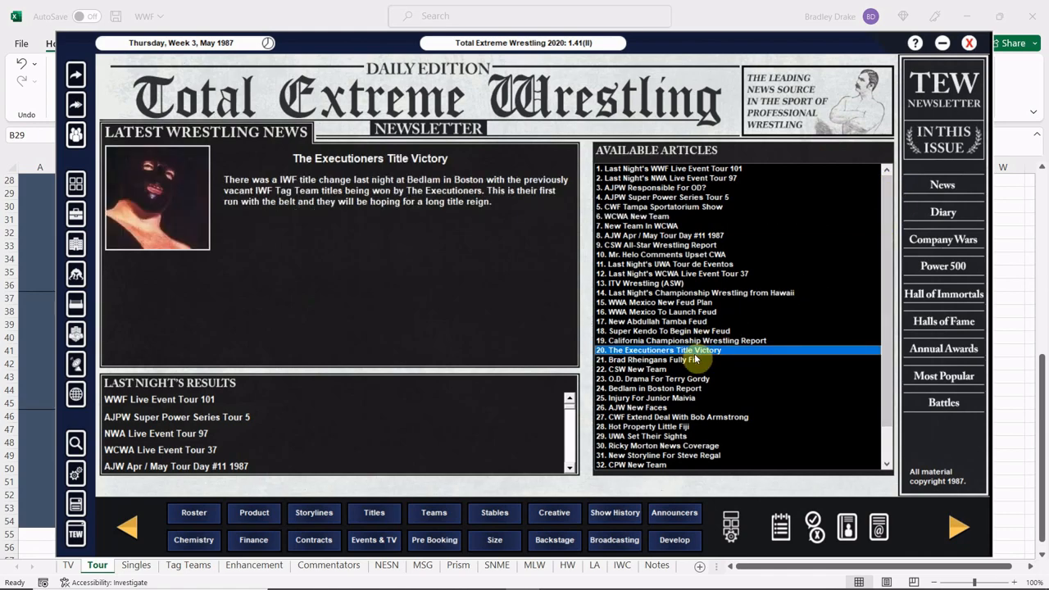
pyautogui.moveTo(789, 354)
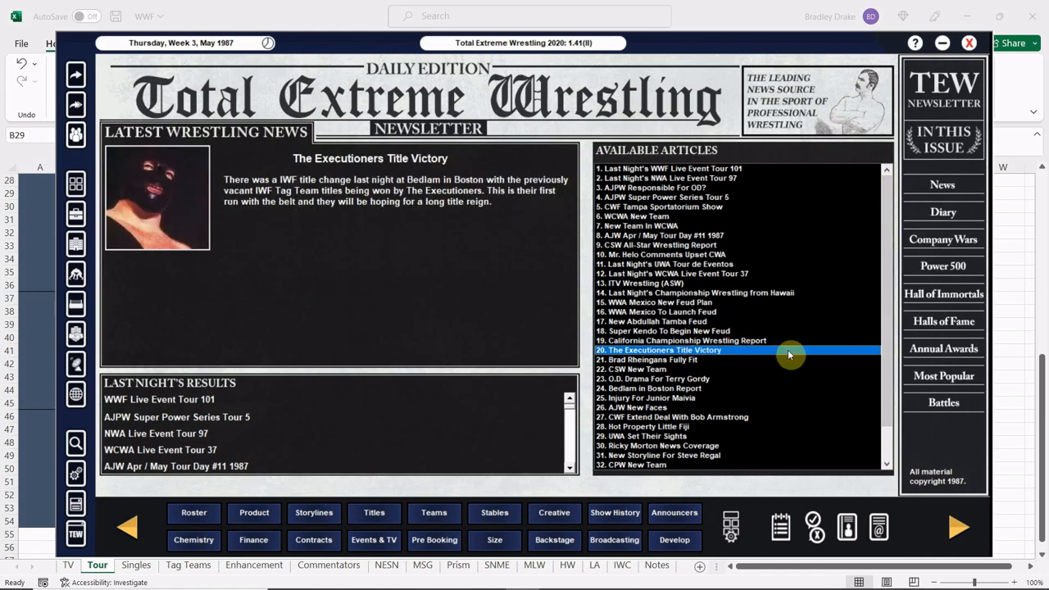
pyautogui.moveTo(836, 336)
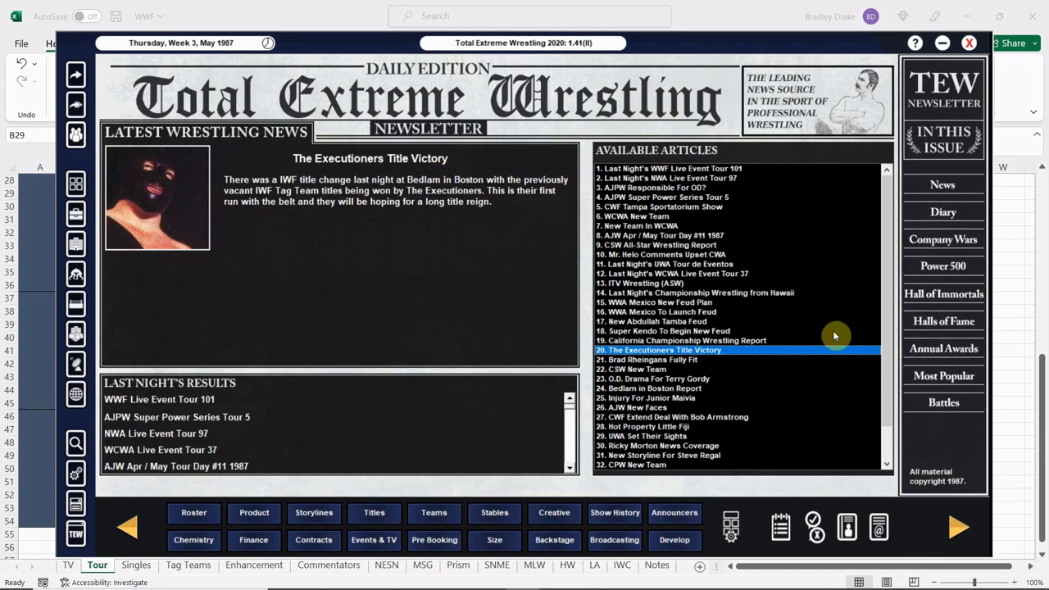
pyautogui.scroll(-3)
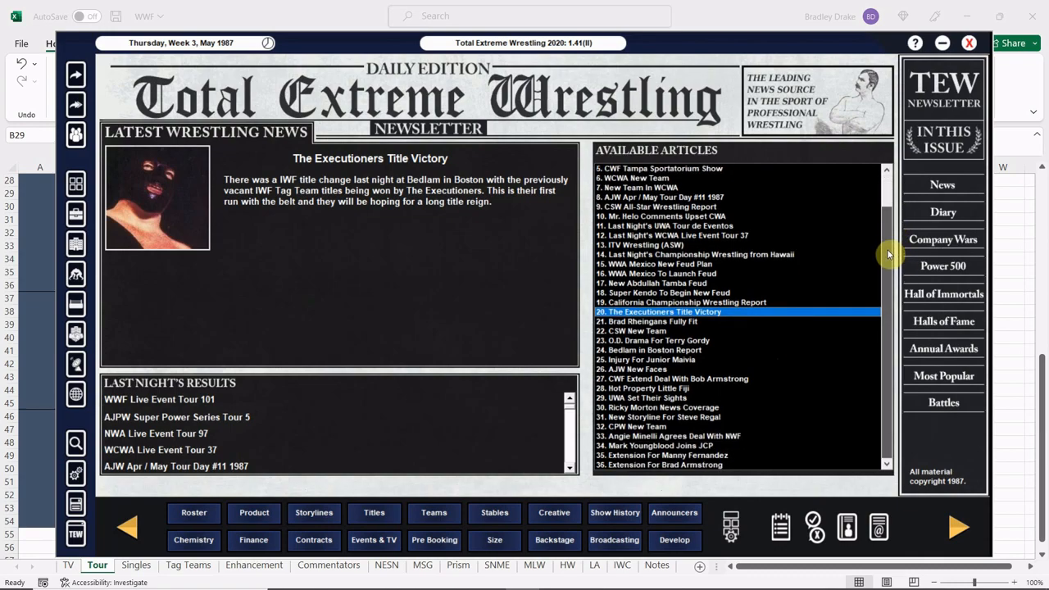
pyautogui.scroll(3)
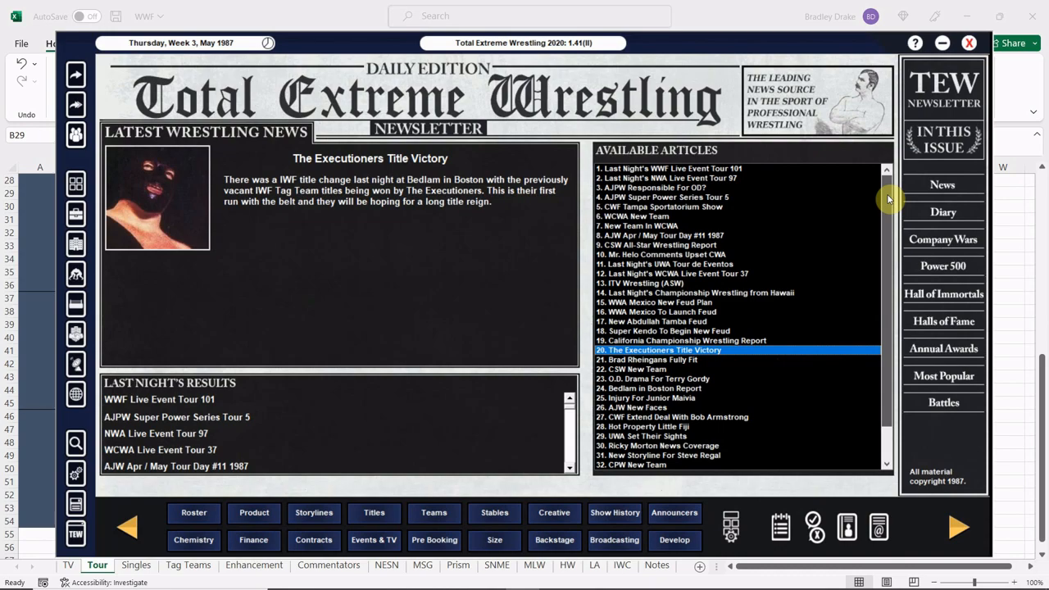
pyautogui.scroll(-3)
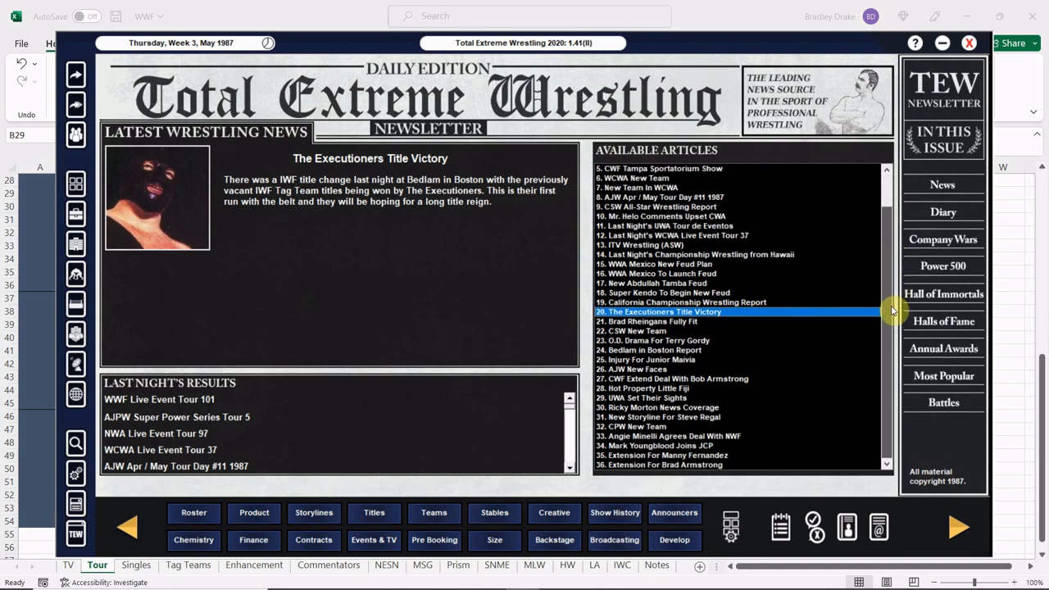
pyautogui.click(664, 340)
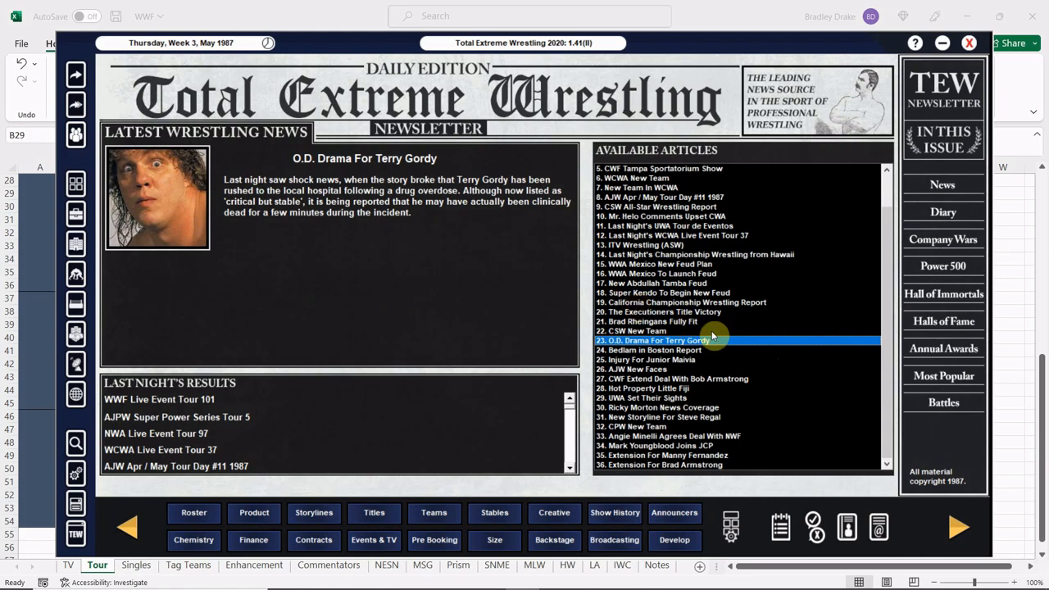
pyautogui.moveTo(897, 401)
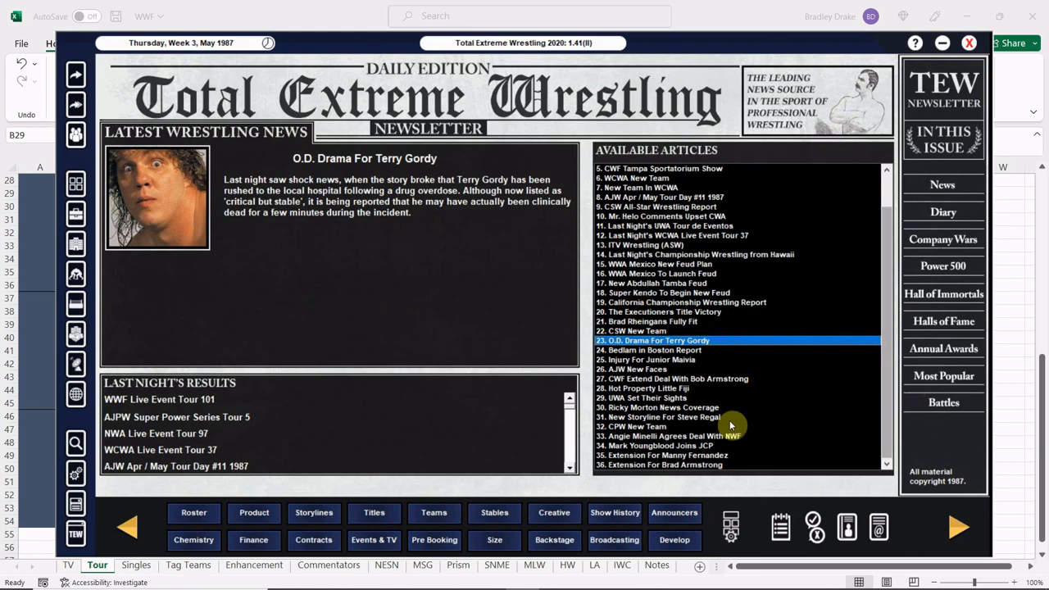
# - Read the Ricky Morton, Mark Youngblood and Brad Armstrong stories, then scroll last night's results
pyautogui.click(662, 407)
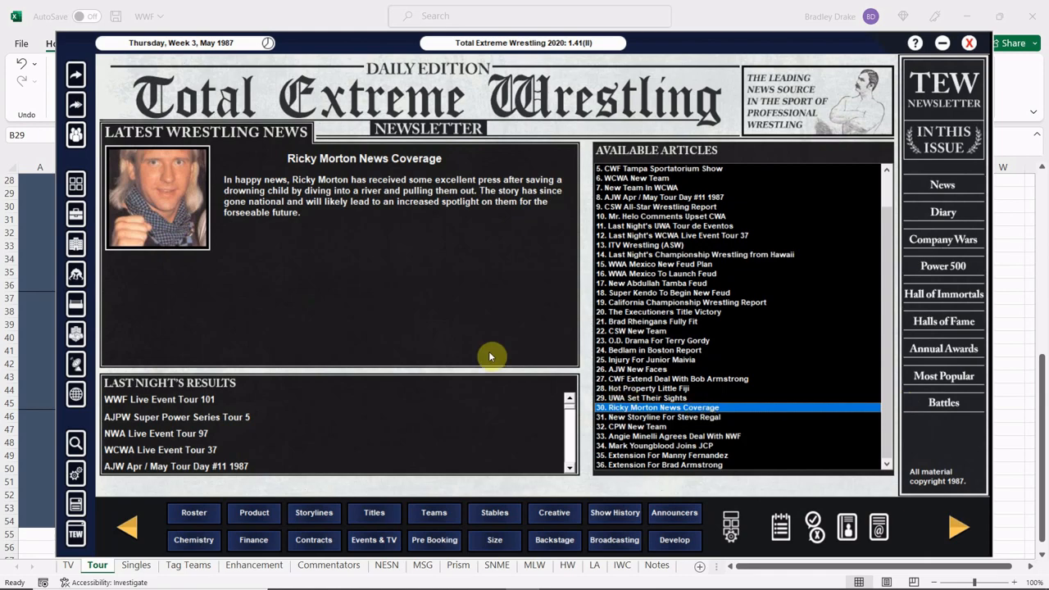
pyautogui.moveTo(400, 323)
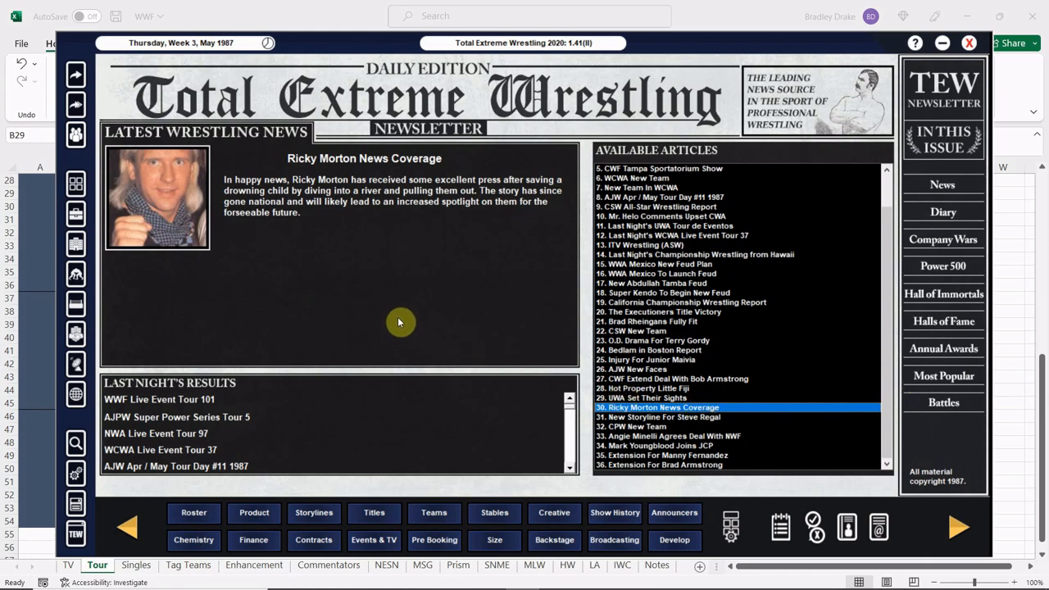
pyautogui.moveTo(717, 450)
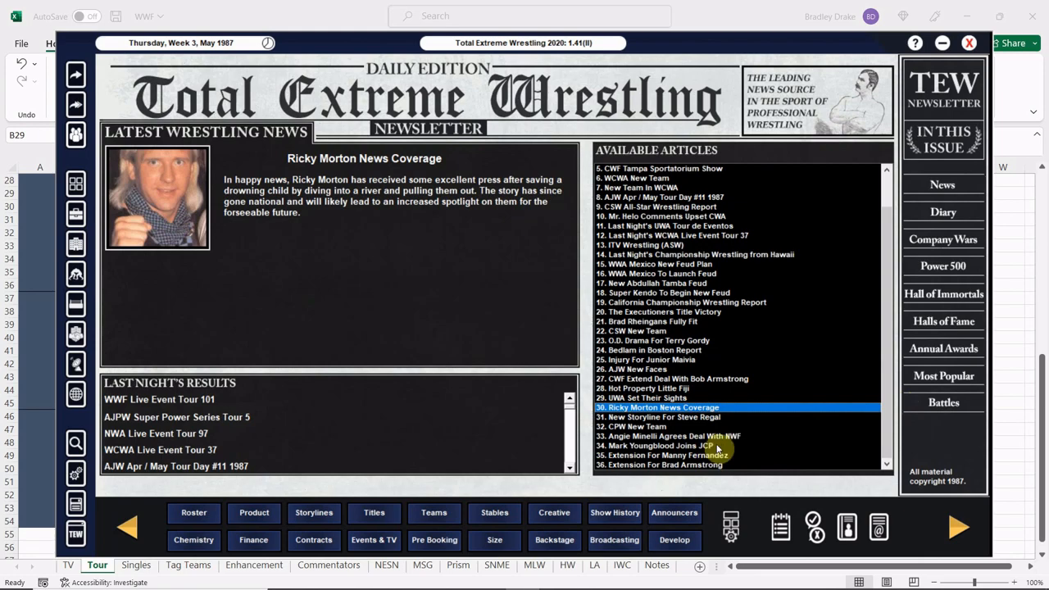
pyautogui.click(661, 445)
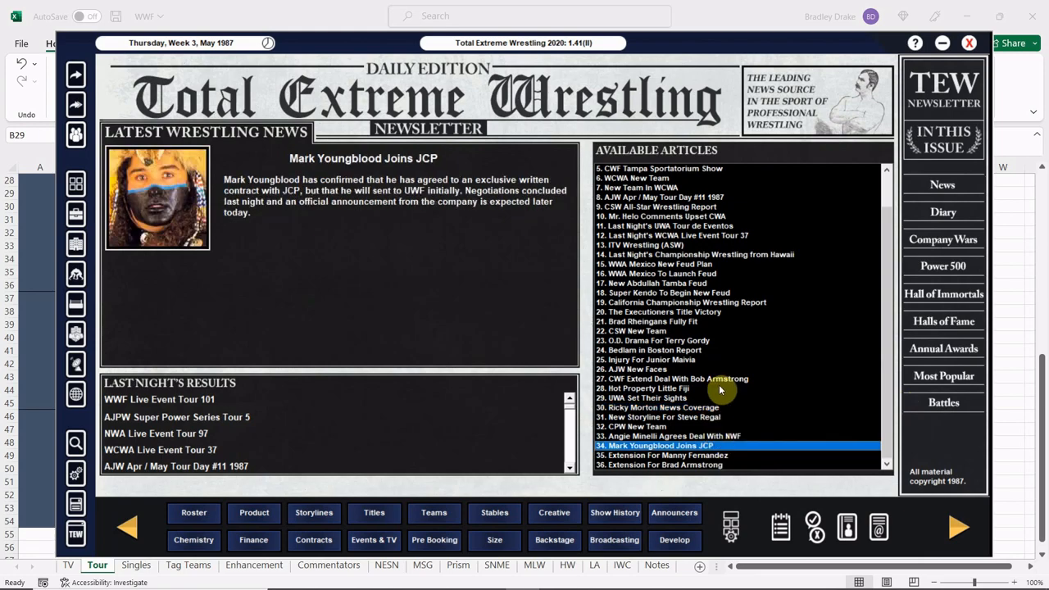
pyautogui.click(664, 465)
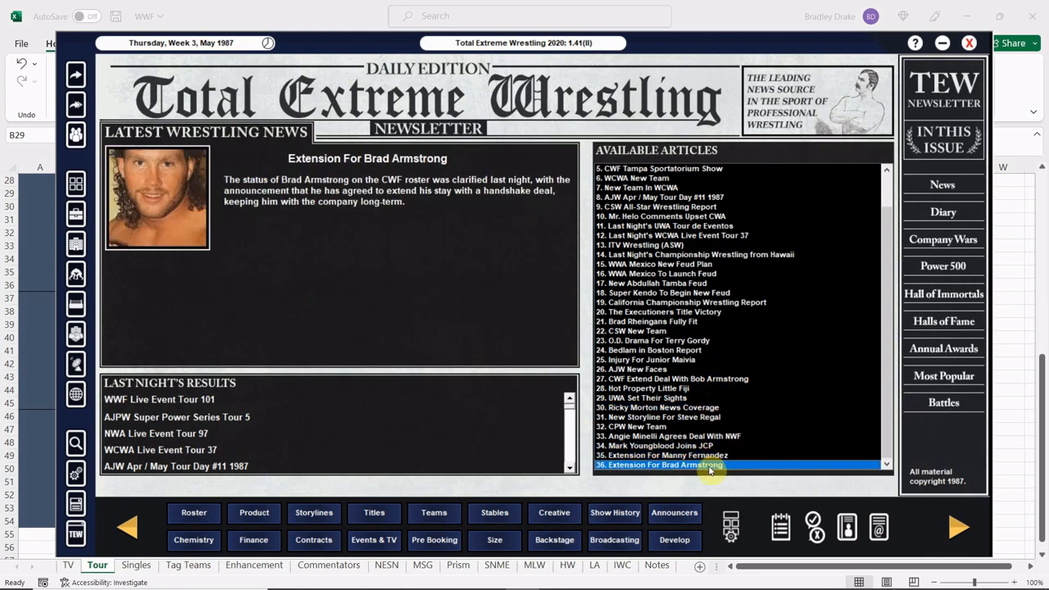
pyautogui.moveTo(420, 366)
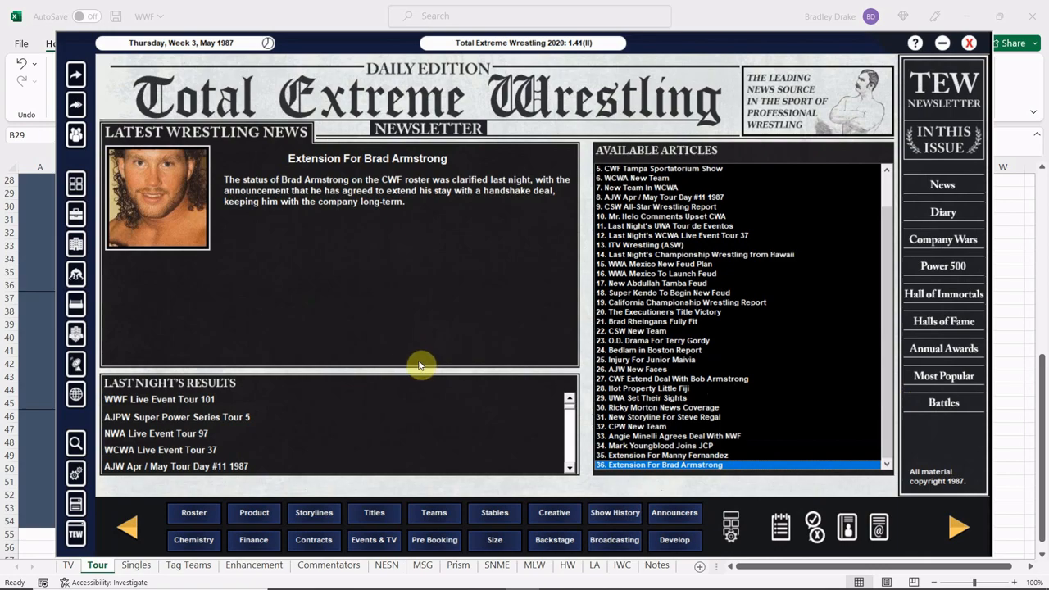
pyautogui.moveTo(569, 471)
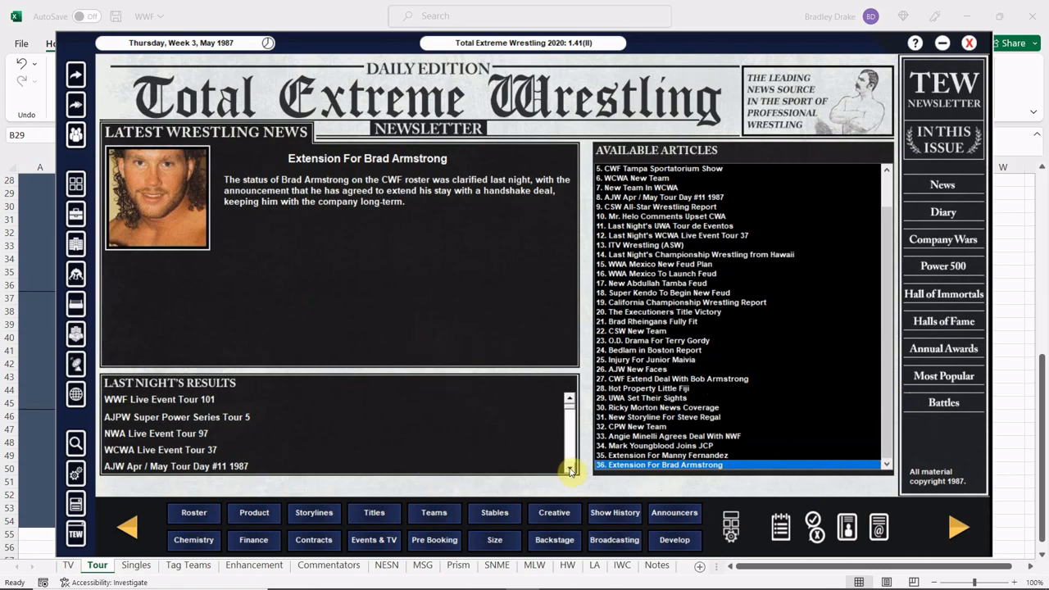
pyautogui.scroll(-3)
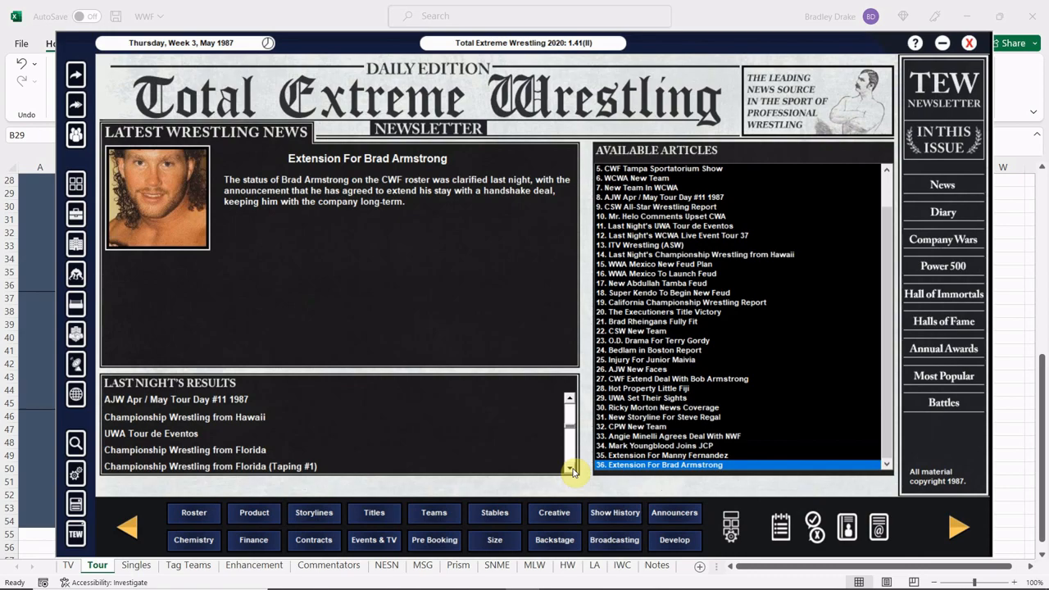
pyautogui.scroll(-3)
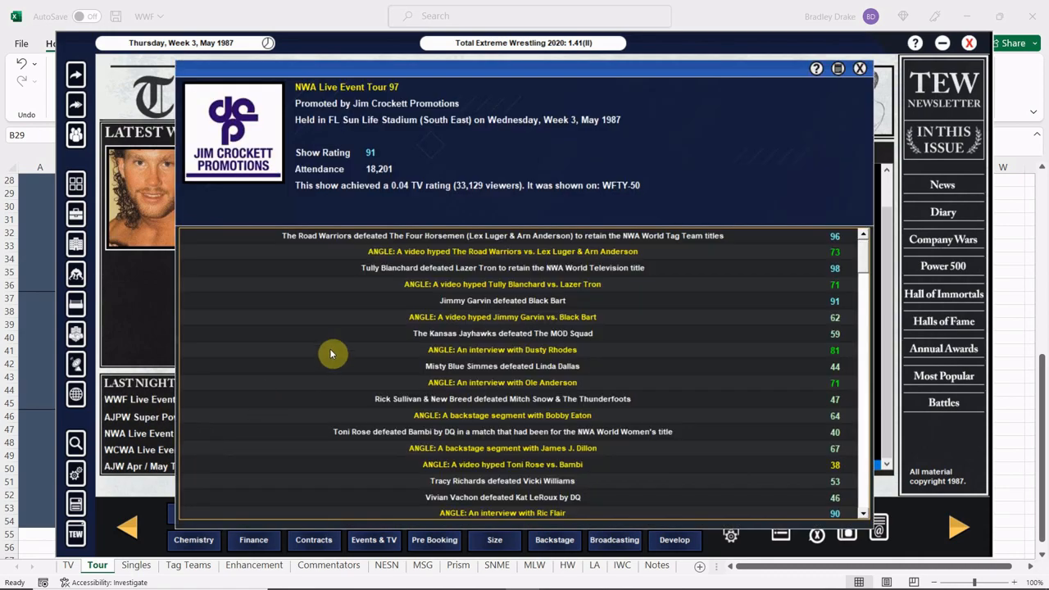
pyautogui.moveTo(479, 246)
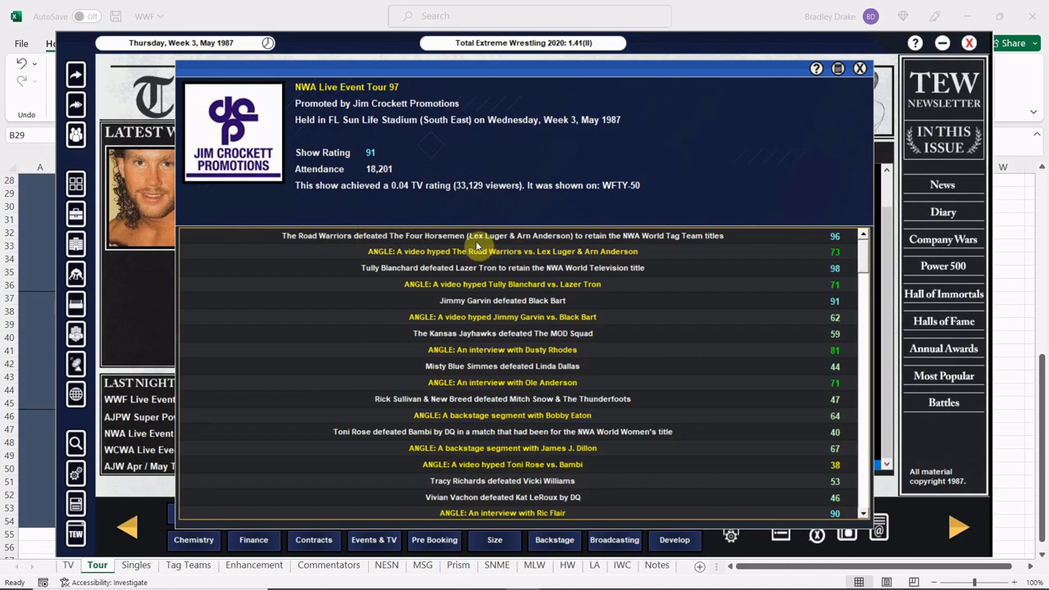
pyautogui.moveTo(658, 250)
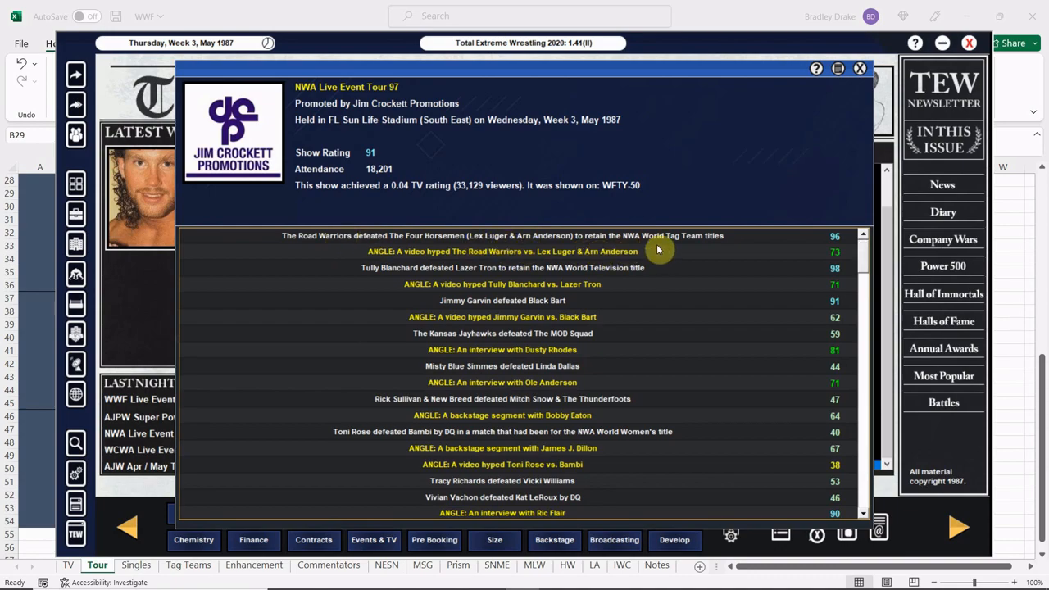
pyautogui.moveTo(414, 270)
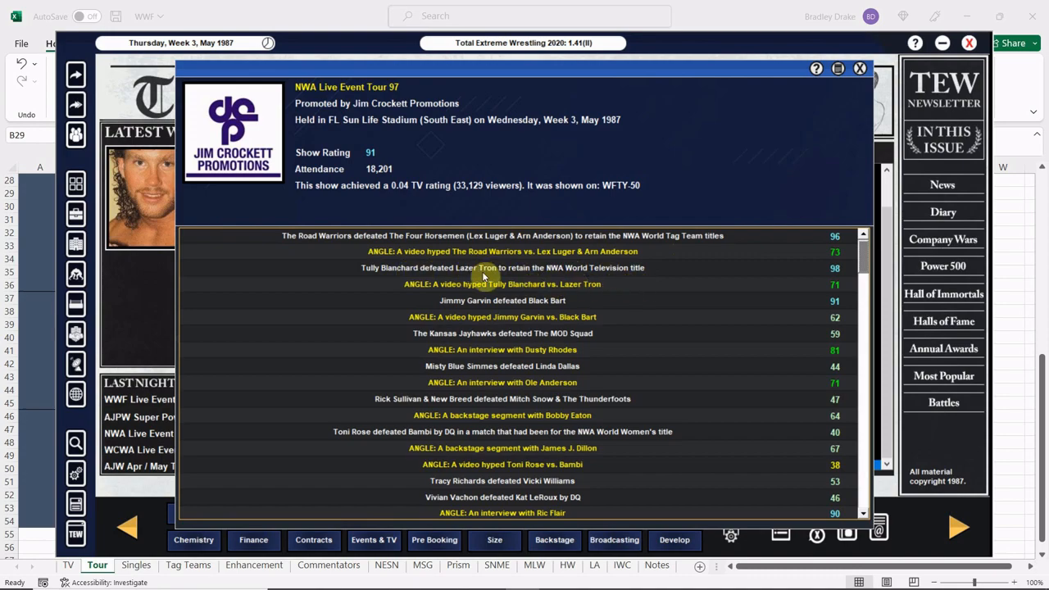
pyautogui.moveTo(497, 345)
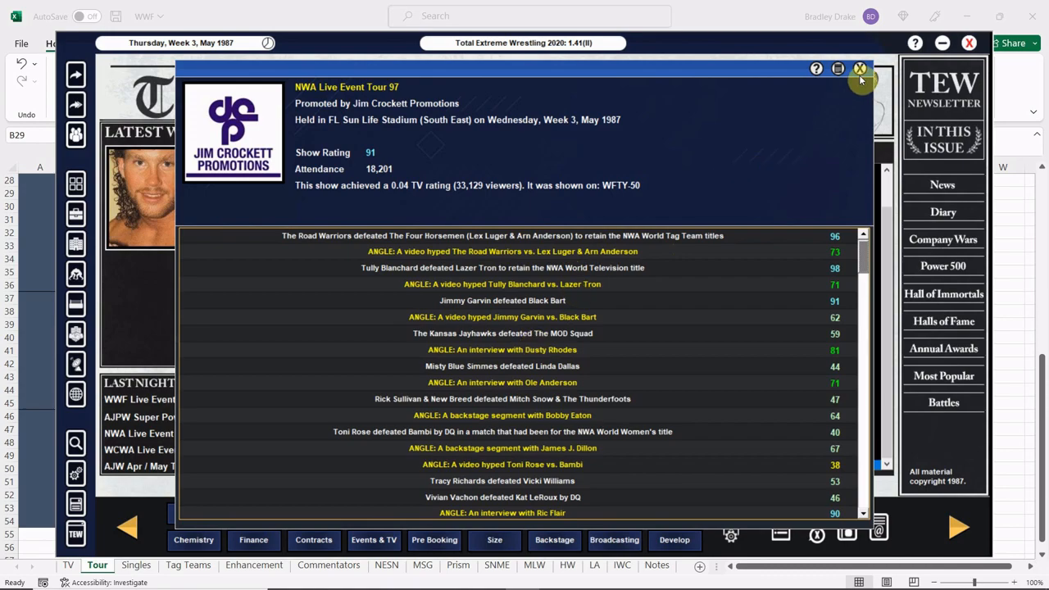
pyautogui.moveTo(818, 100)
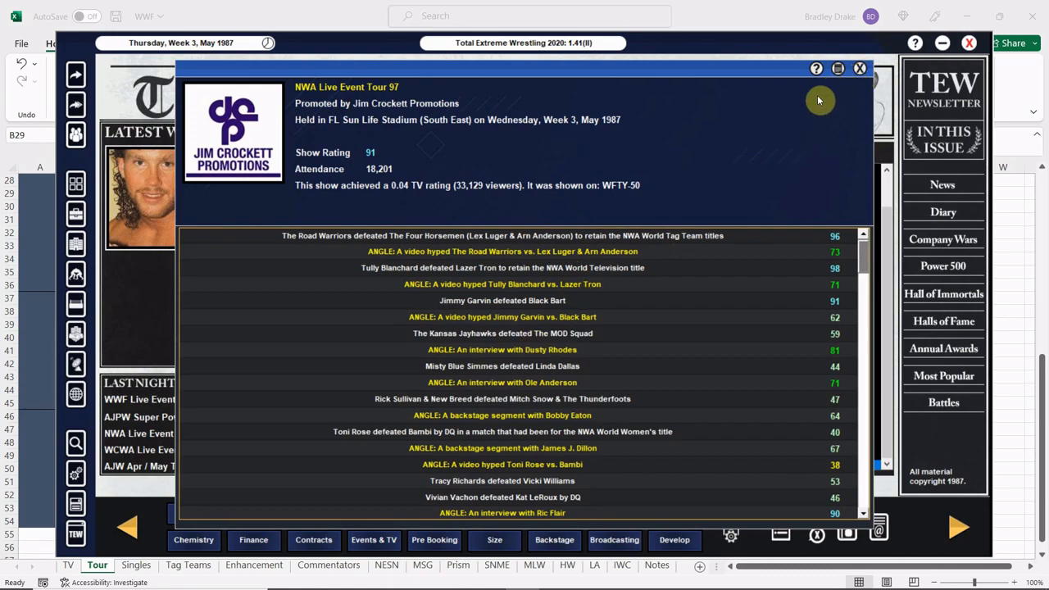
pyautogui.moveTo(818, 162)
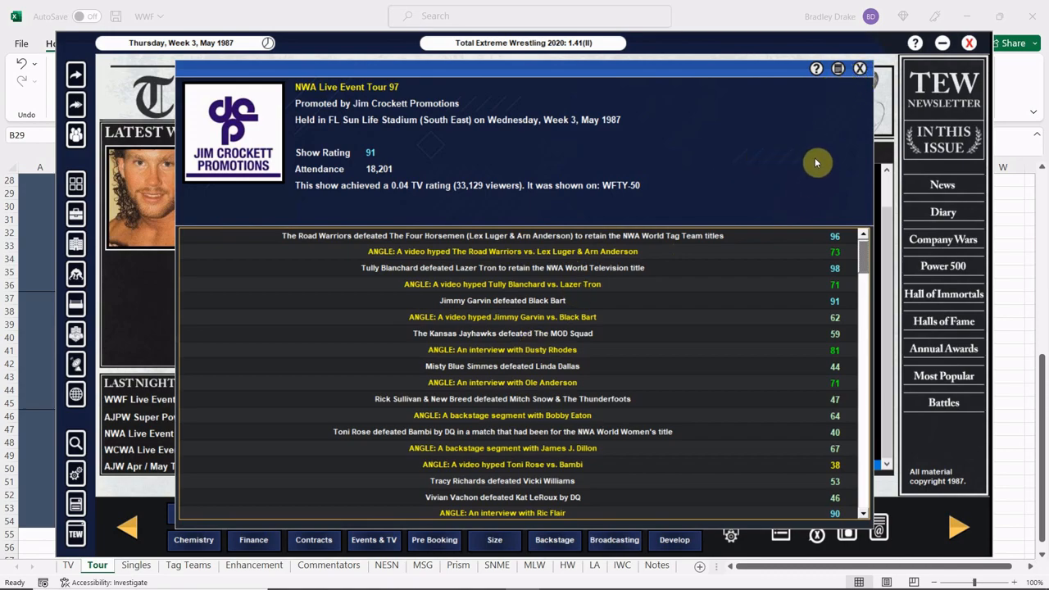
pyautogui.click(859, 68)
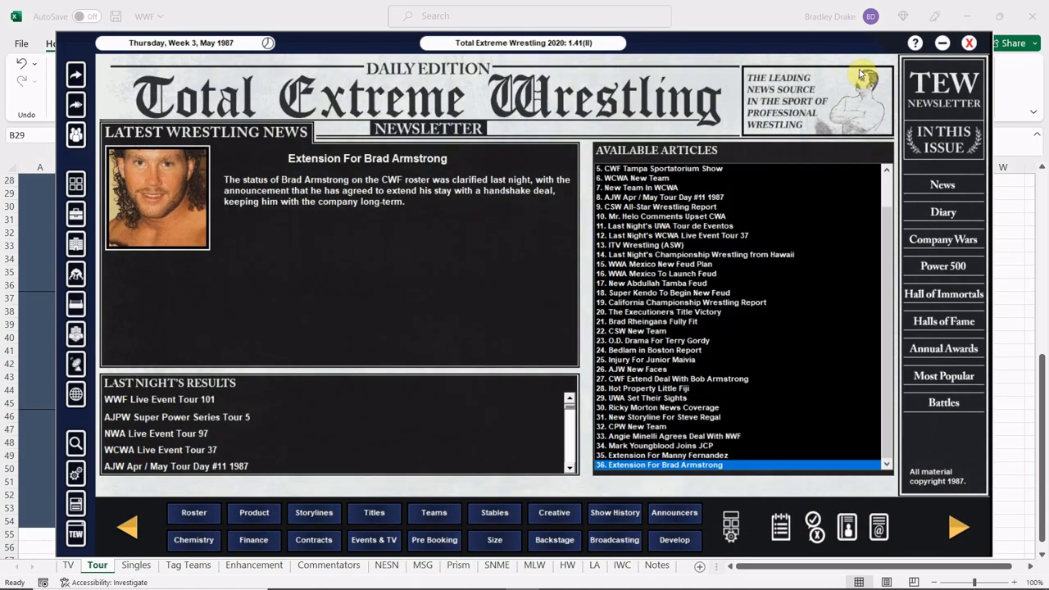
pyautogui.moveTo(90, 495)
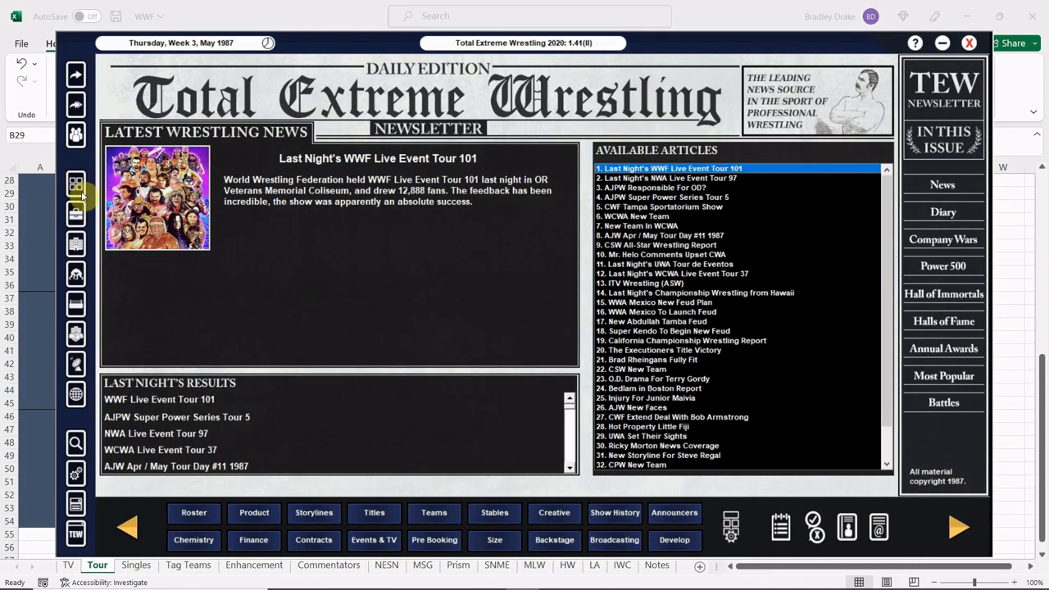
pyautogui.moveTo(459, 319)
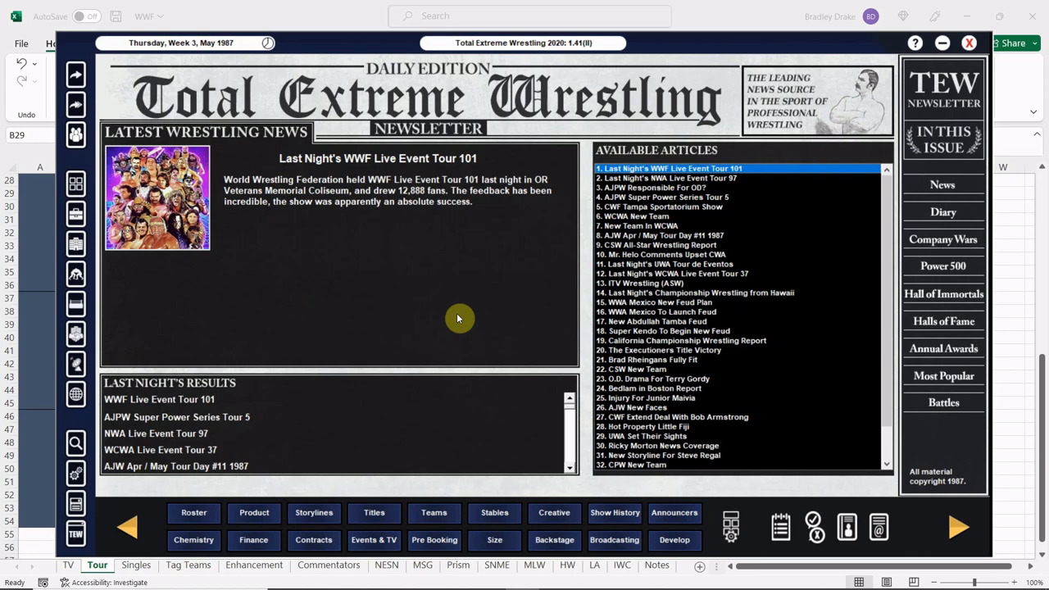